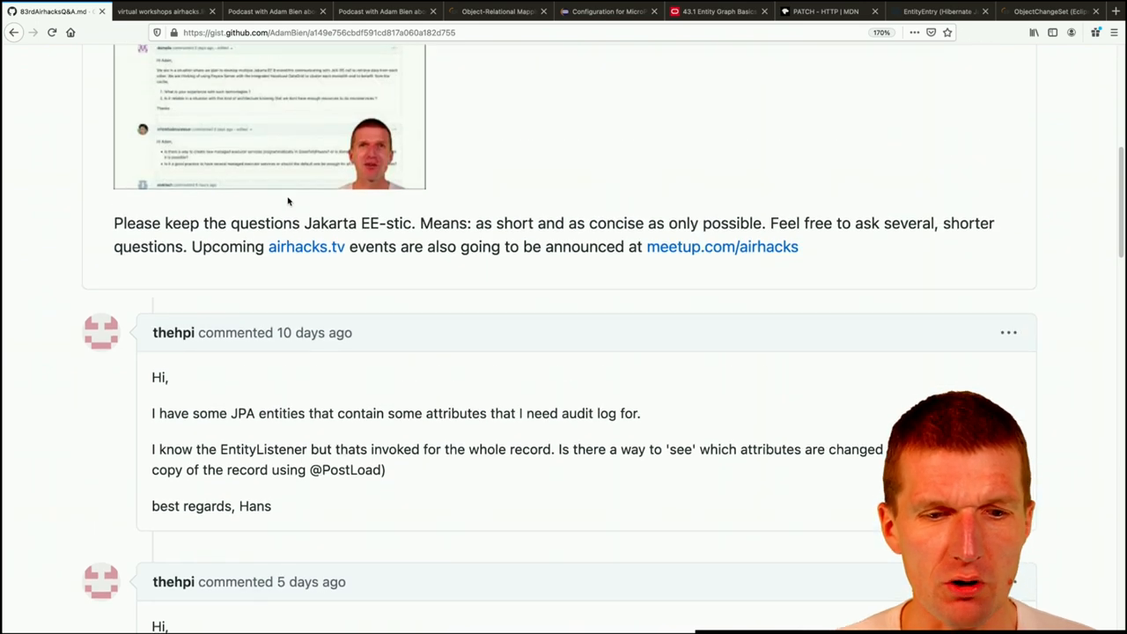
# Step: Switch to the airhacks.live tab listing the Spring 2021 backend and frontend workshops
pyautogui.scroll(-3)
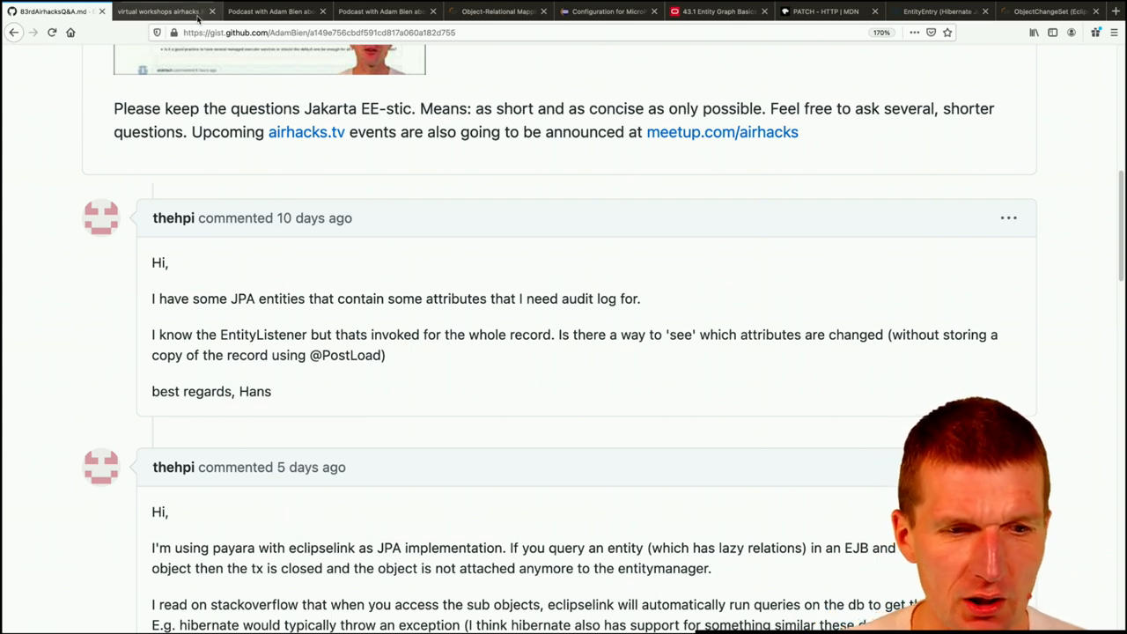
pyautogui.click(159, 11)
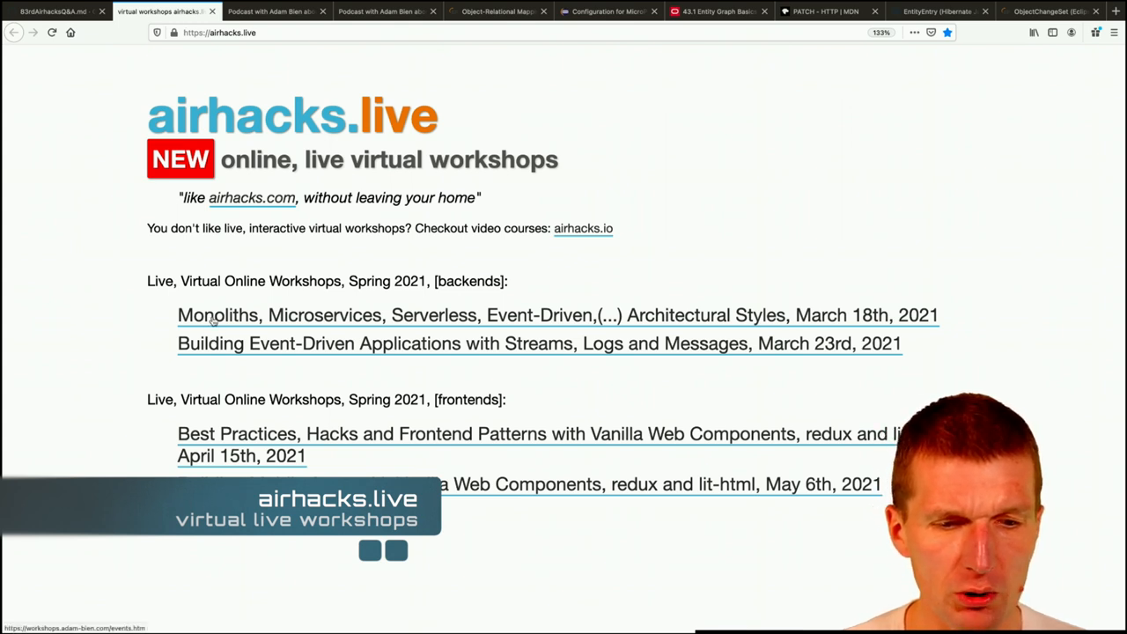
pyautogui.moveTo(341, 313)
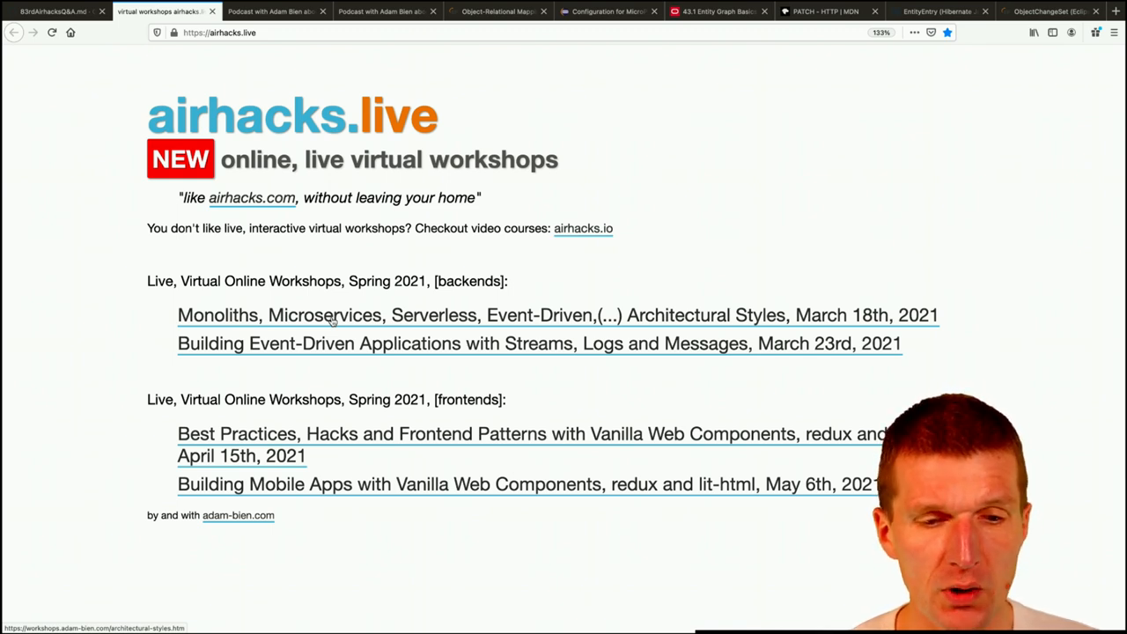
pyautogui.moveTo(295, 344)
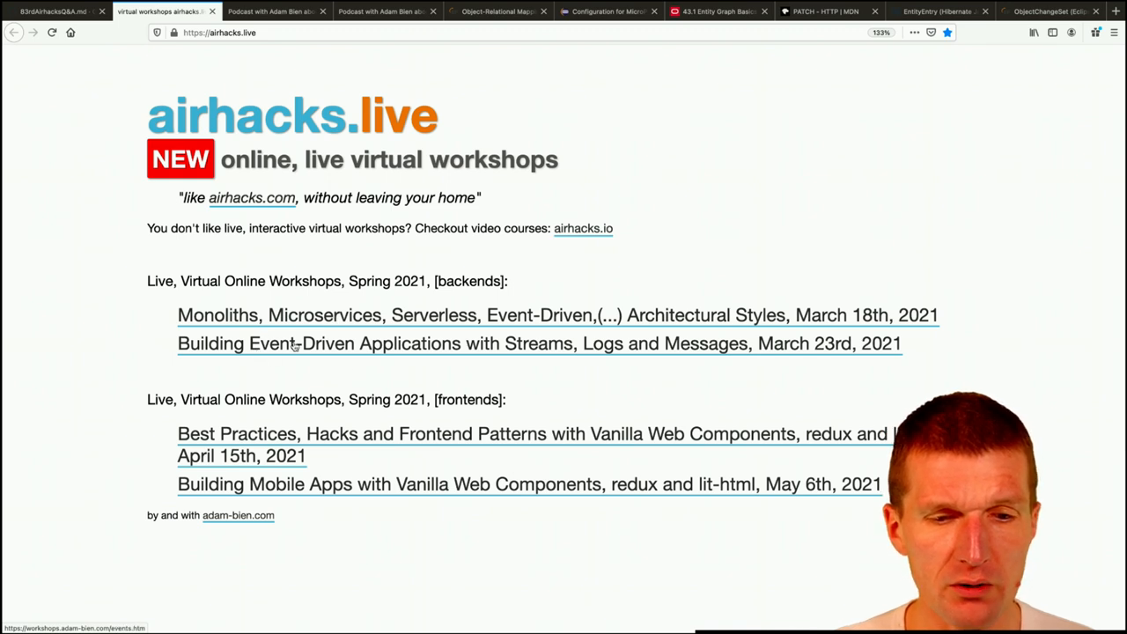
pyautogui.moveTo(546, 338)
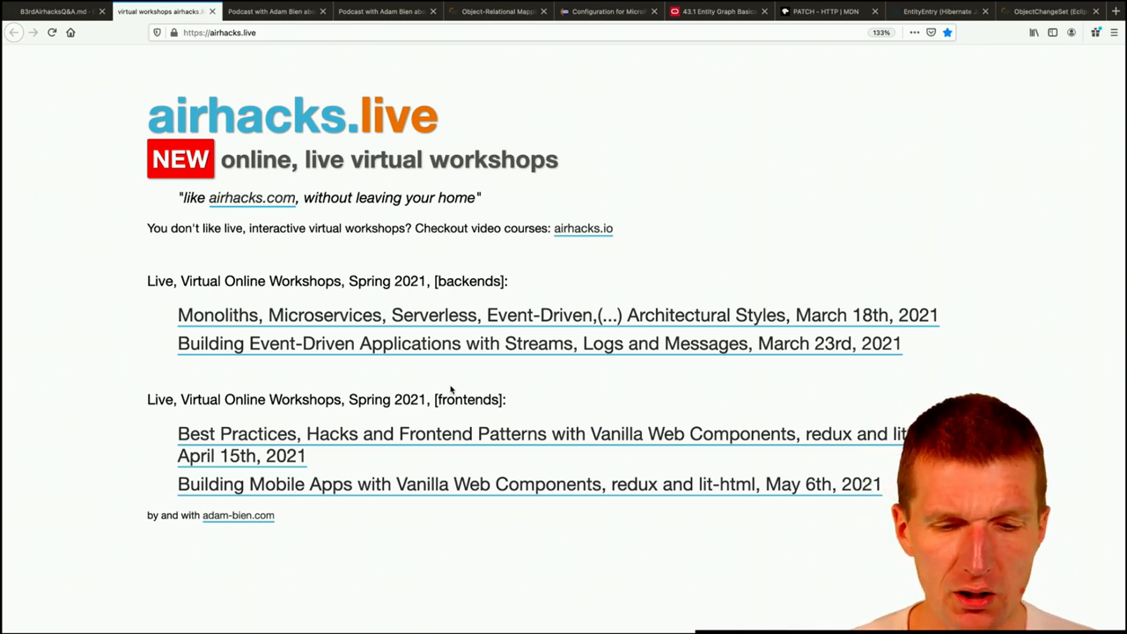
pyautogui.moveTo(405, 493)
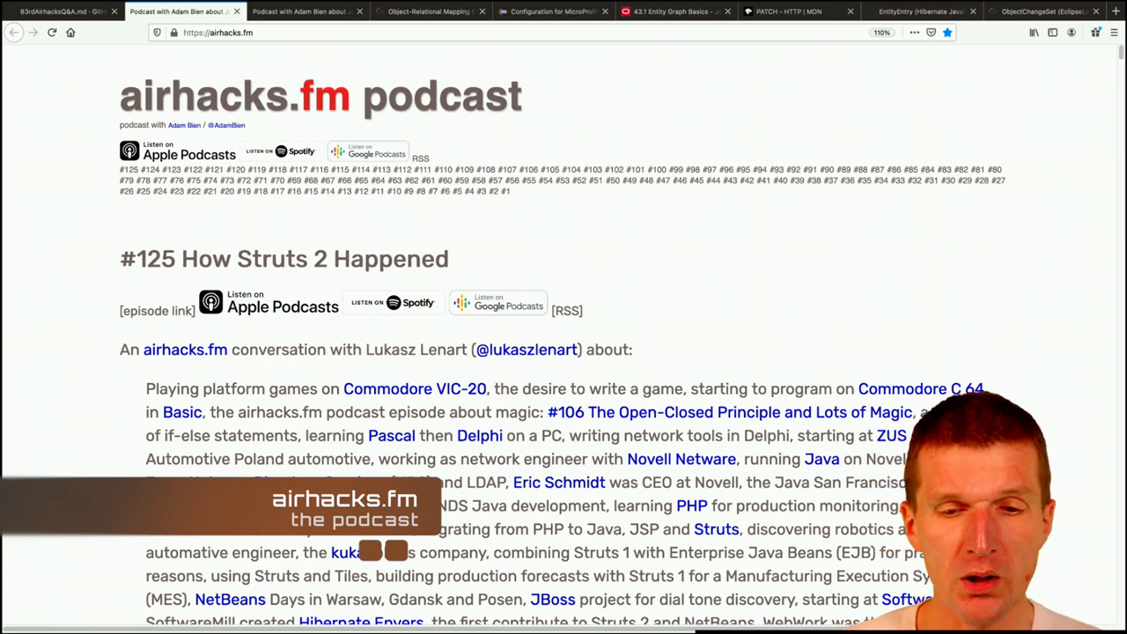
# Step: Scroll through the airhacks.fm episode #125 notes toward episode #122
pyautogui.scroll(-3)
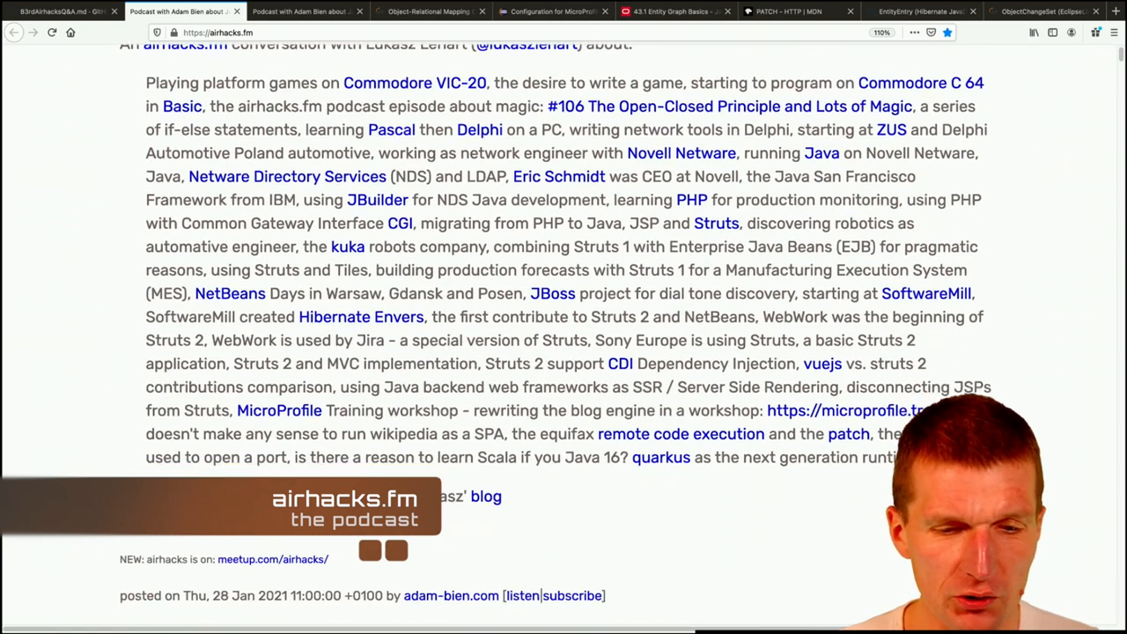
pyautogui.scroll(-3)
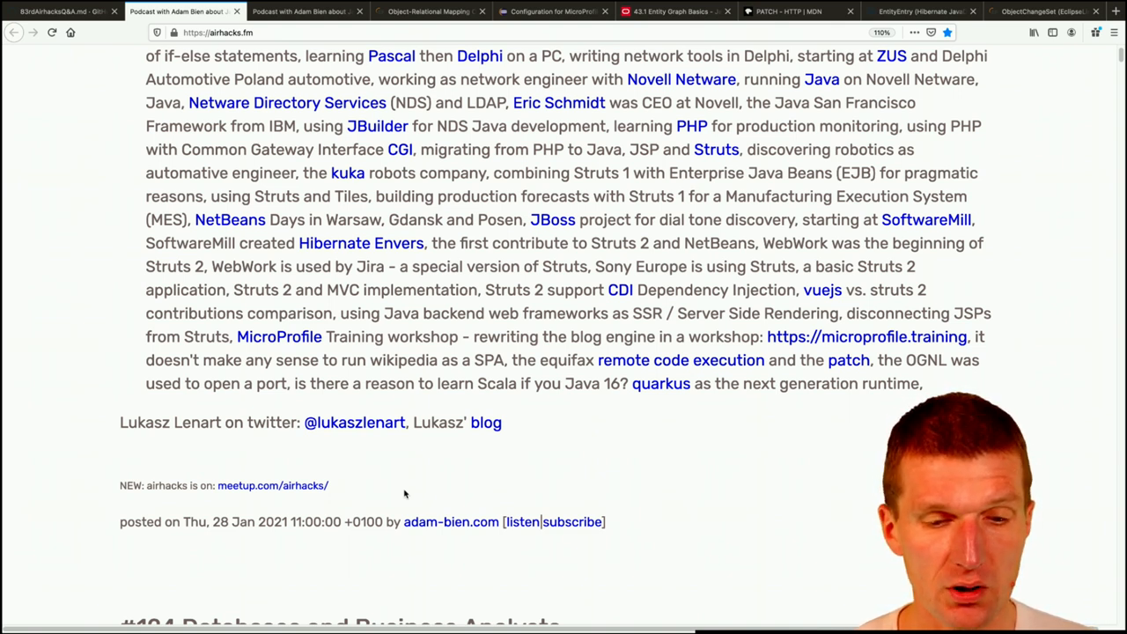
pyautogui.scroll(-3)
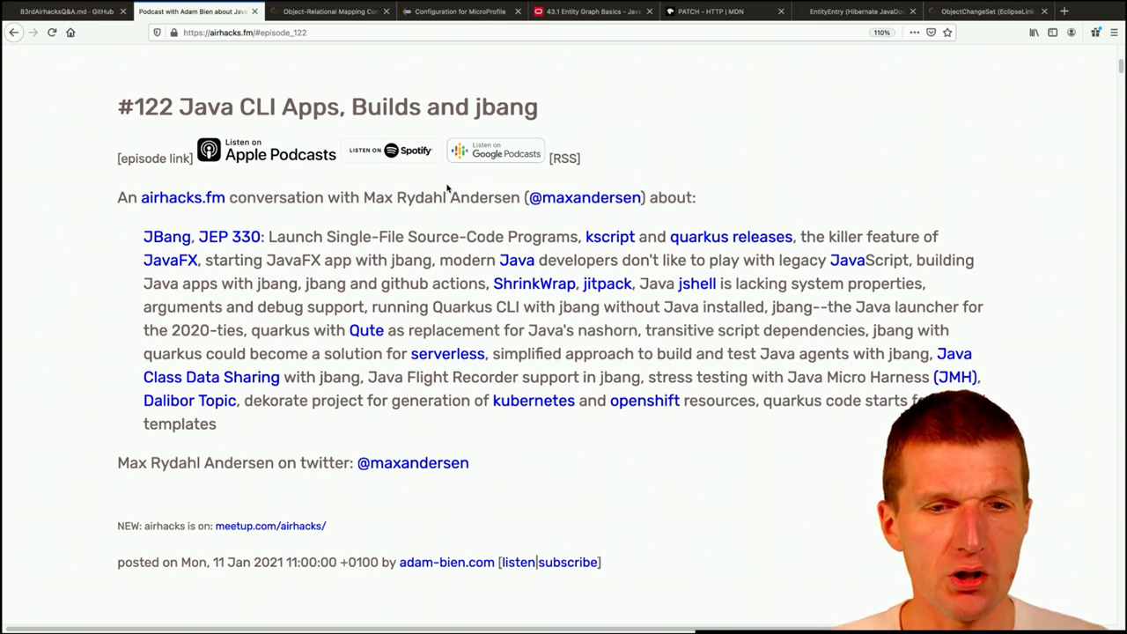
pyautogui.moveTo(208, 77)
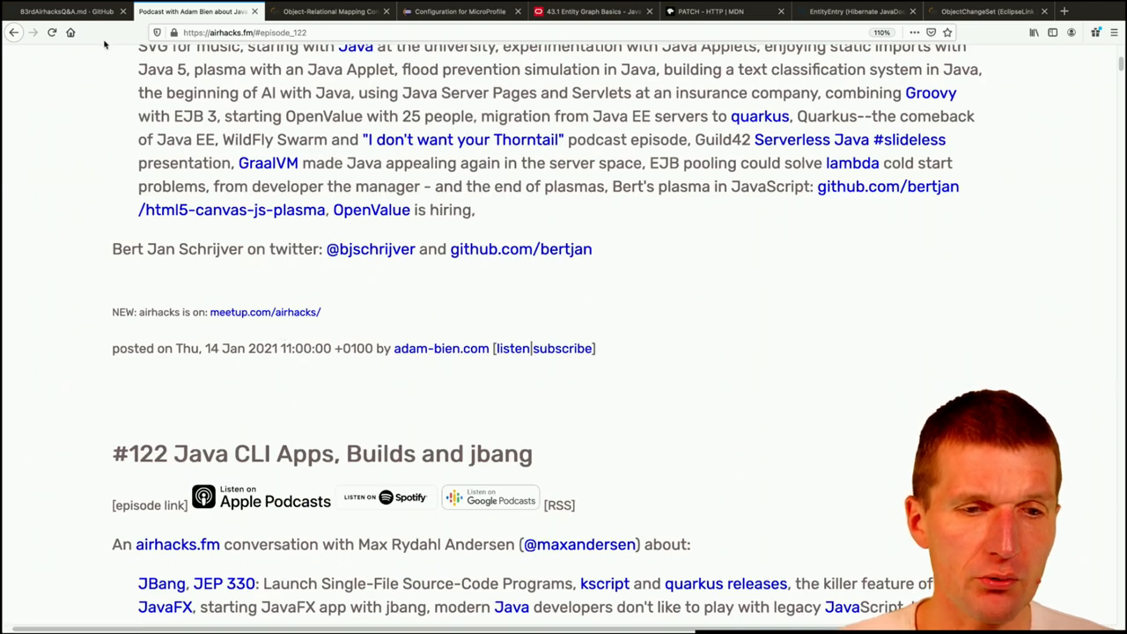
# Step: Glance at the EclipseLink lazy loading docs, then return to the GitHub Gist Q&A
pyautogui.click(198, 11)
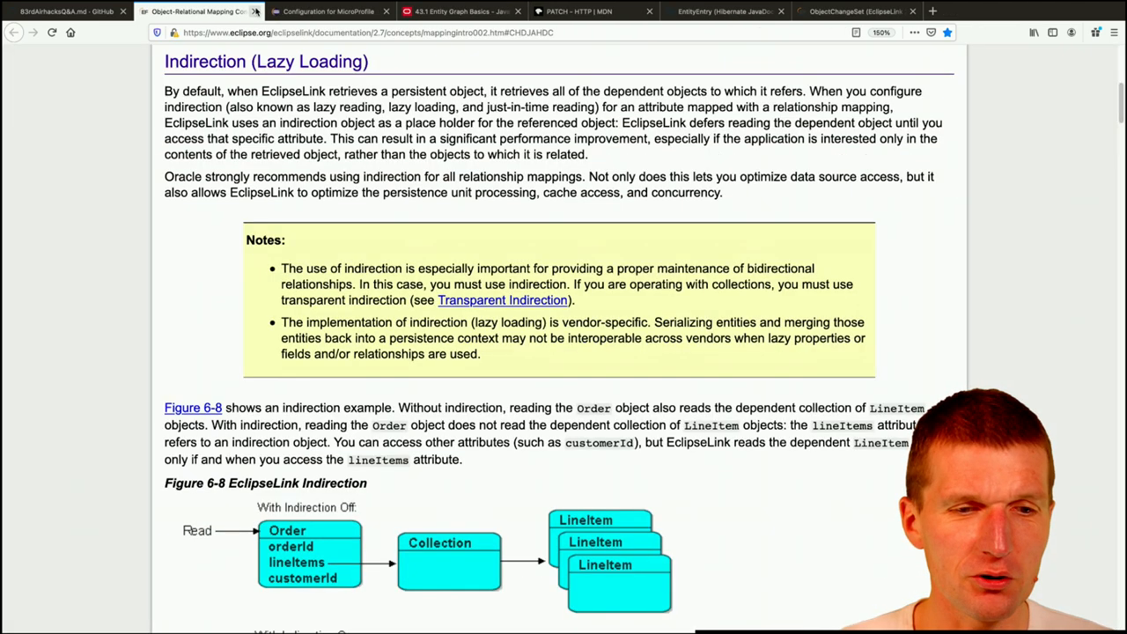
pyautogui.click(67, 11)
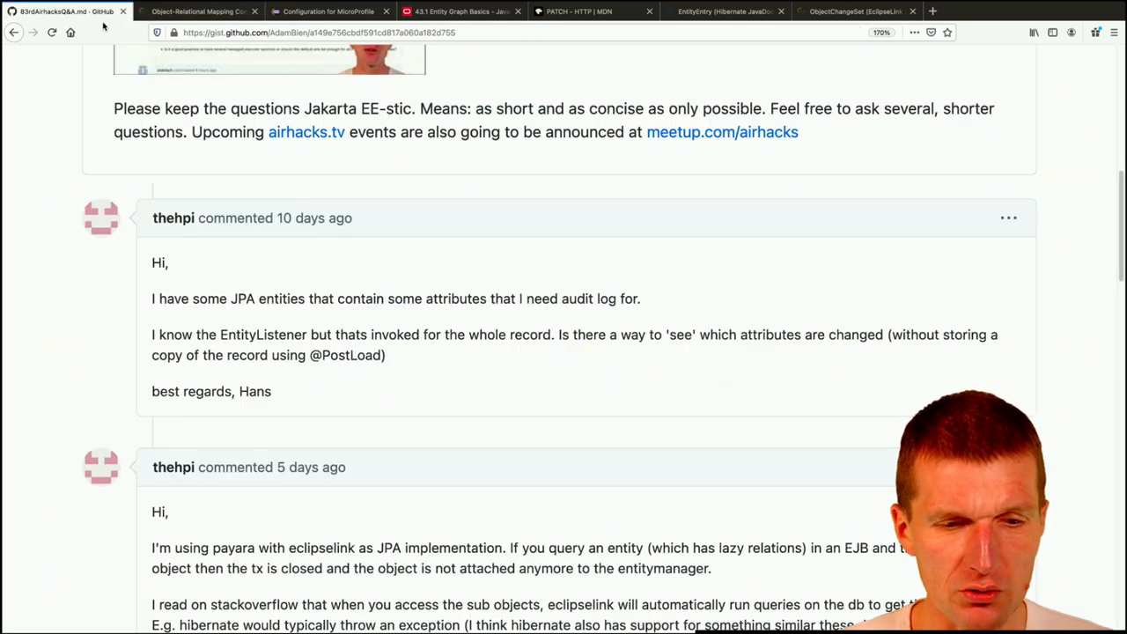
pyautogui.moveTo(172, 218)
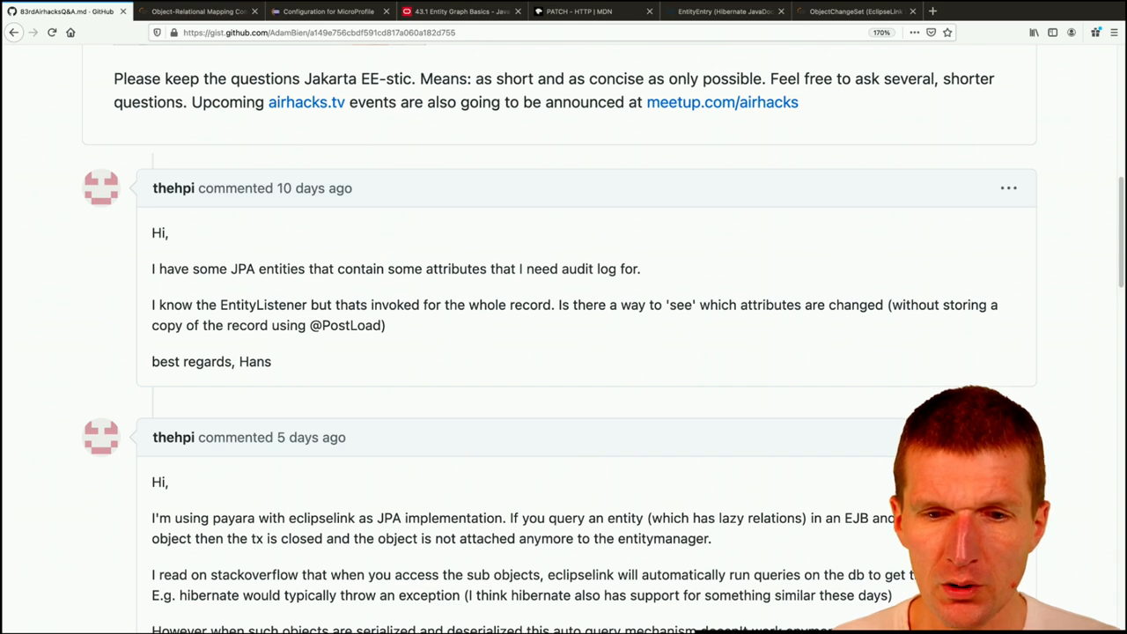
# Step: Bring up the Hibernate EntityEntry Javadoc and read its Method Summary
pyautogui.click(722, 10)
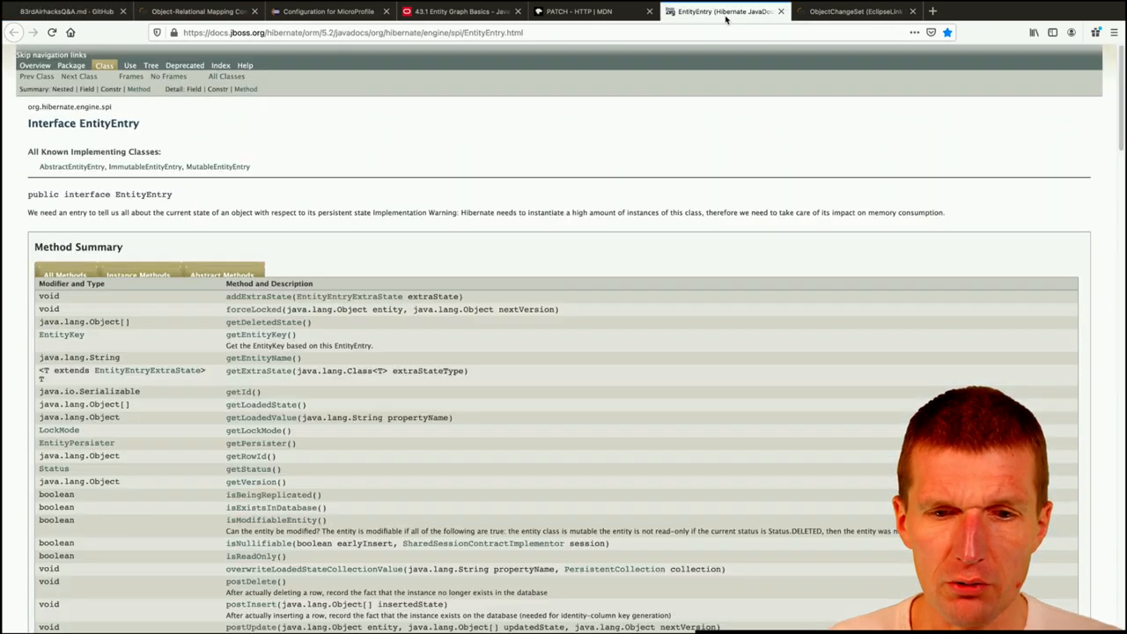
pyautogui.moveTo(183, 194)
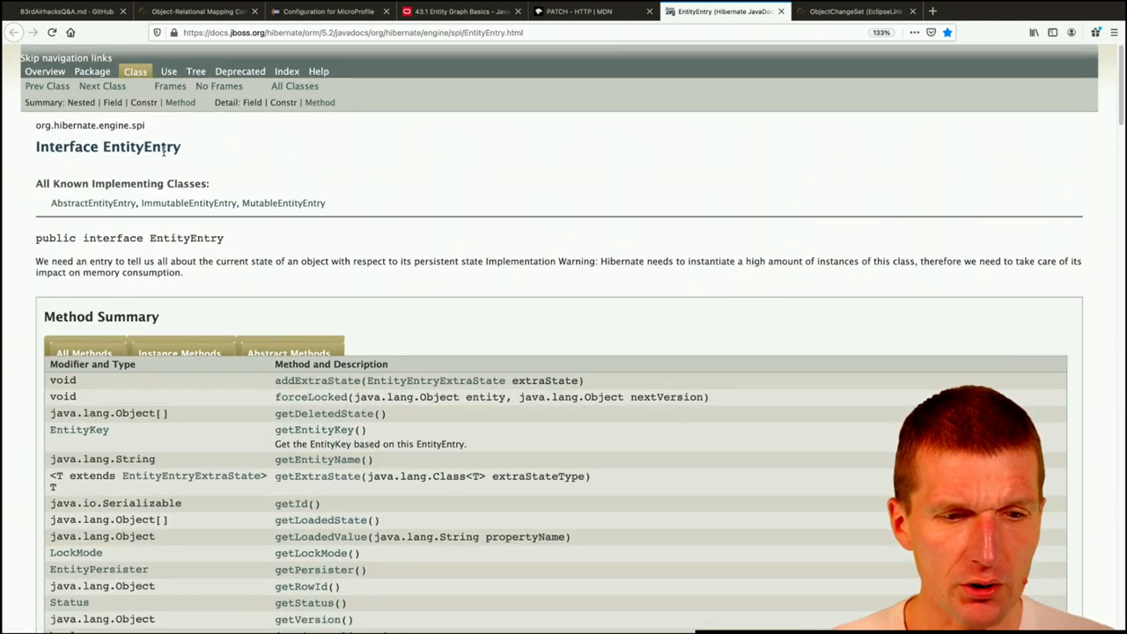
pyautogui.scroll(-3)
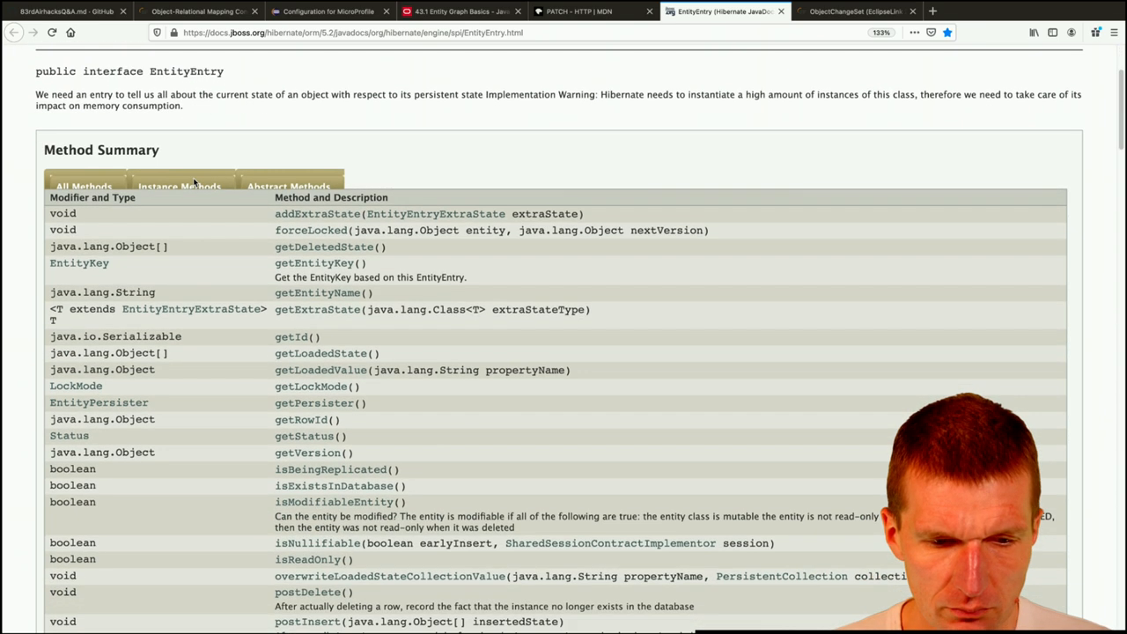
pyautogui.scroll(-3)
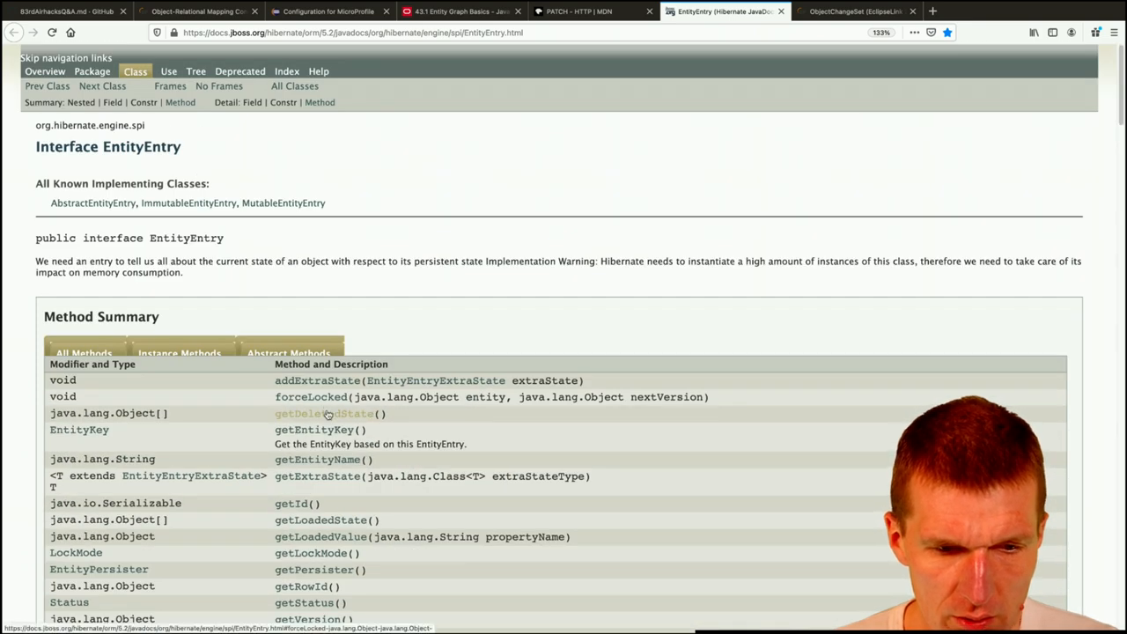
pyautogui.moveTo(313, 429)
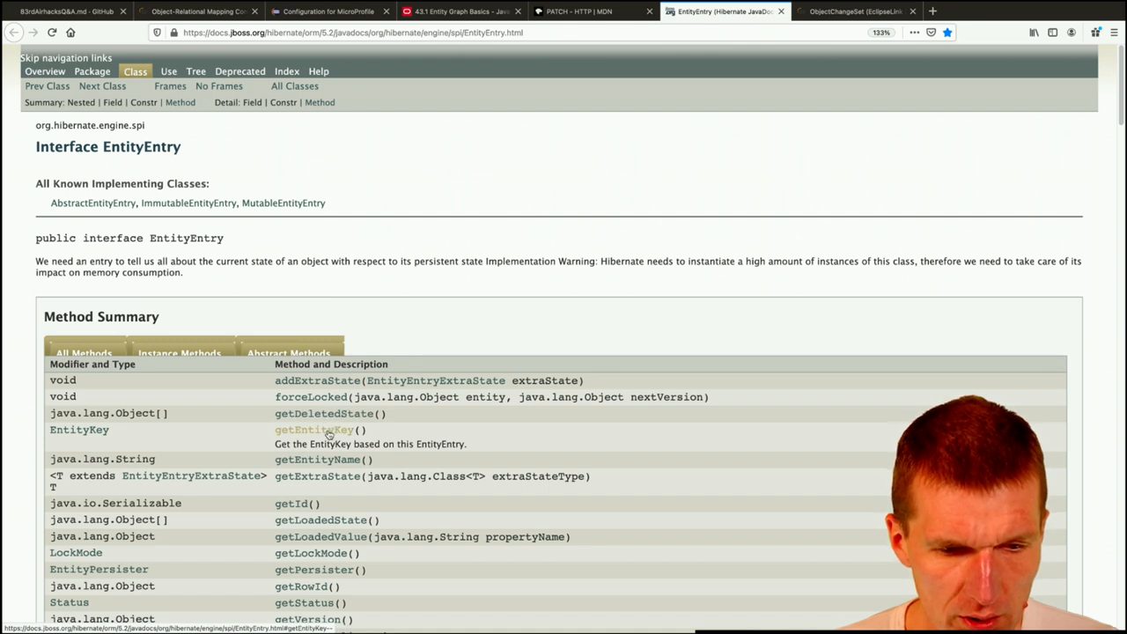
pyautogui.scroll(-3)
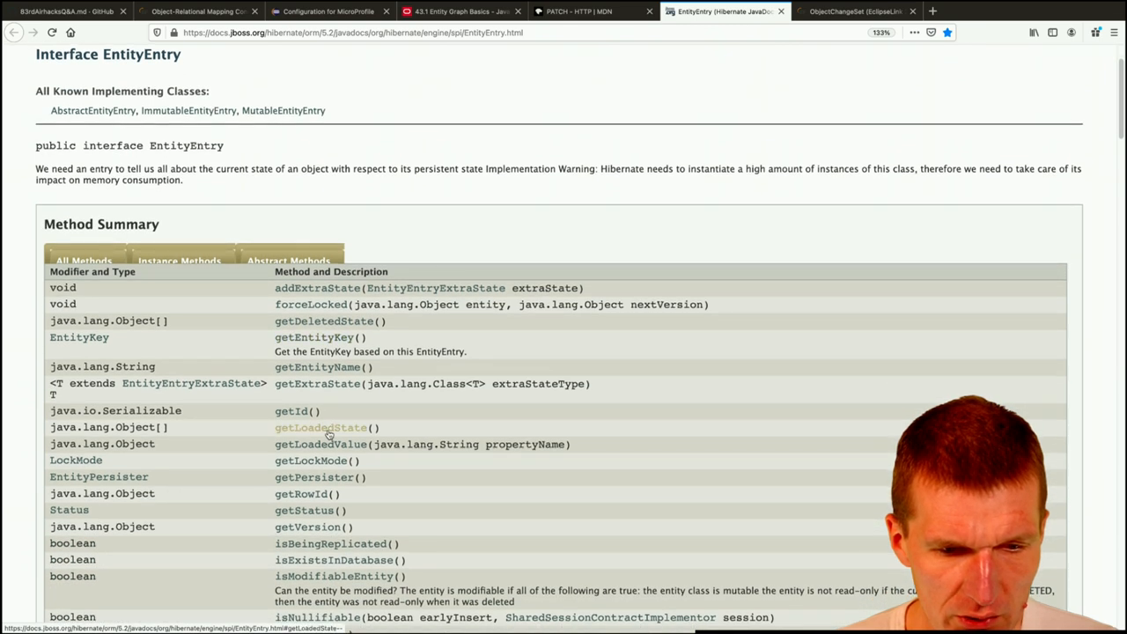
pyautogui.scroll(-3)
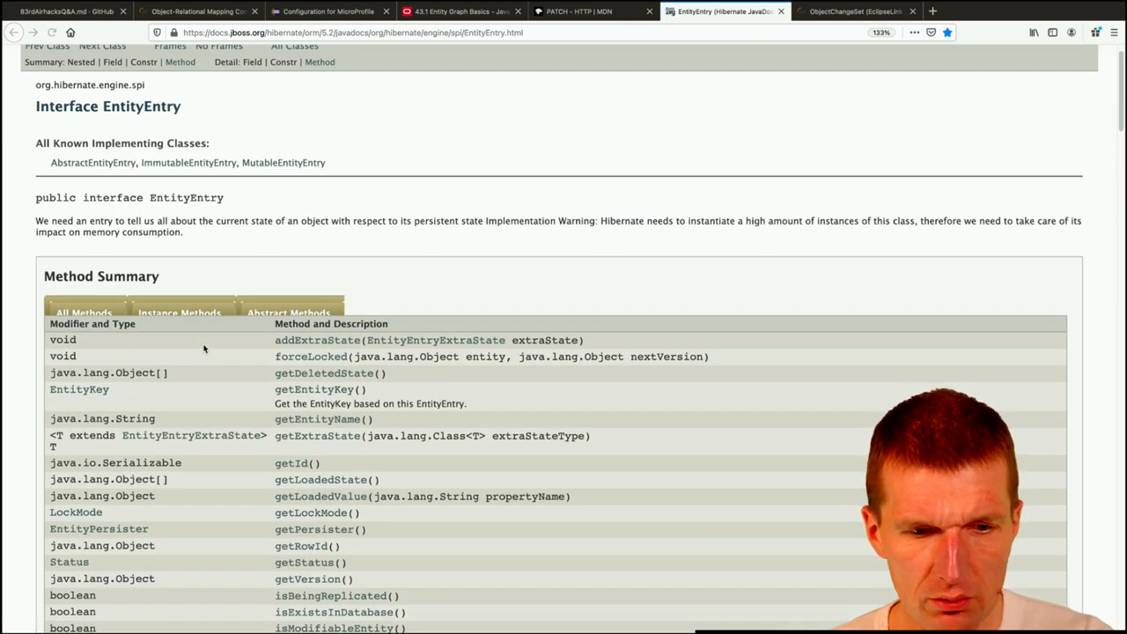
# Step: Continue through the EntityEntry Method Detail section, including getLoadedState and isModifiableEntity
pyautogui.scroll(-3)
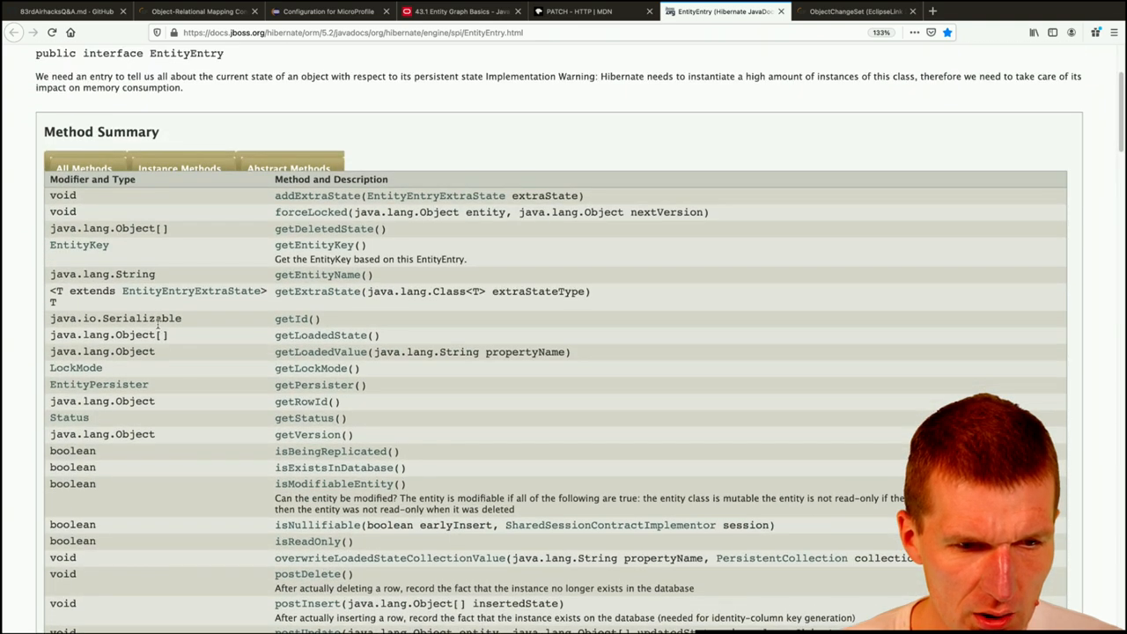
pyautogui.moveTo(190, 290)
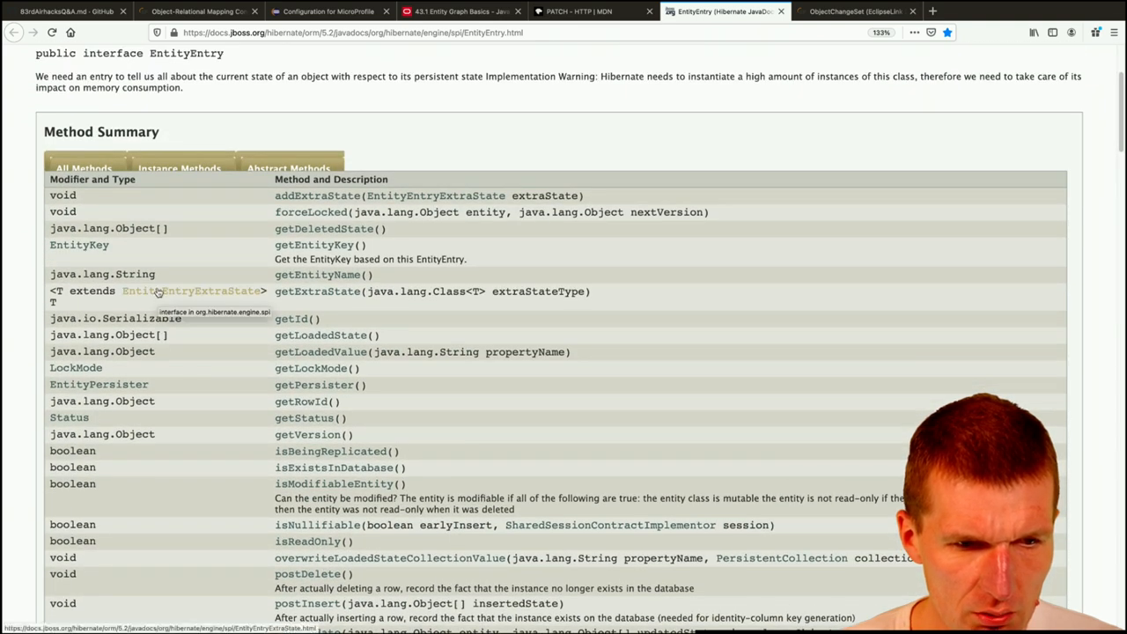
pyautogui.scroll(-3)
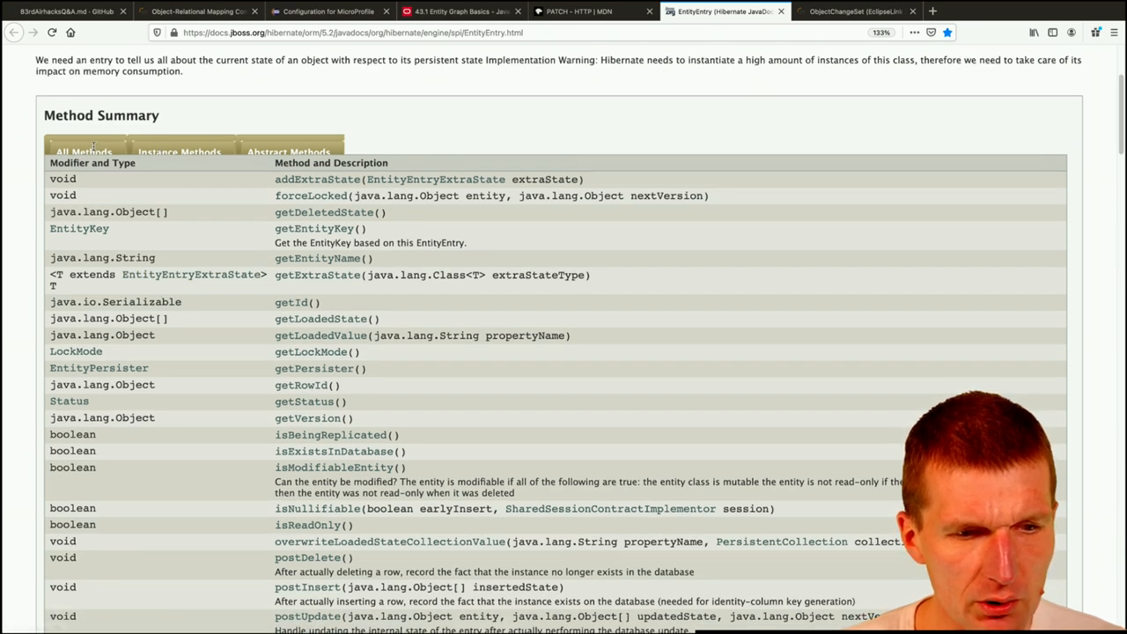
pyautogui.scroll(-3)
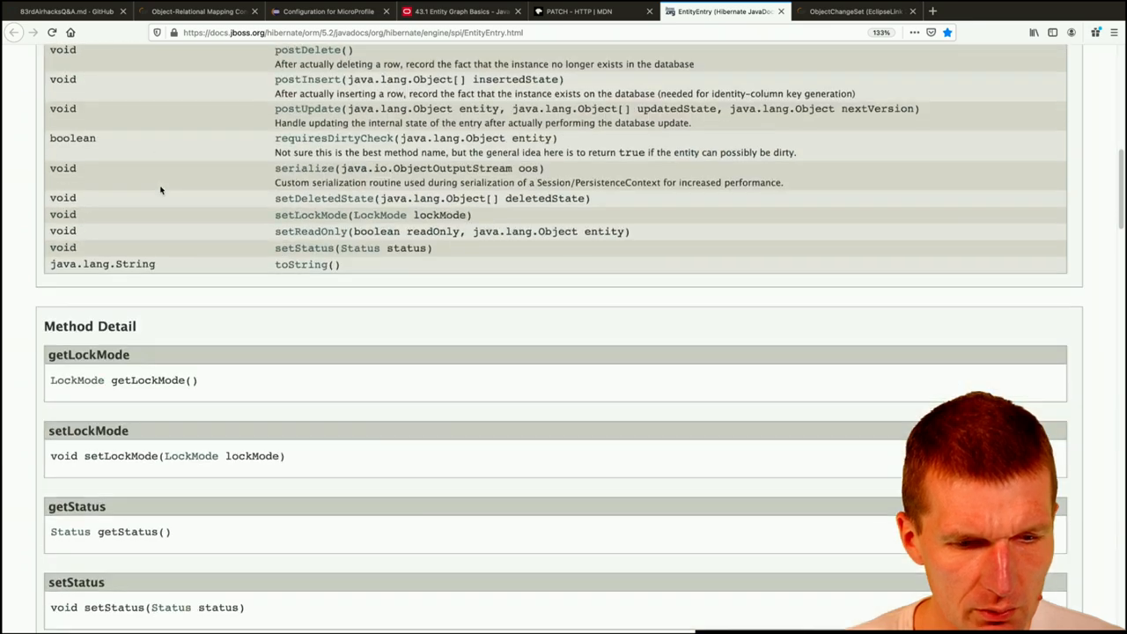
pyautogui.scroll(-3)
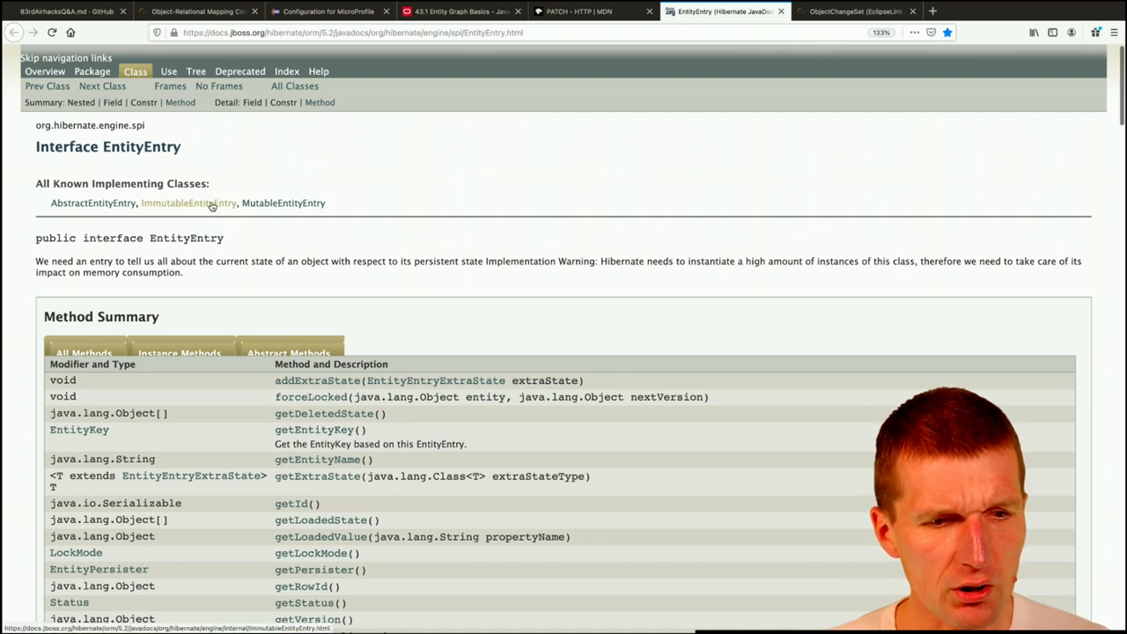
pyautogui.moveTo(188, 203)
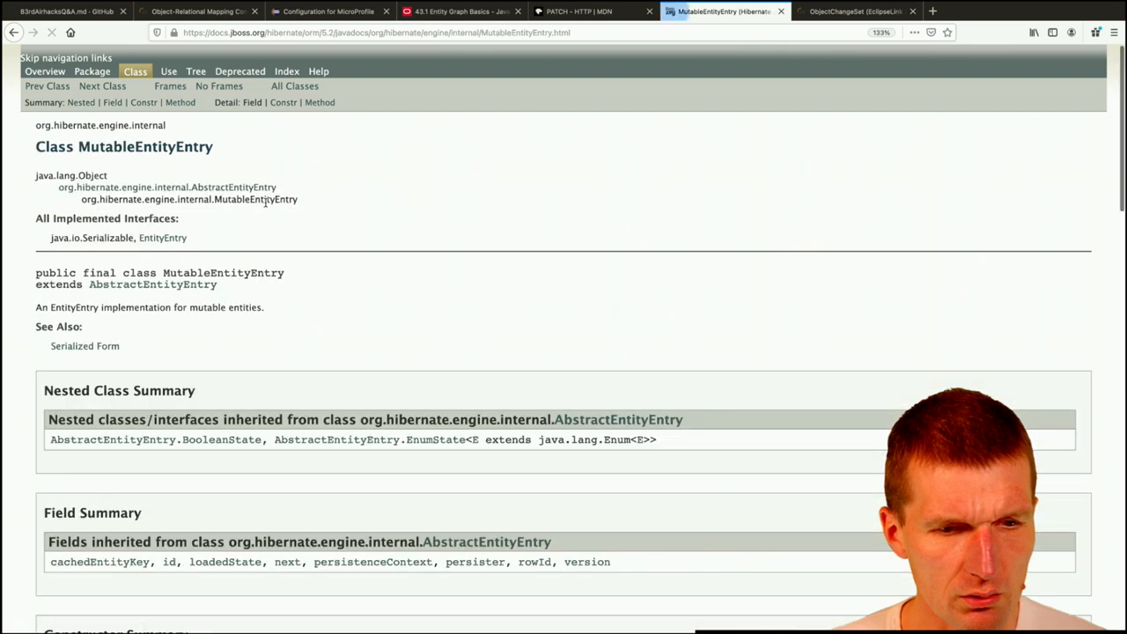
# Step: Scroll to the All Known Implementing Classes list with MutableEntityEntry
pyautogui.scroll(-3)
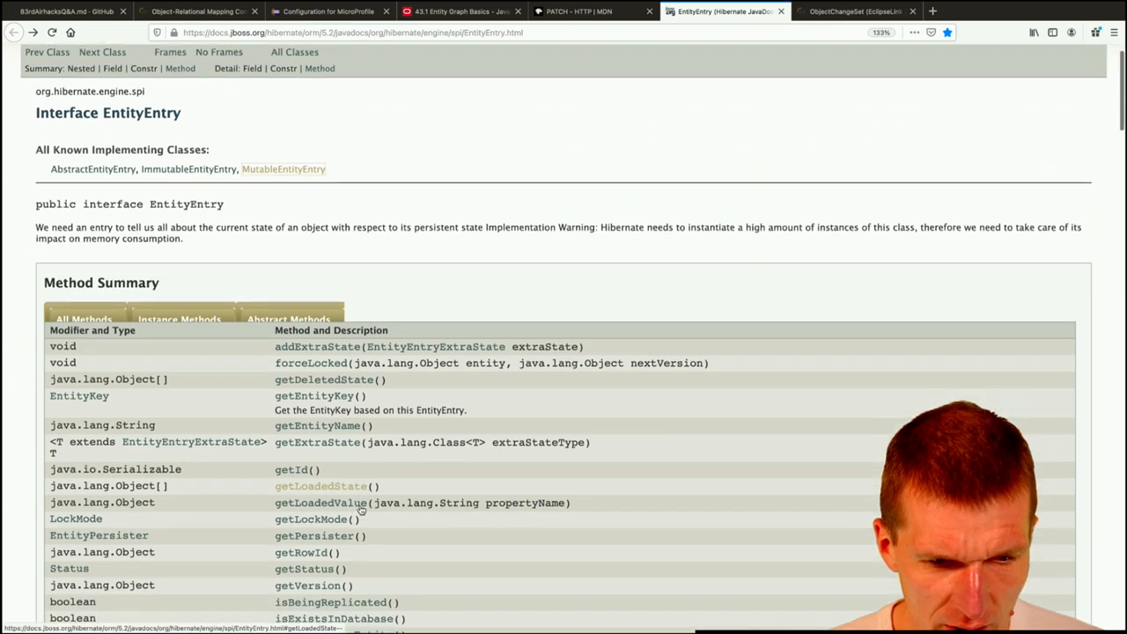
pyautogui.scroll(-3)
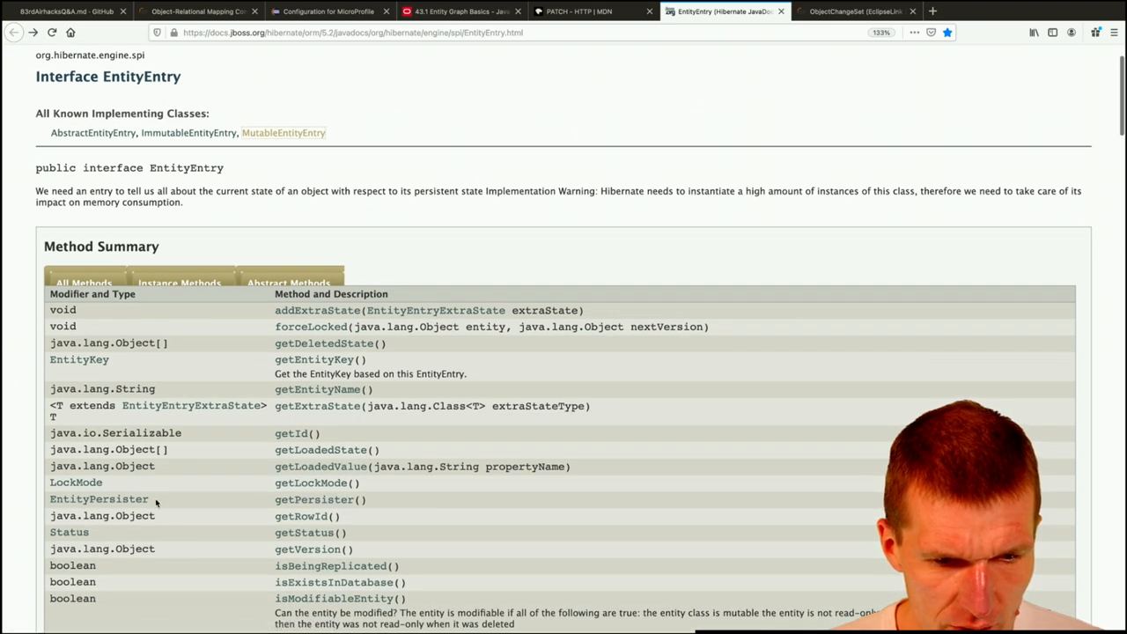
pyautogui.scroll(-3)
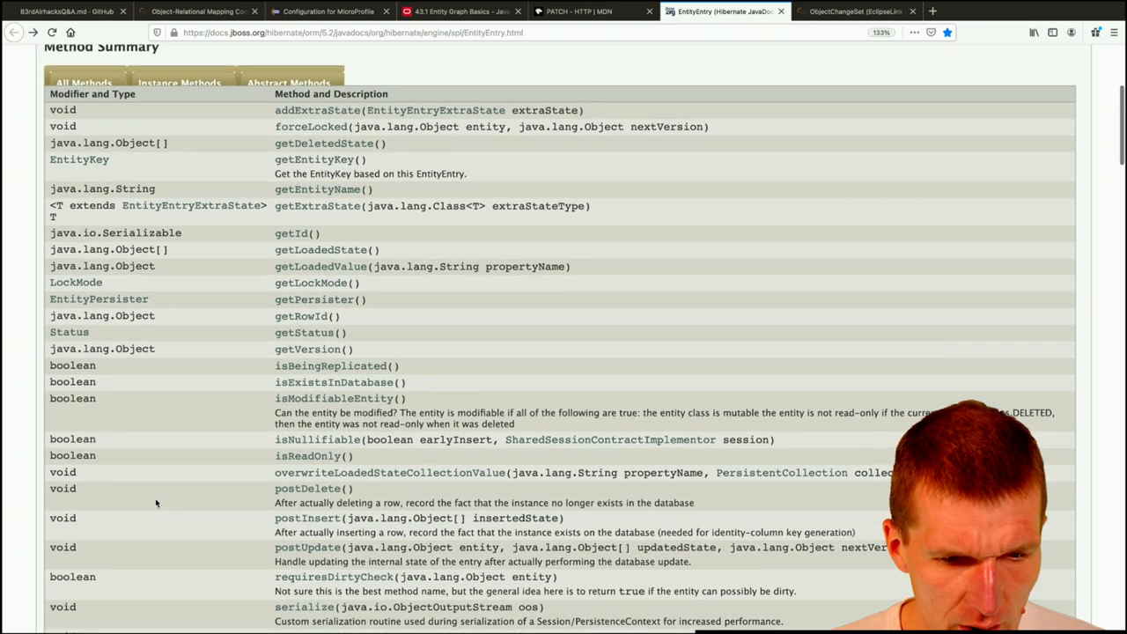
pyautogui.scroll(-3)
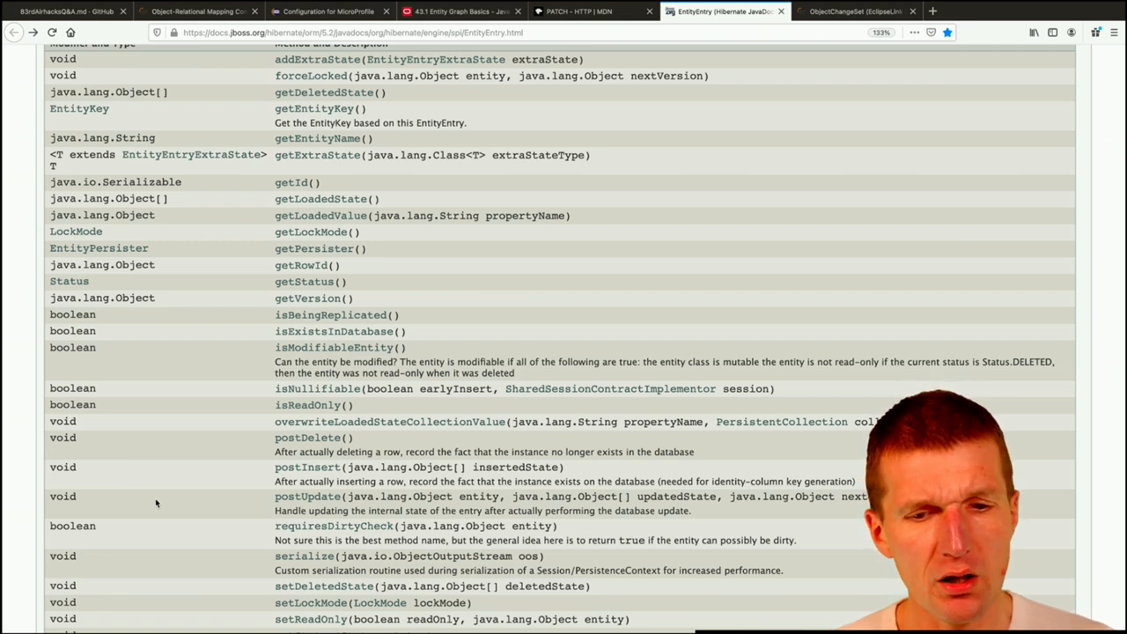
pyautogui.scroll(-3)
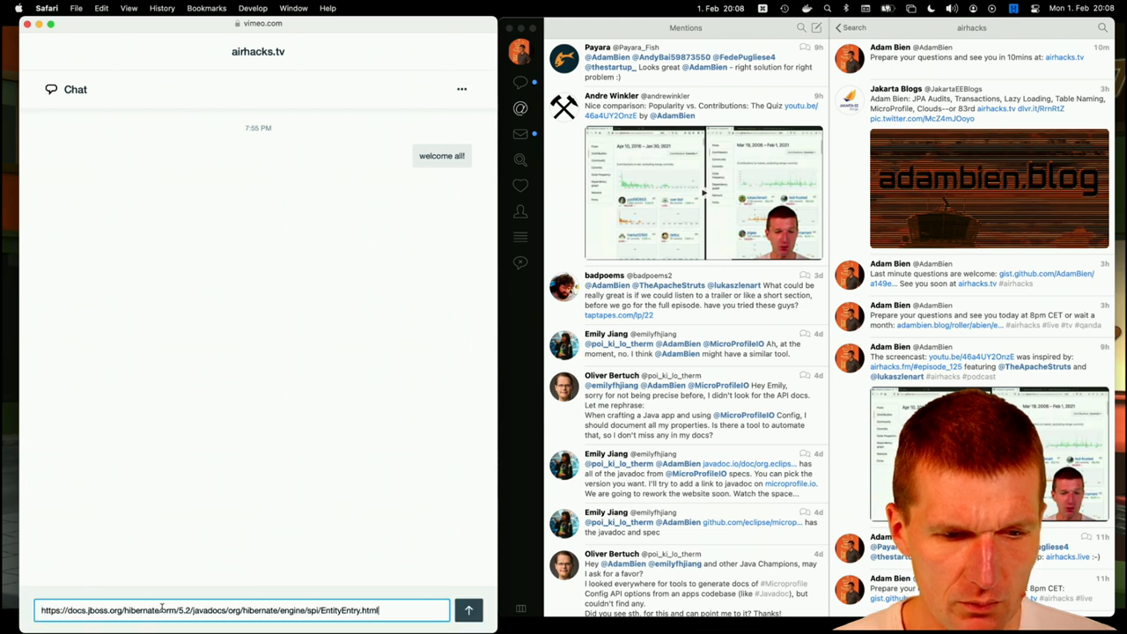
# Step: Send the EntityEntry link in the chat and read the ObjectChangeSet change-tracking methods
pyautogui.press('Return')
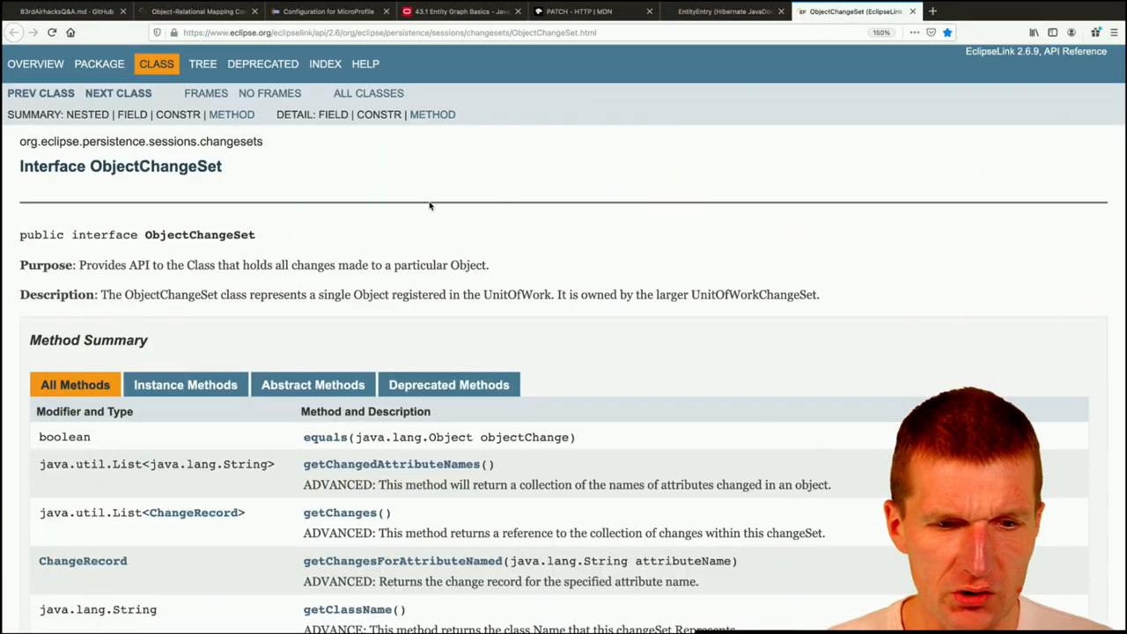
pyautogui.scroll(-3)
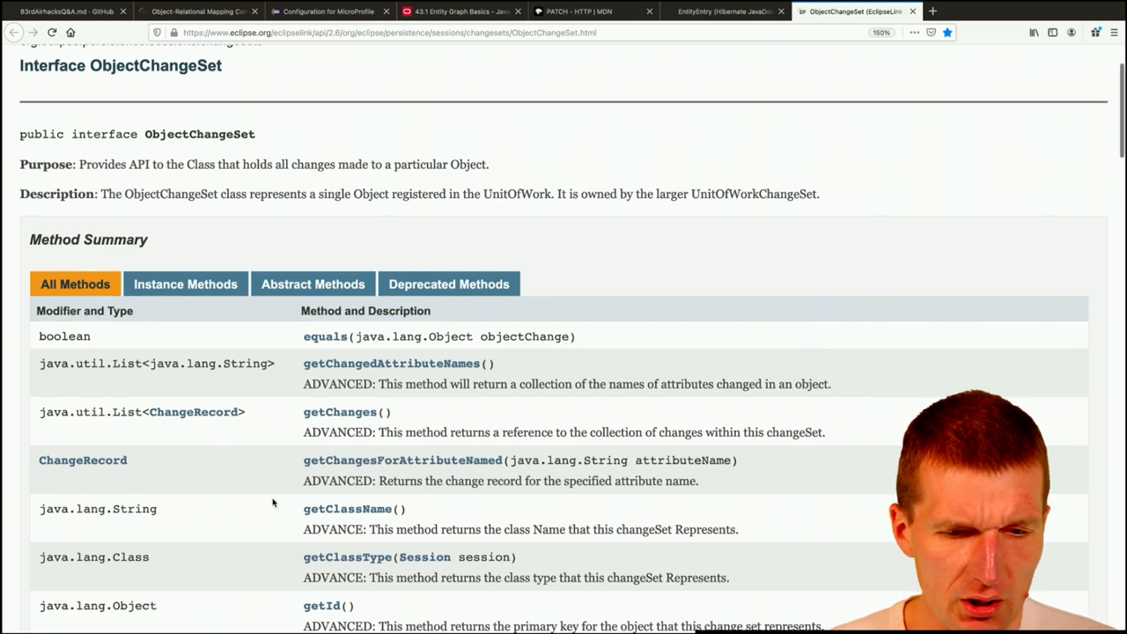
pyautogui.scroll(-3)
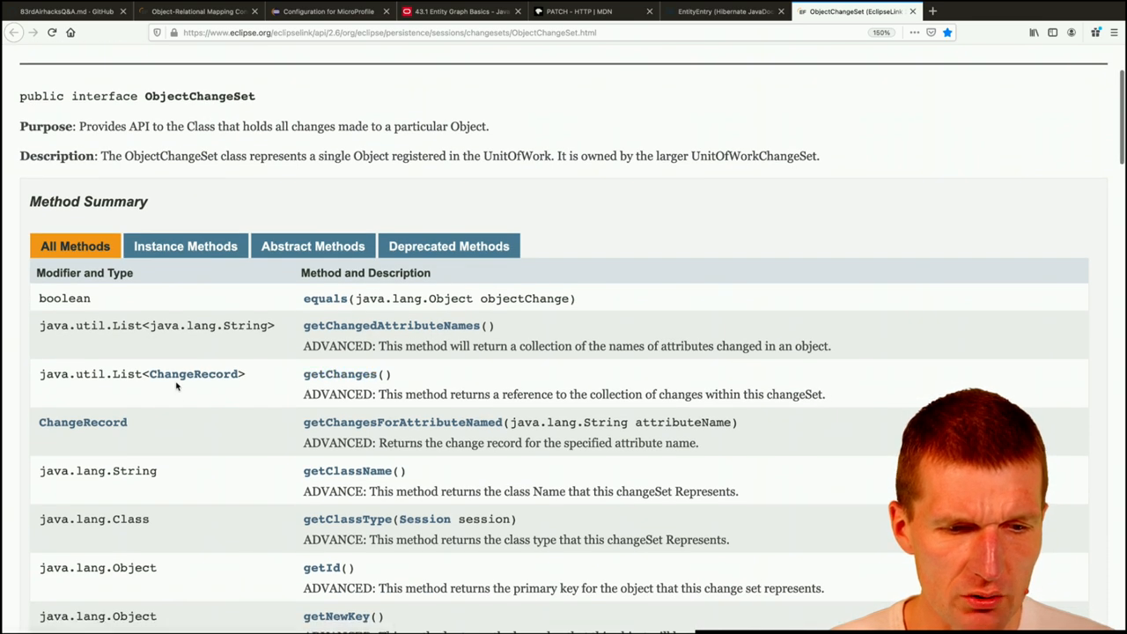
pyautogui.moveTo(402, 429)
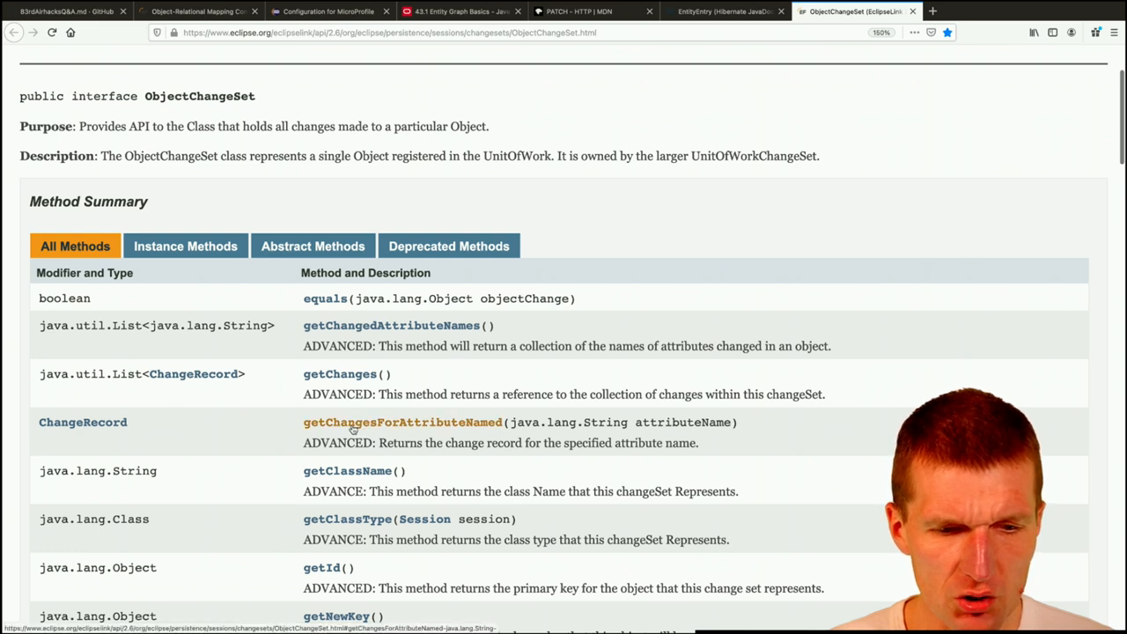
pyautogui.moveTo(626, 458)
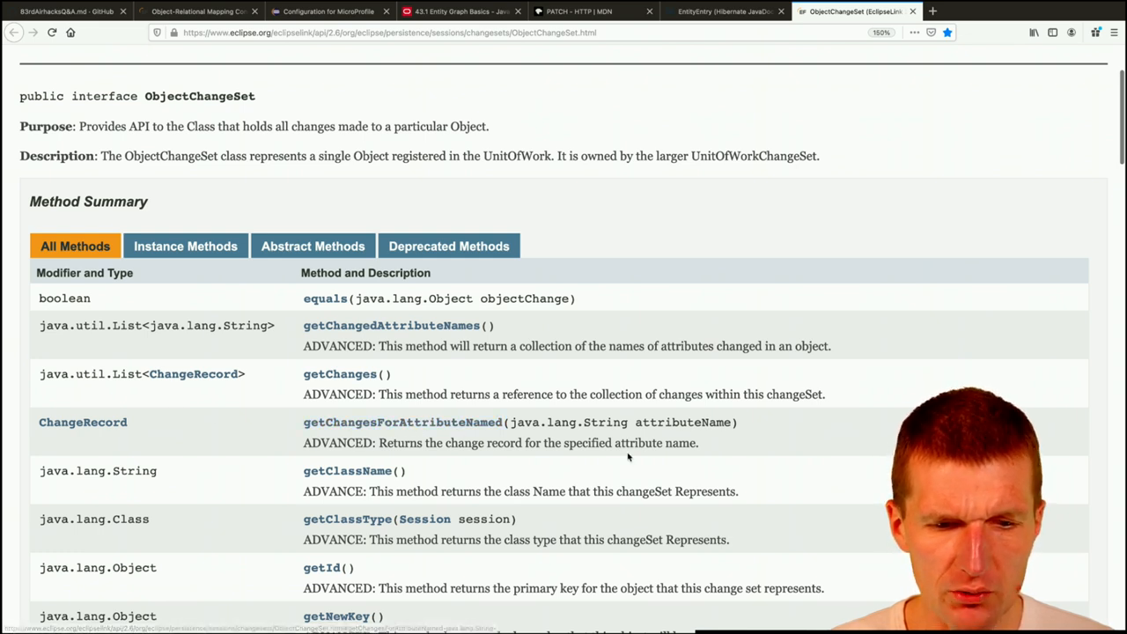
pyautogui.scroll(-3)
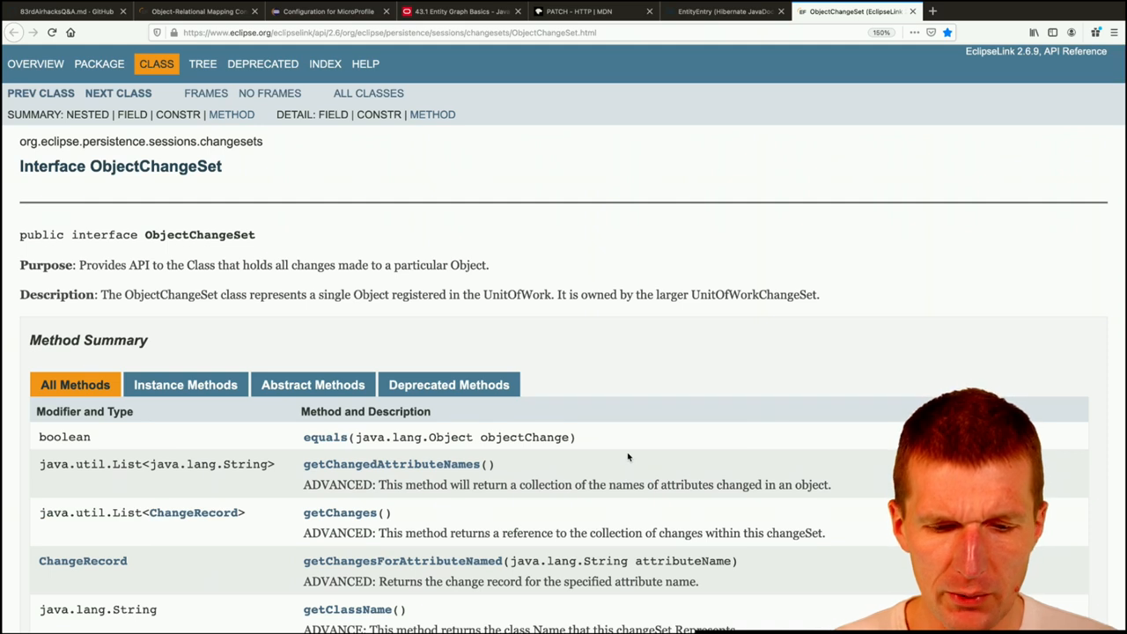
# Step: Check the live chat, revisit the ObjectChangeSet page and close it
pyautogui.click(387, 32)
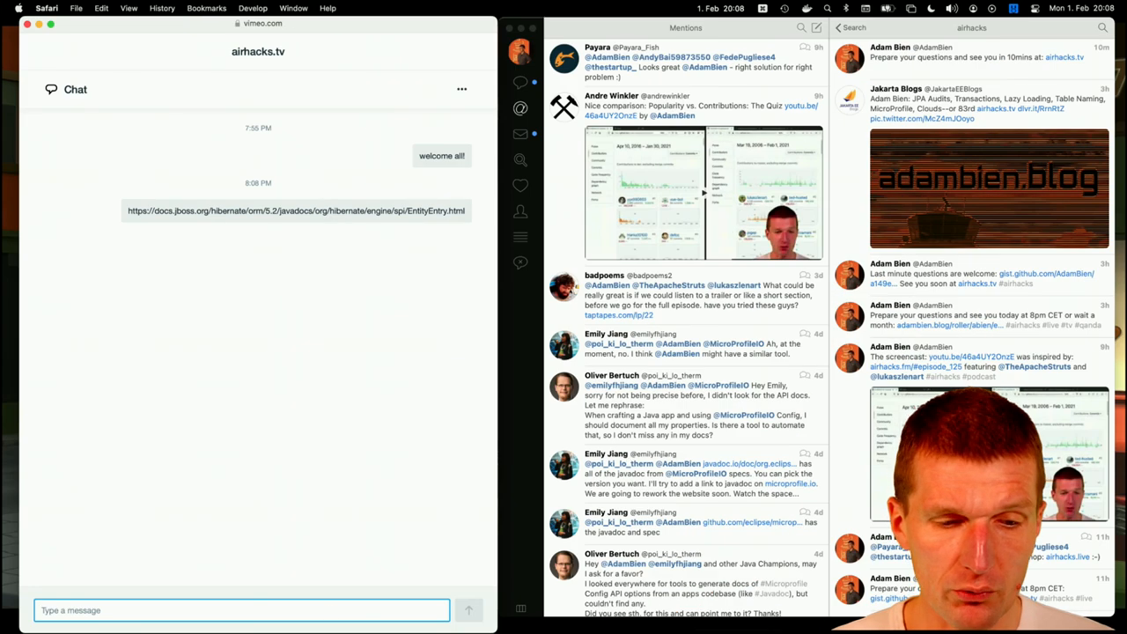
pyautogui.click(243, 609)
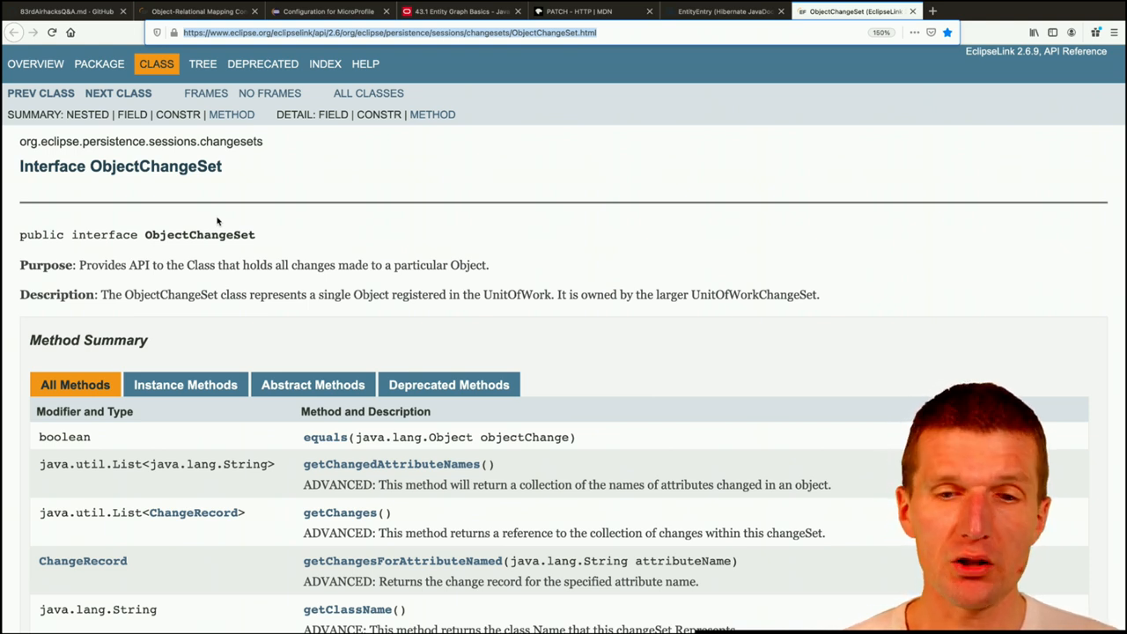
pyautogui.click(722, 10)
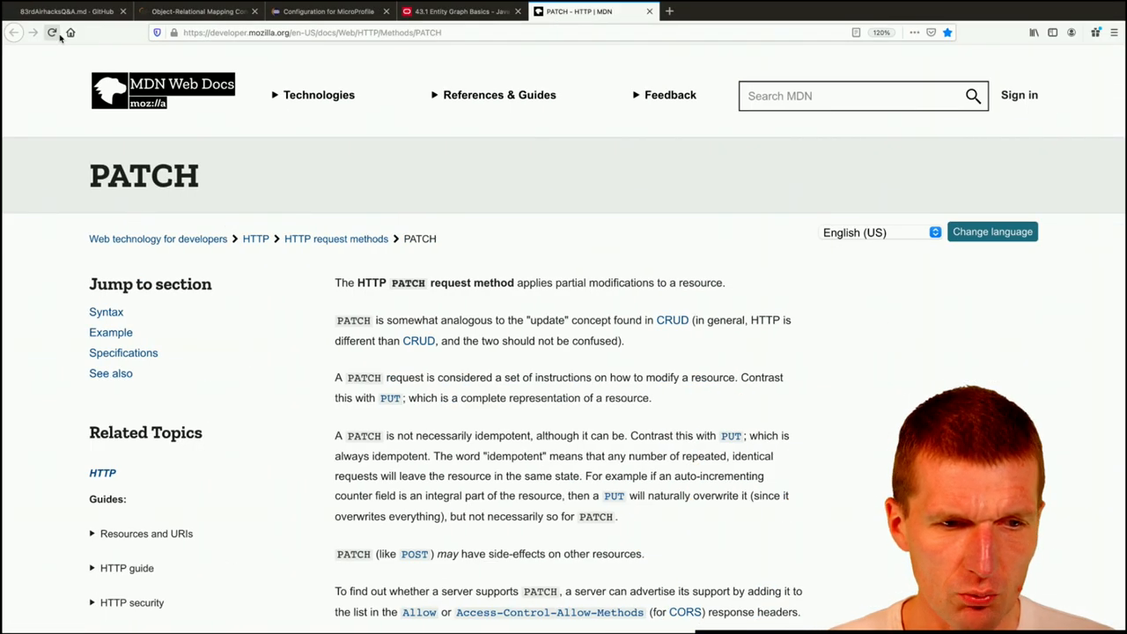
# Step: Return to the Q&A gist and scroll to the thehpi question on Payara lazy-loaded relations
pyautogui.click(67, 11)
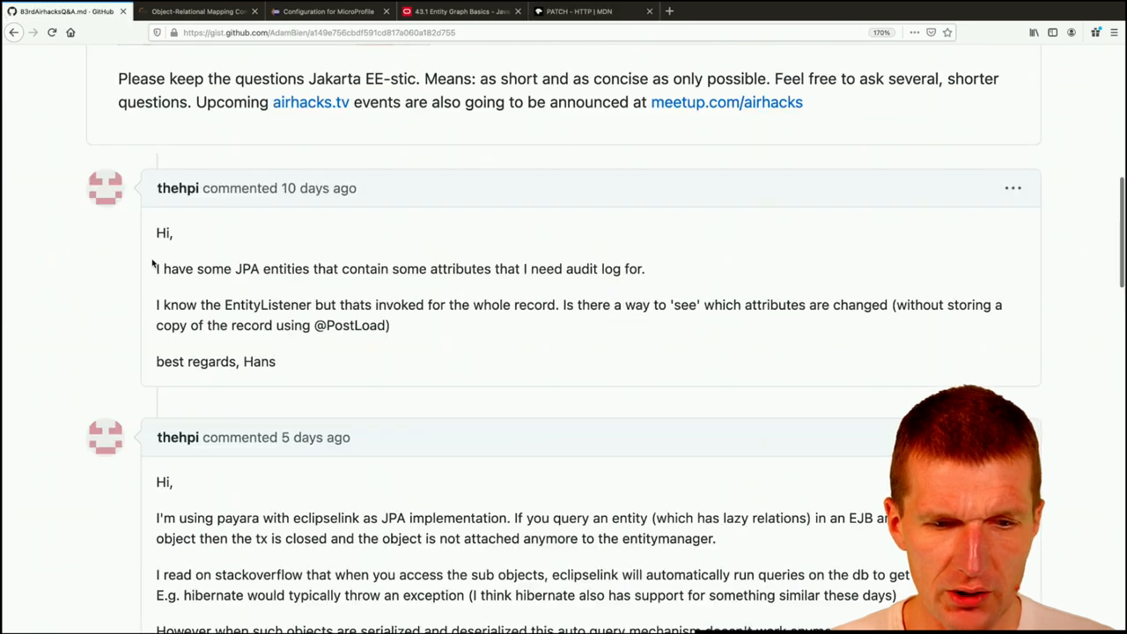
pyautogui.scroll(-3)
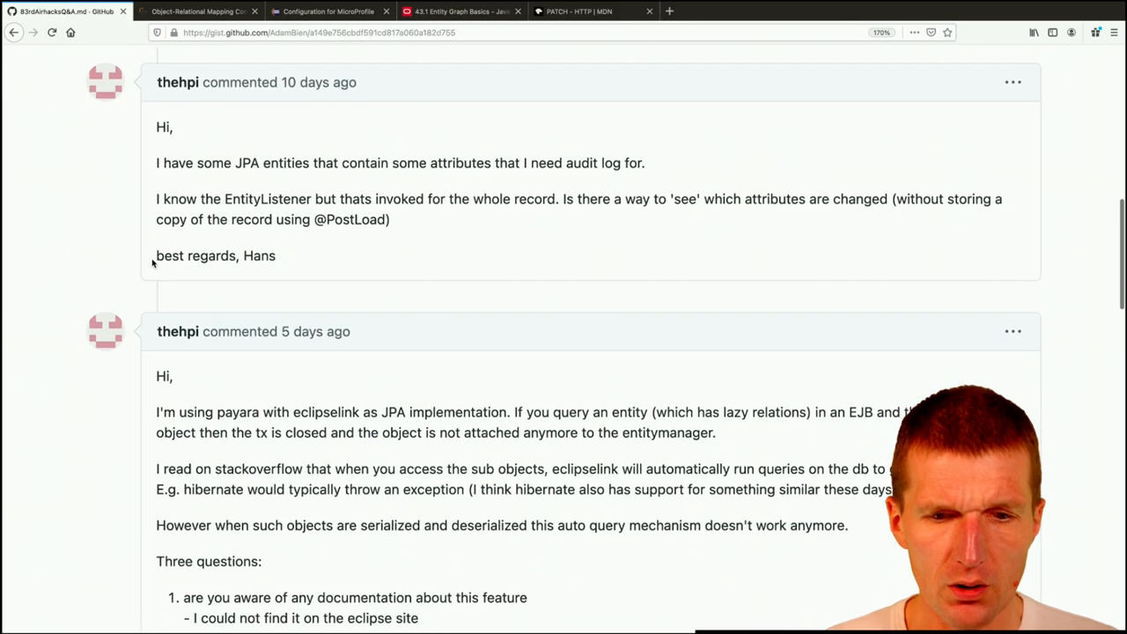
pyautogui.scroll(3)
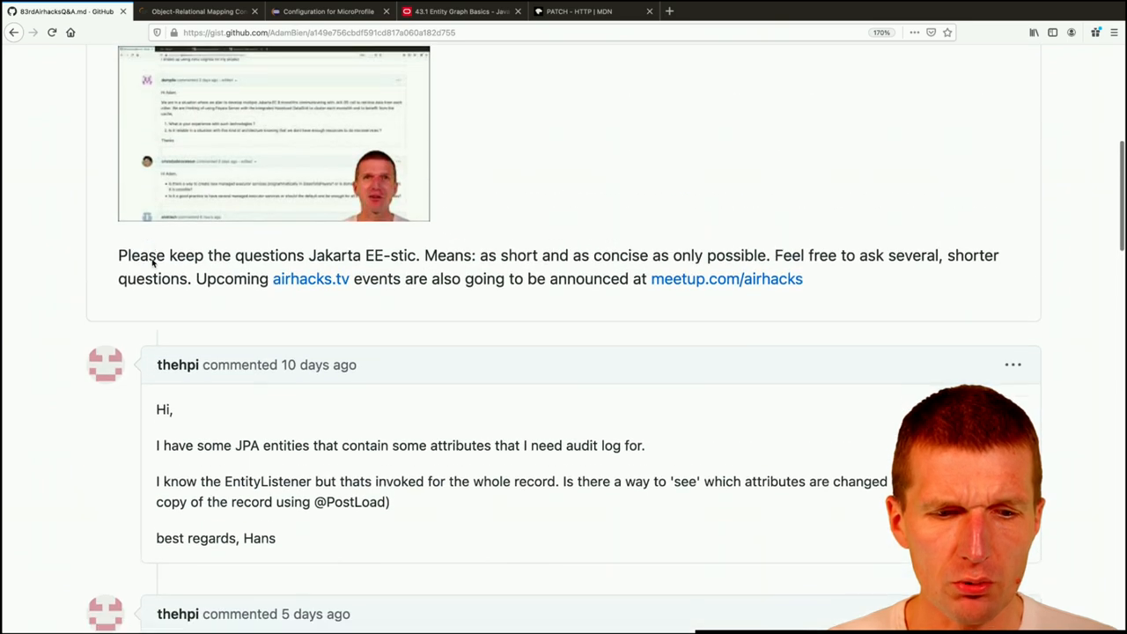
pyautogui.scroll(-3)
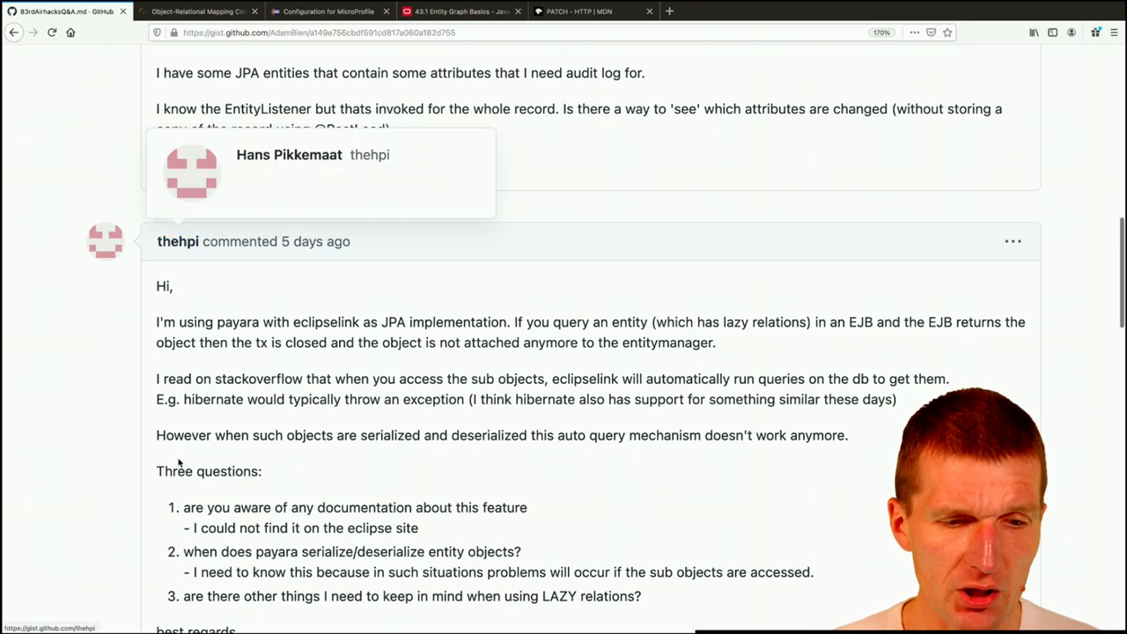
pyautogui.scroll(-3)
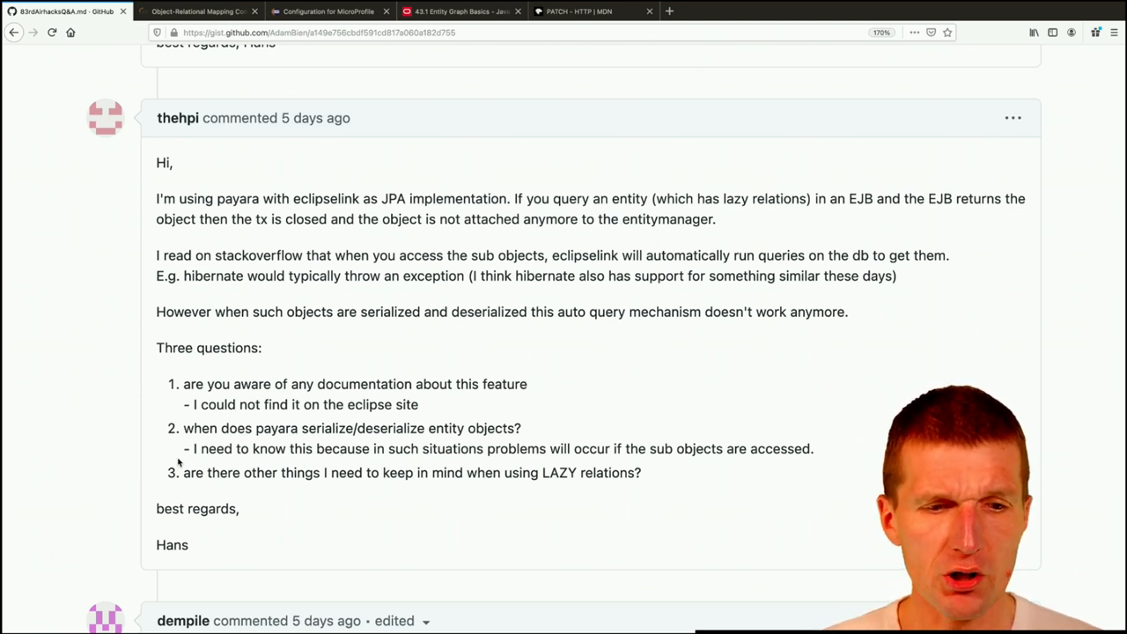
pyautogui.moveTo(219, 151)
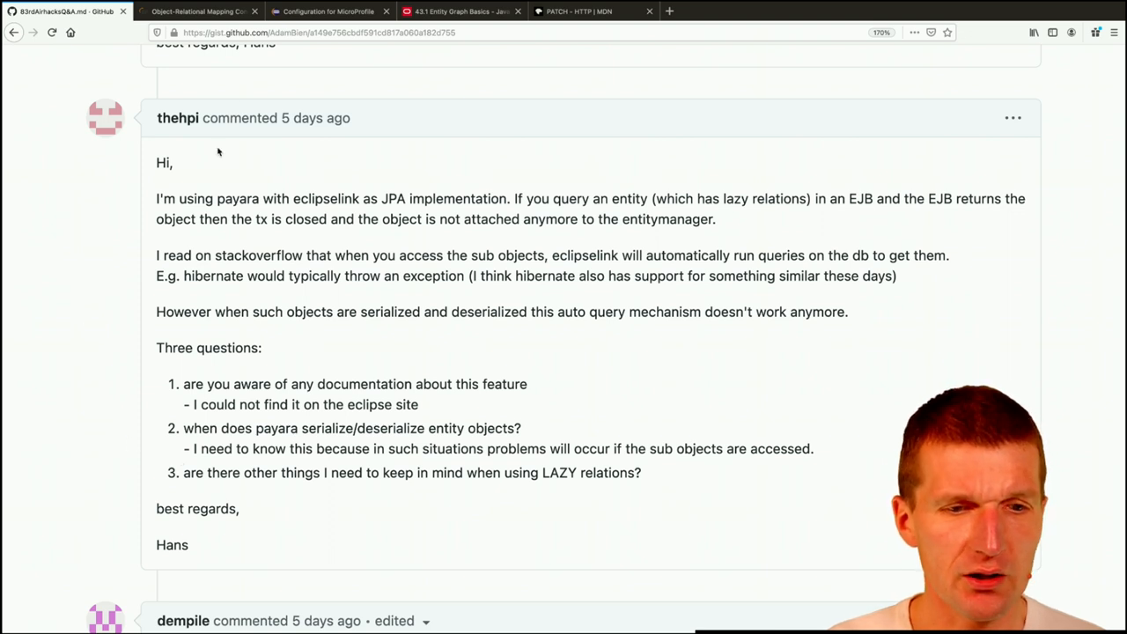
pyautogui.moveTo(327, 291)
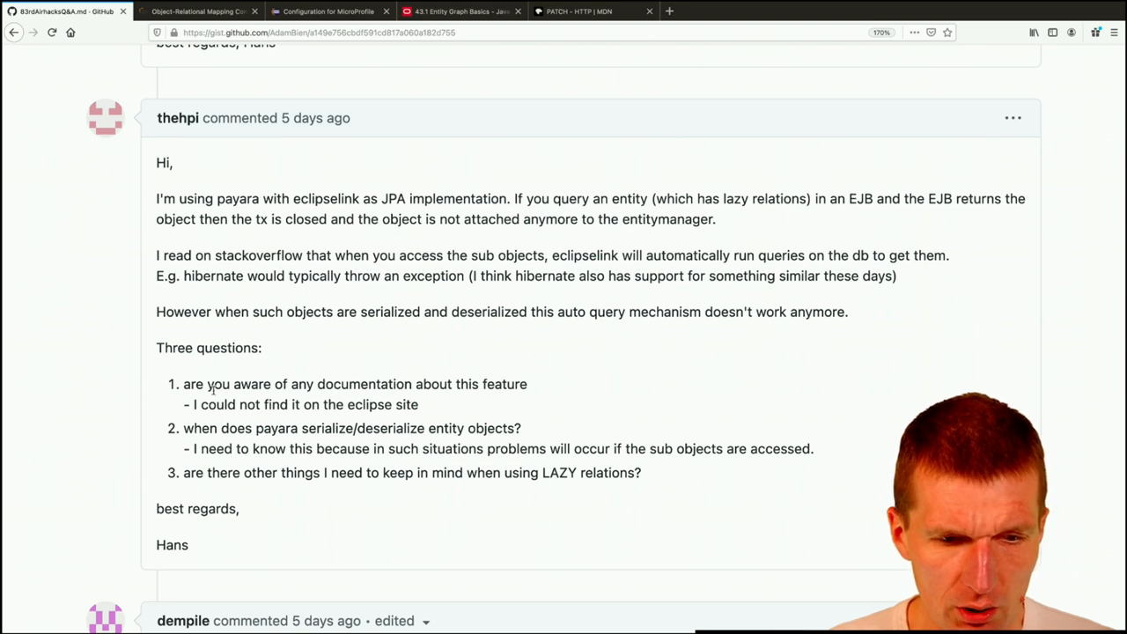
pyautogui.moveTo(193, 440)
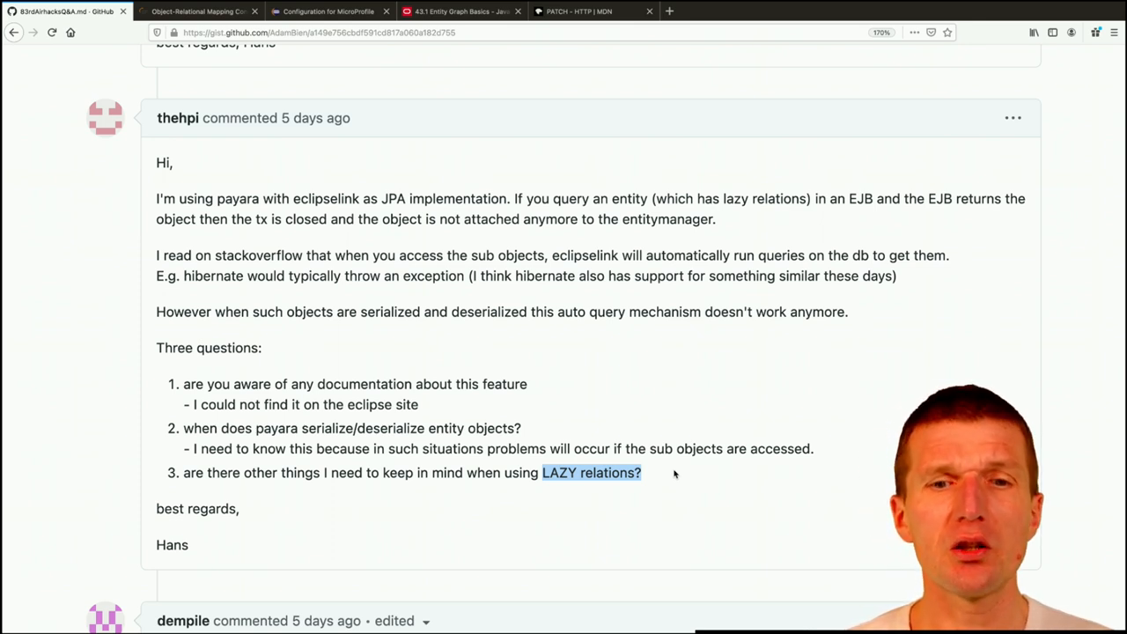
# Step: Search Google in a new private tab for 'adam bien entitymanager extended' and accept the consent notice
pyautogui.click(799, 10)
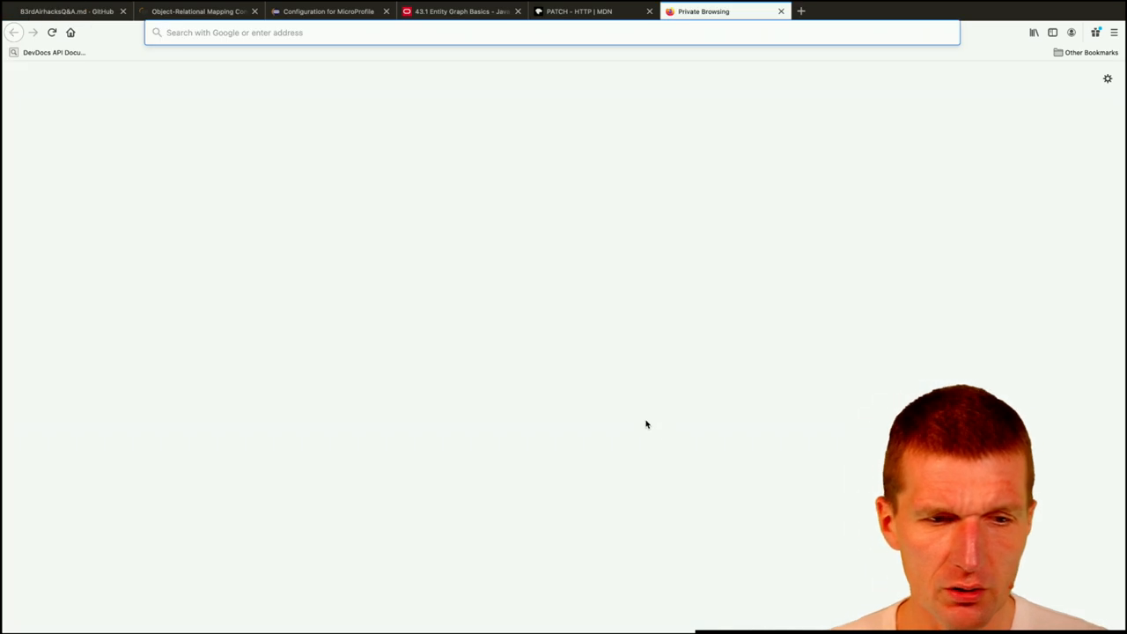
pyautogui.write('adam+bien+entitymanager+extended')
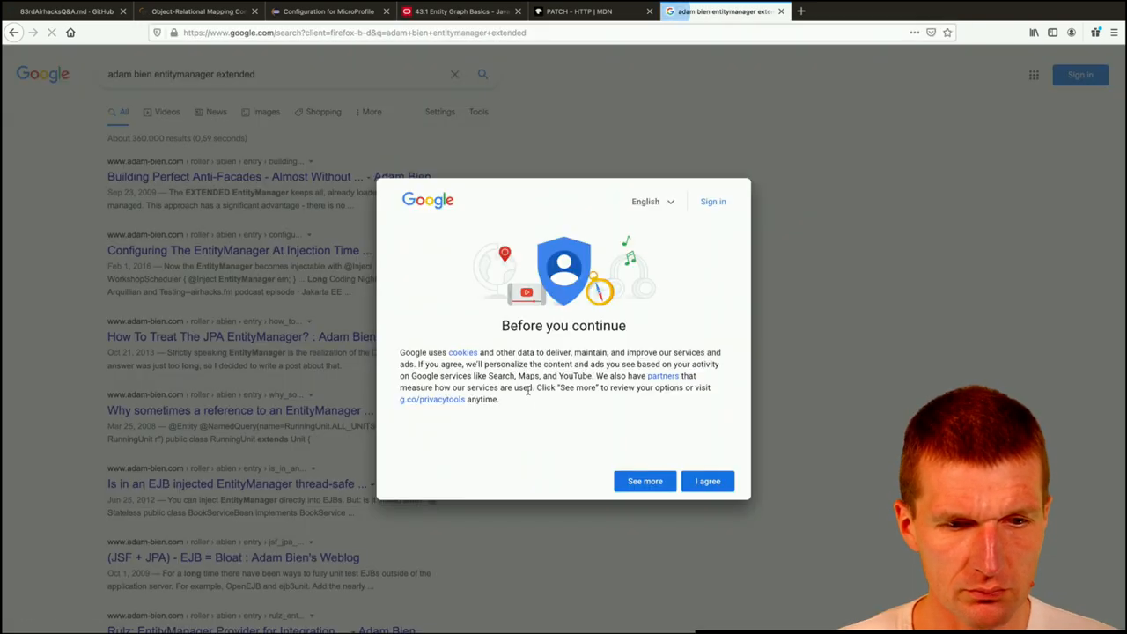
pyautogui.click(708, 481)
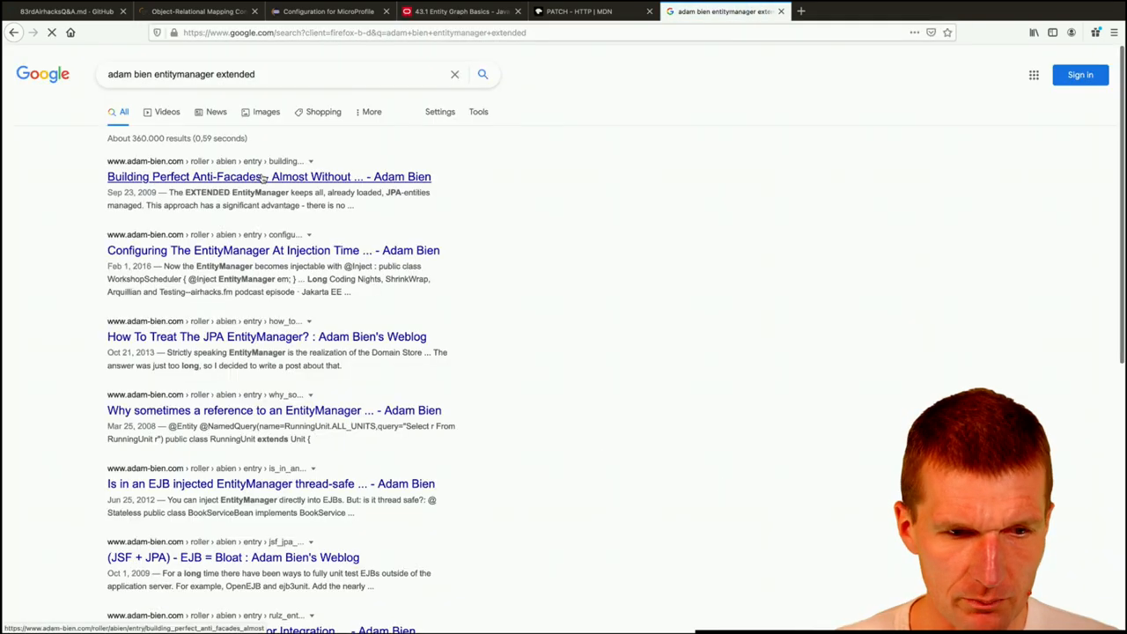
# Step: Read the OrderGateway extended EntityManager code in the Building Perfect Anti-Facades post
pyautogui.click(267, 176)
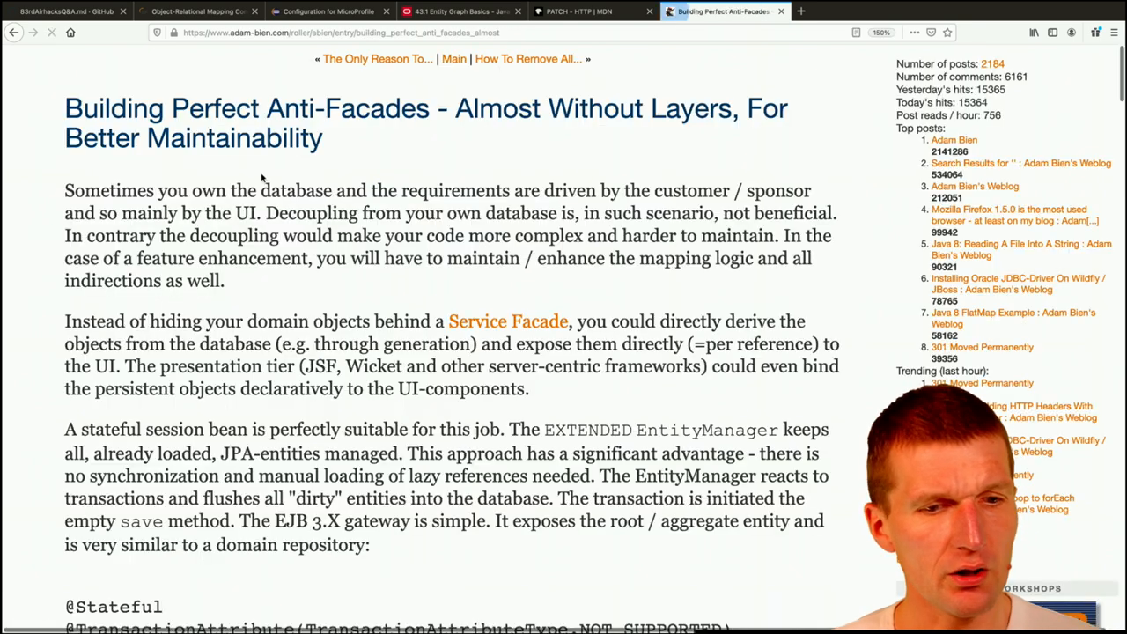
pyautogui.scroll(-3)
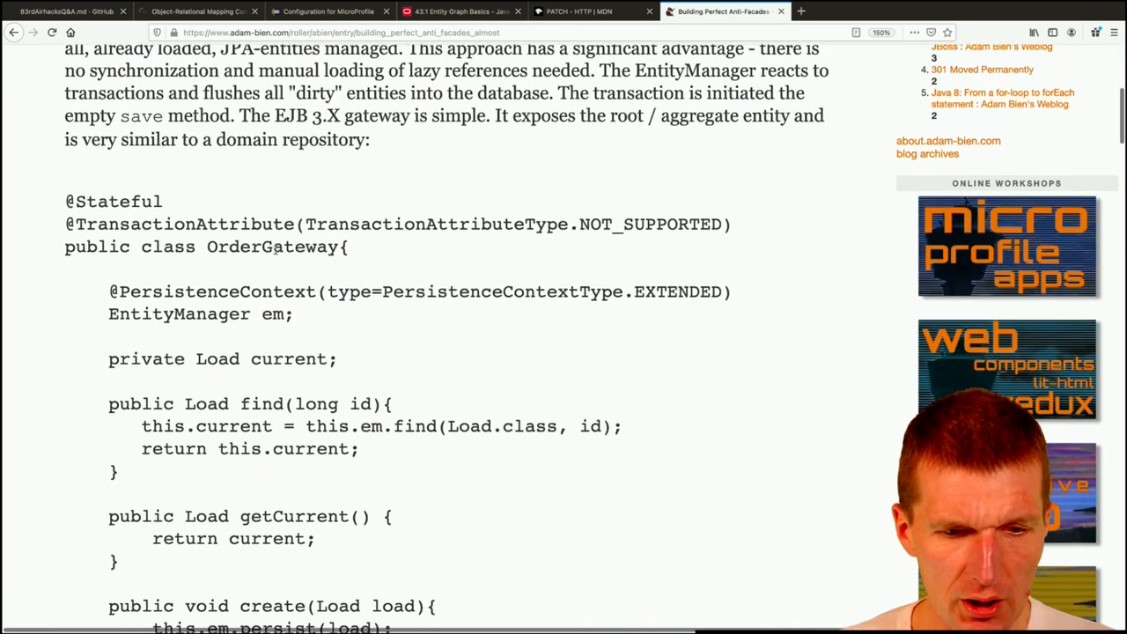
pyautogui.scroll(-3)
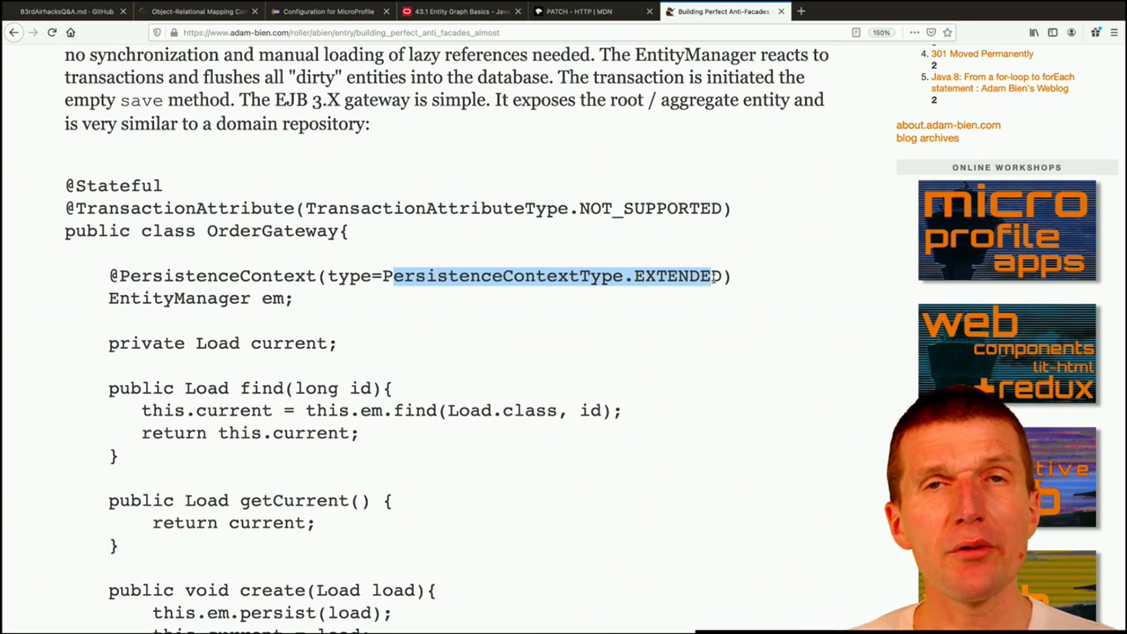
pyautogui.moveTo(641, 342)
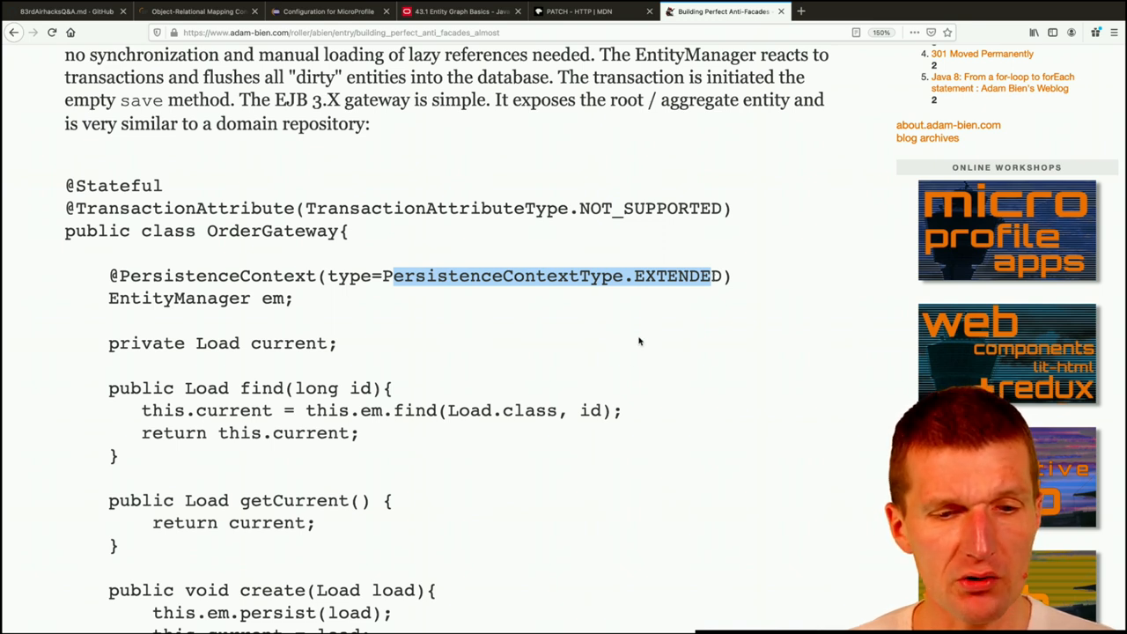
pyautogui.moveTo(333, 428)
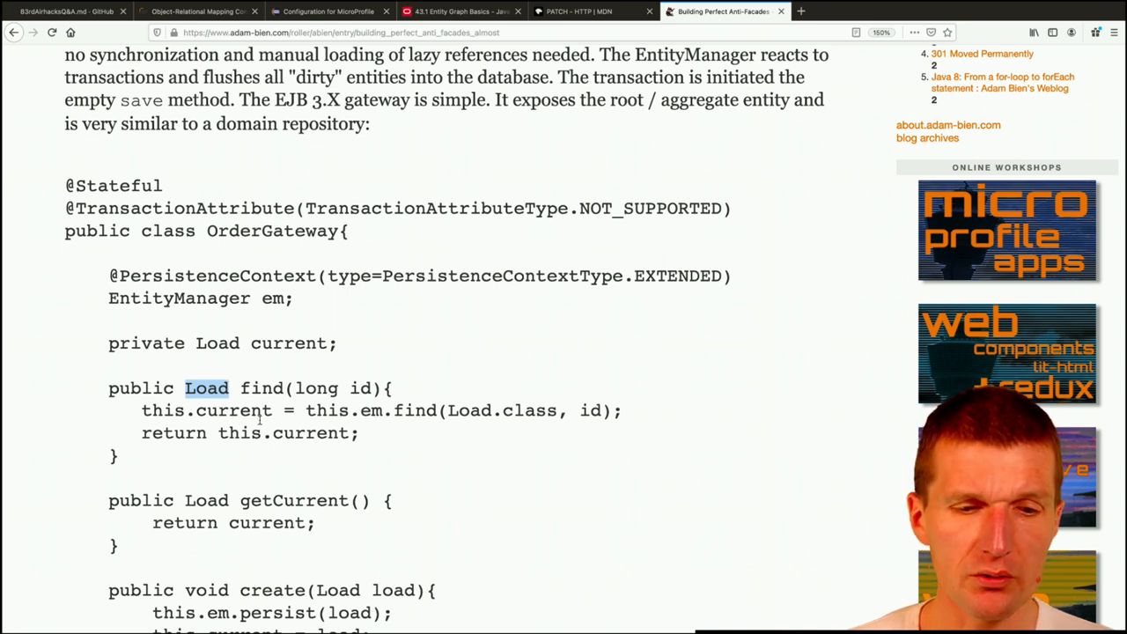
pyautogui.scroll(-3)
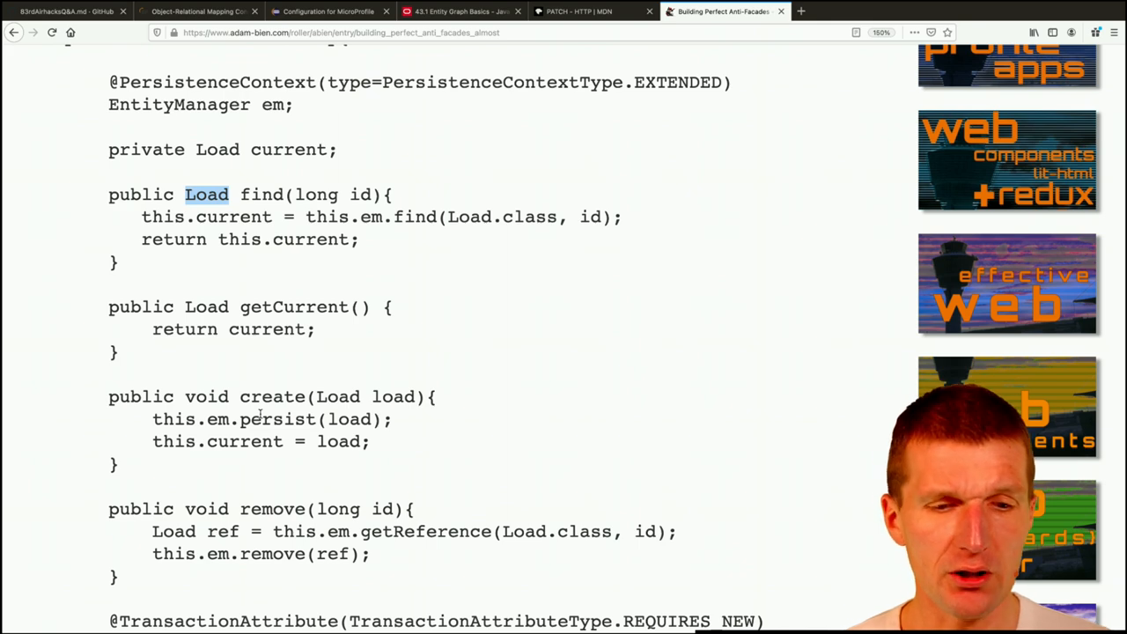
pyautogui.scroll(-3)
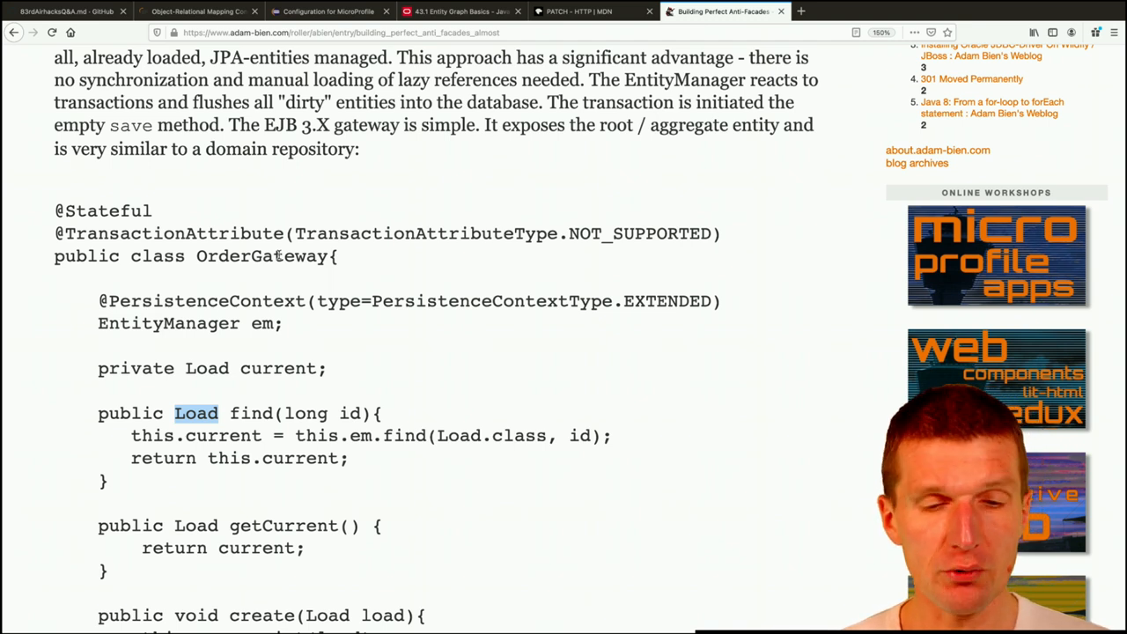
pyautogui.scroll(-3)
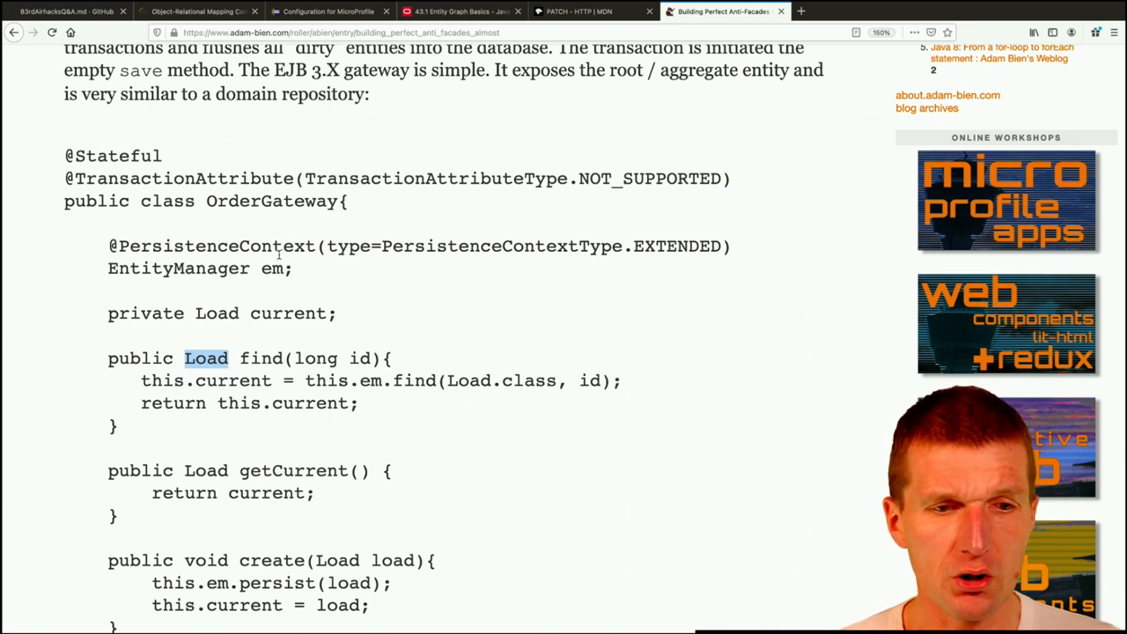
pyautogui.click(67, 10)
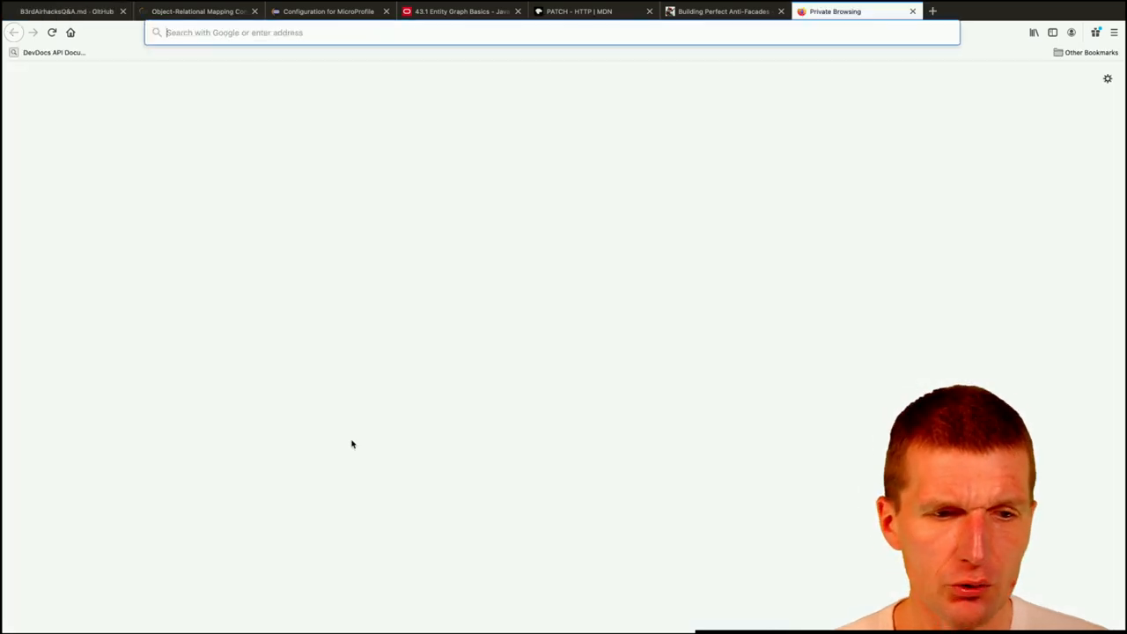
# Step: Search for 'jpa createentitygraph javadoc' and open Oracle's 43.1 Entity Graph Basics tutorial
pyautogui.write('jpa+createntitygraph+javadoc')
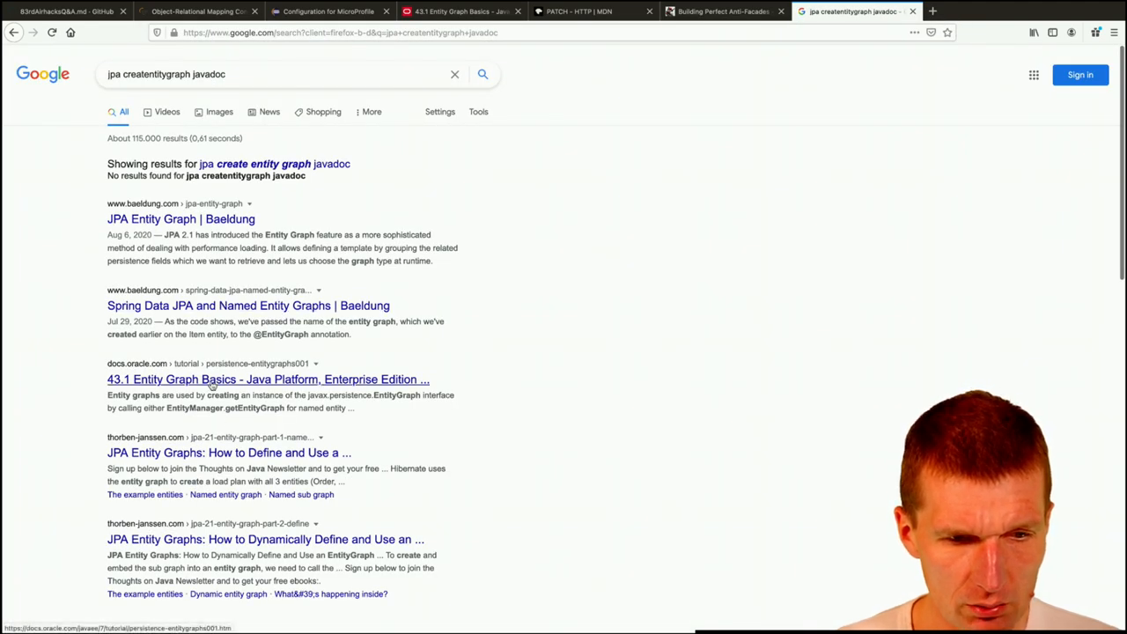
pyautogui.click(268, 379)
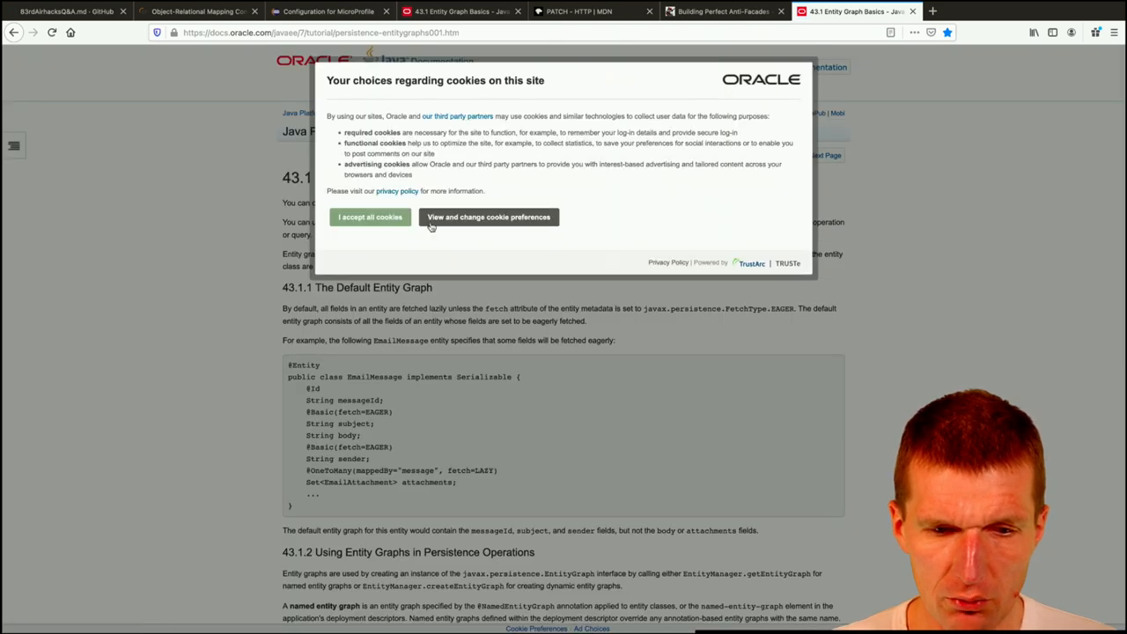
# Step: Dismiss the cookie notice, read the fetch and load graph sections, and return to the Q&A gist
pyautogui.click(370, 217)
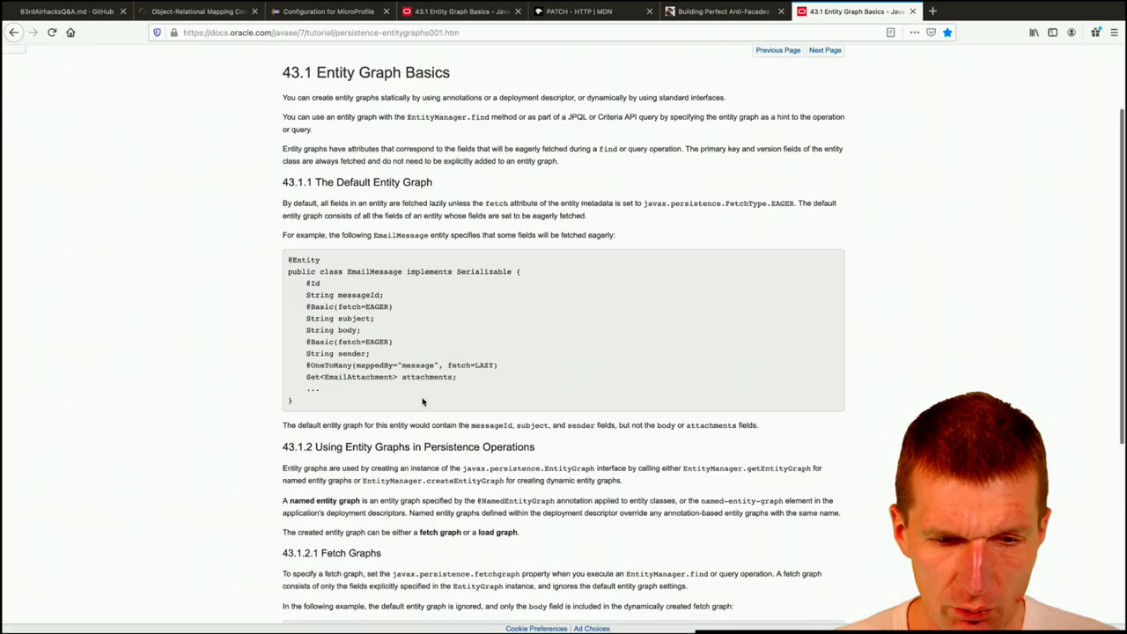
pyautogui.scroll(-3)
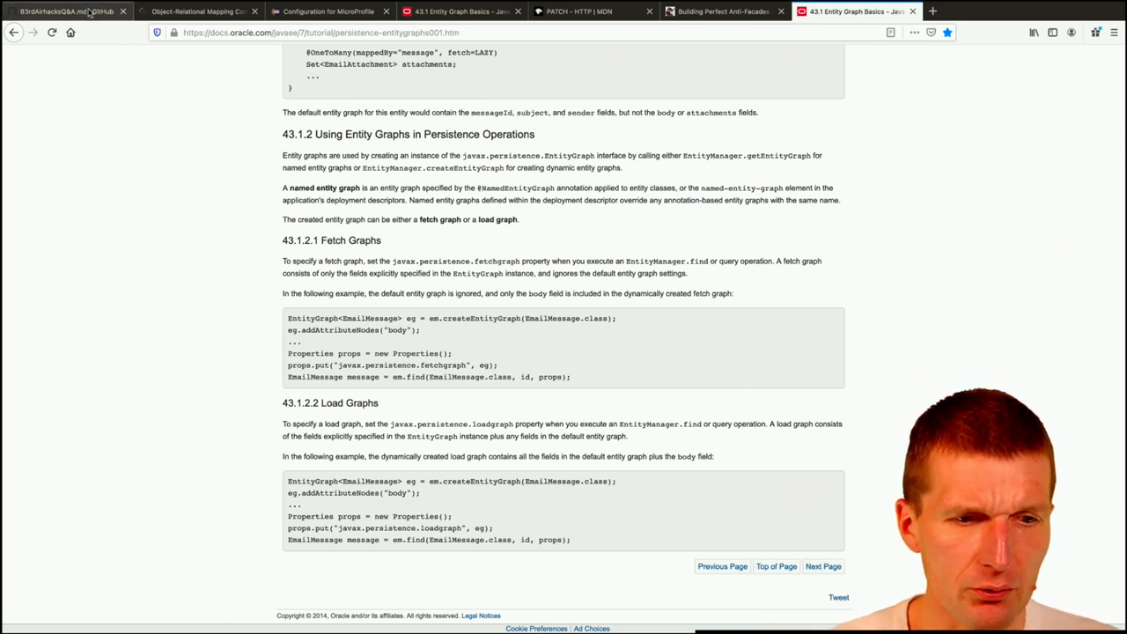
pyautogui.click(67, 11)
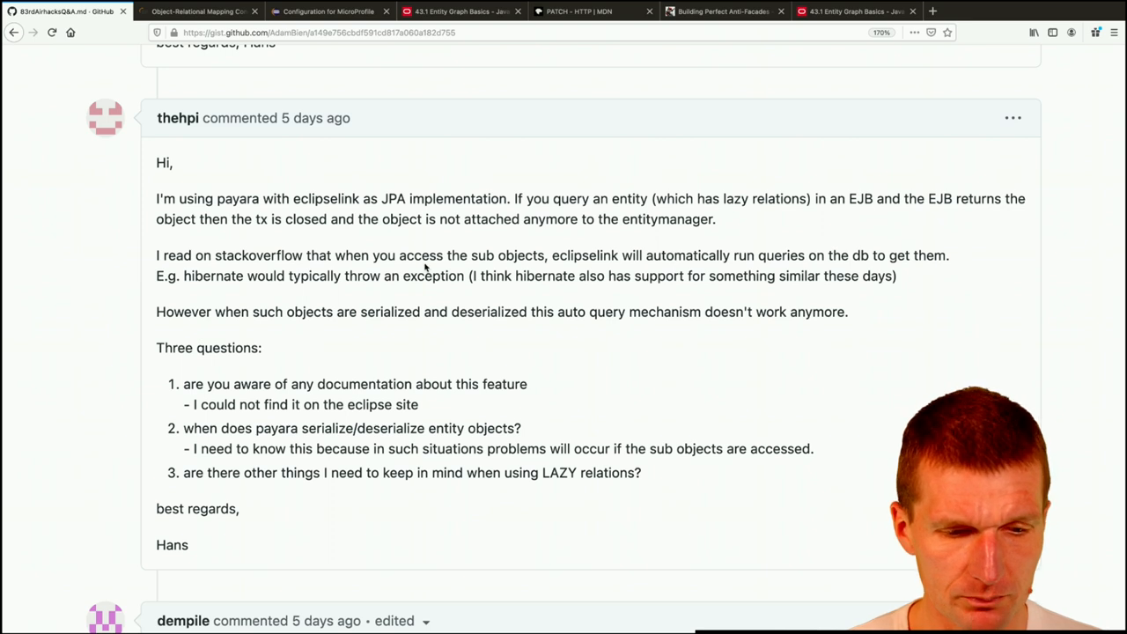
# Step: Read the gist question on table naming and mark the phrase 'just separating by schemas?'
pyautogui.scroll(-3)
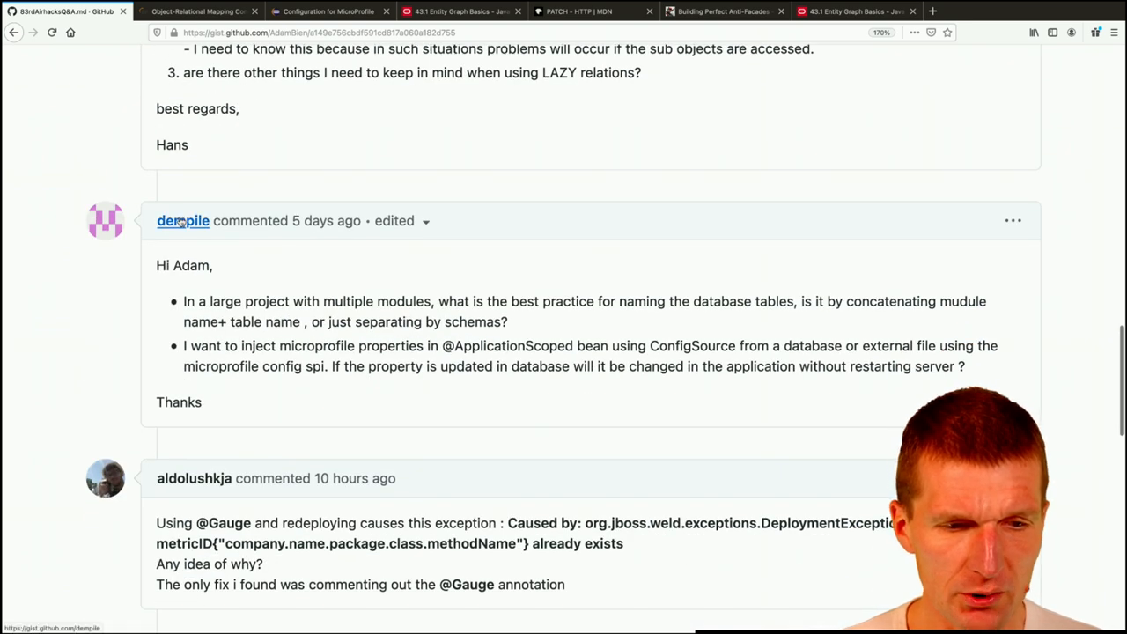
pyautogui.moveTo(183, 220)
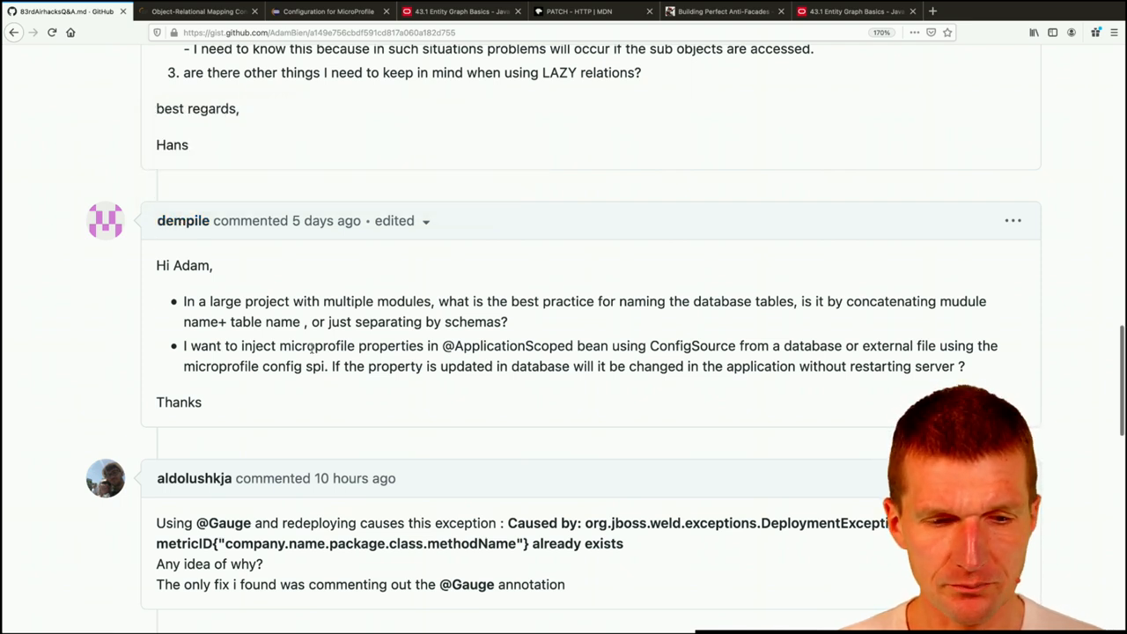
pyautogui.scroll(-3)
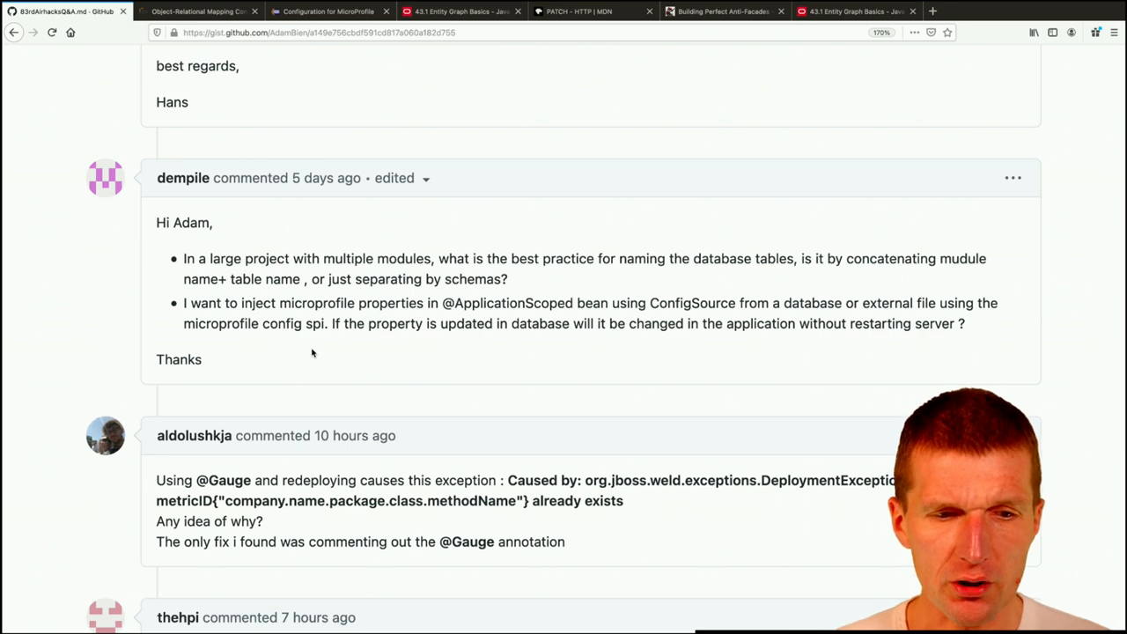
pyautogui.scroll(3)
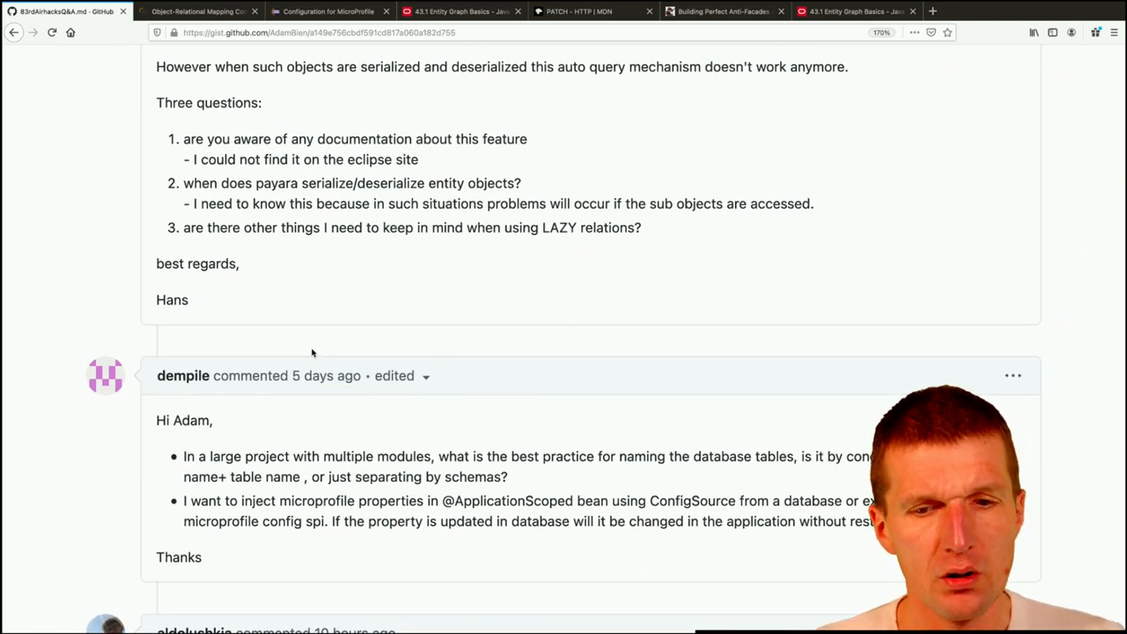
pyautogui.scroll(-3)
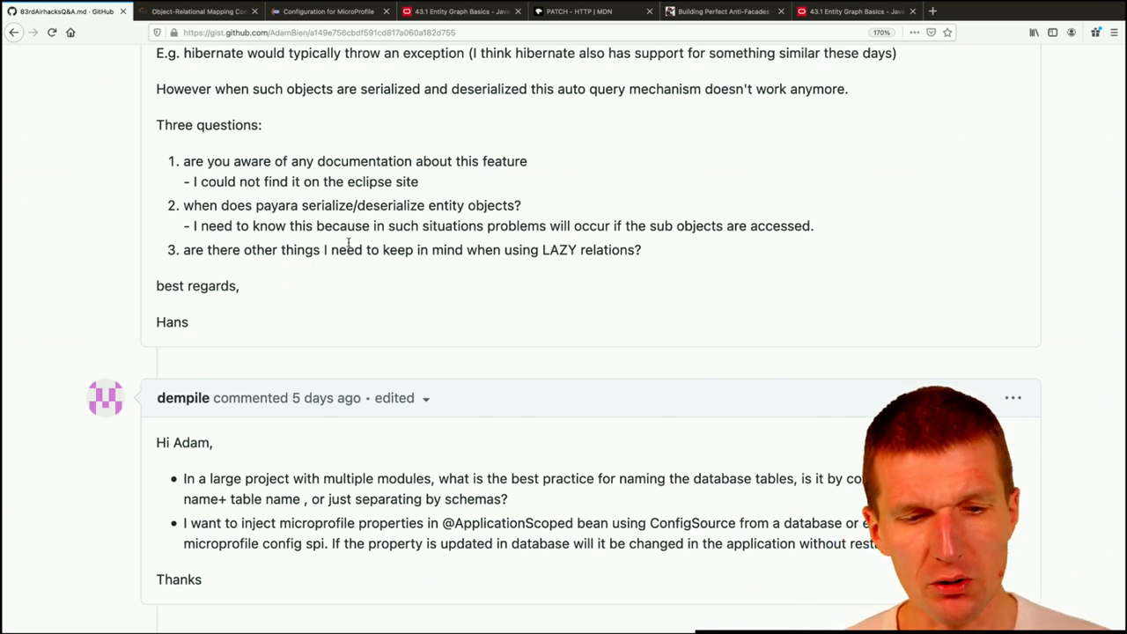
pyautogui.scroll(-3)
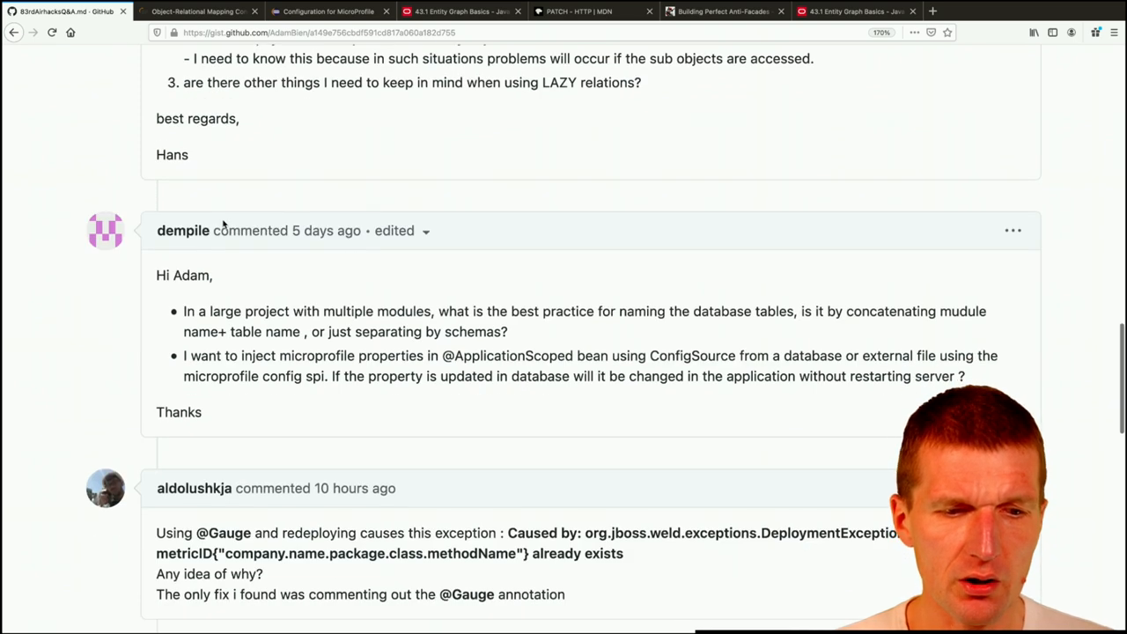
pyautogui.moveTo(183, 229)
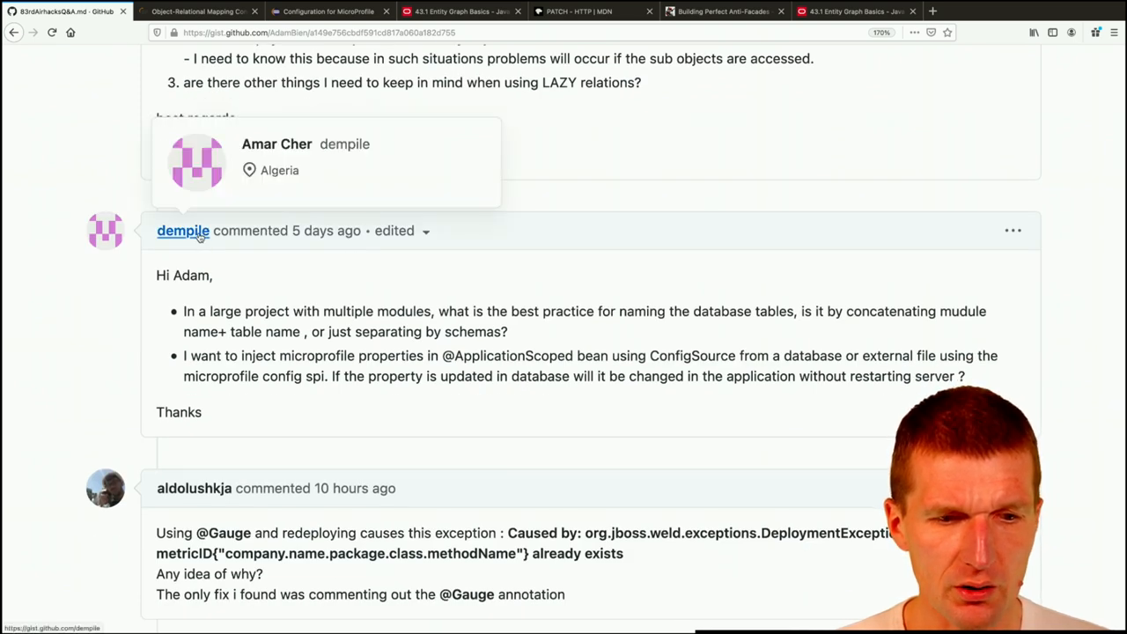
pyautogui.scroll(-3)
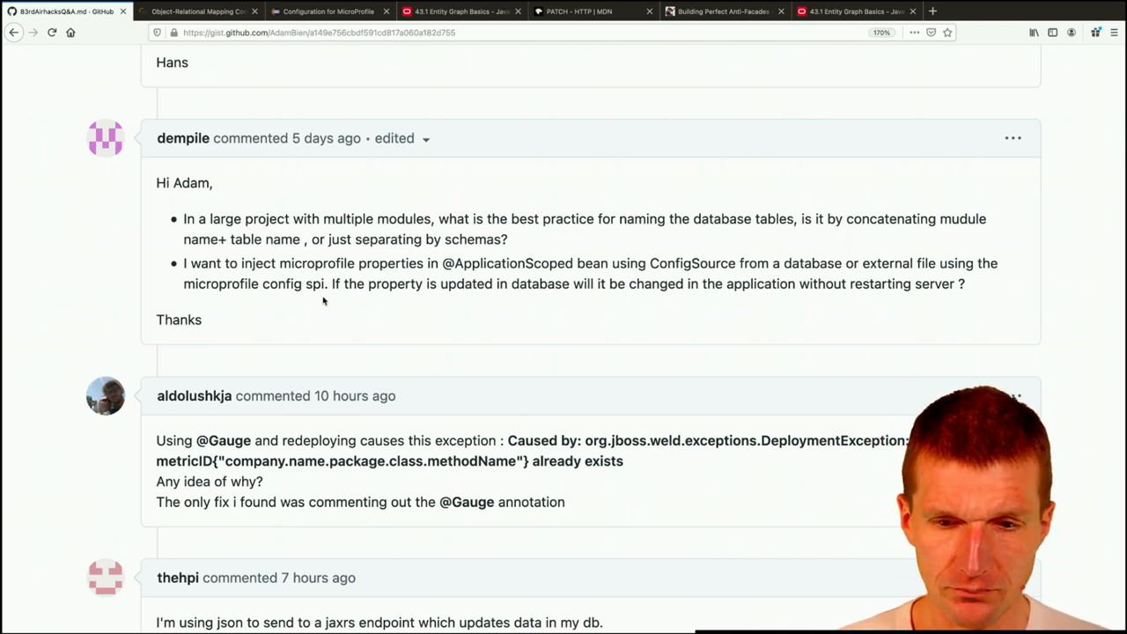
pyautogui.scroll(-3)
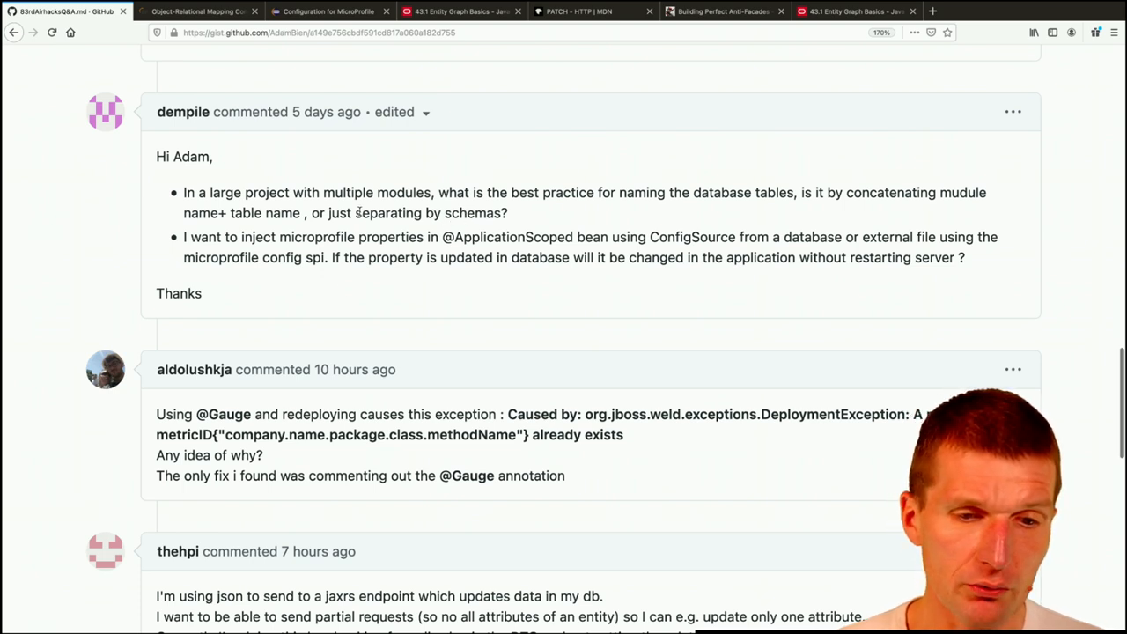
pyautogui.moveTo(338, 213); pyautogui.dragTo(532, 213)
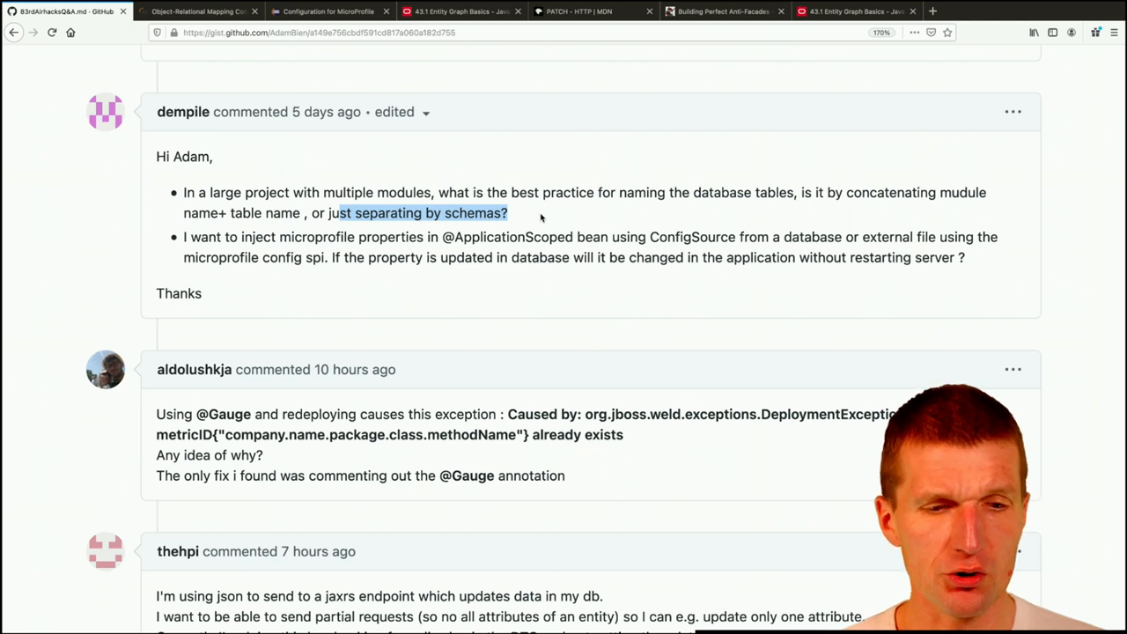
# Step: Finish the database-backed ConfigSource question and switch to the MicroProfile Config specification
pyautogui.scroll(-3)
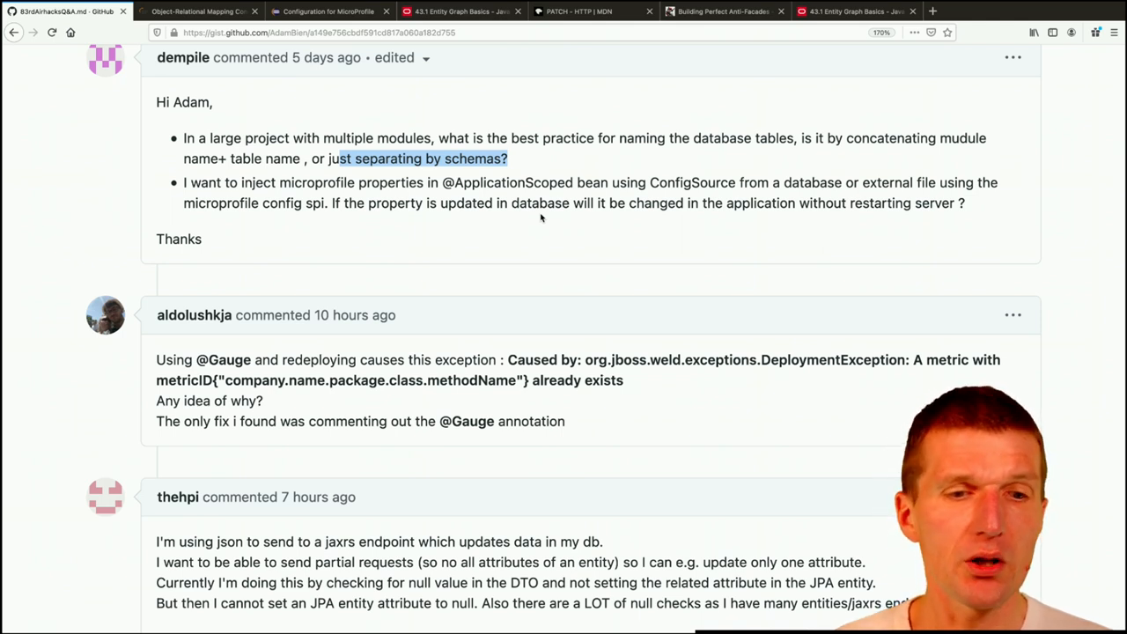
pyautogui.moveTo(454, 145)
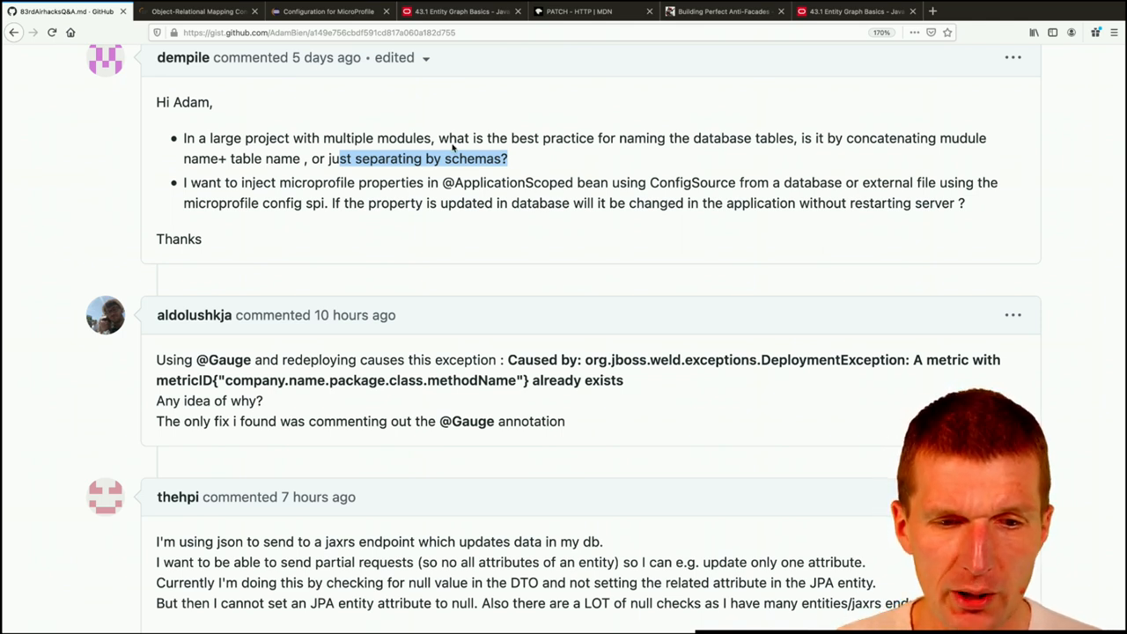
pyautogui.click(327, 10)
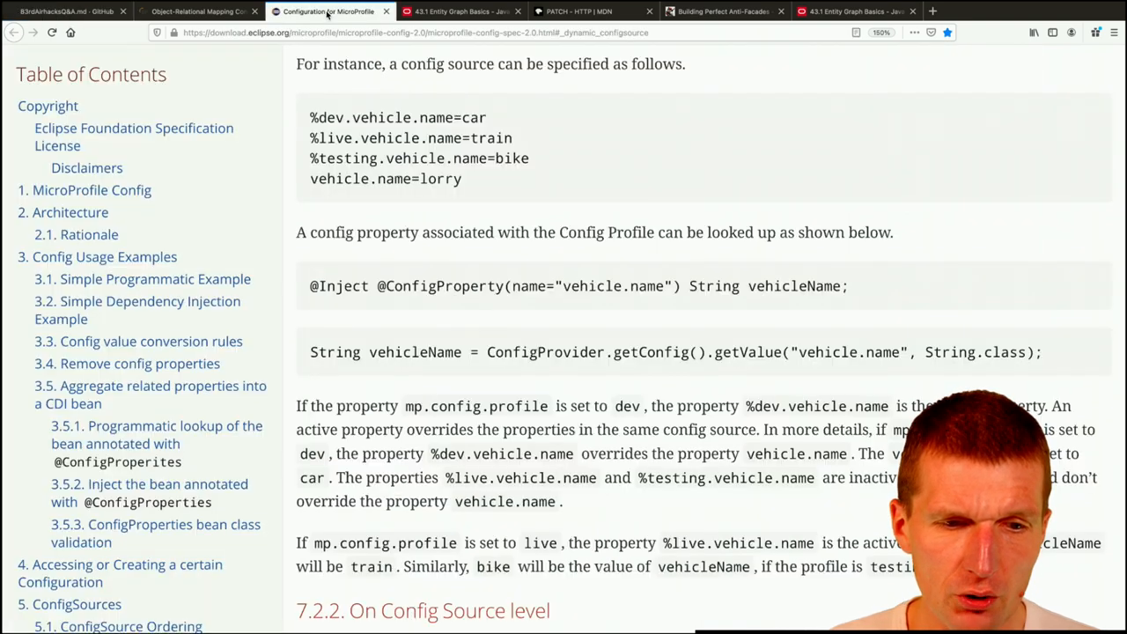
# Step: Scroll the spec to 7.2.2 On Config Source level and start a find-in-page search
pyautogui.click(396, 32)
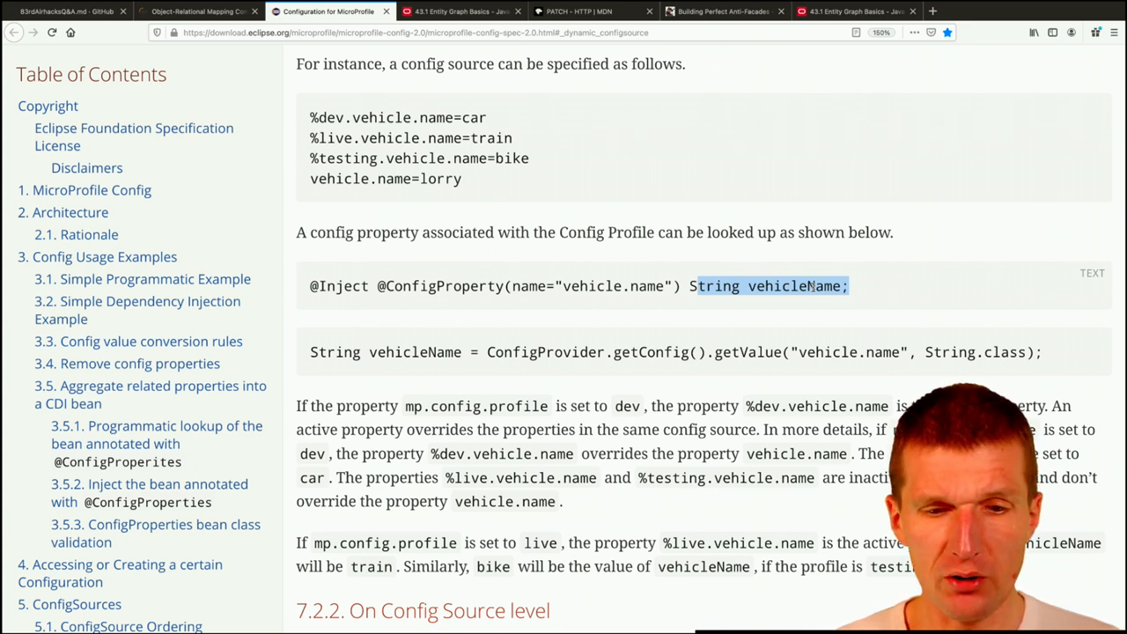
pyautogui.moveTo(672, 334)
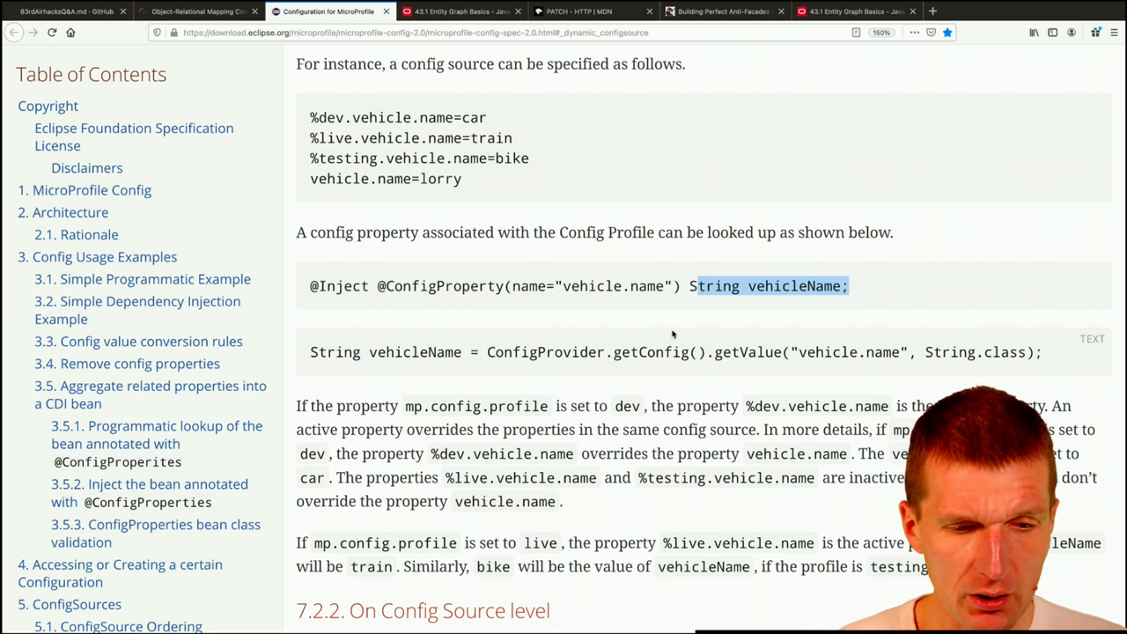
pyautogui.scroll(-3)
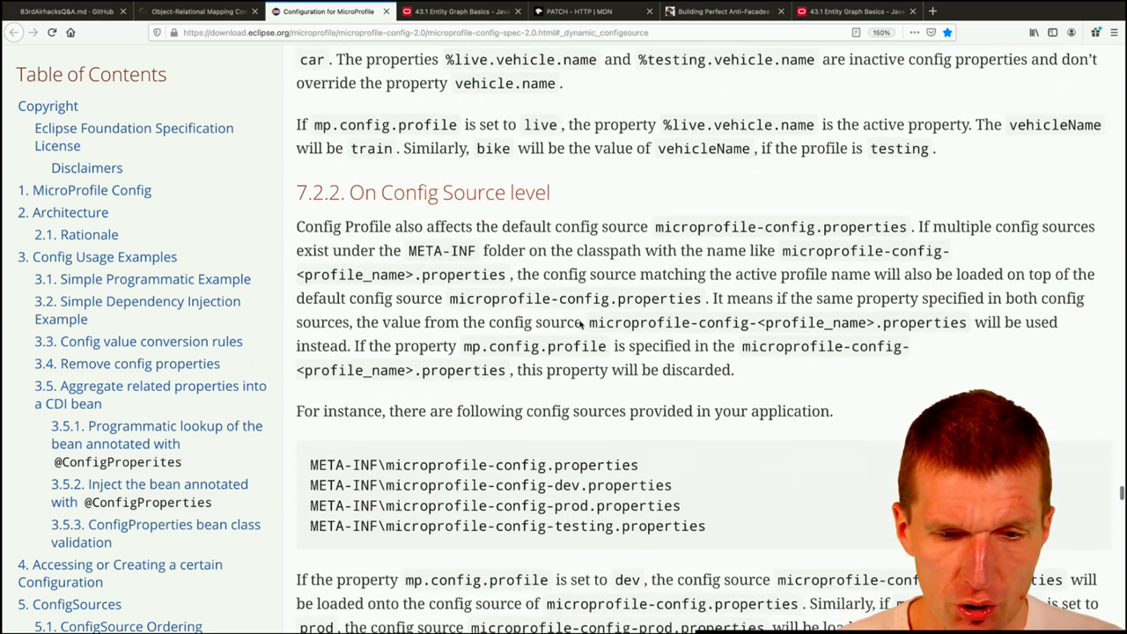
pyautogui.press('ctrl+f')
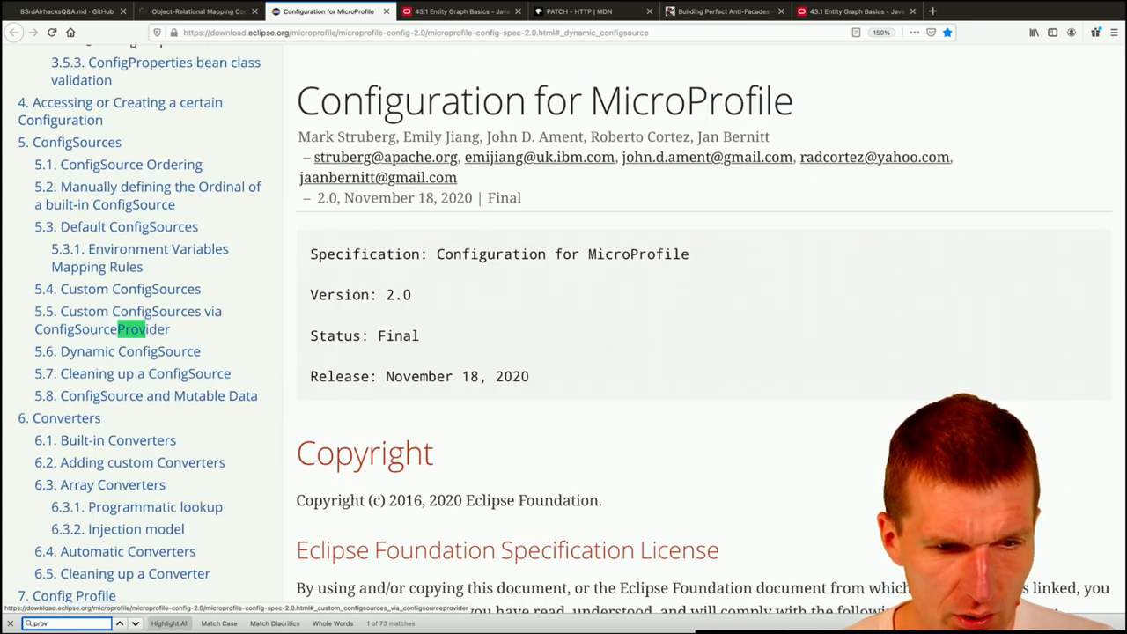
# Step: Jump to the custom ConfigSource provider section 5.5, read through 5.6 Dynamic ConfigSource, then return to the Entity Graph tutorial
pyautogui.click(127, 320)
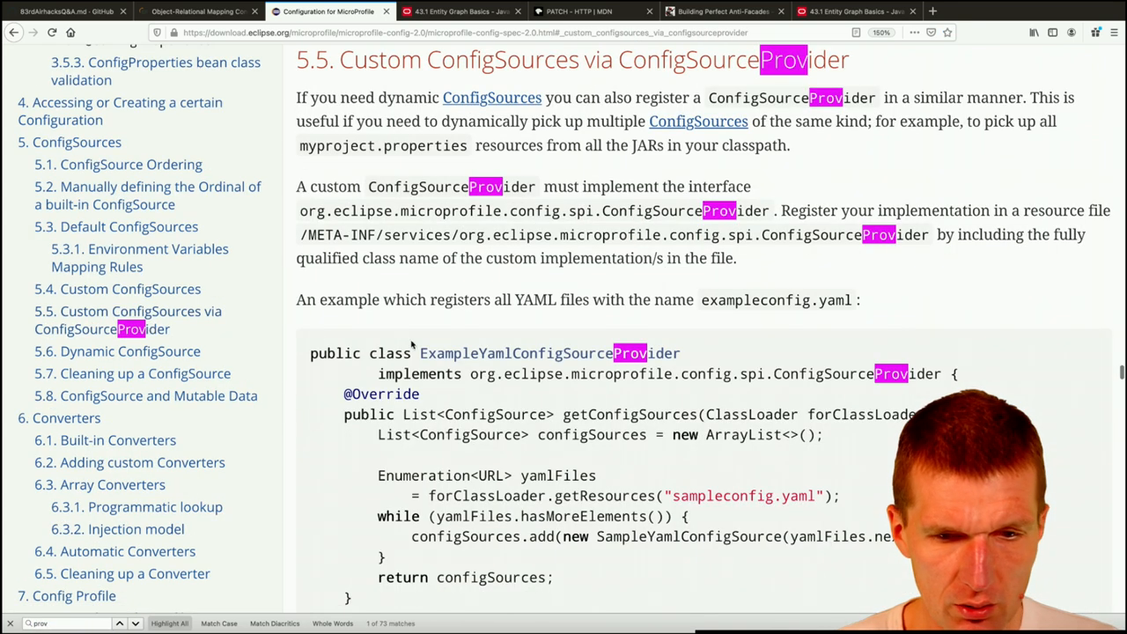
pyautogui.scroll(-3)
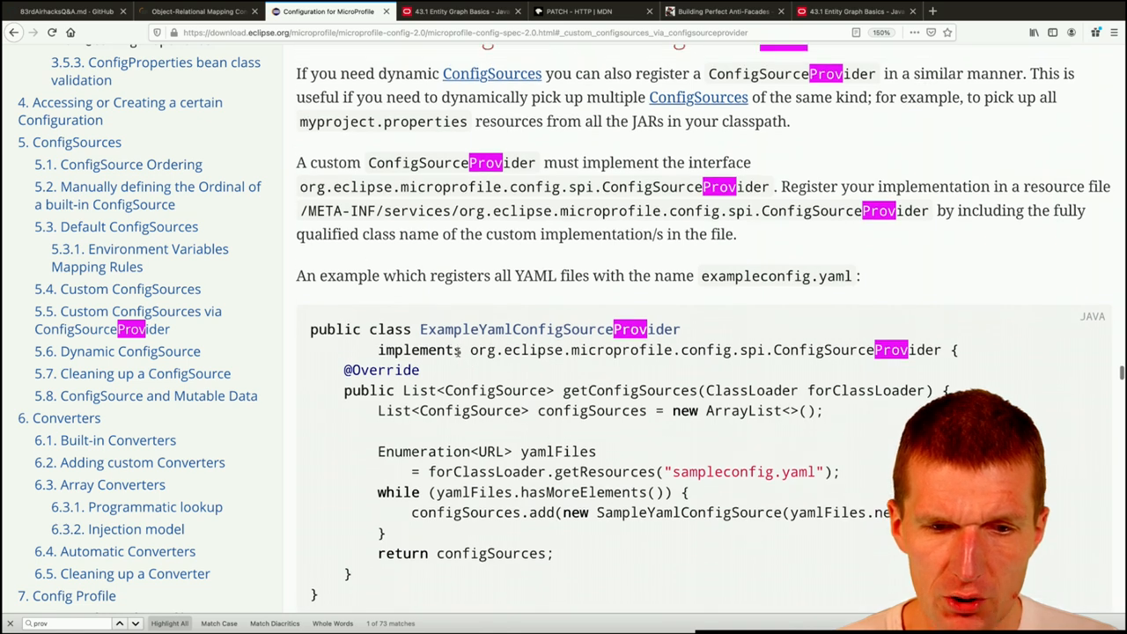
pyautogui.scroll(-3)
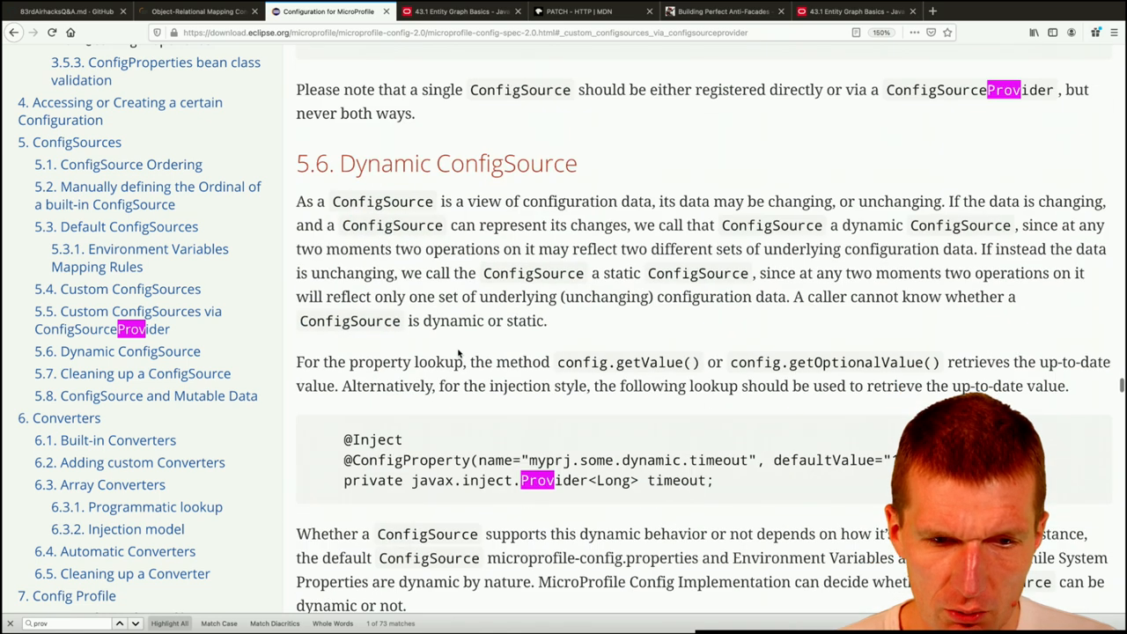
pyautogui.scroll(-3)
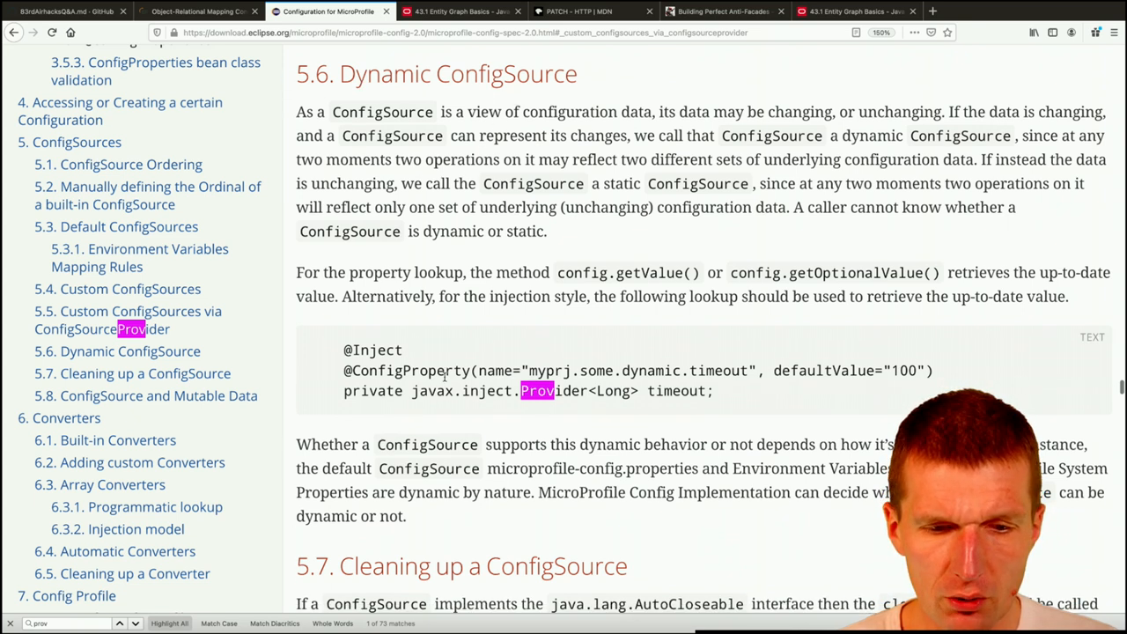
pyautogui.scroll(-3)
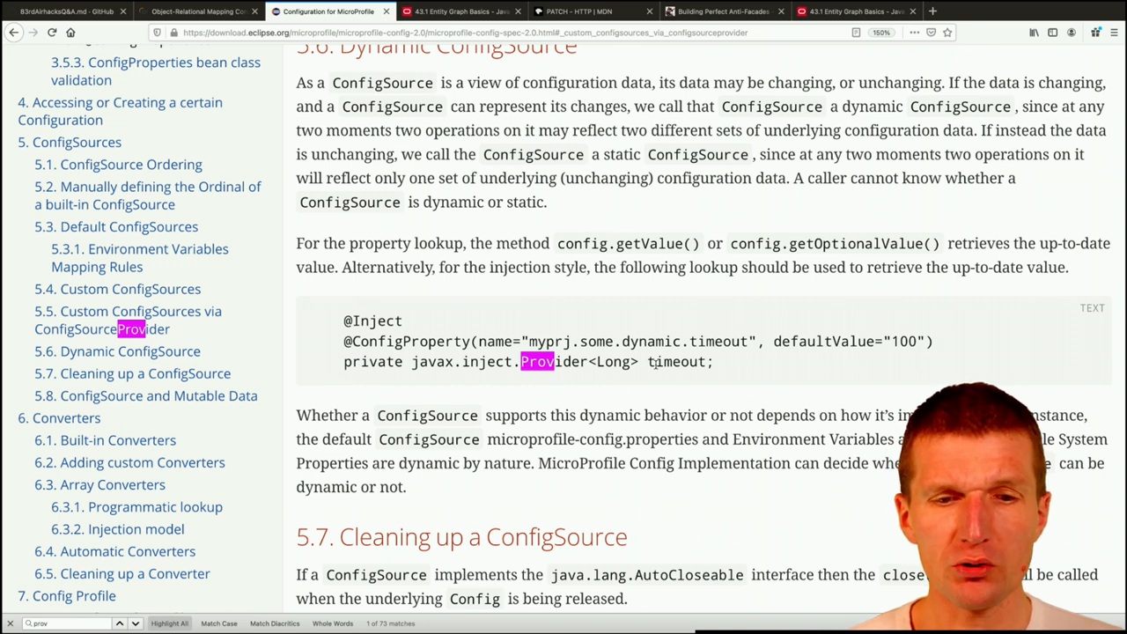
pyautogui.scroll(-3)
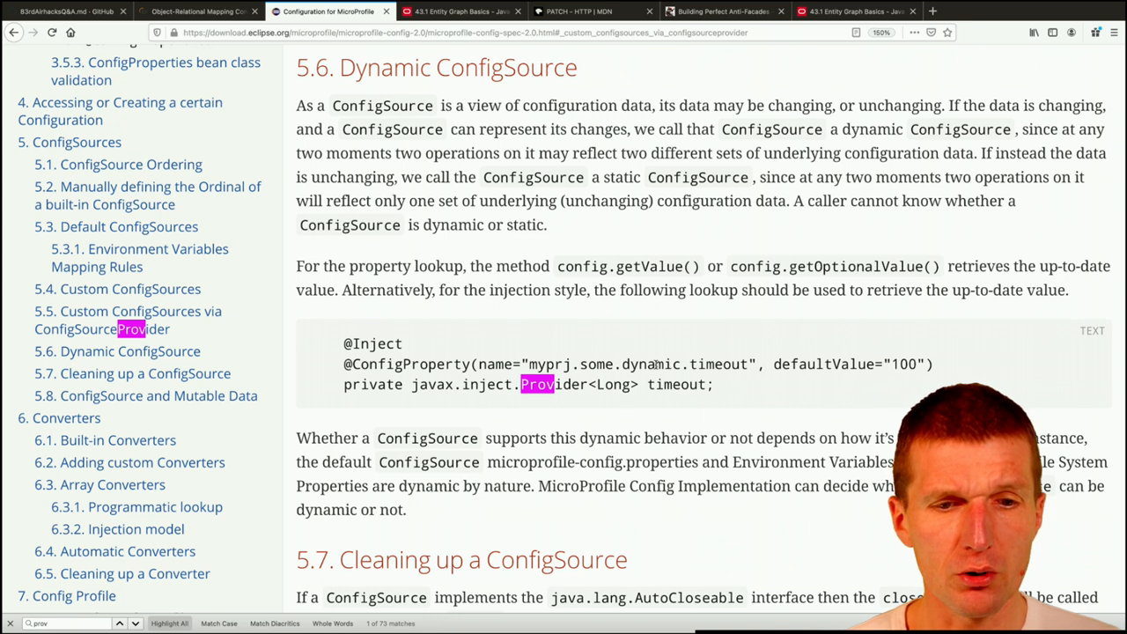
pyautogui.click(326, 11)
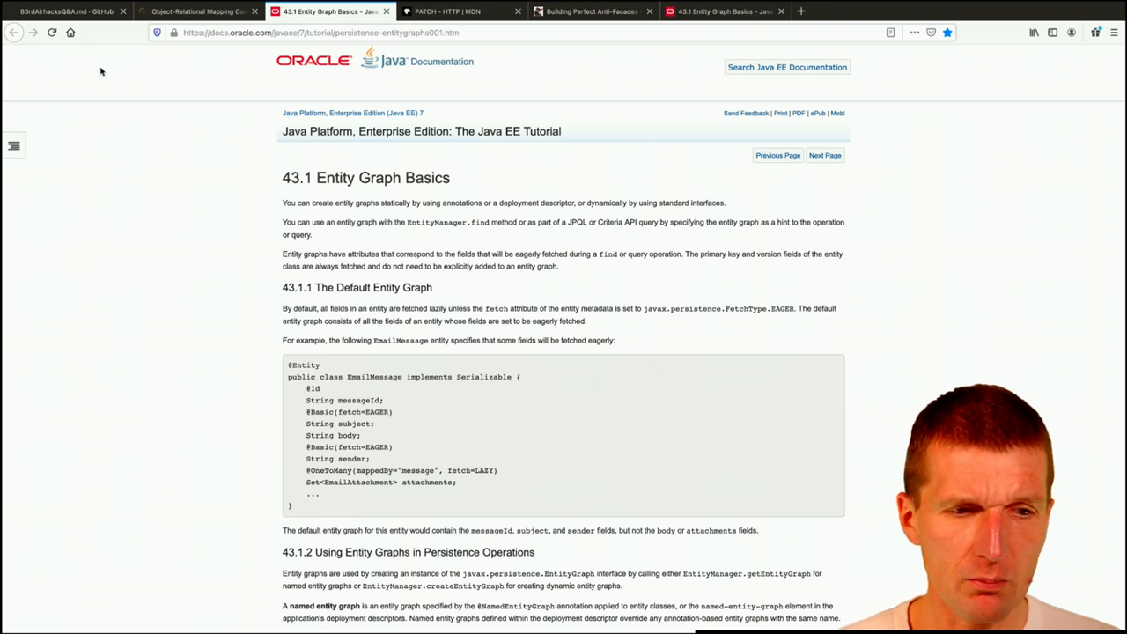
pyautogui.click(67, 11)
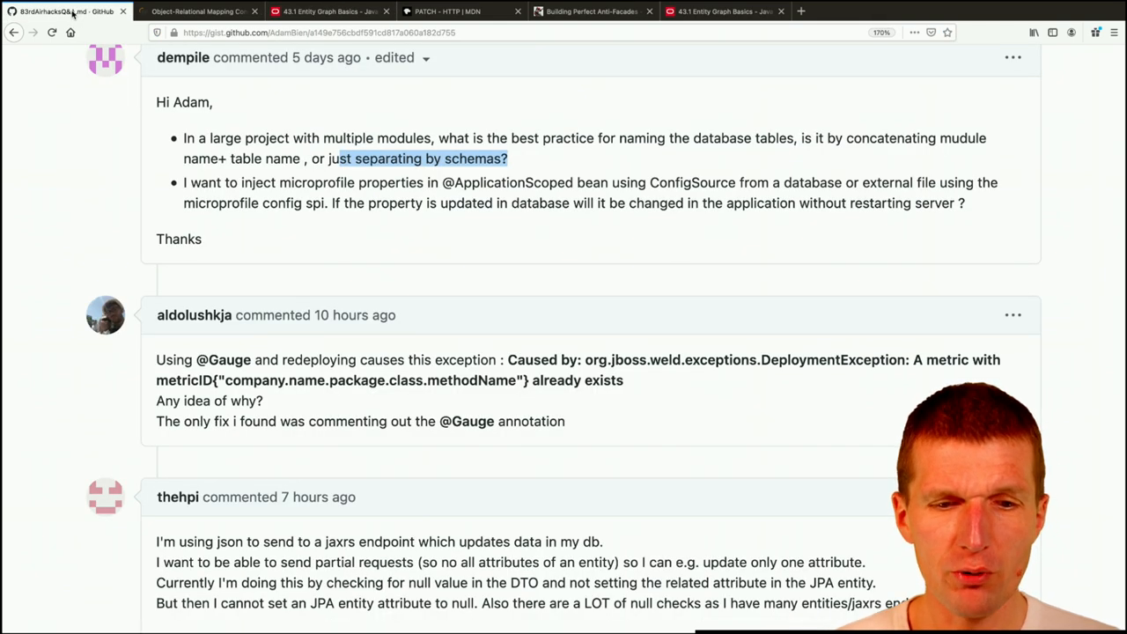
pyautogui.scroll(-3)
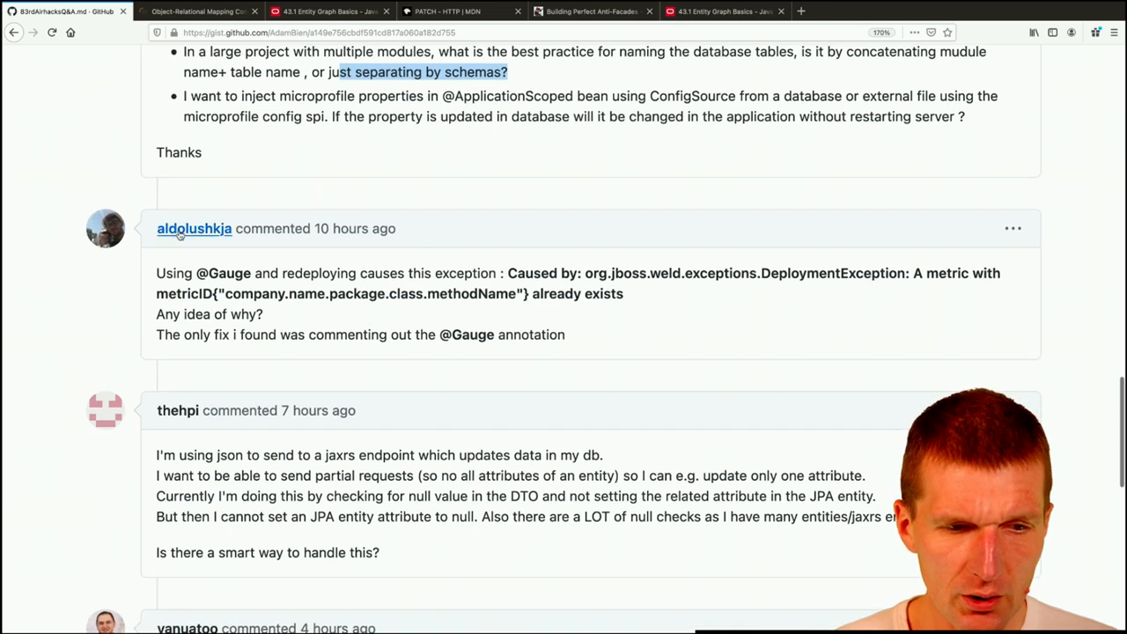
pyautogui.moveTo(194, 228)
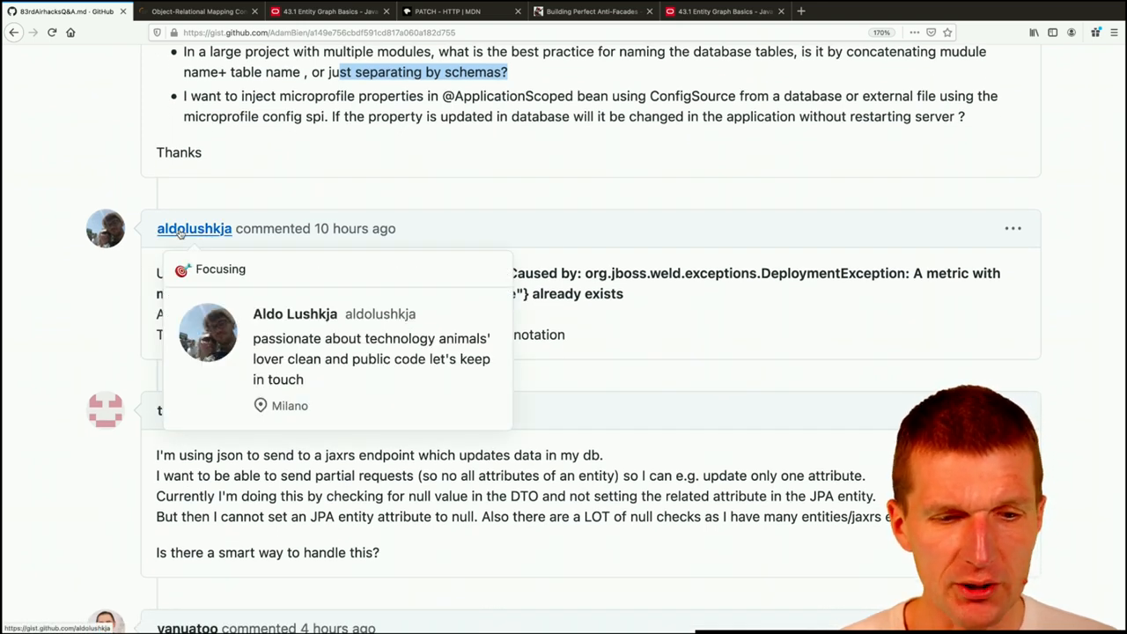
pyautogui.moveTo(344, 282)
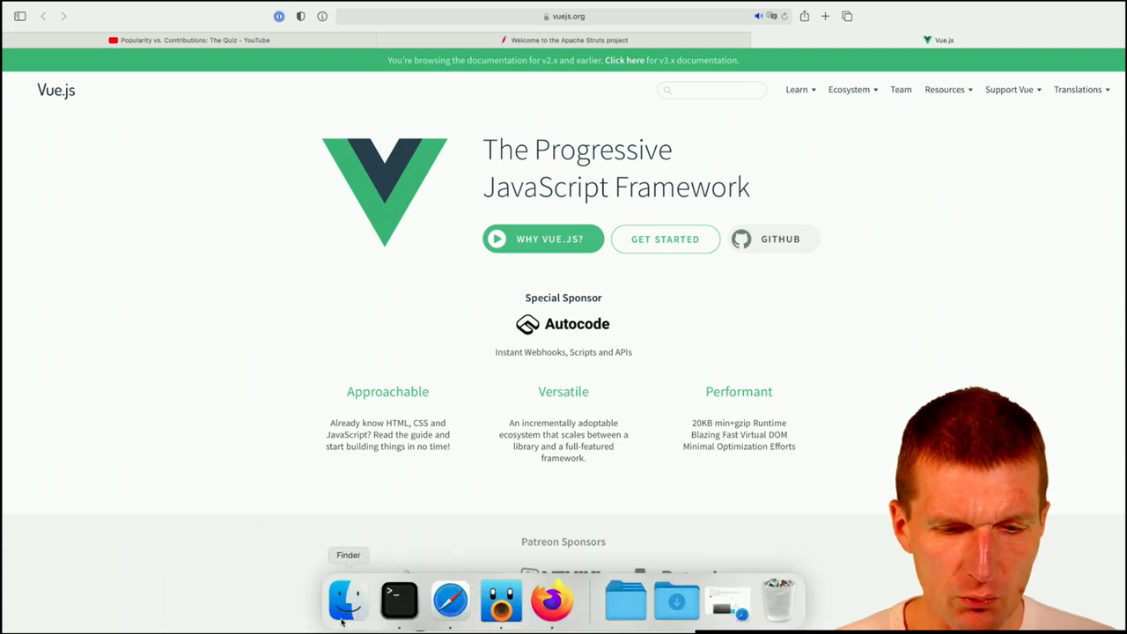
# Step: Open the gauge project from the terminal with 'code -n .' and show the GaugePOC class
pyautogui.click(398, 600)
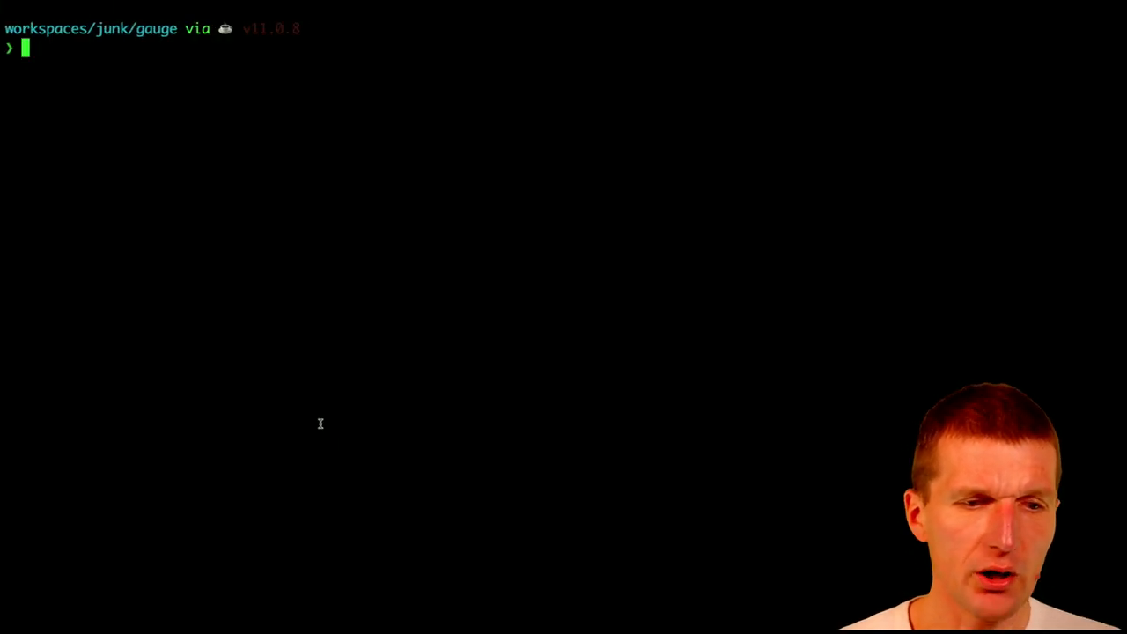
pyautogui.write('code -n .')
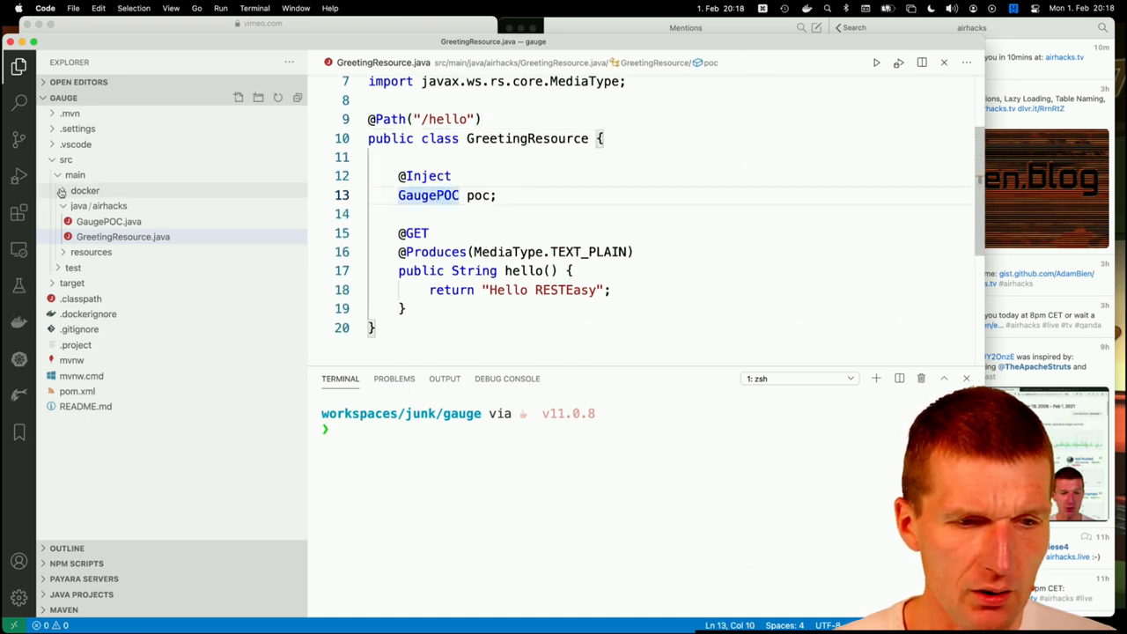
pyautogui.click(109, 222)
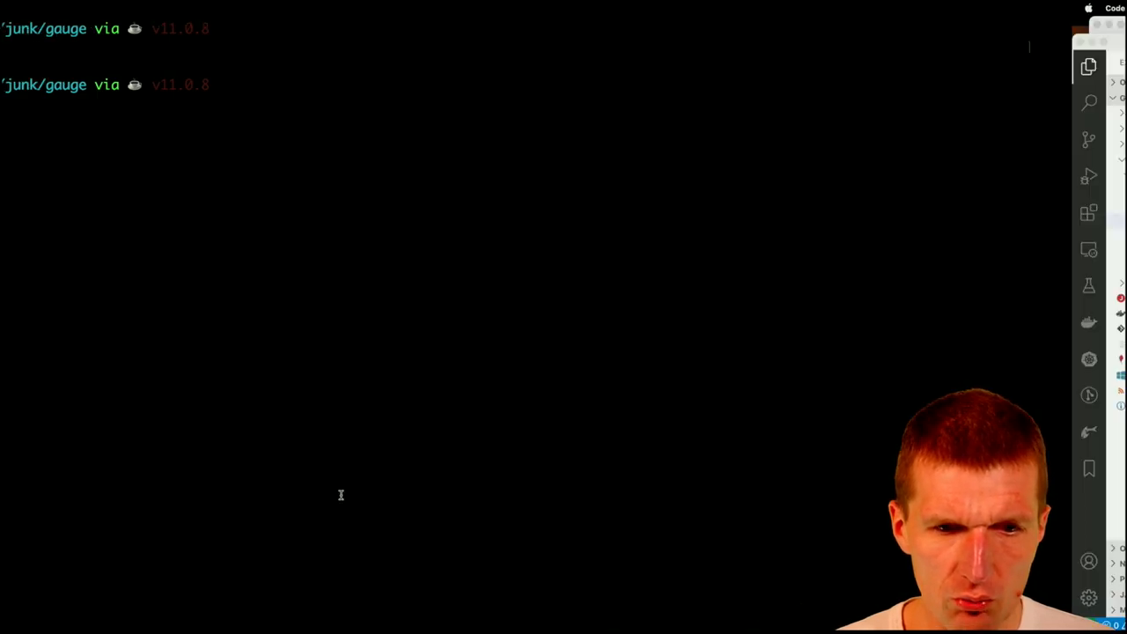
pyautogui.write('code -n .')
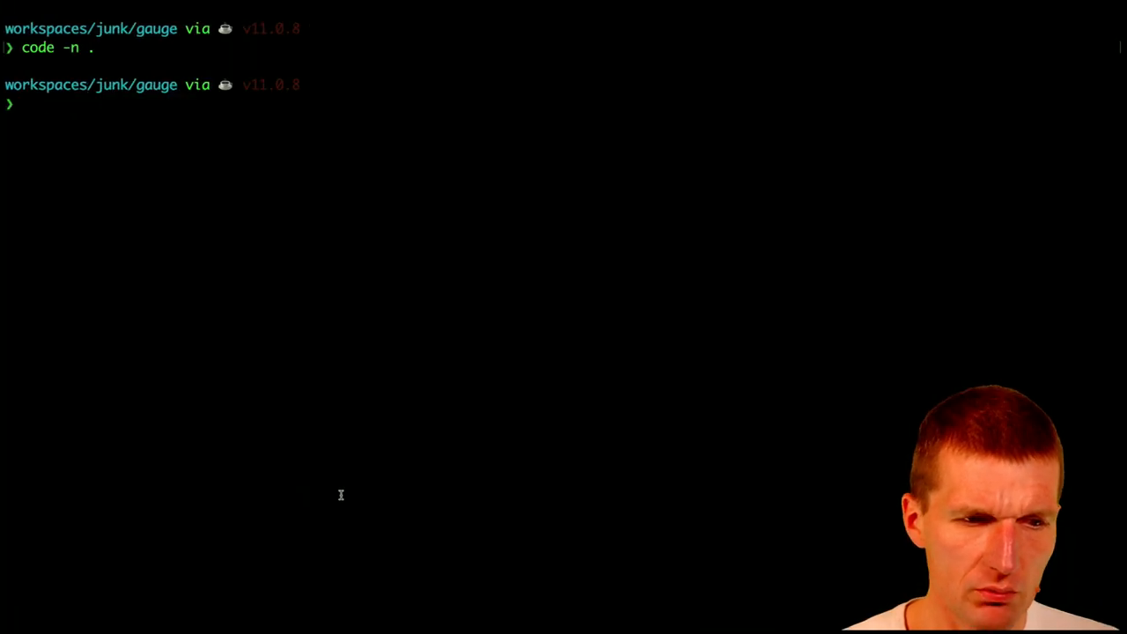
pyautogui.write('killjav')
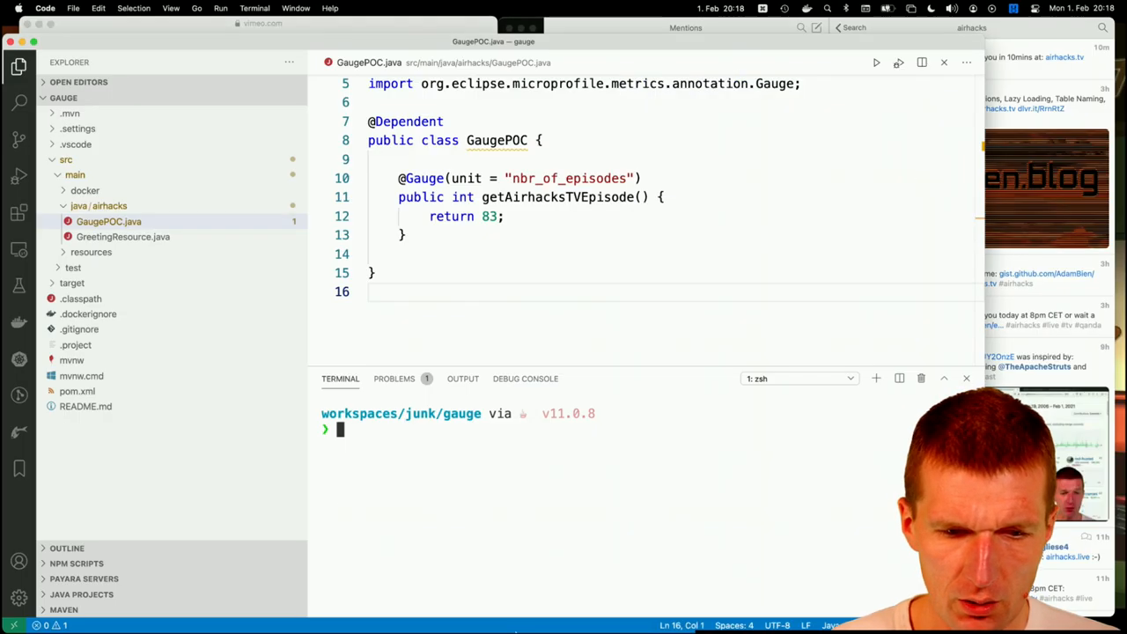
# Step: Run 'mvn compile quarkus:dev' in the integrated terminal, dropping the clean phase
pyautogui.write('mvn')
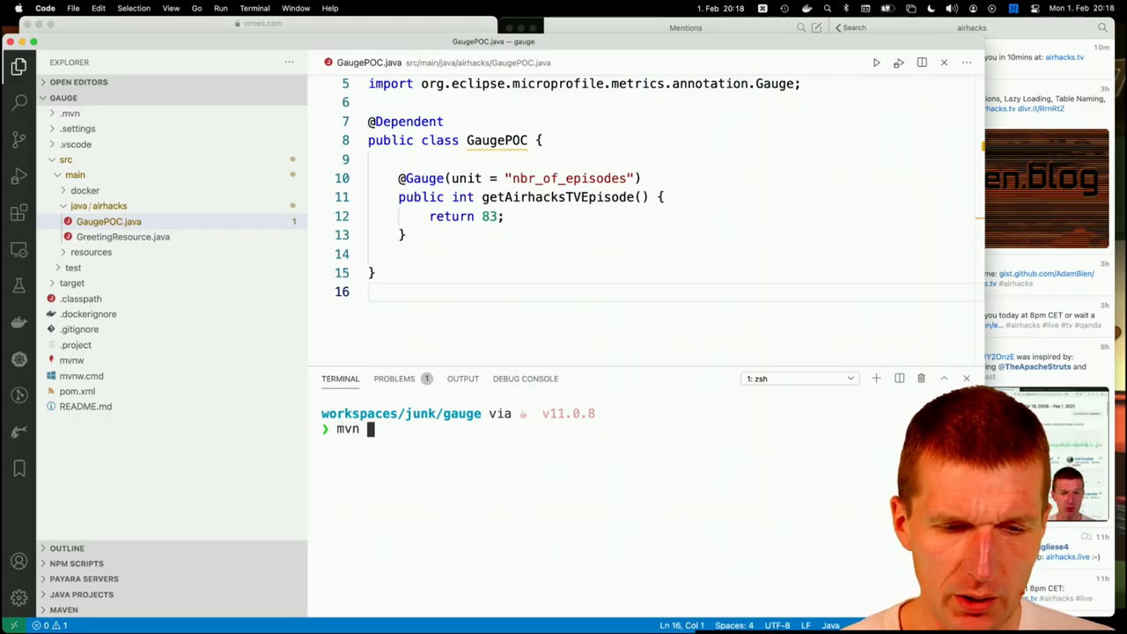
pyautogui.write('clean')
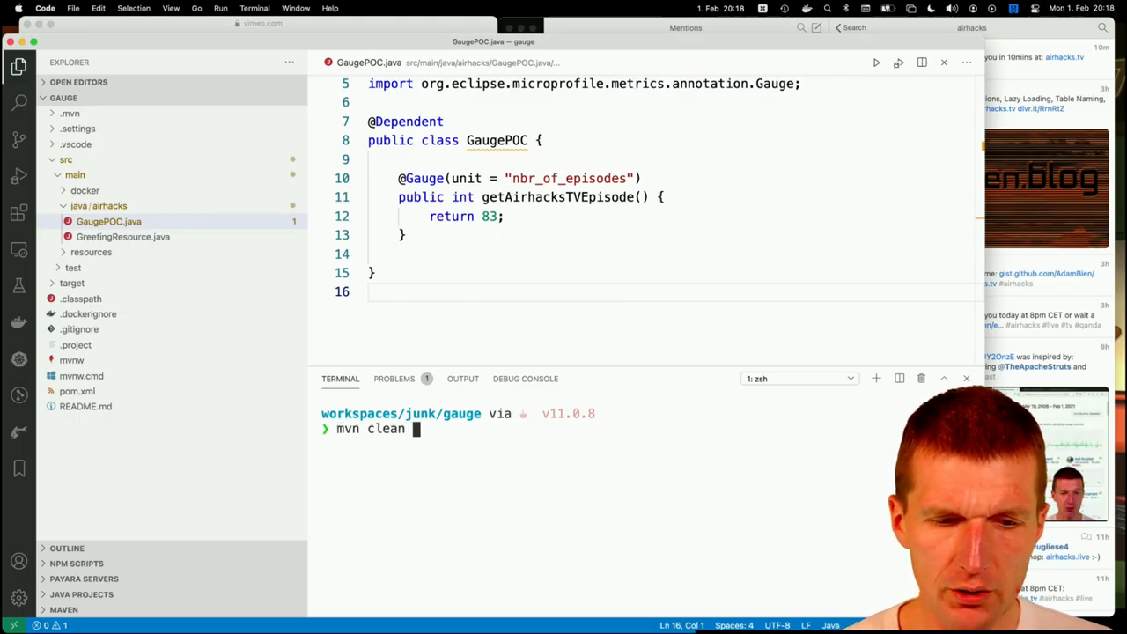
pyautogui.write('compile')
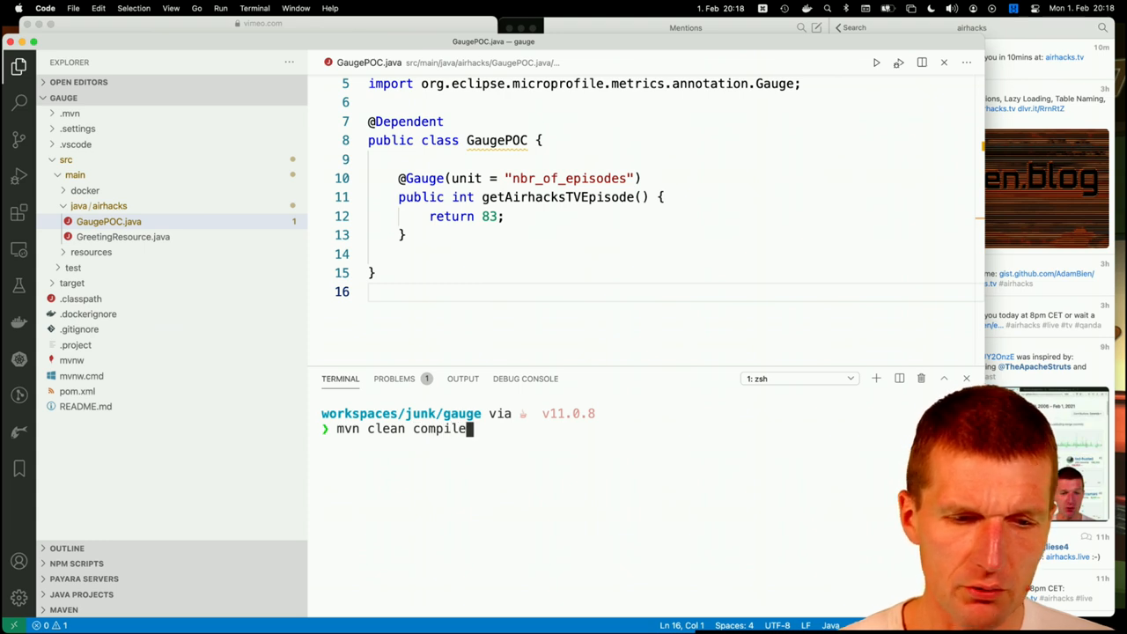
pyautogui.press('Backspace')
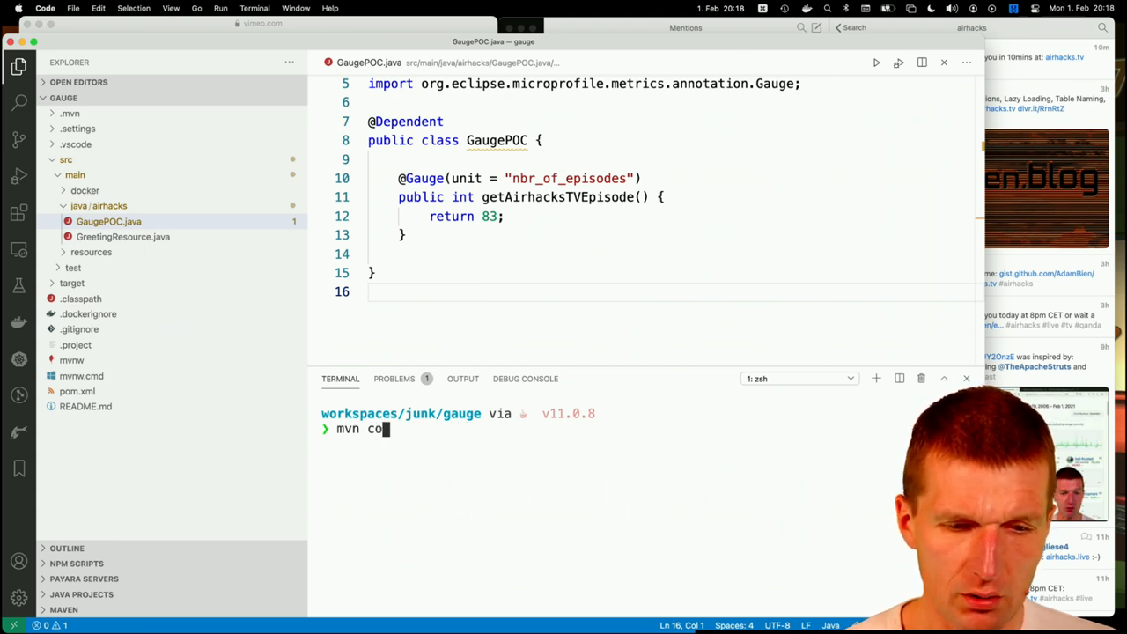
pyautogui.write('mple')
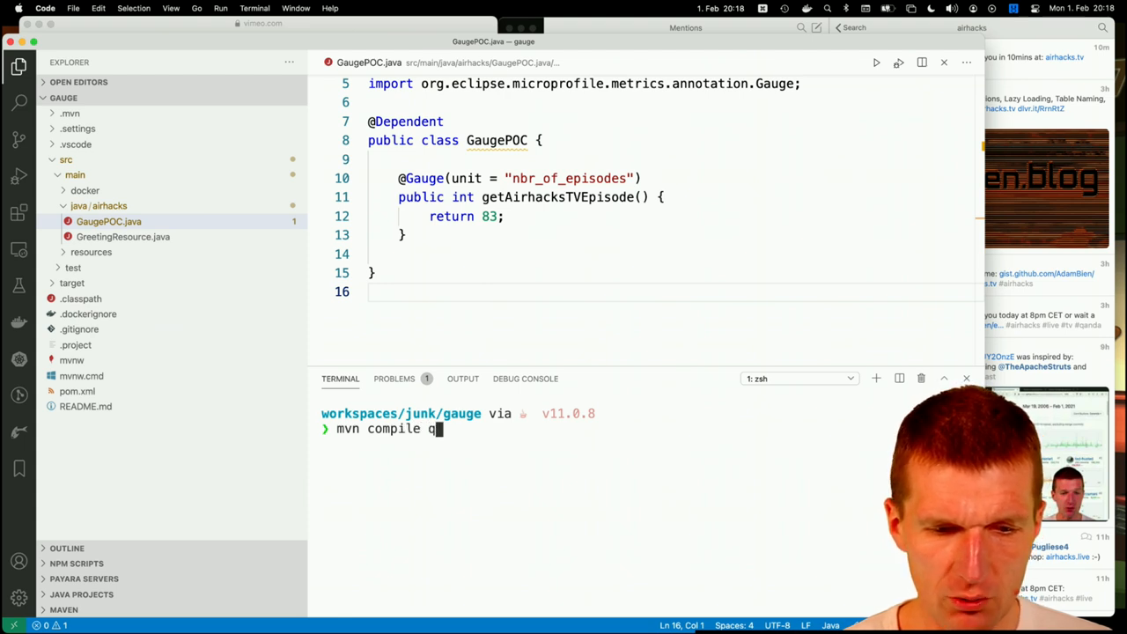
pyautogui.write('uarkus:dev')
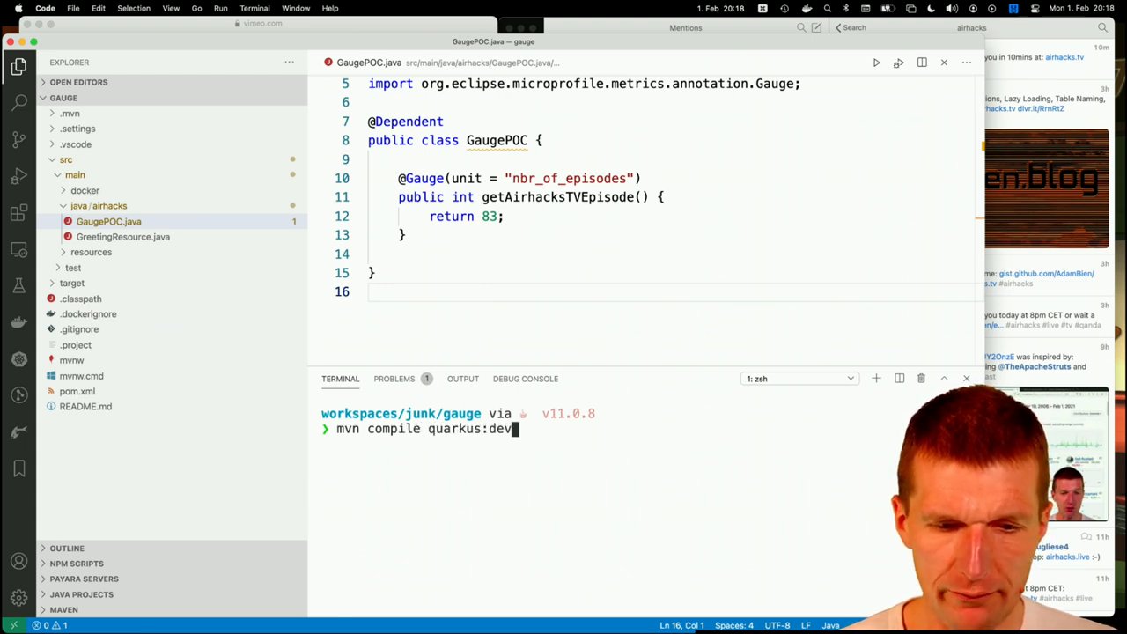
pyautogui.press('enter')
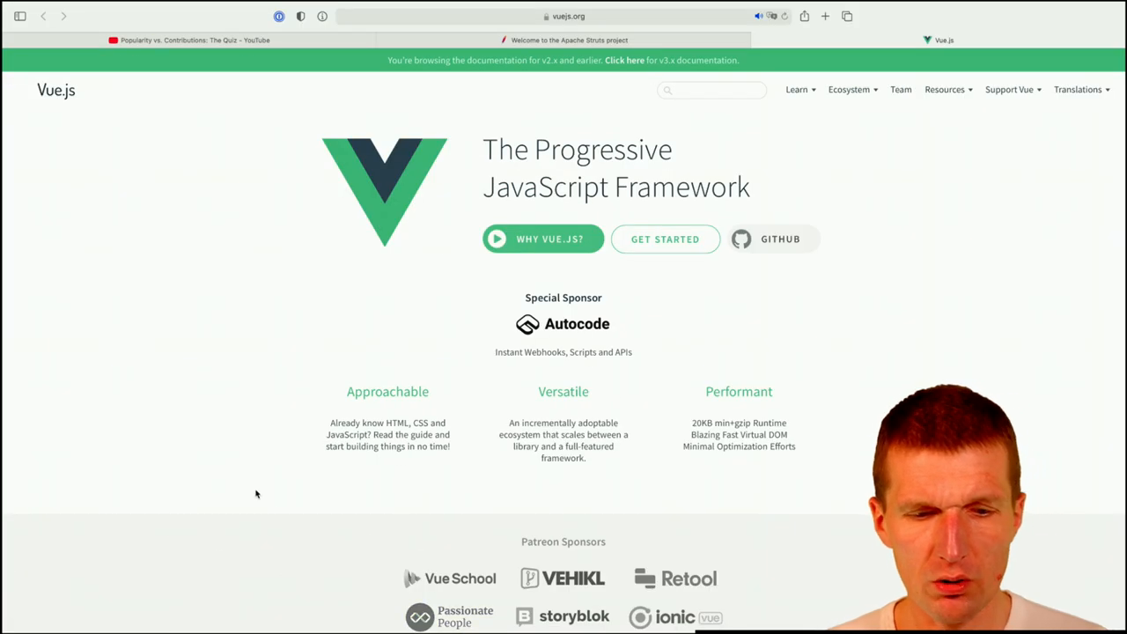
# Step: Switch to Firefox and reload localhost:8080/hello, which cannot be reached yet
pyautogui.click(824, 16)
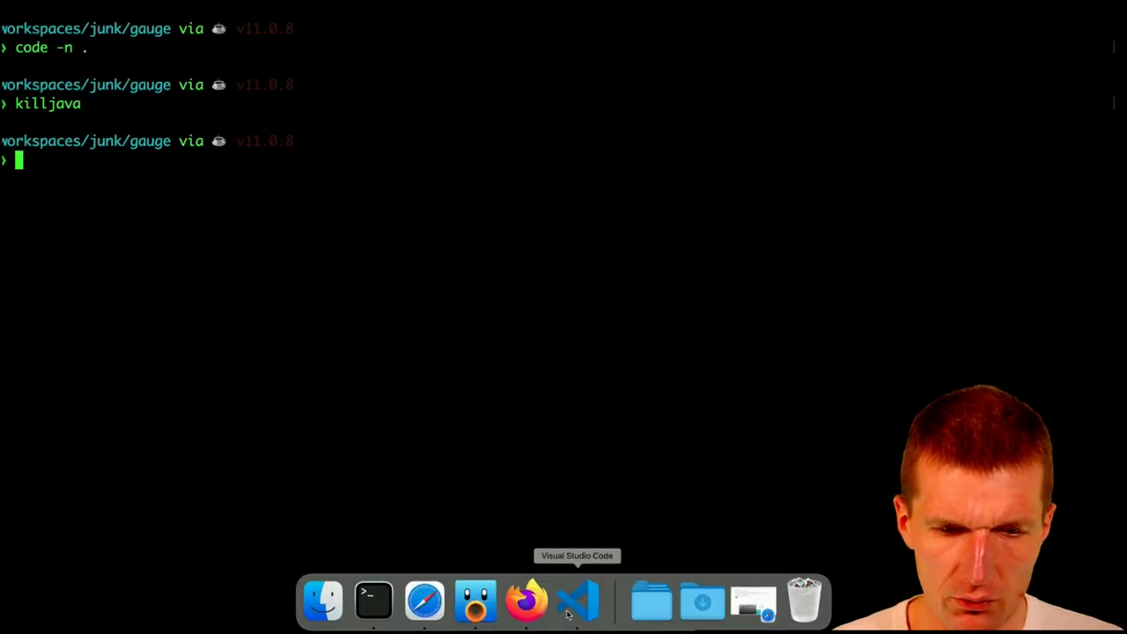
pyautogui.click(577, 603)
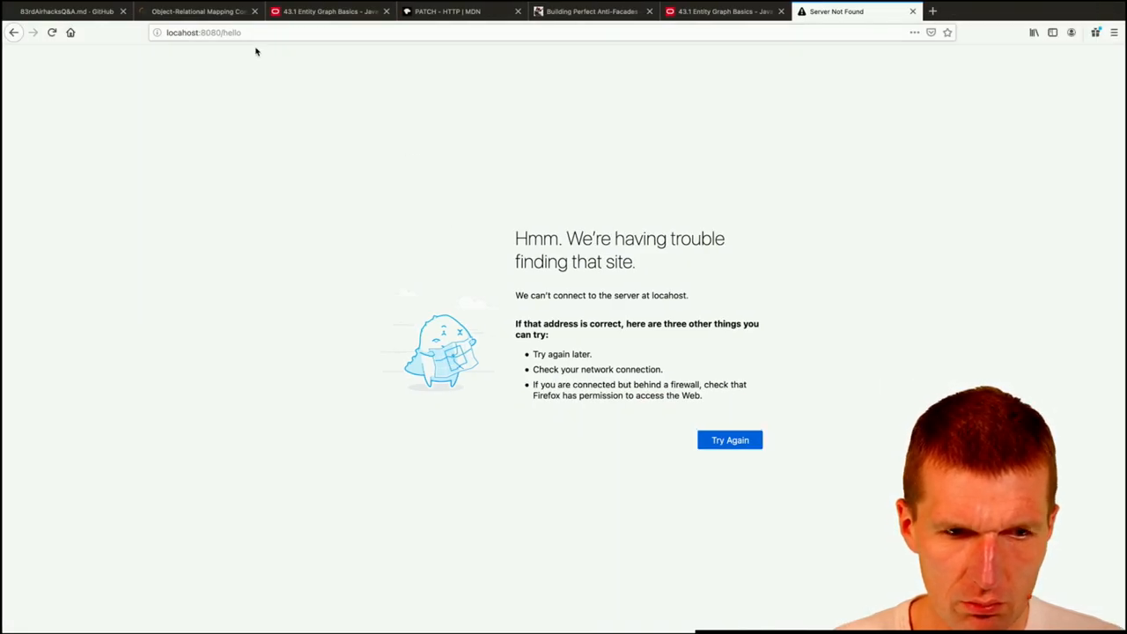
pyautogui.click(205, 32)
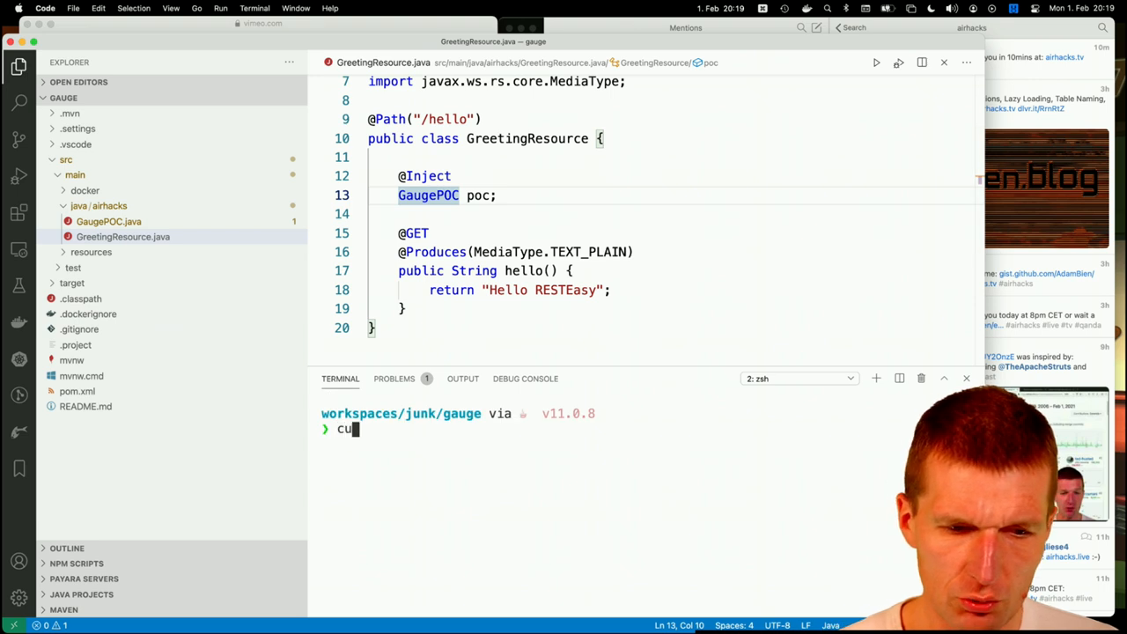
# Step: Run curl against localhost, then localhost:8080/hello, getting Hello RESTEasy back
pyautogui.write('rl')
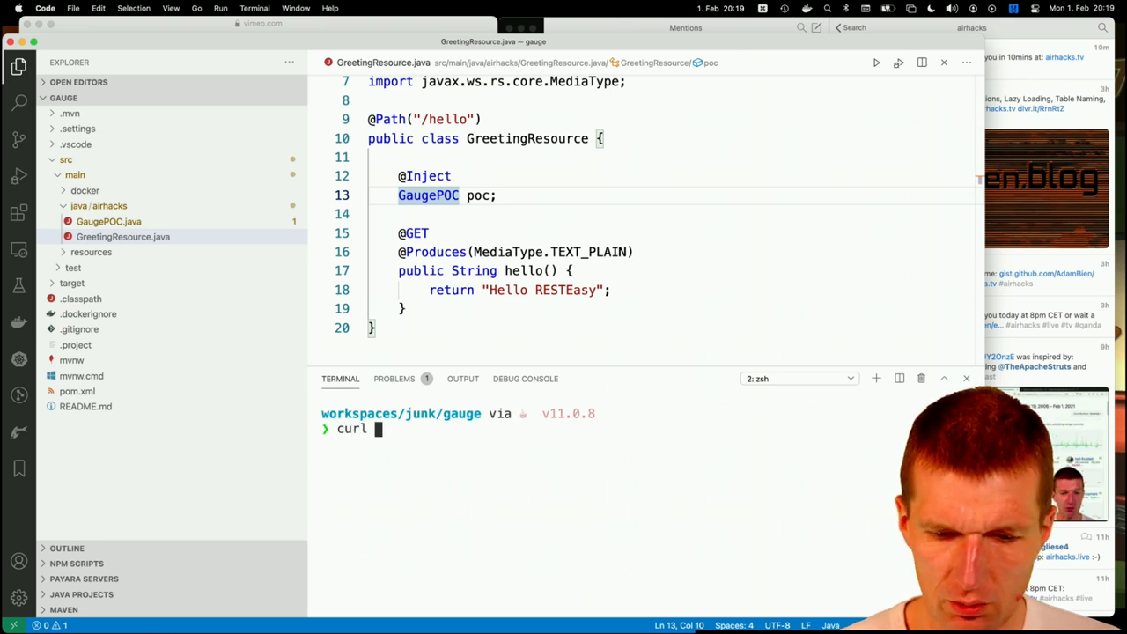
pyautogui.write('localhost:')
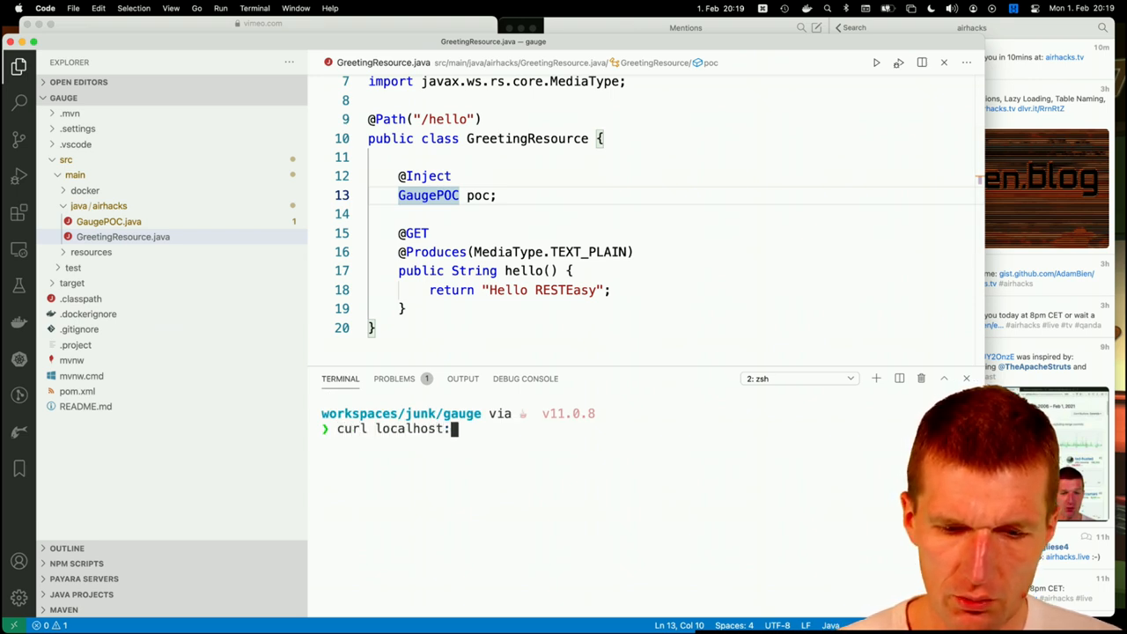
pyautogui.press('Enter')
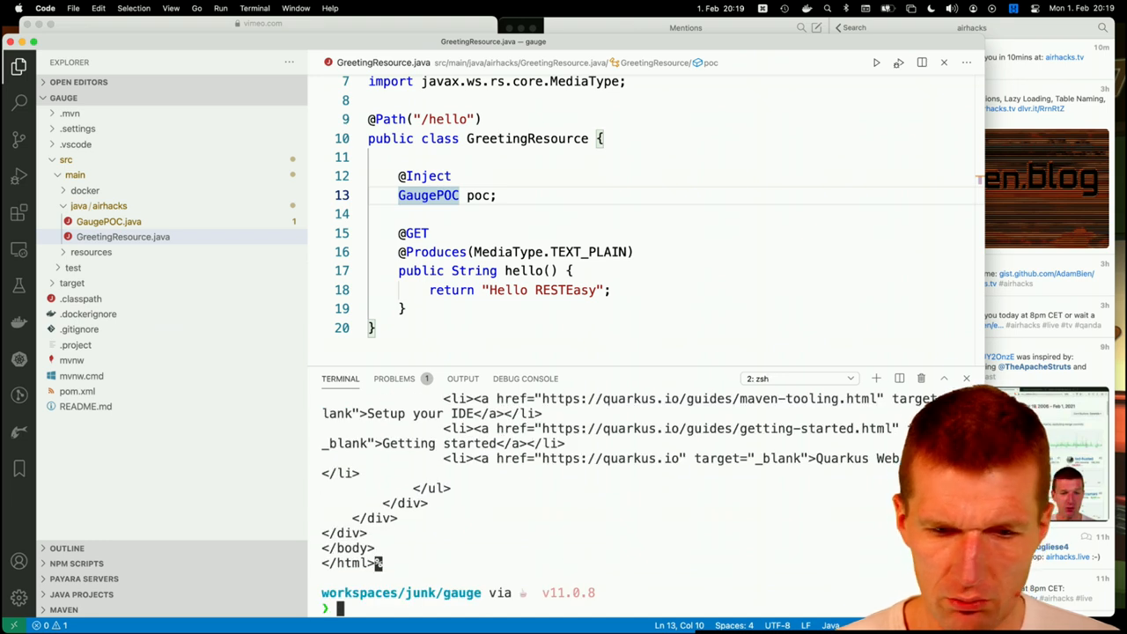
pyautogui.write('curl localhost:8080/hello')
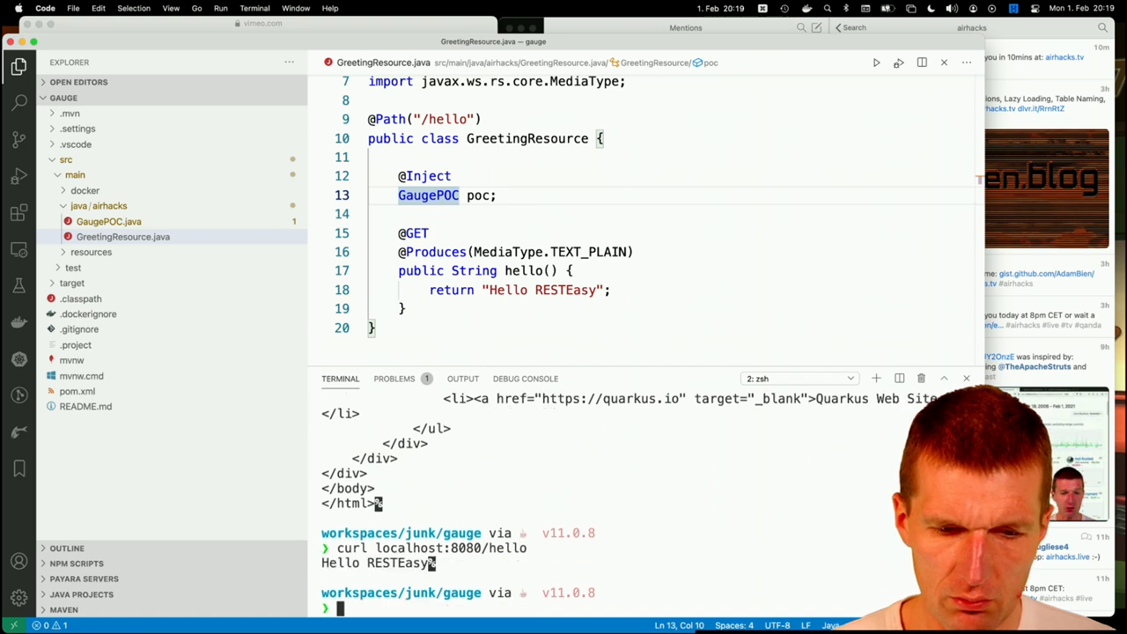
pyautogui.write('curl localhost:8080/hello')
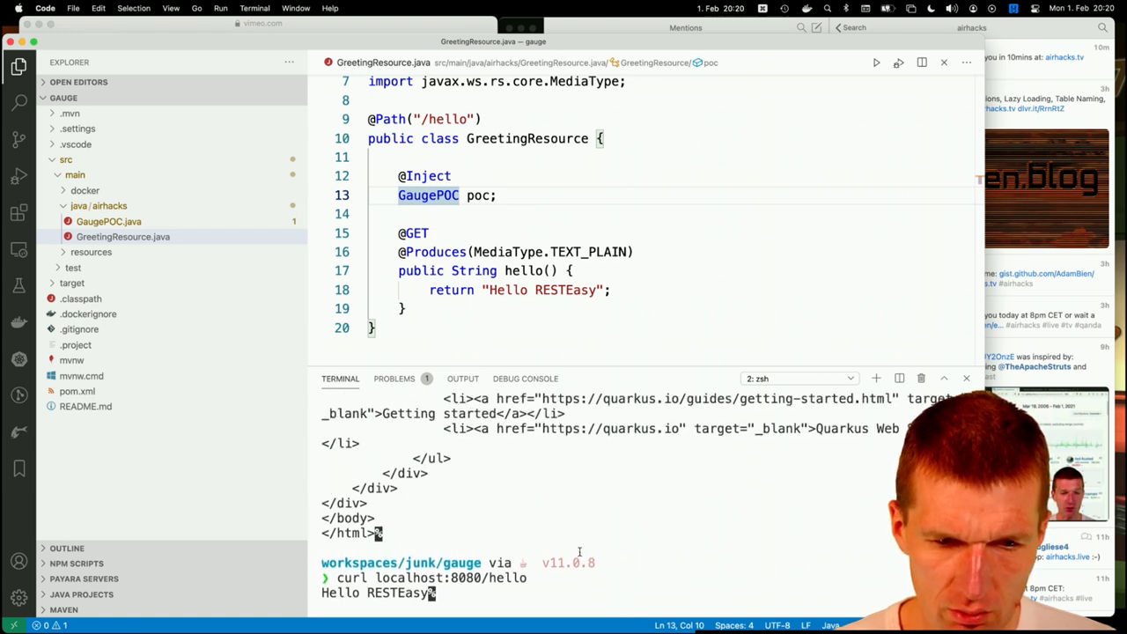
pyautogui.click(109, 222)
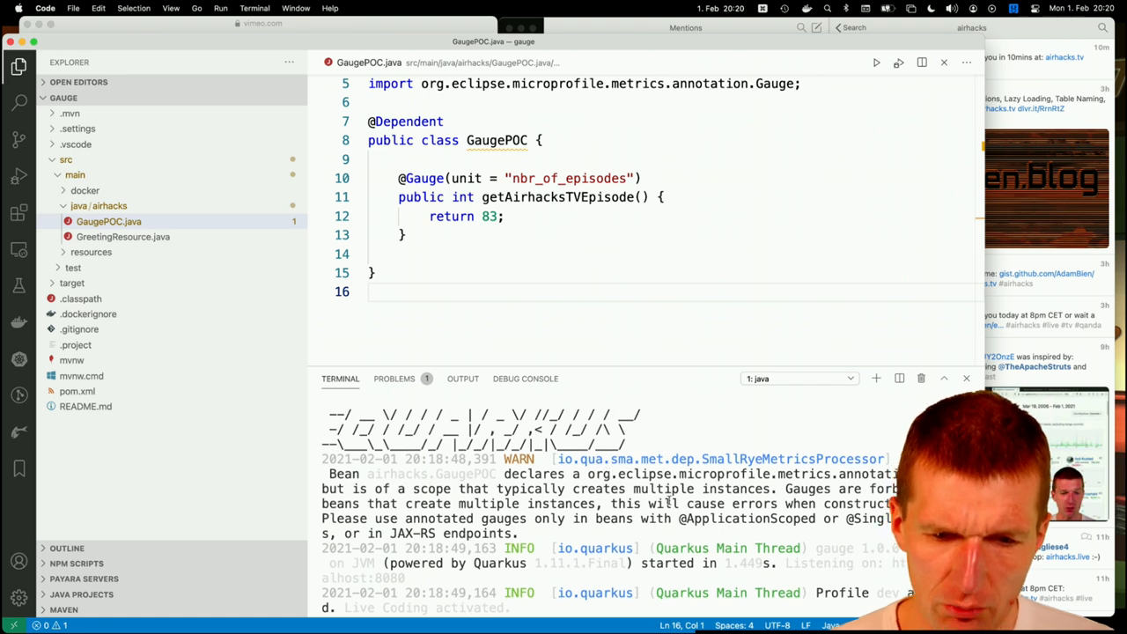
pyautogui.moveTo(496, 141)
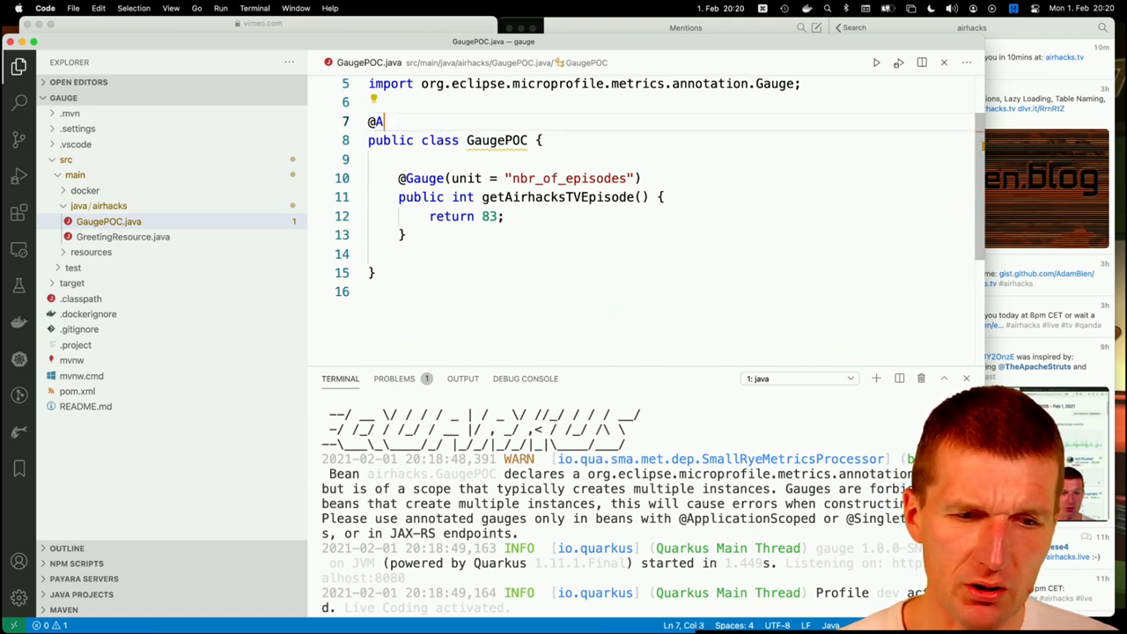
pyautogui.write('pplicationScoped')
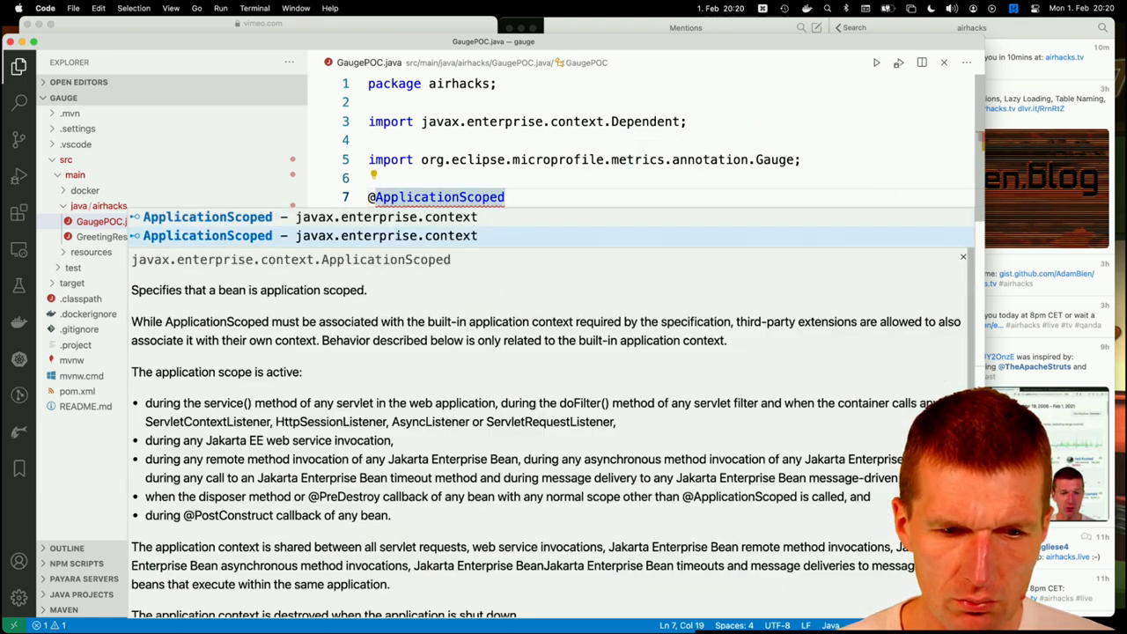
pyautogui.press('Enter')
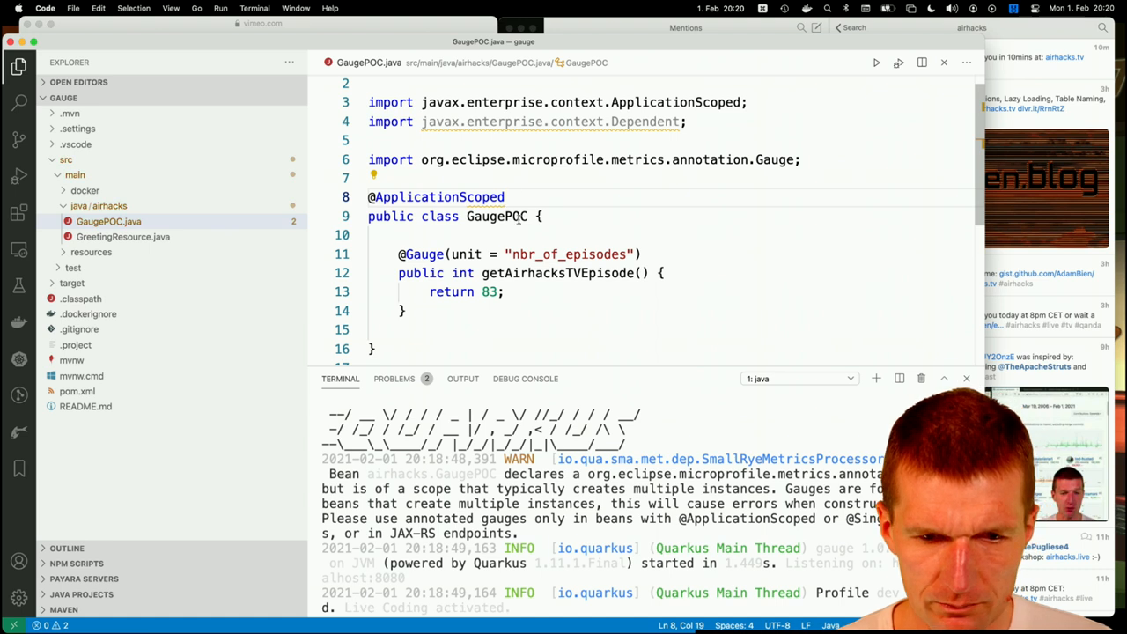
pyautogui.scroll(-3)
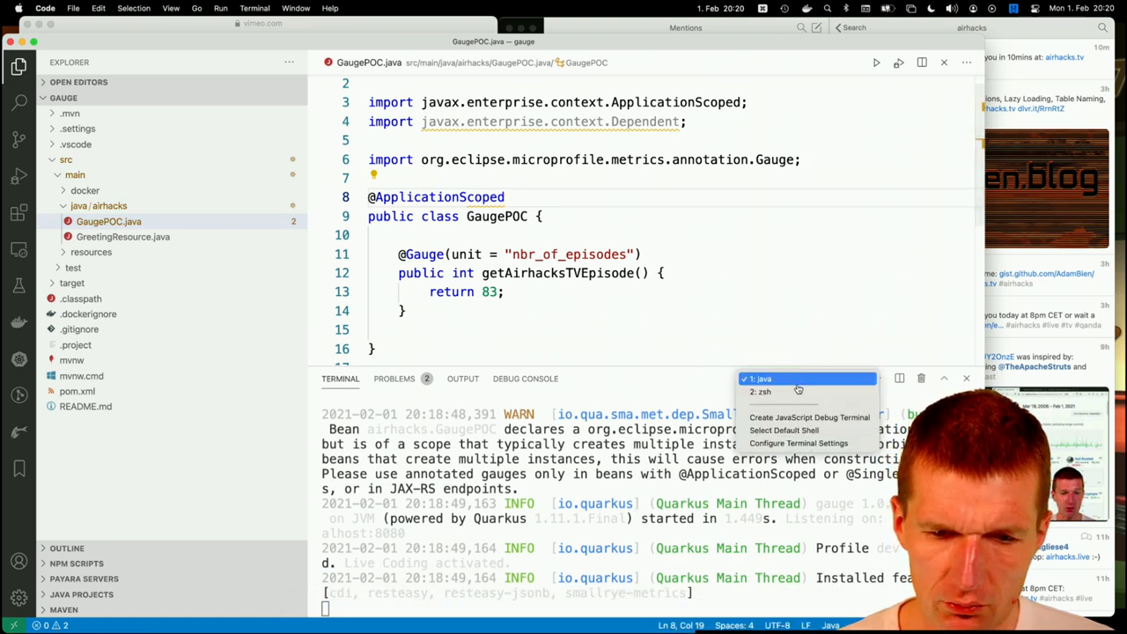
# Step: Switch to the zsh terminal and return to GaugePOC.java to add a method
pyautogui.click(762, 391)
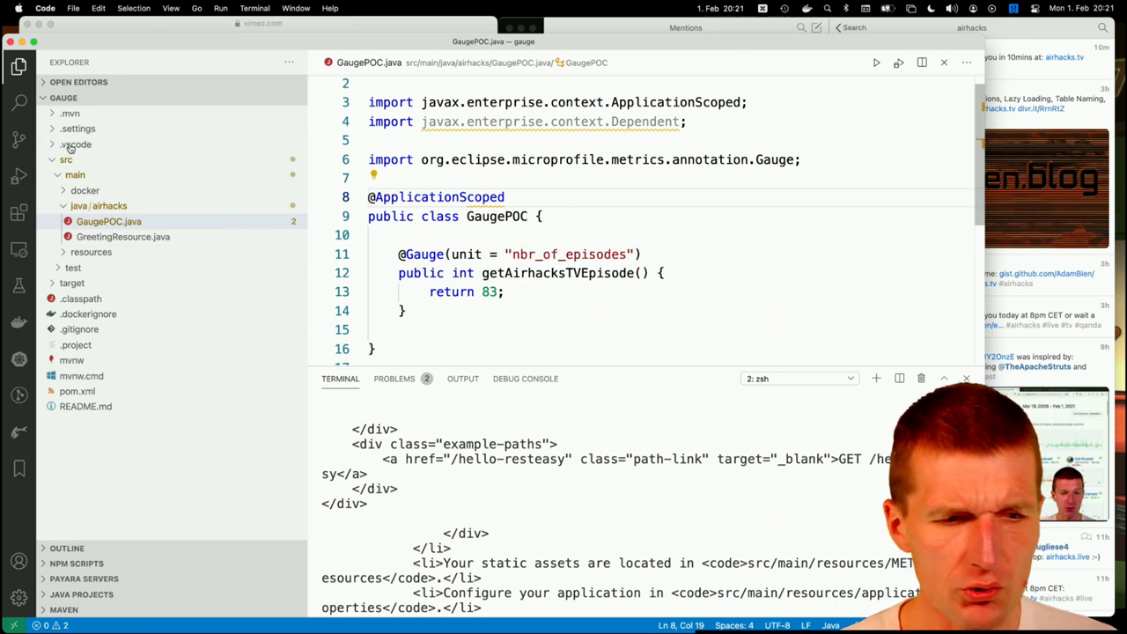
pyautogui.click(124, 236)
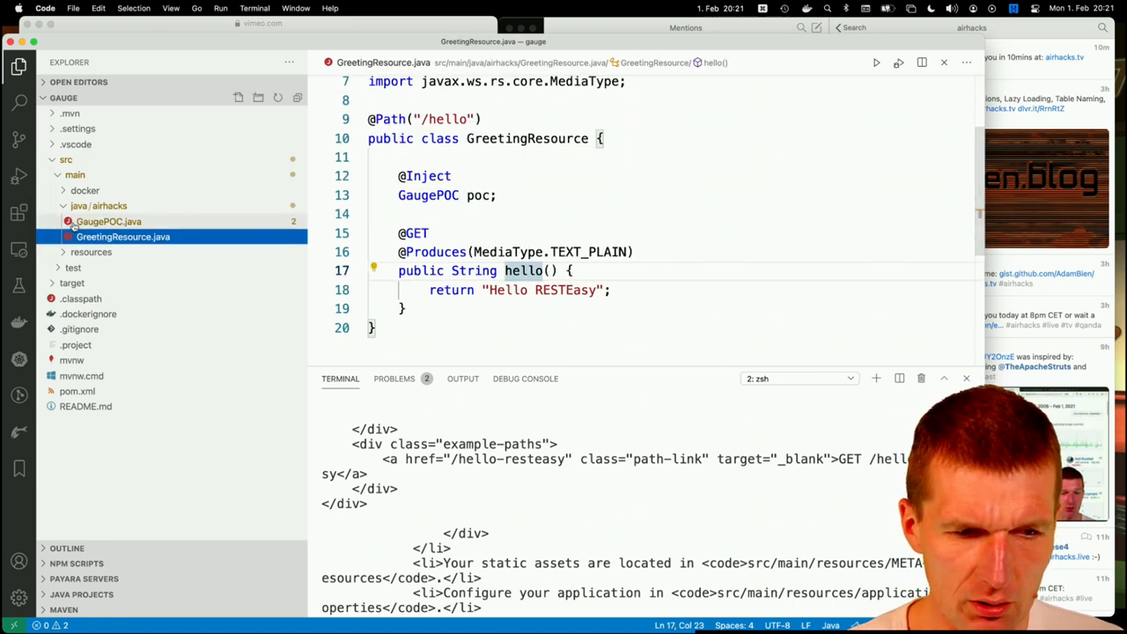
pyautogui.click(109, 221)
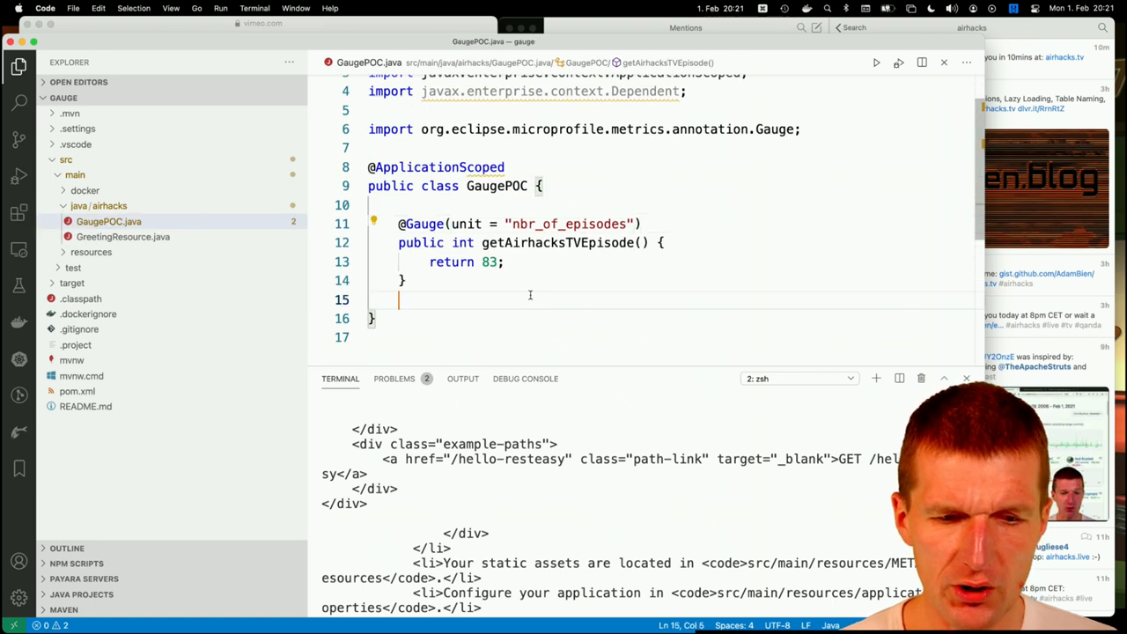
# Step: Write public String shouldWork() returning "hello airhackers", then move to GreetingResource
pyautogui.write('p')
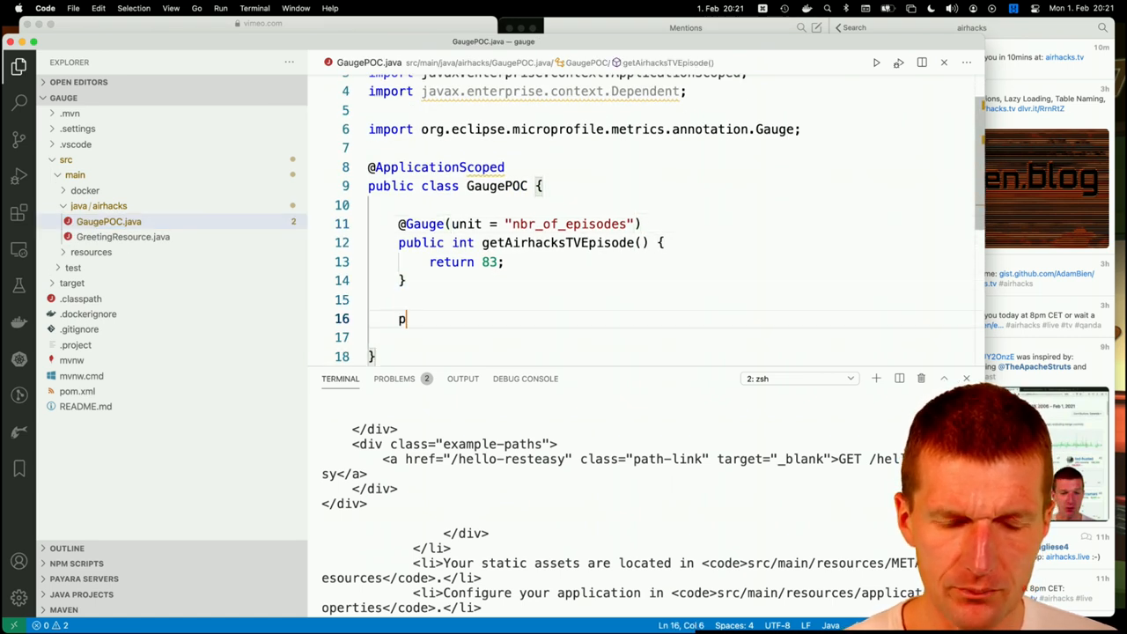
pyautogui.write('ublic String')
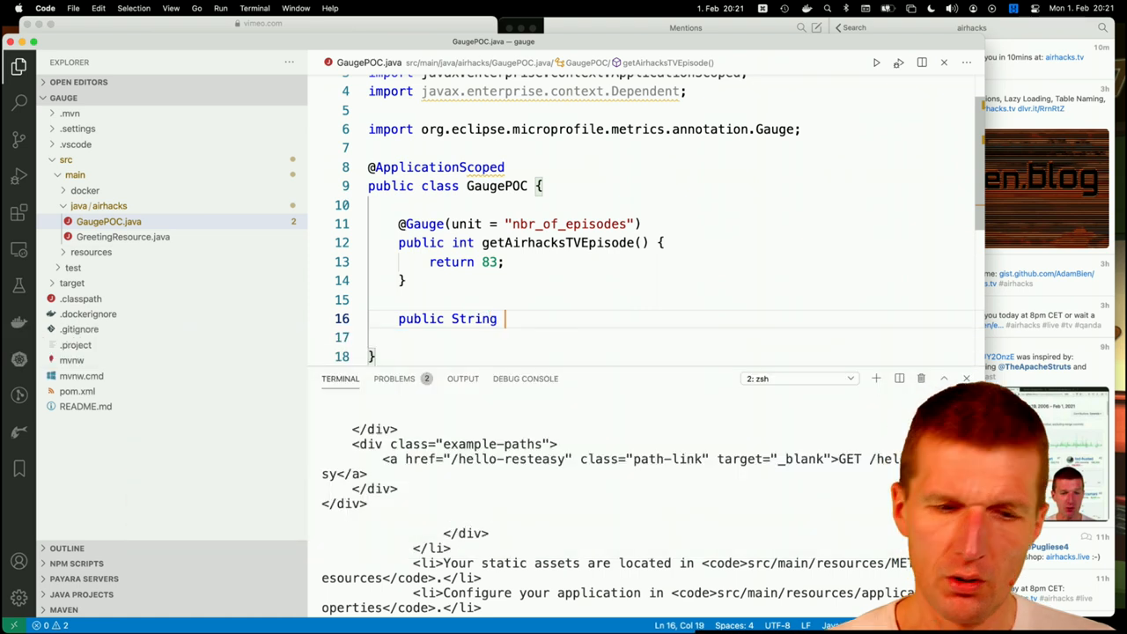
pyautogui.write('should')
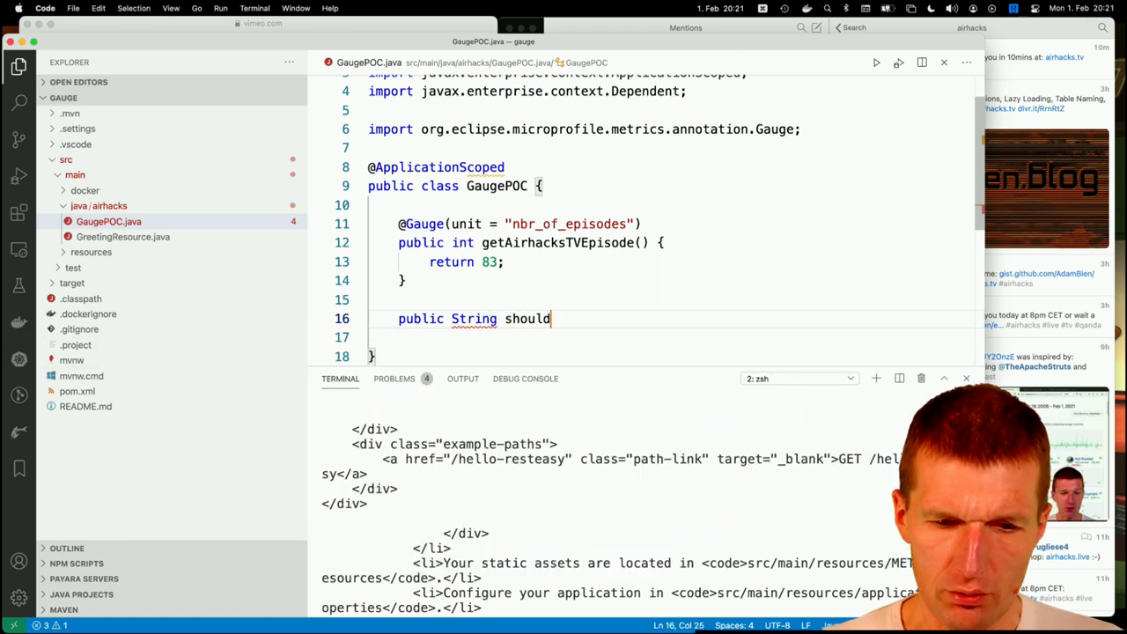
pyautogui.write('Word')
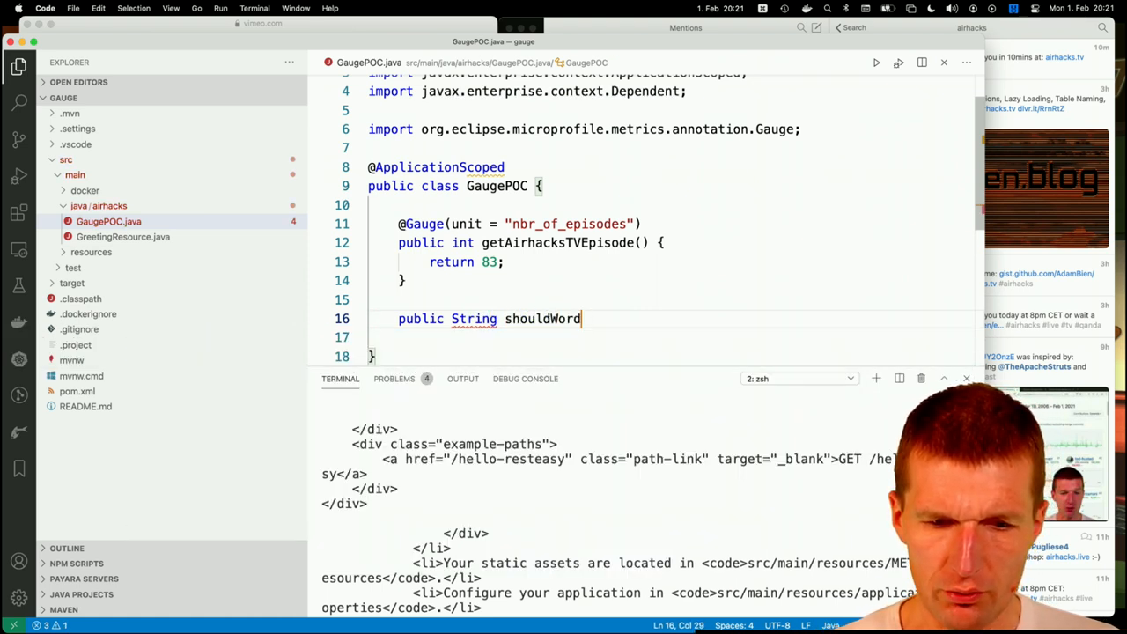
pyautogui.write('() {')
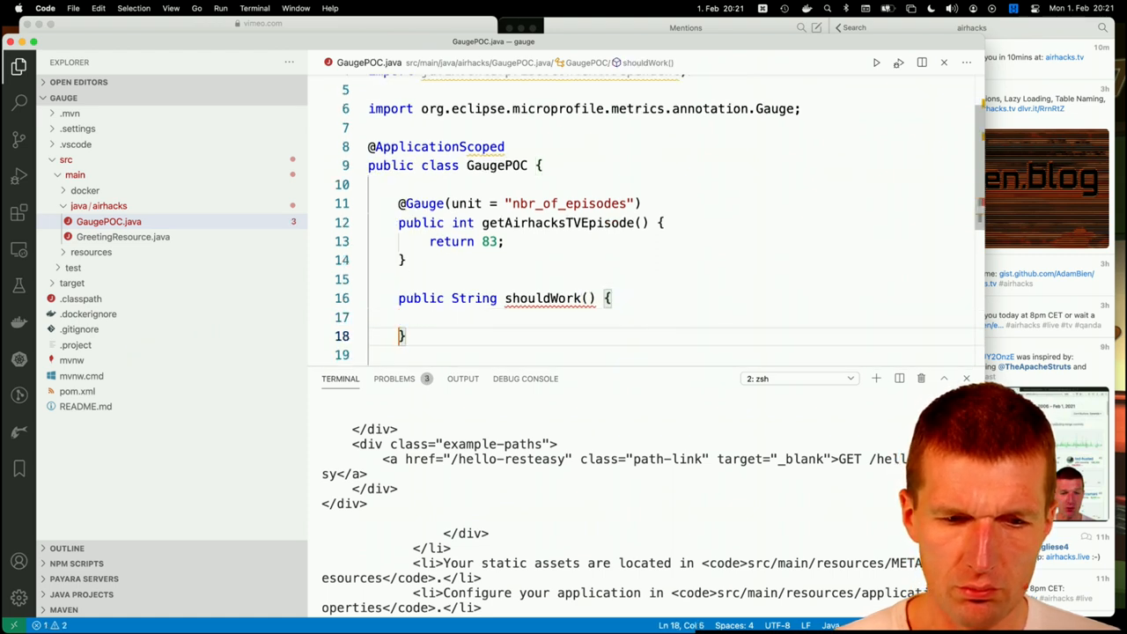
pyautogui.write('return ""')
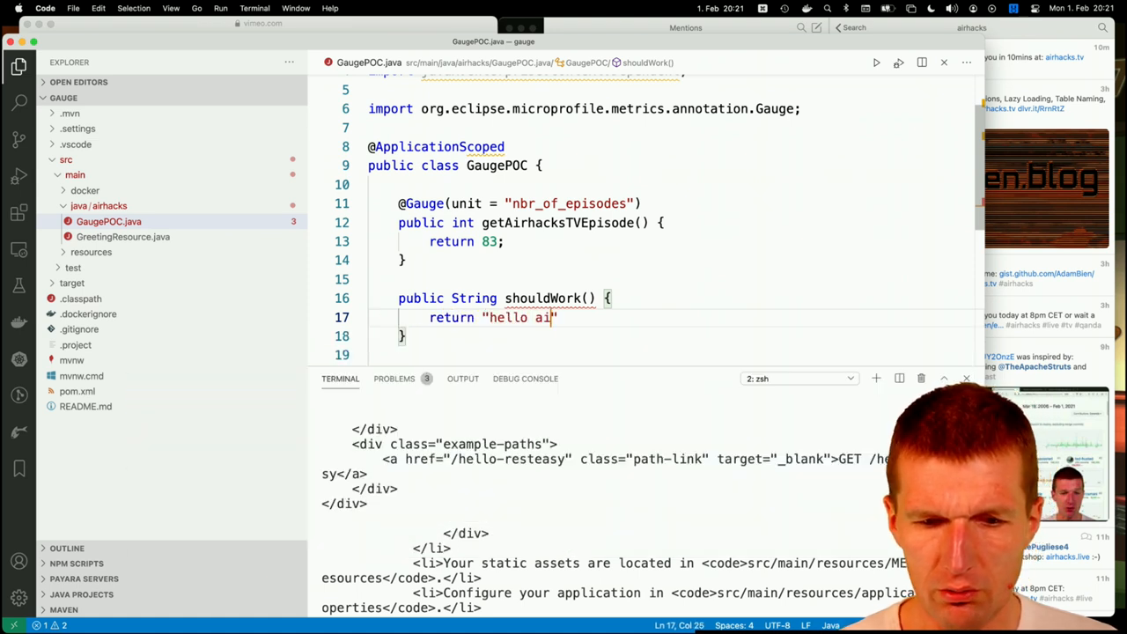
pyautogui.write('rhackers')
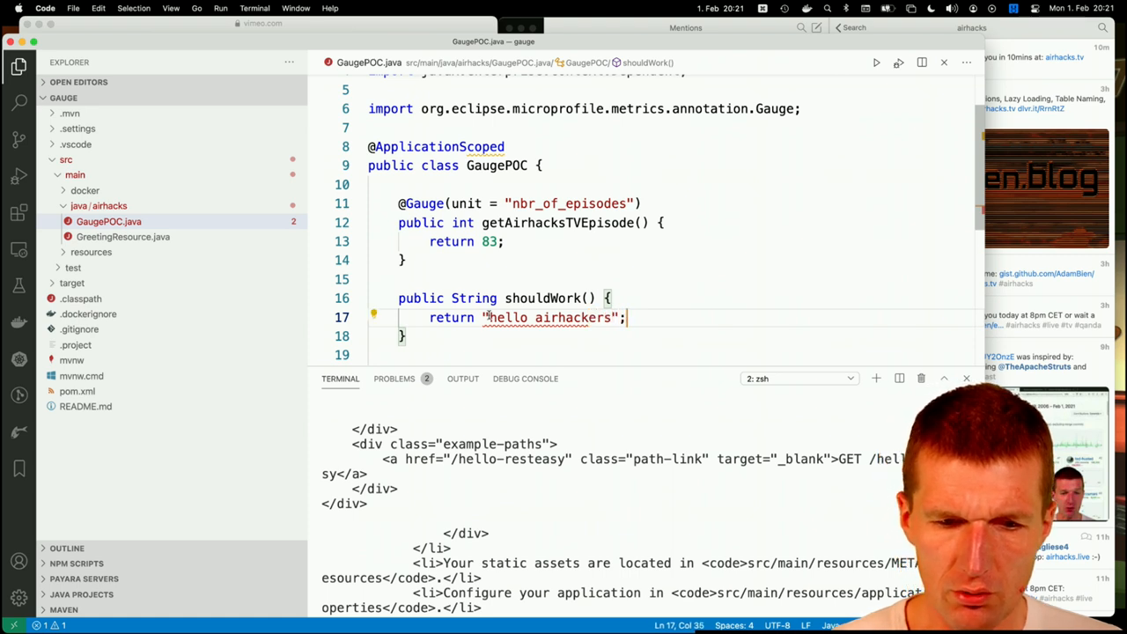
pyautogui.click(123, 236)
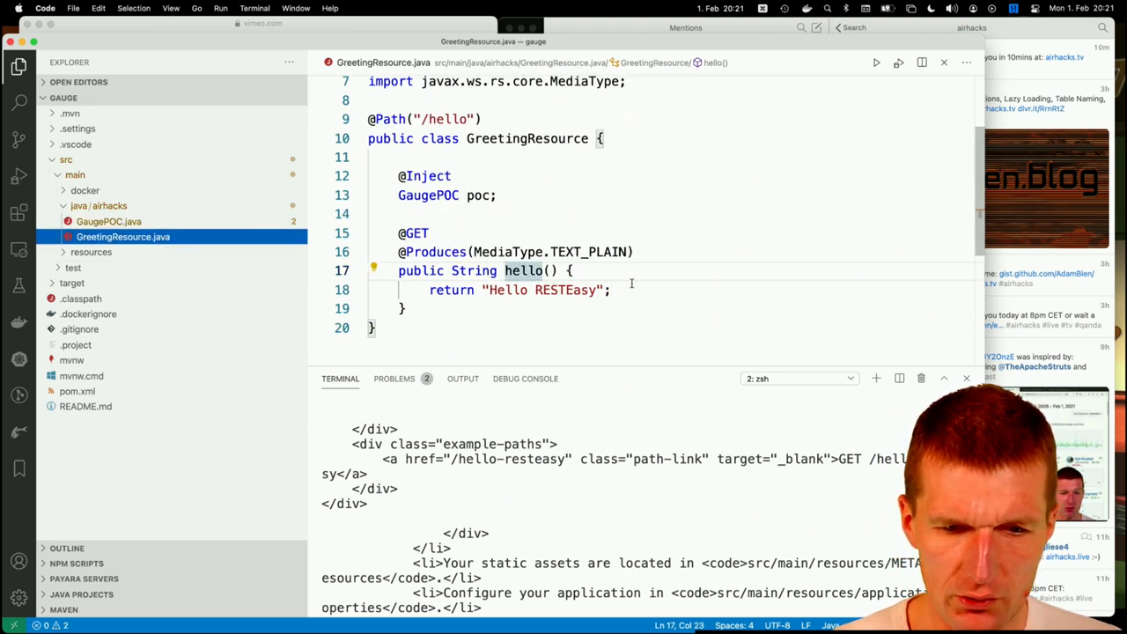
# Step: Make hello() return "Hello RESTEasy " + this.poc.shouldWork() and curl /hello and /metrics
pyautogui.write('" +')
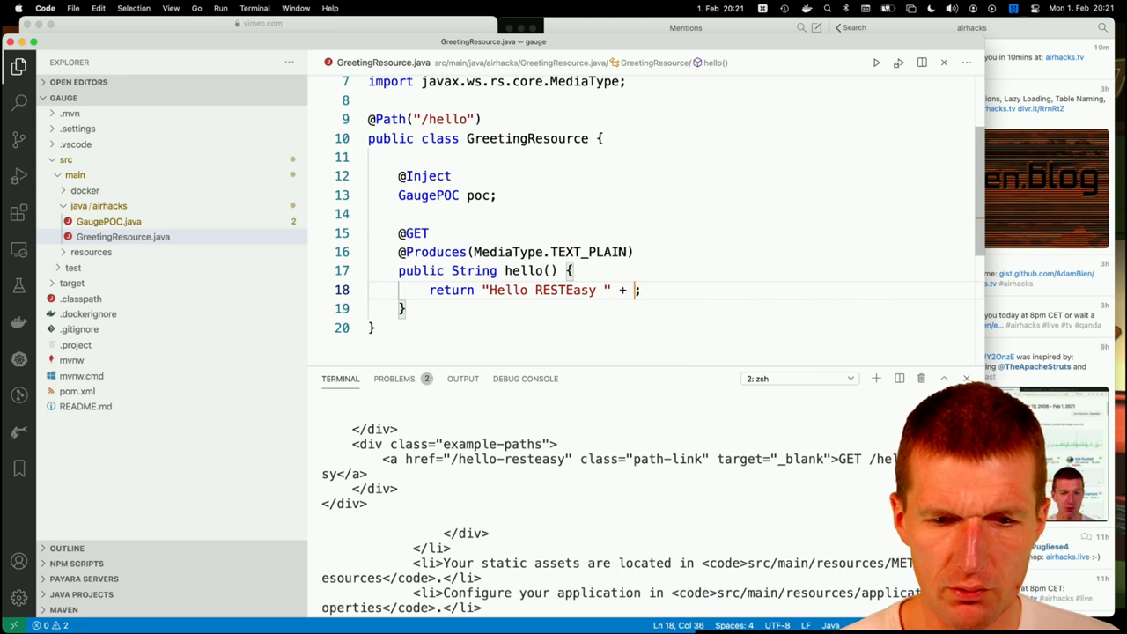
pyautogui.write('this.poc')
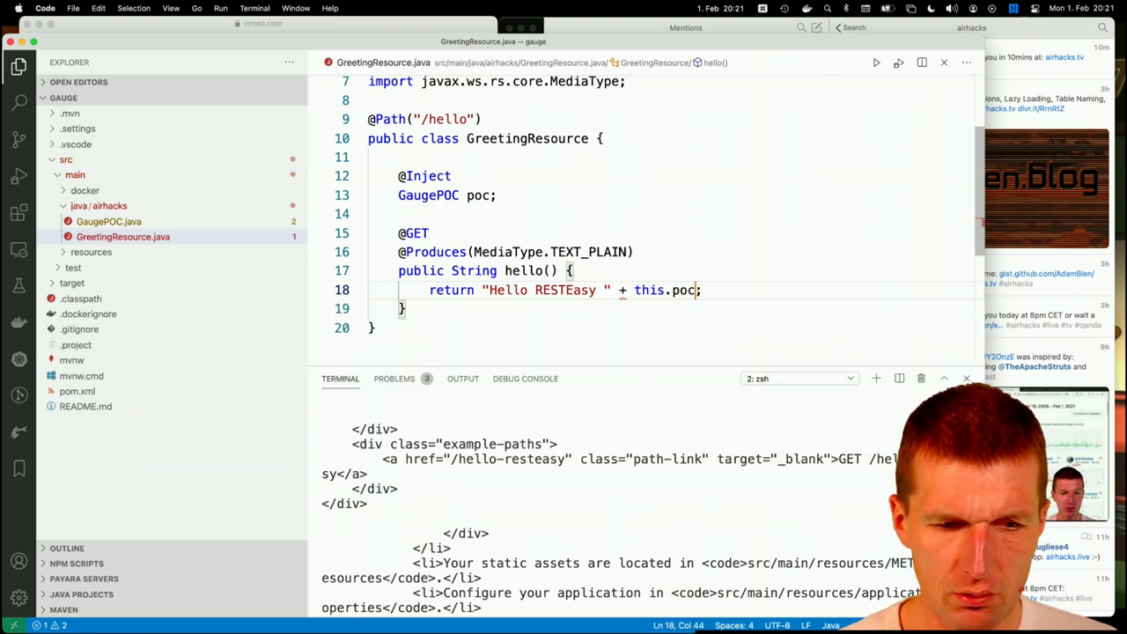
pyautogui.write('.shouldWork(')
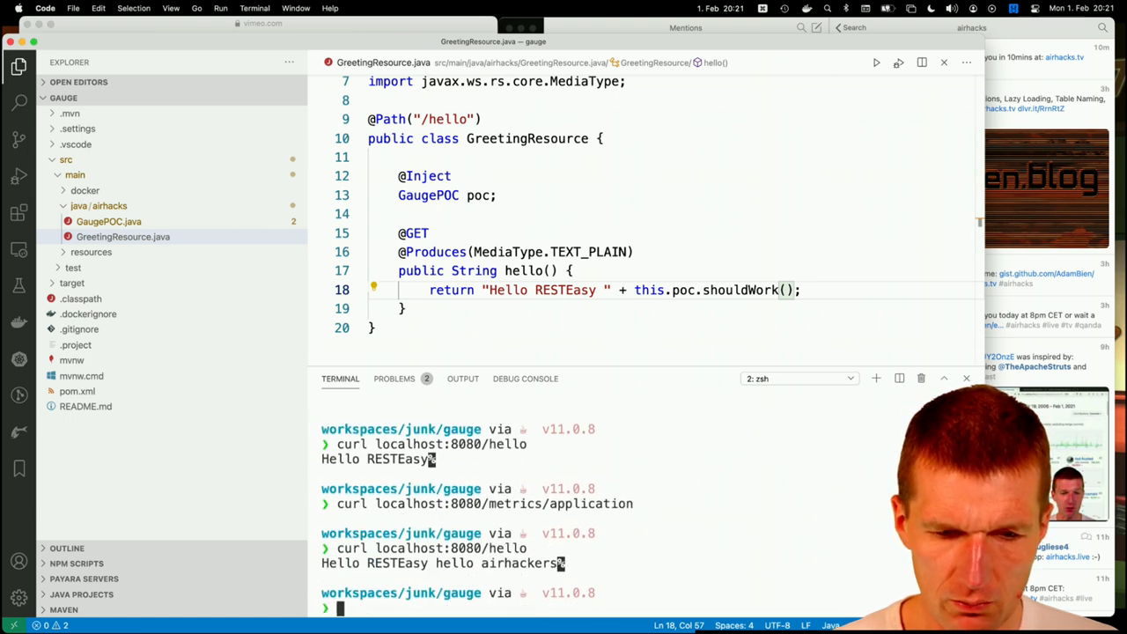
pyautogui.scroll(-3)
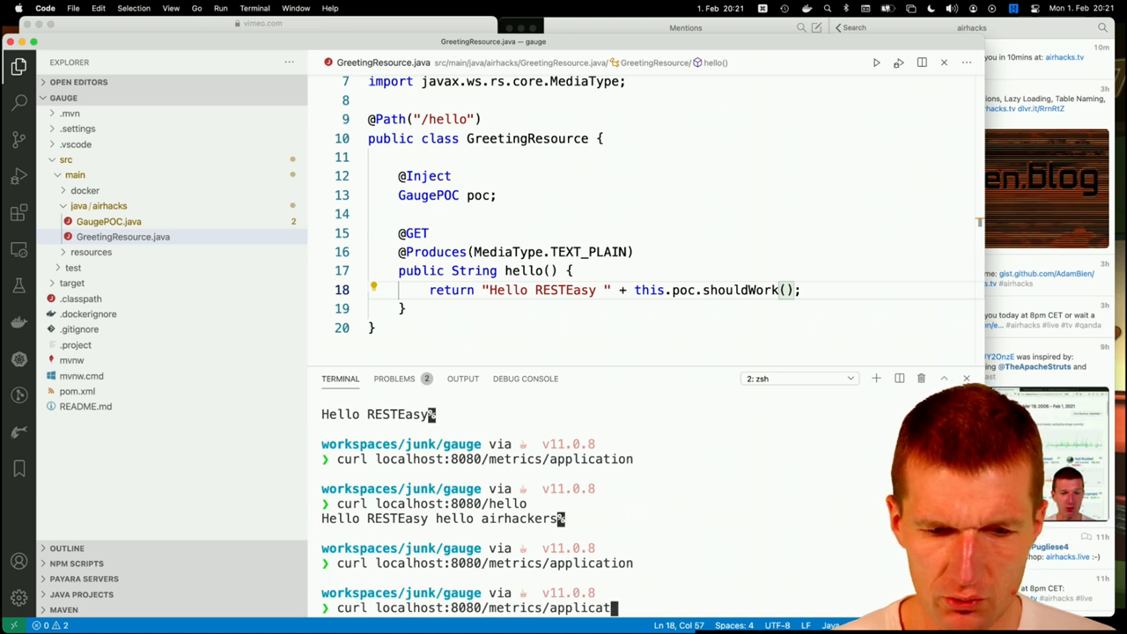
pyautogui.press('Enter')
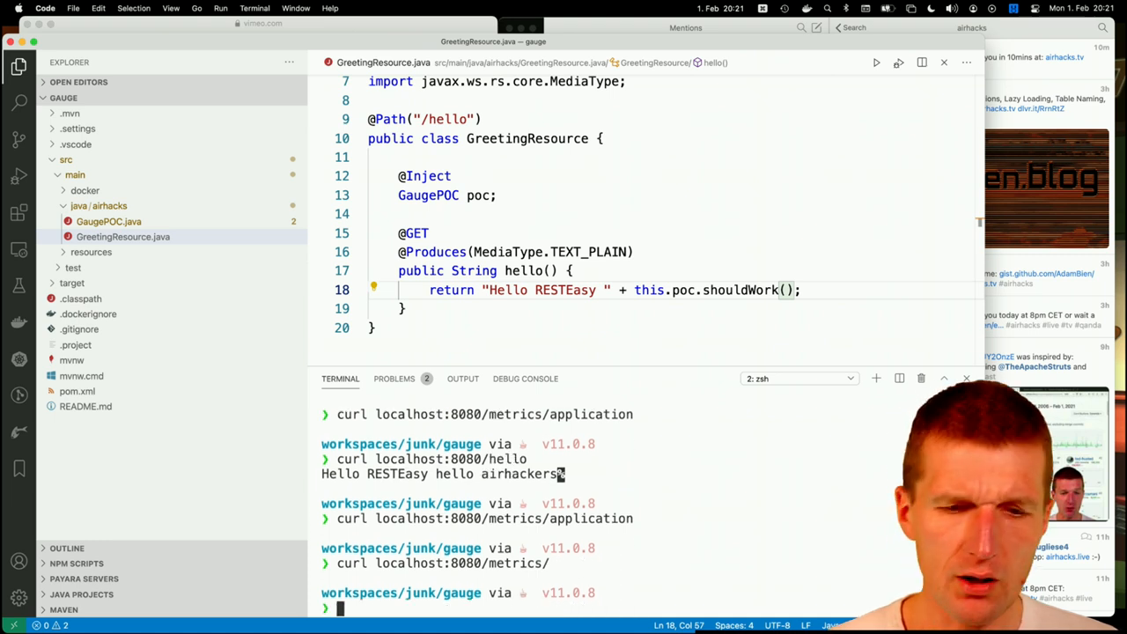
# Step: Scroll through pom.xml's dependencies and plugins, then reopen GaugePOC.java
pyautogui.click(77, 391)
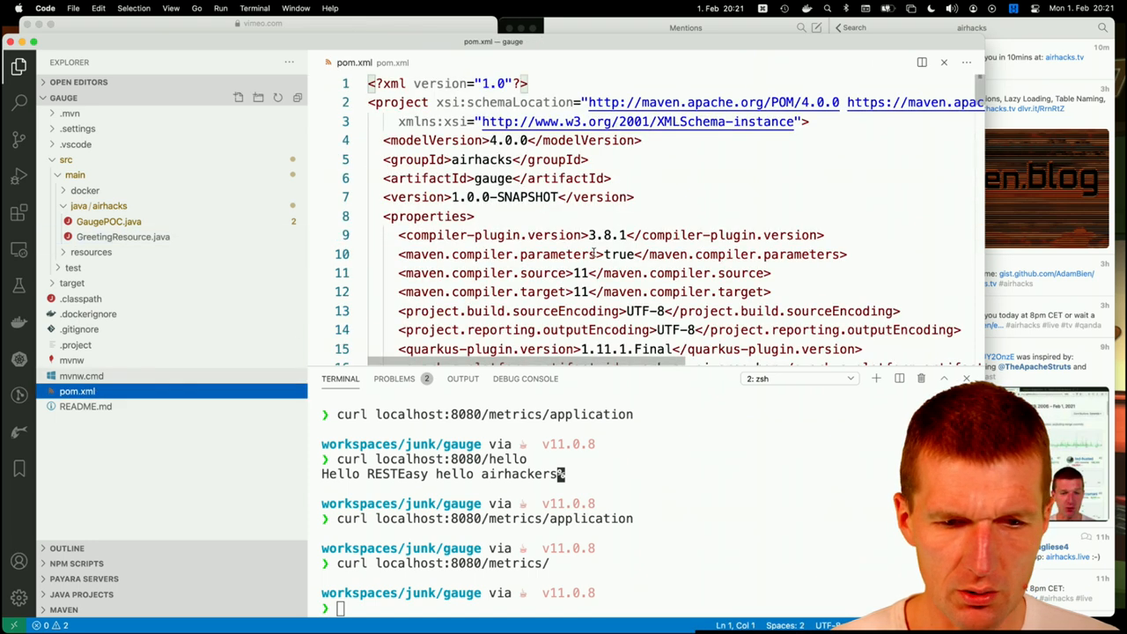
pyautogui.scroll(-3)
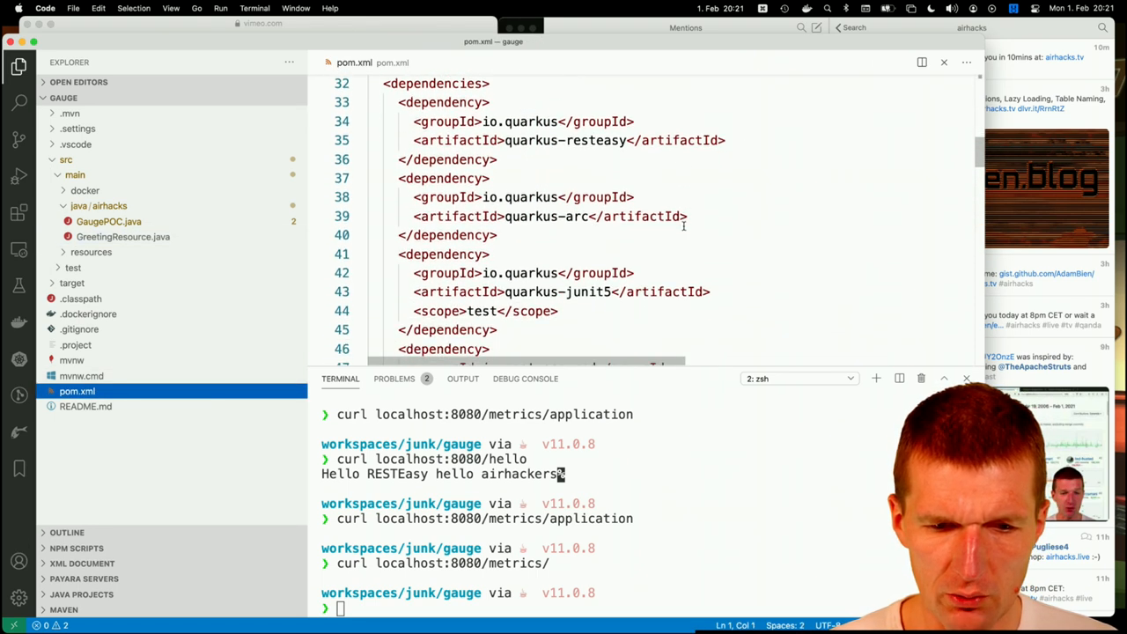
pyautogui.scroll(-3)
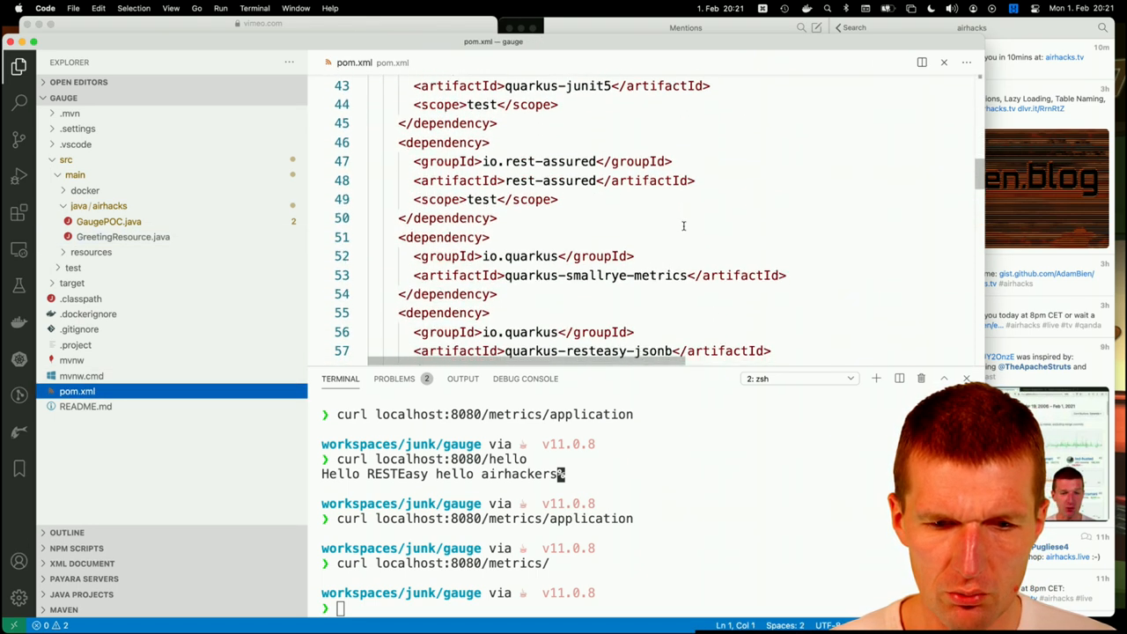
pyautogui.scroll(-3)
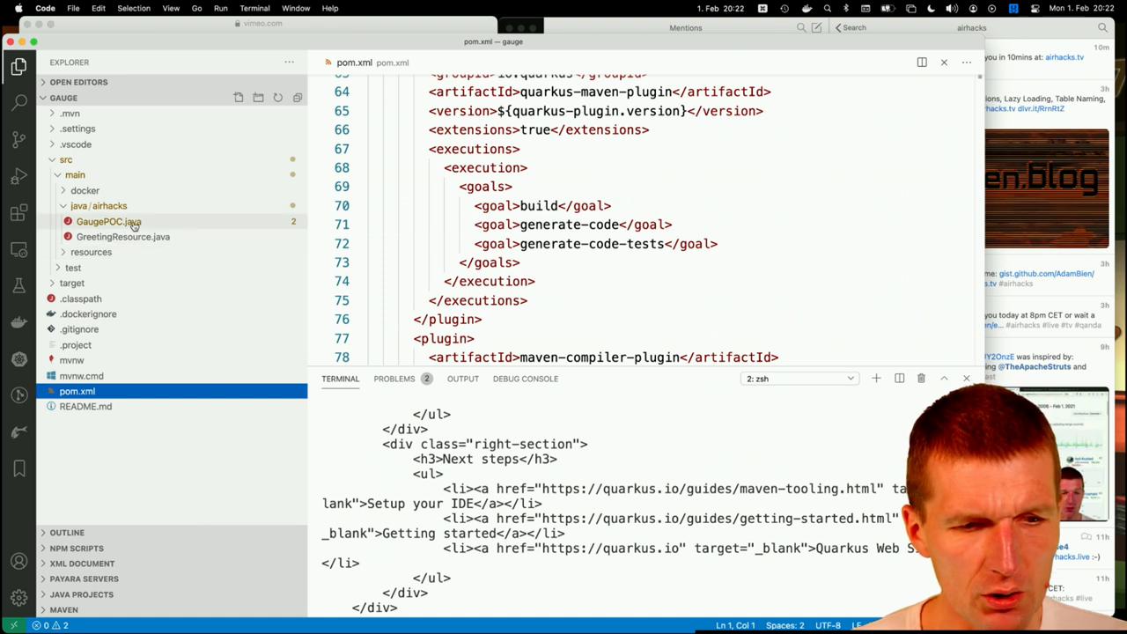
pyautogui.moveTo(110, 222)
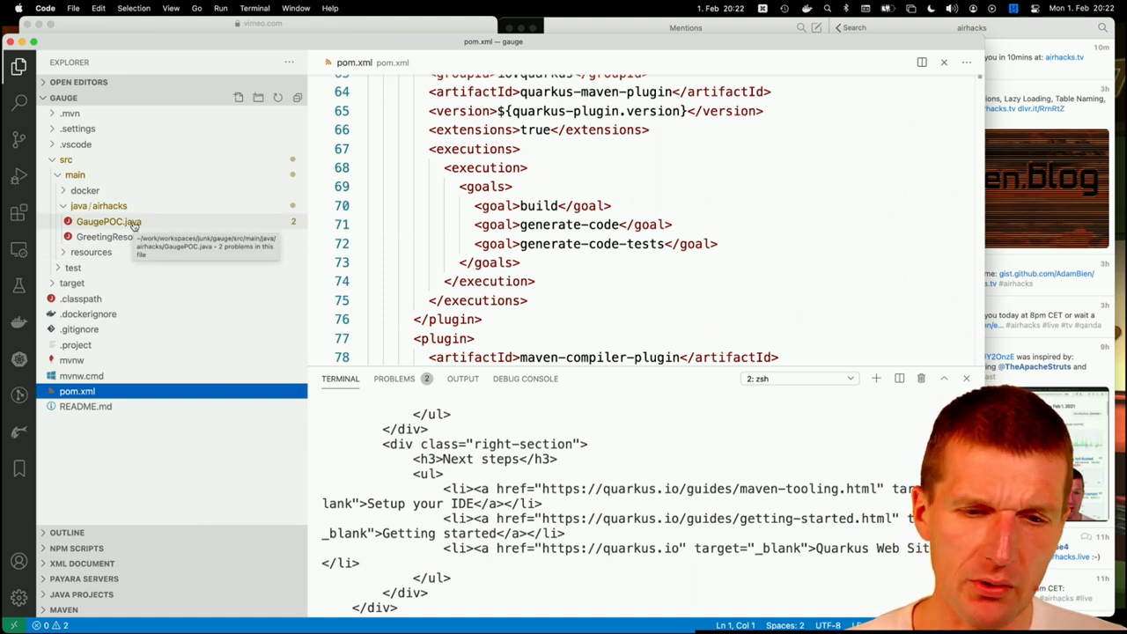
pyautogui.click(109, 222)
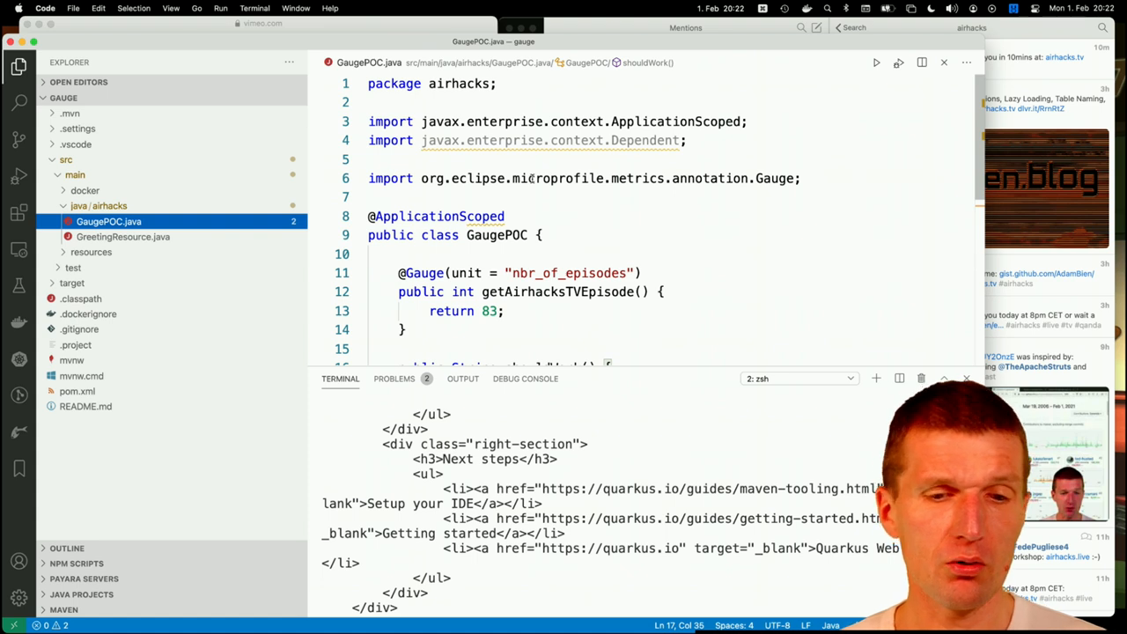
pyautogui.moveTo(439, 215)
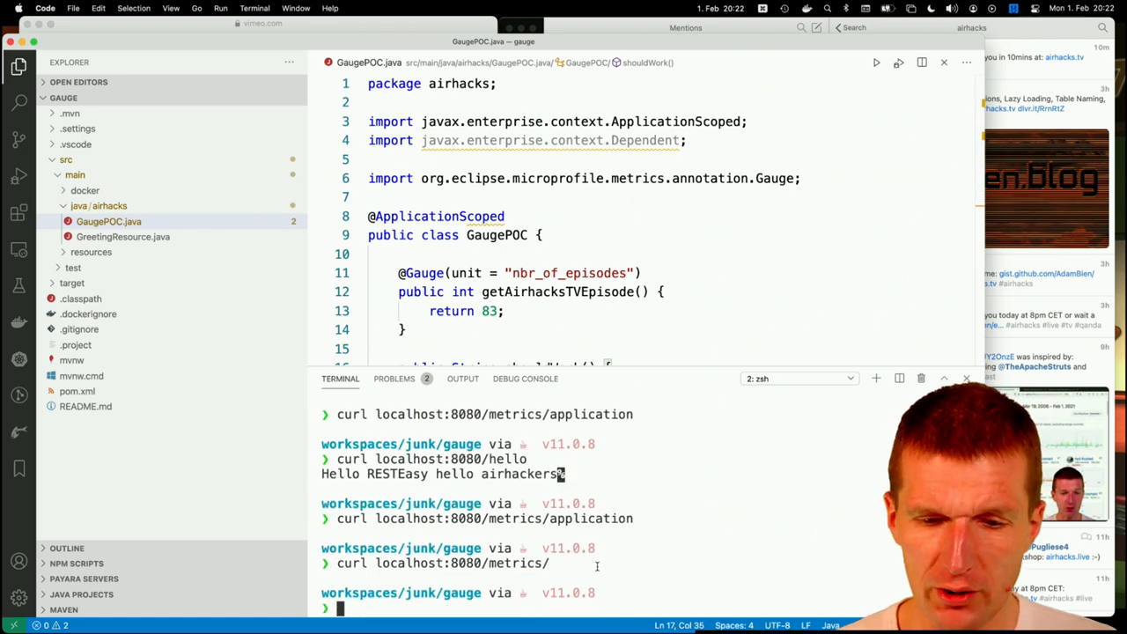
# Step: In the java terminal, stop Quarkus and run mvn clean
pyautogui.click(848, 377)
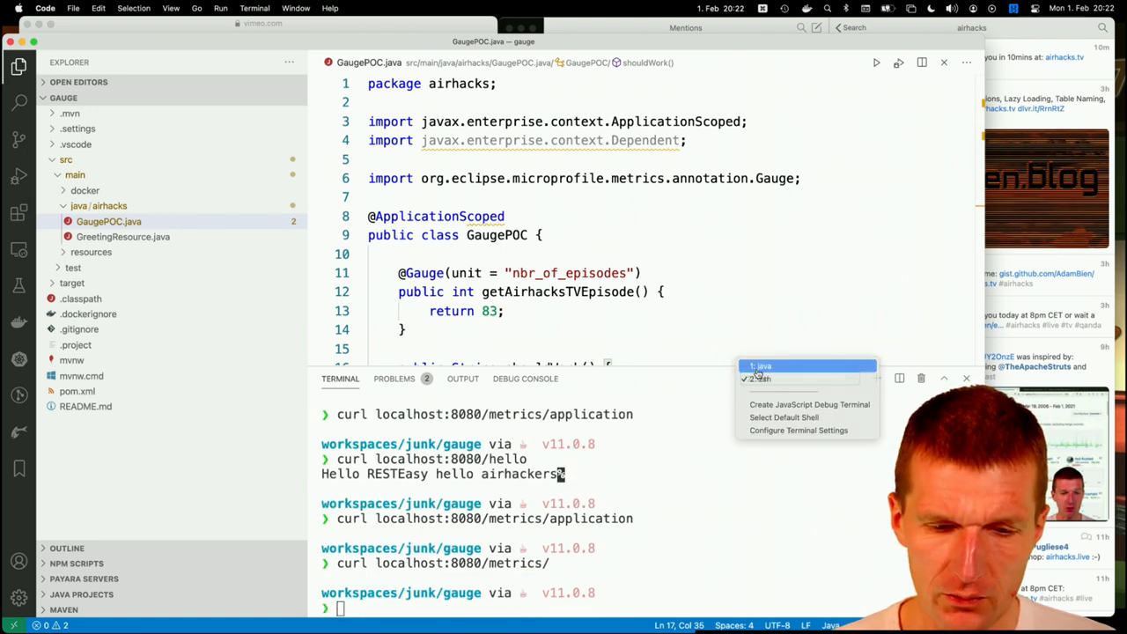
pyautogui.click(762, 364)
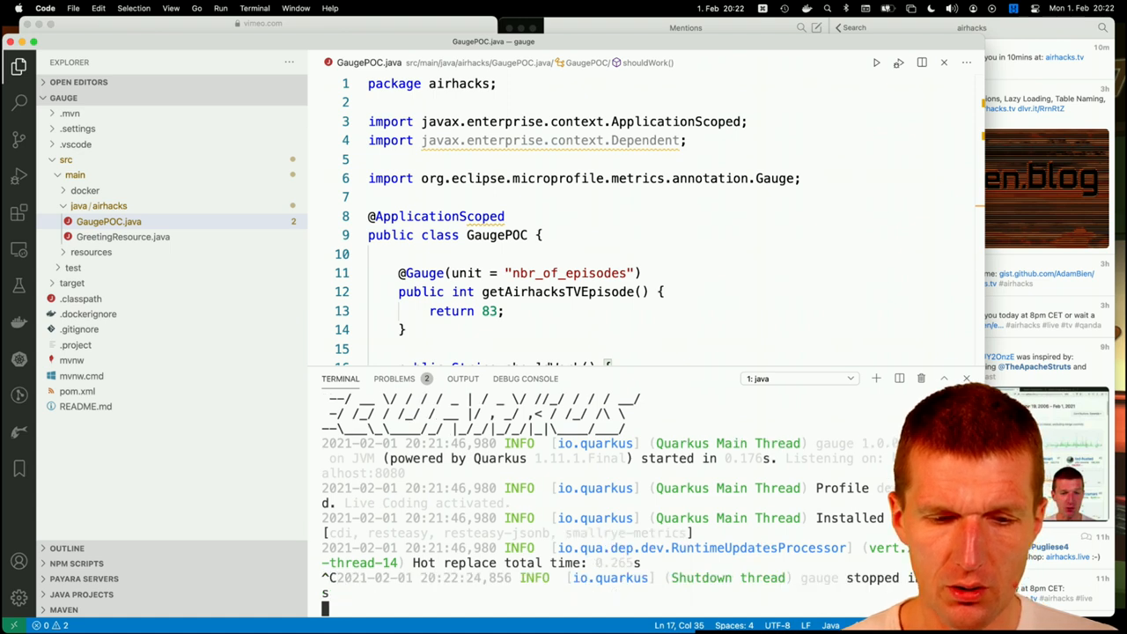
pyautogui.write('mvn clean')
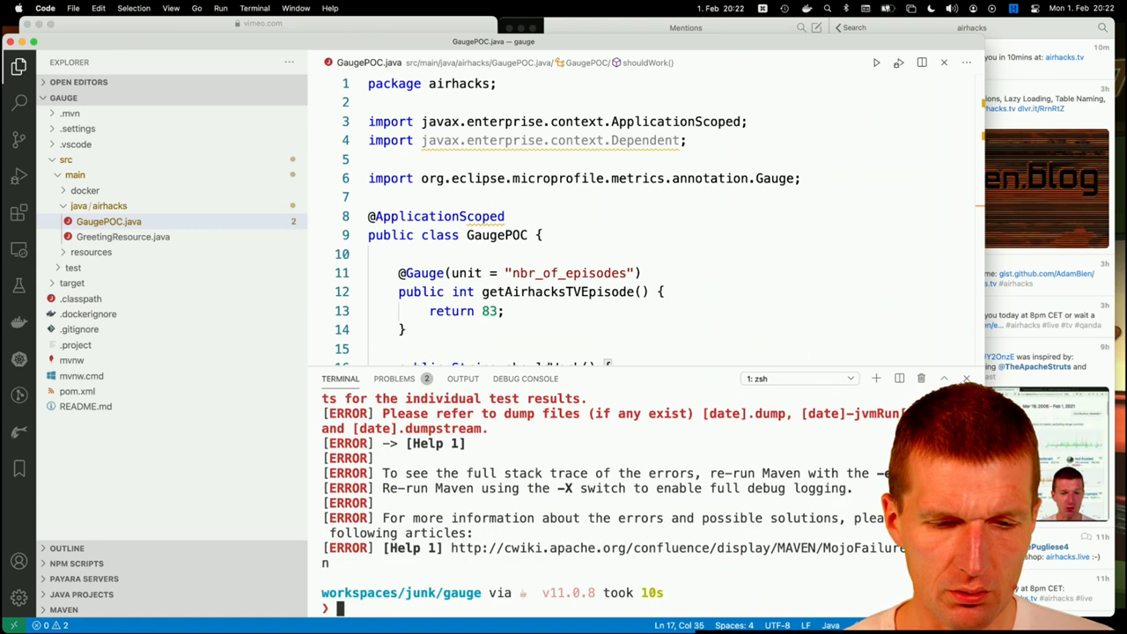
# Step: Remove src/test/java and run mvn compile quarkus:dev
pyautogui.write('rm -rf src/test/java')
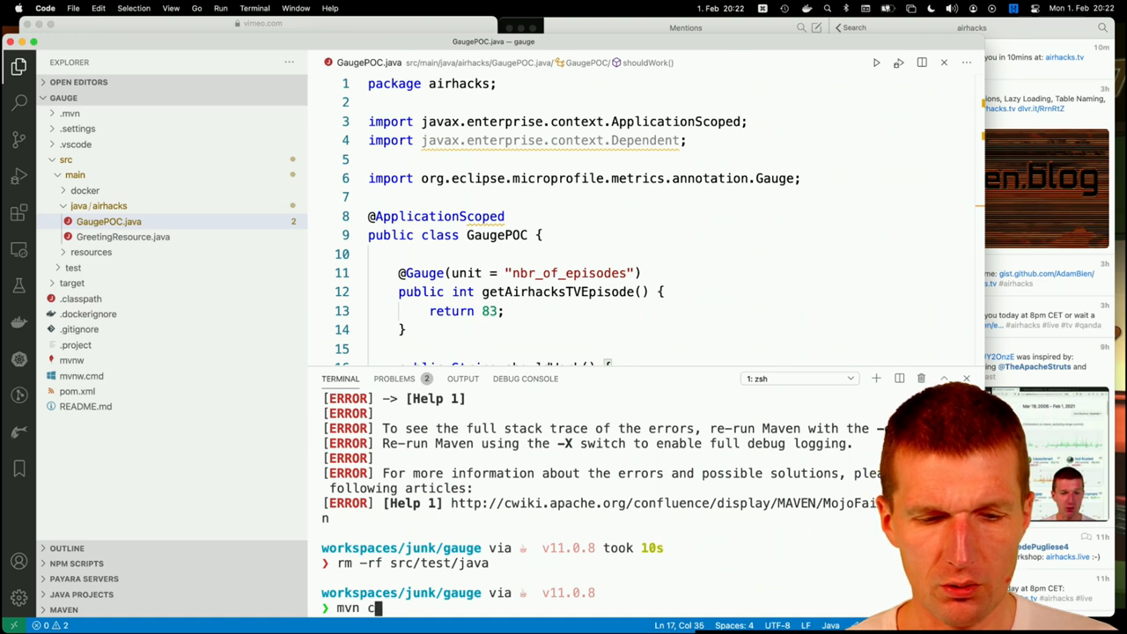
pyautogui.write('omi')
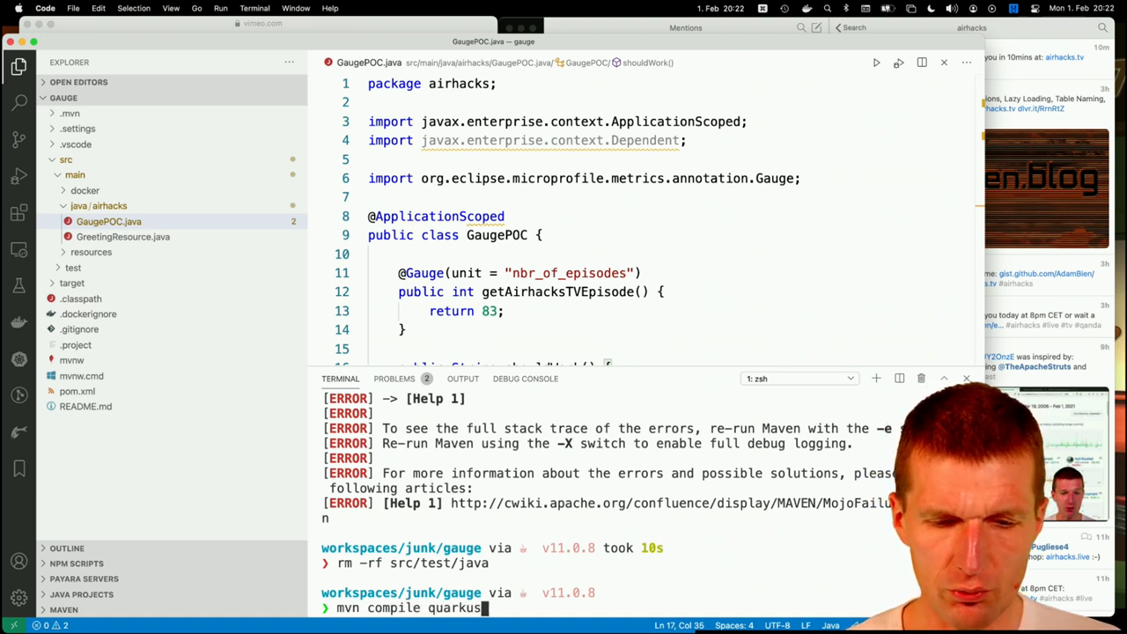
pyautogui.press('Return')
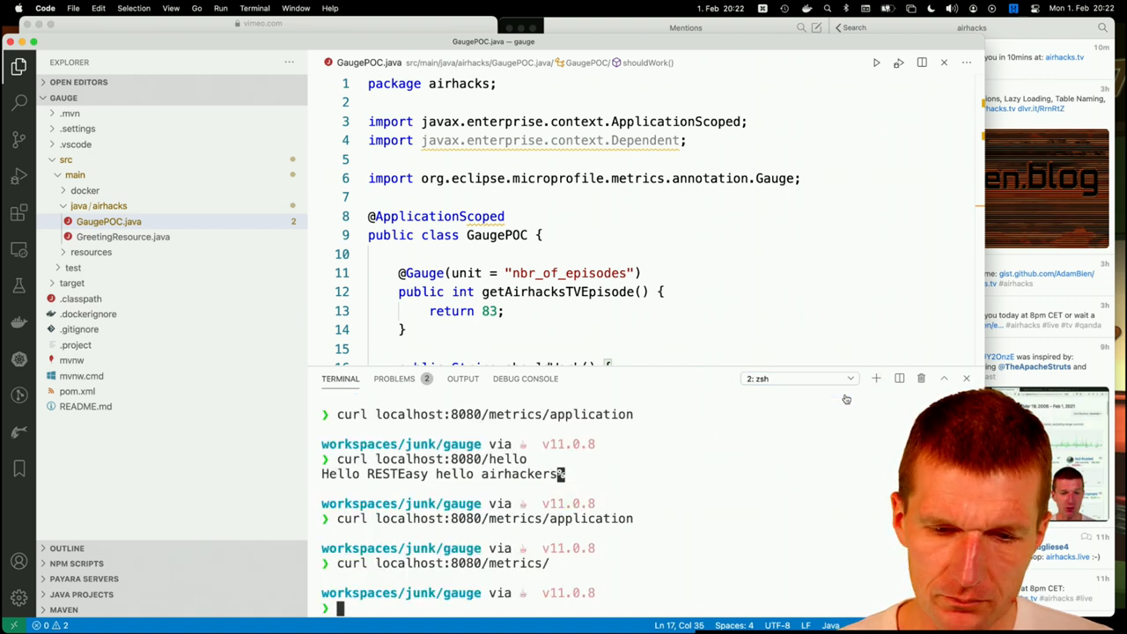
pyautogui.write('curl localhost:8080/hello')
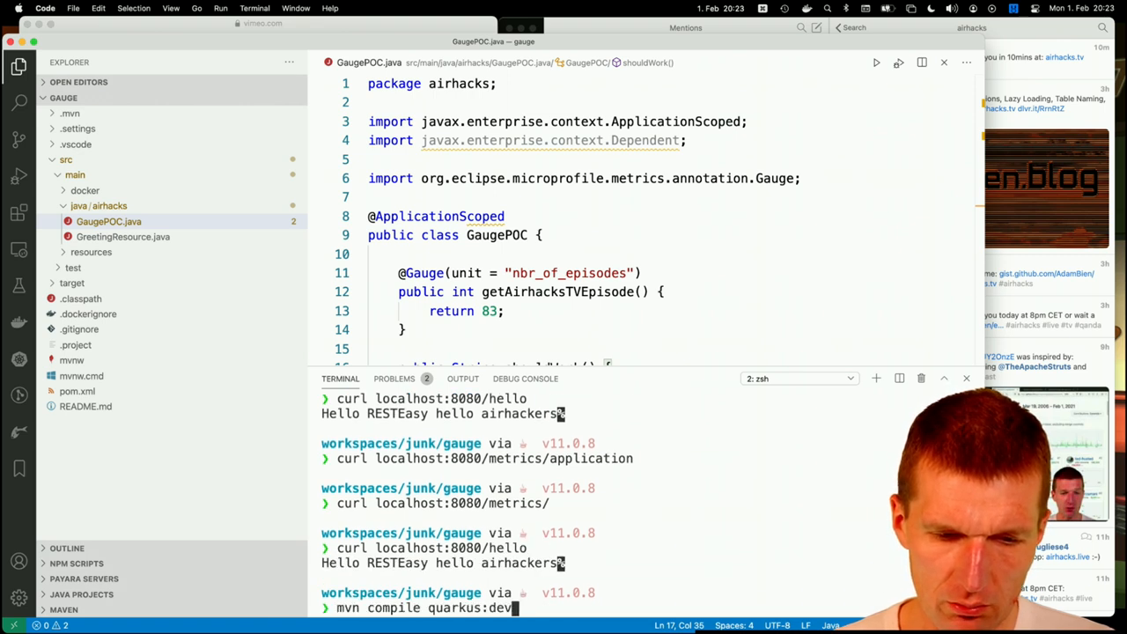
pyautogui.write('rm -rf src/test/java')
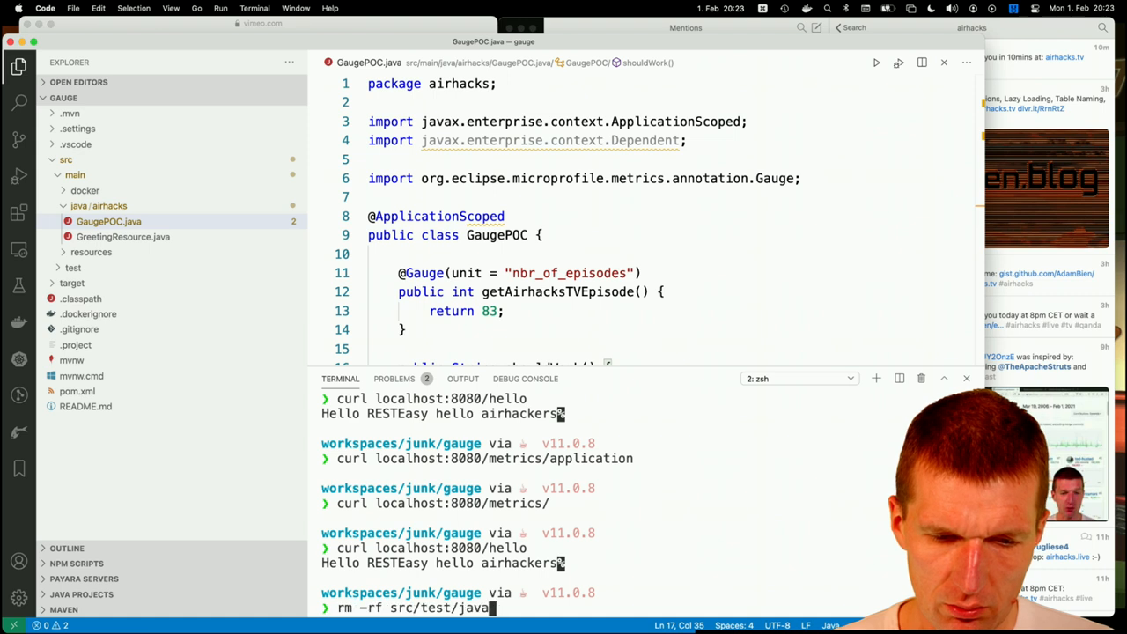
pyautogui.write('mvn compile quarkus:dev')
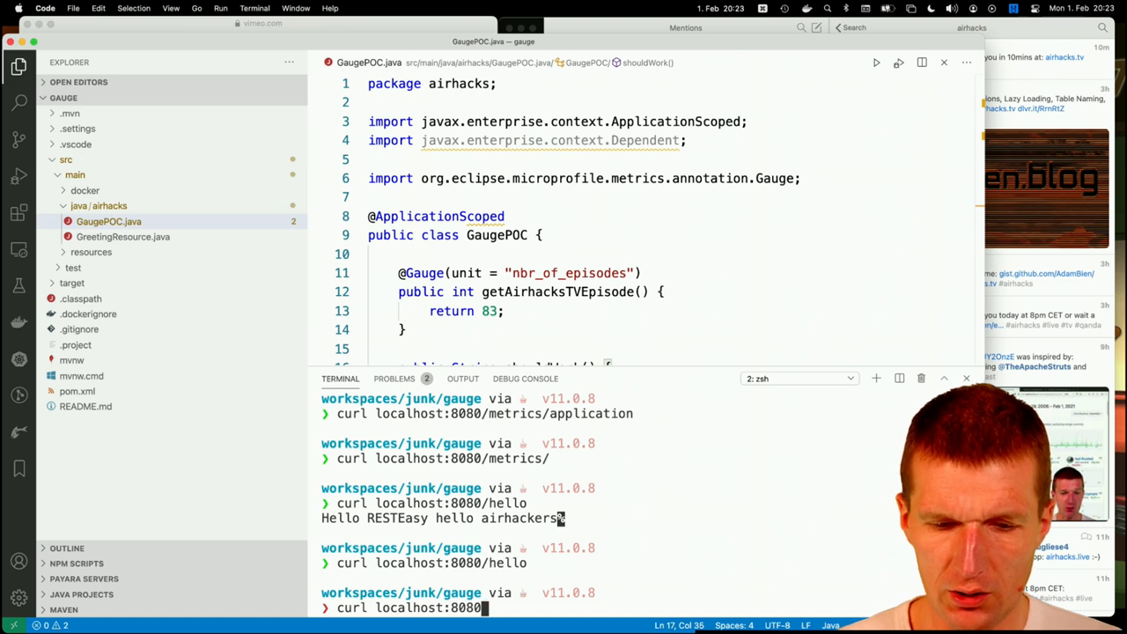
pyautogui.write('/metrics')
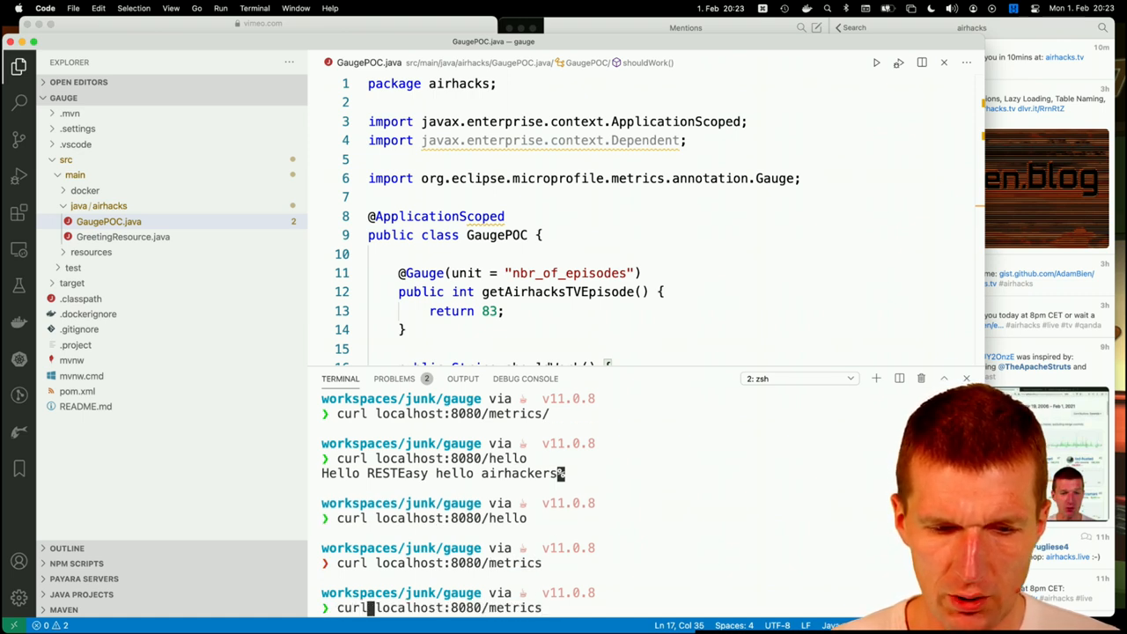
pyautogui.write('http://')
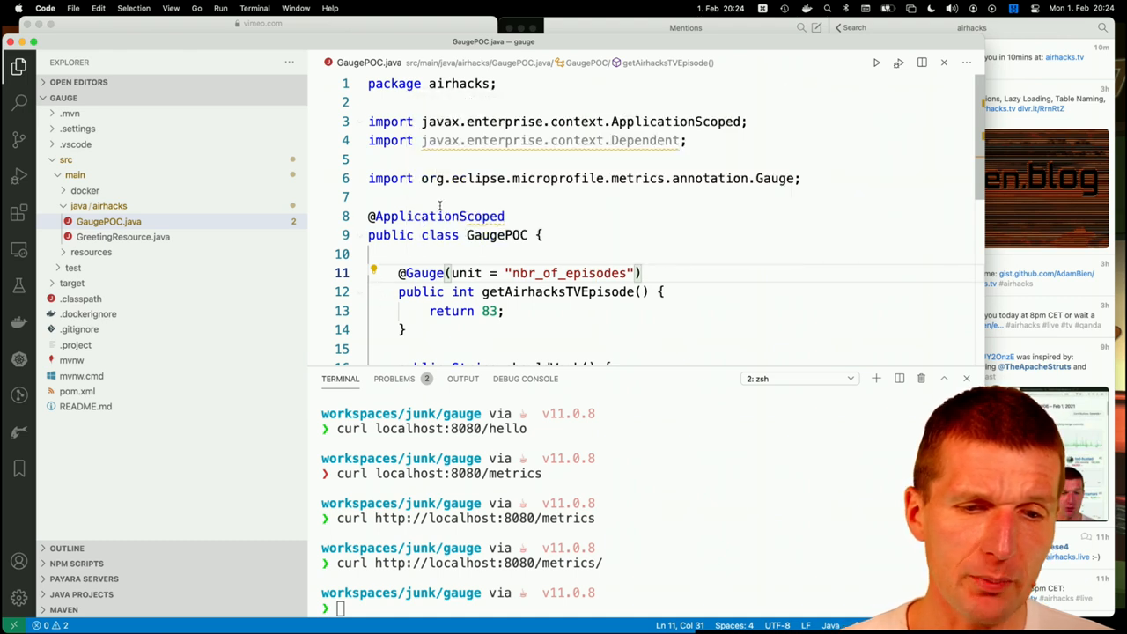
pyautogui.doubleClick(437, 214)
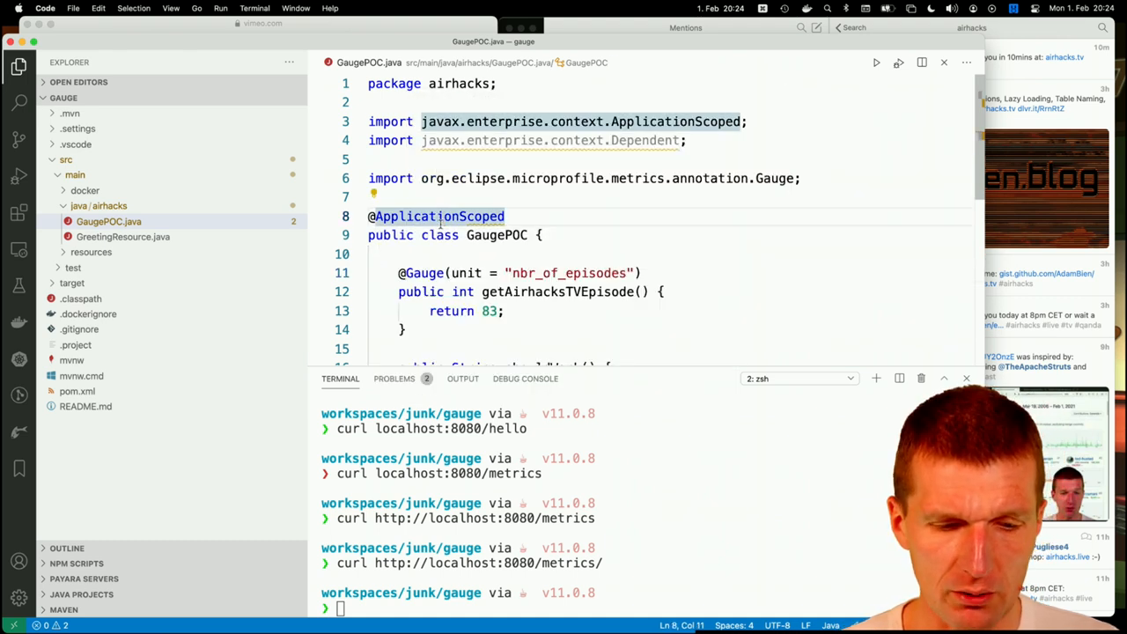
pyautogui.click(796, 377)
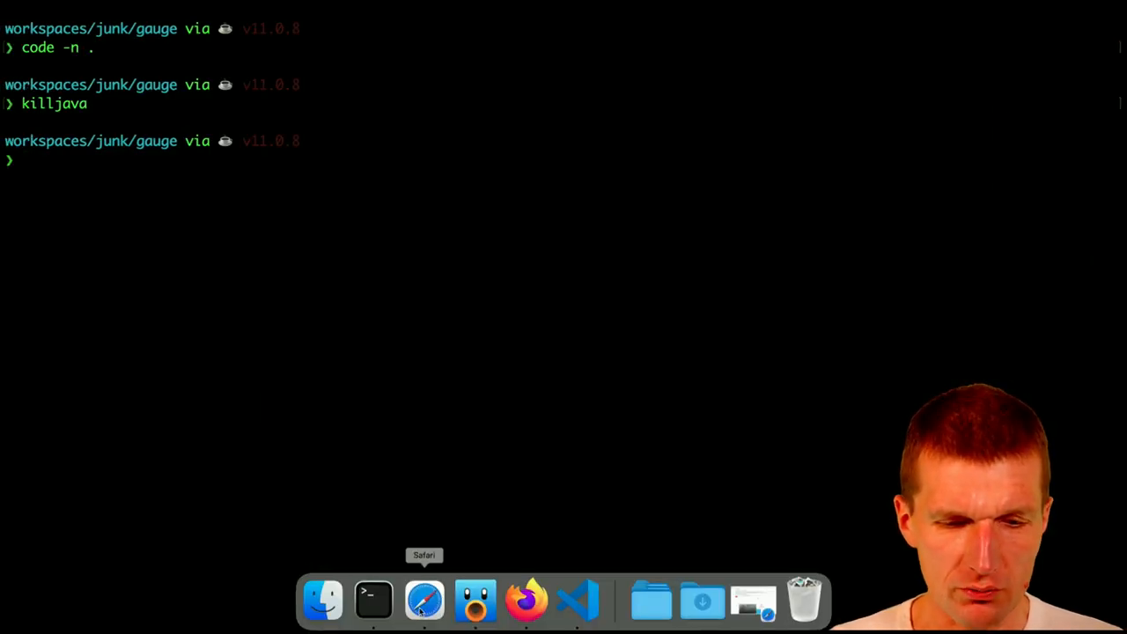
pyautogui.moveTo(525, 602)
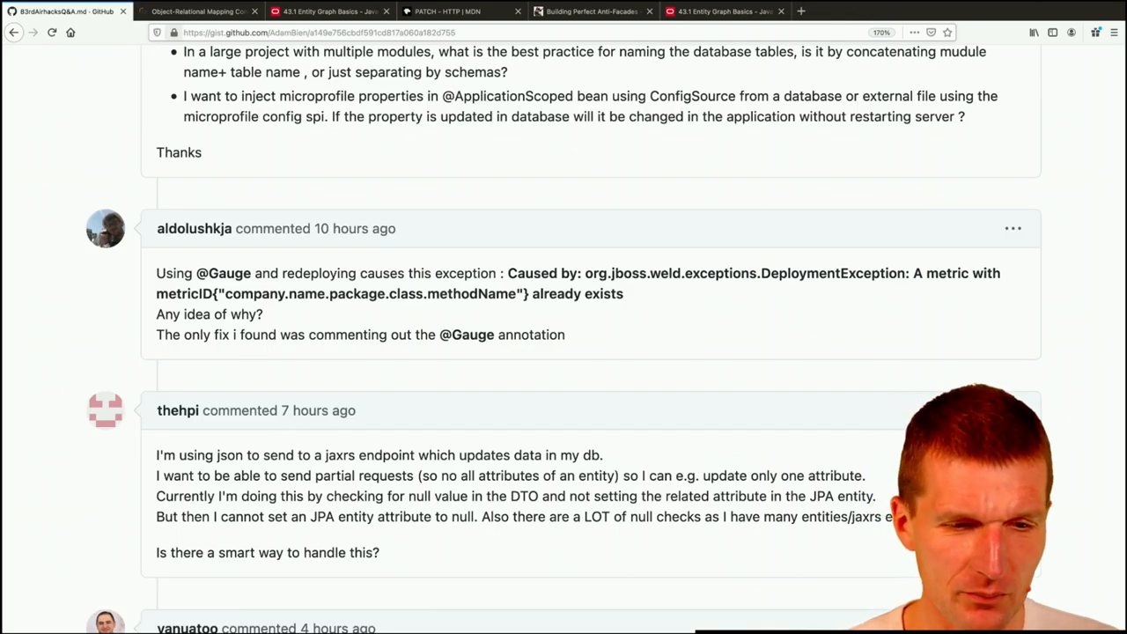
pyautogui.scroll(-3)
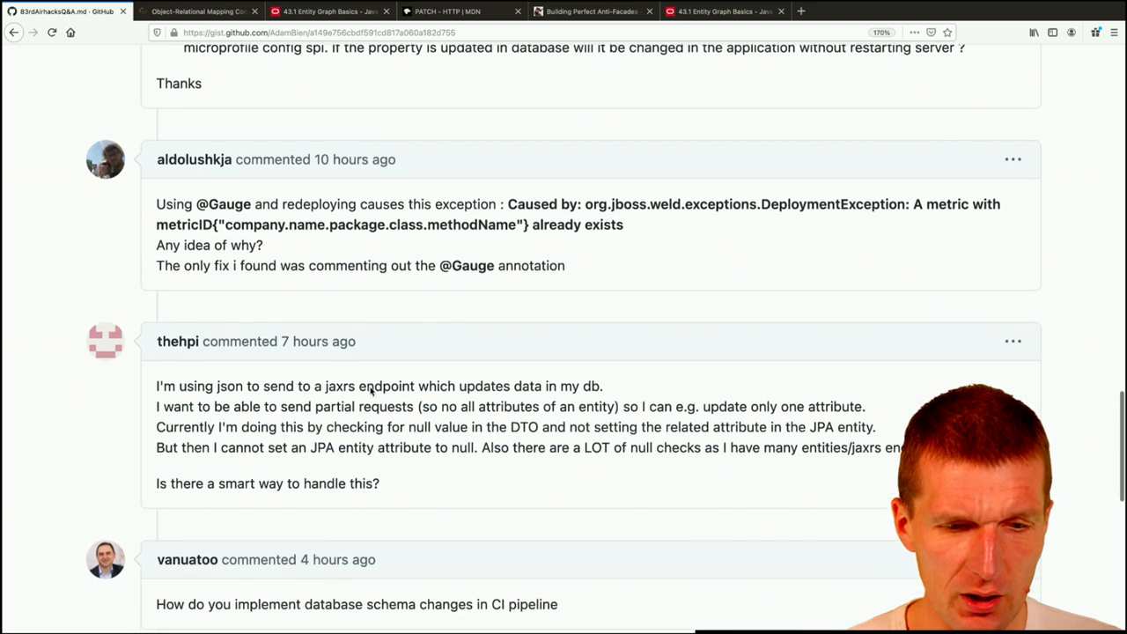
pyautogui.scroll(-3)
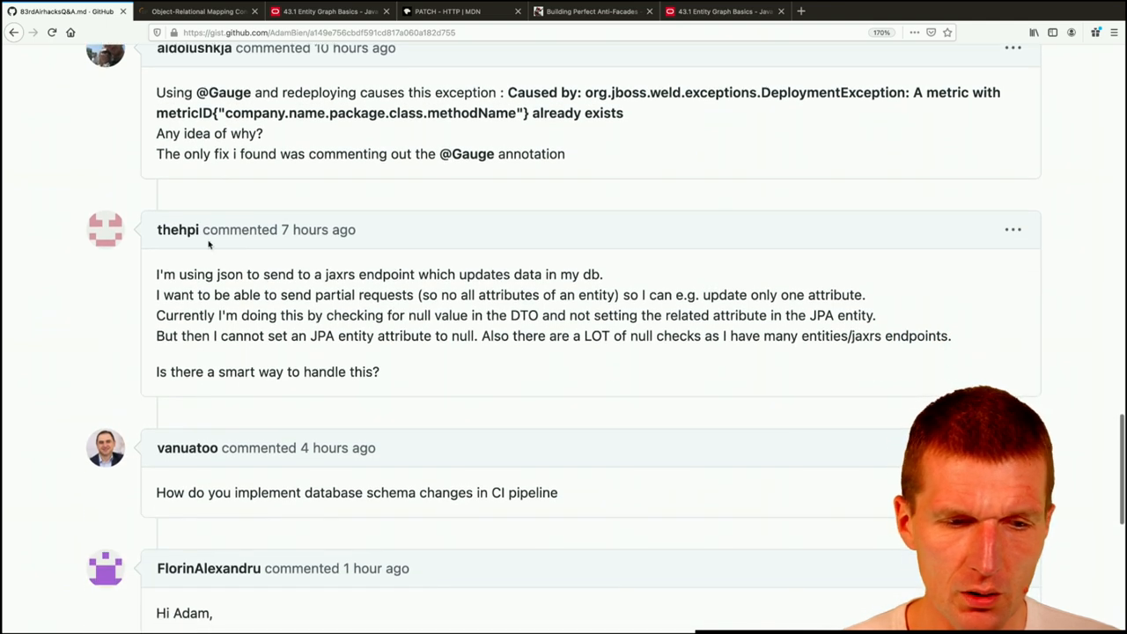
pyautogui.scroll(-3)
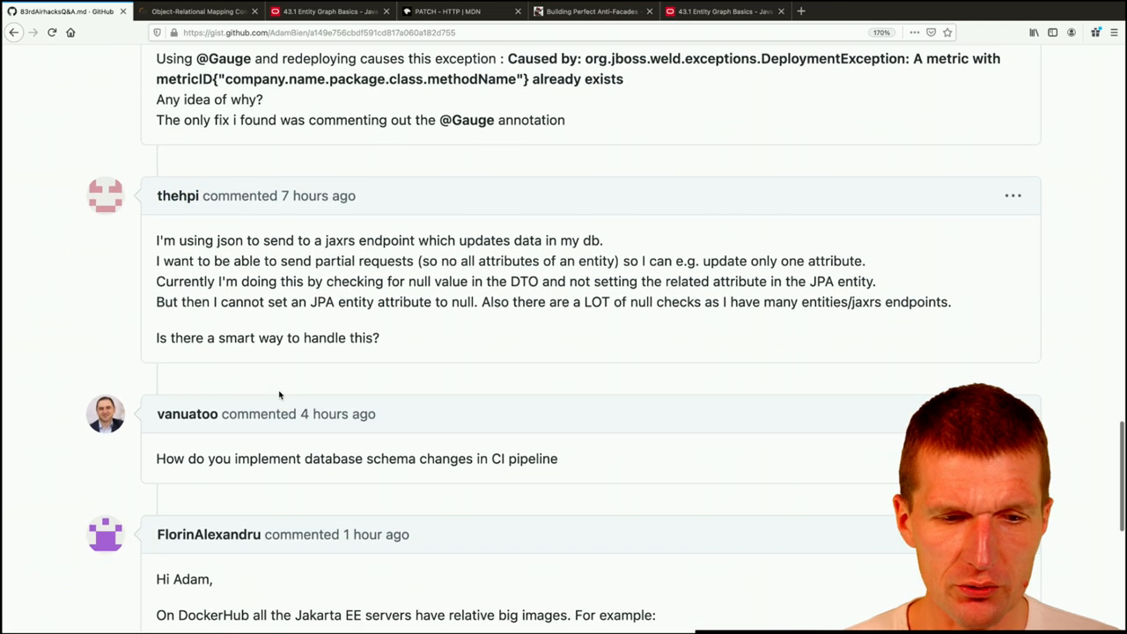
pyautogui.scroll(-3)
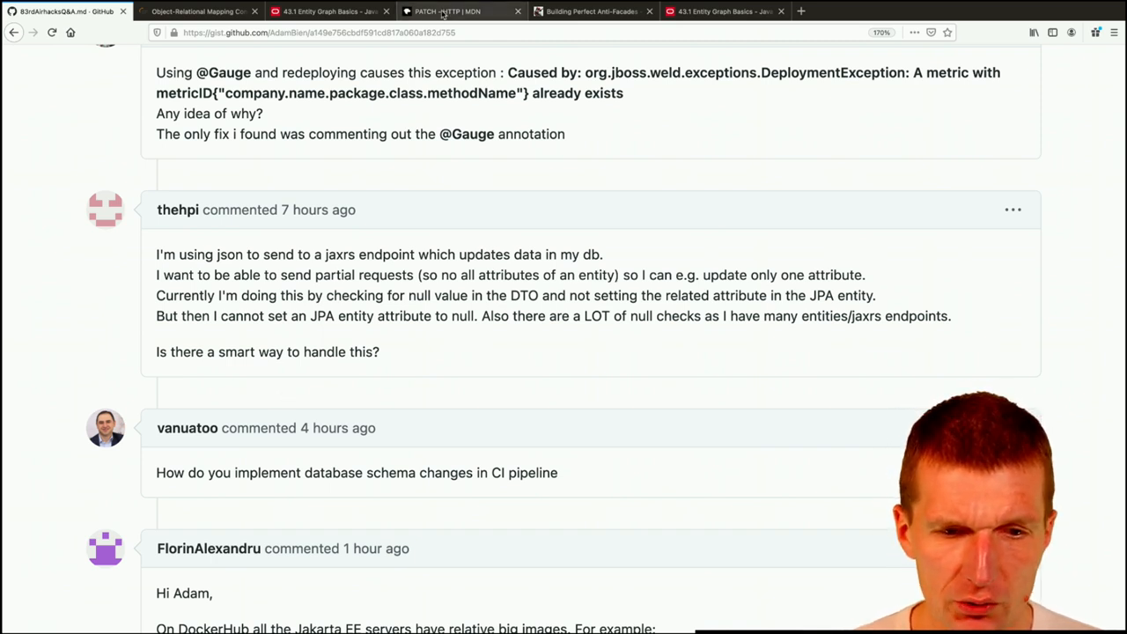
pyautogui.click(457, 11)
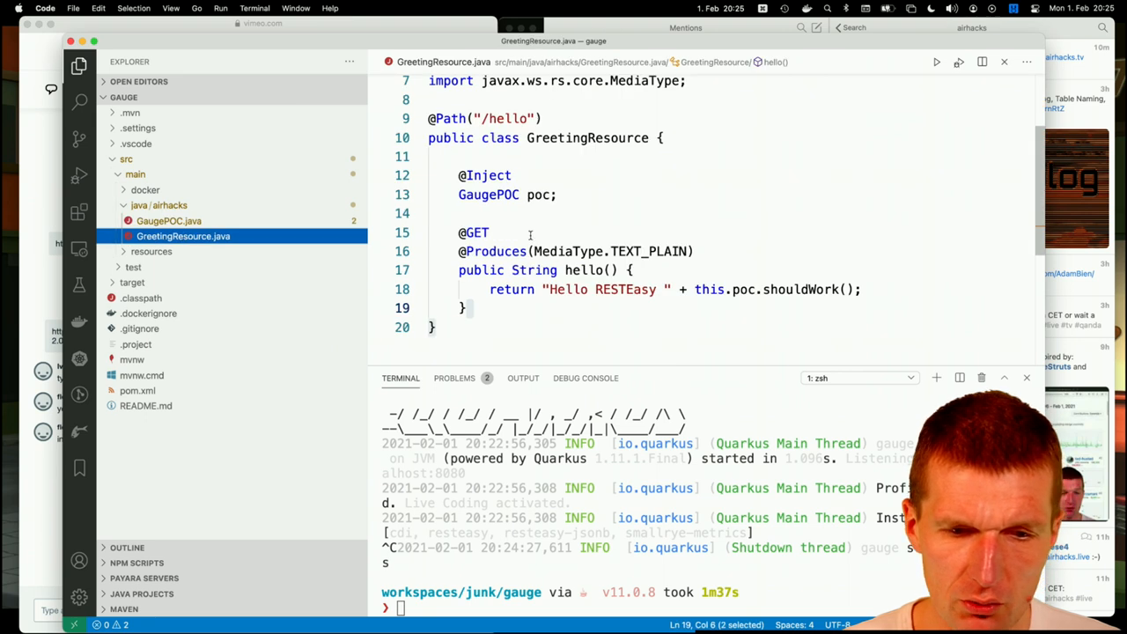
pyautogui.click(477, 232)
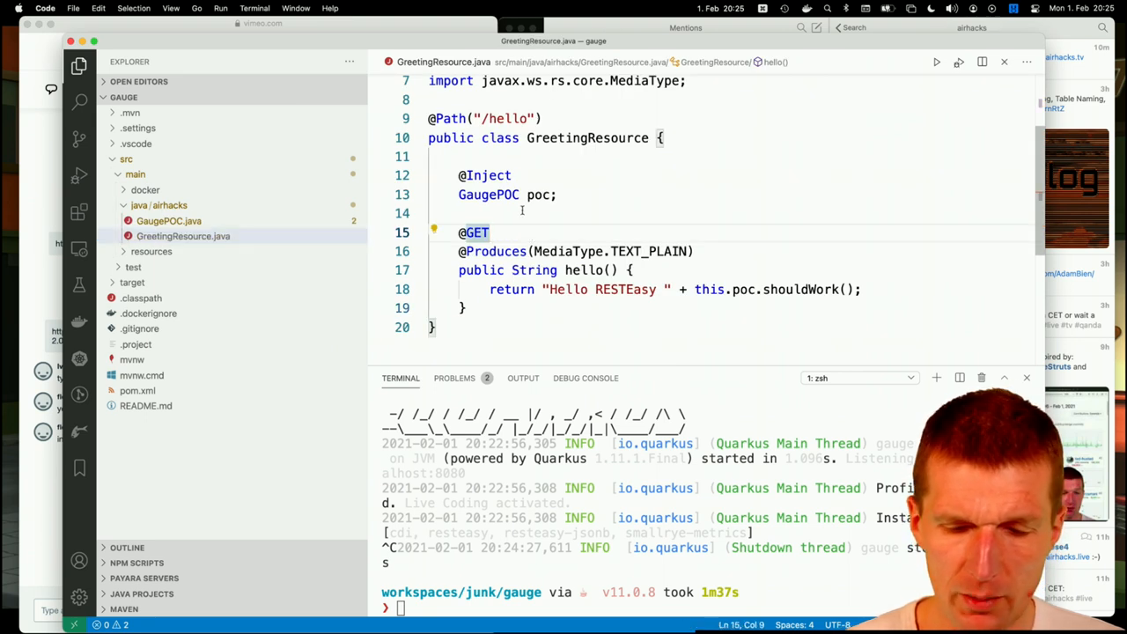
pyautogui.write('@PATCH')
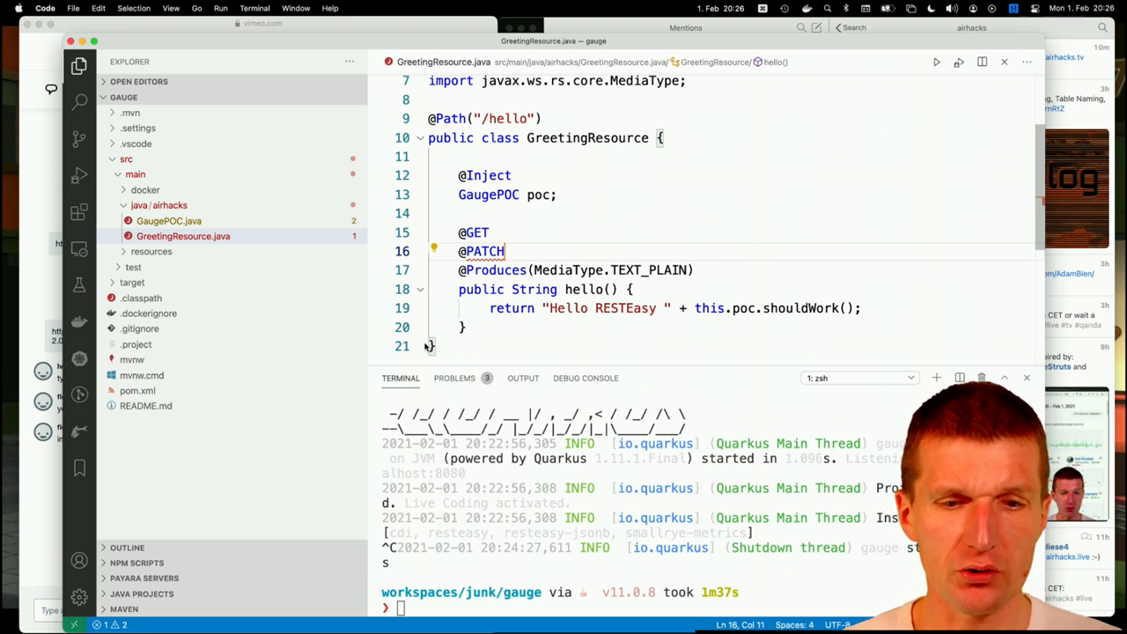
# Step: Bring the MDN HTTP PATCH reference to the front in Firefox
pyautogui.doubleClick(483, 250)
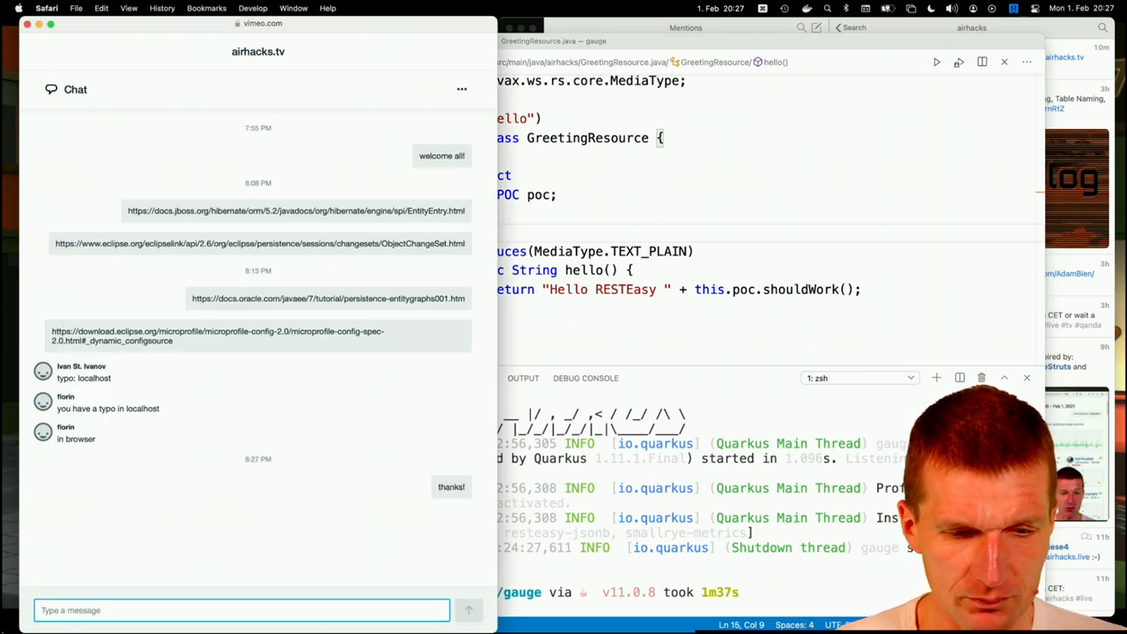
pyautogui.moveTo(424, 602)
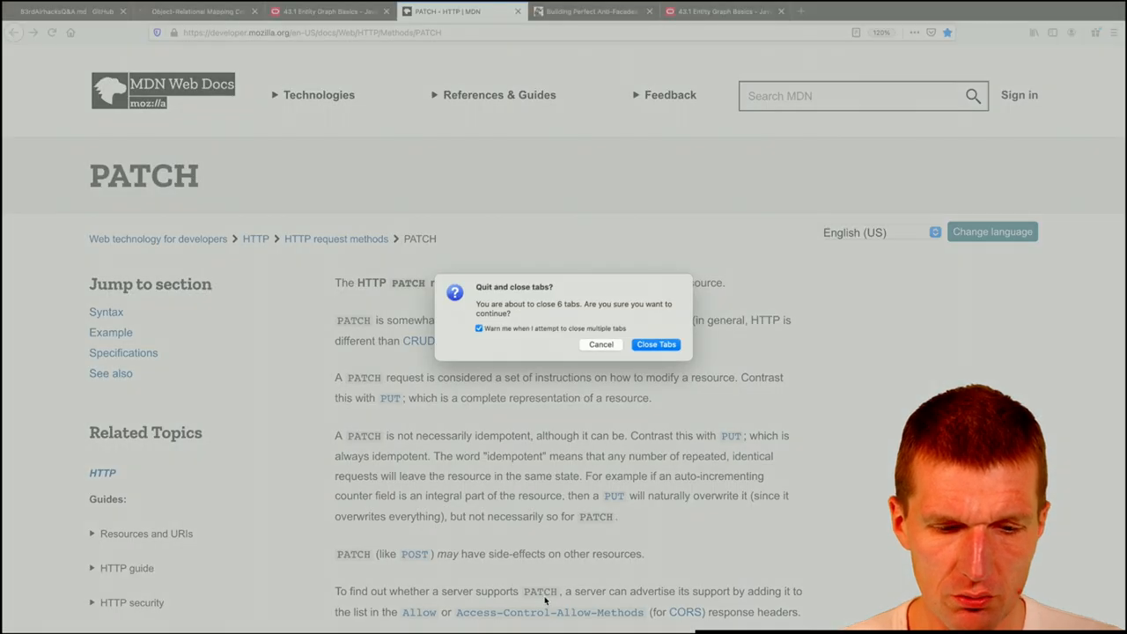
# Step: Cancel quitting the browser and return to the gist's partial JAX-RS update question
pyautogui.click(602, 344)
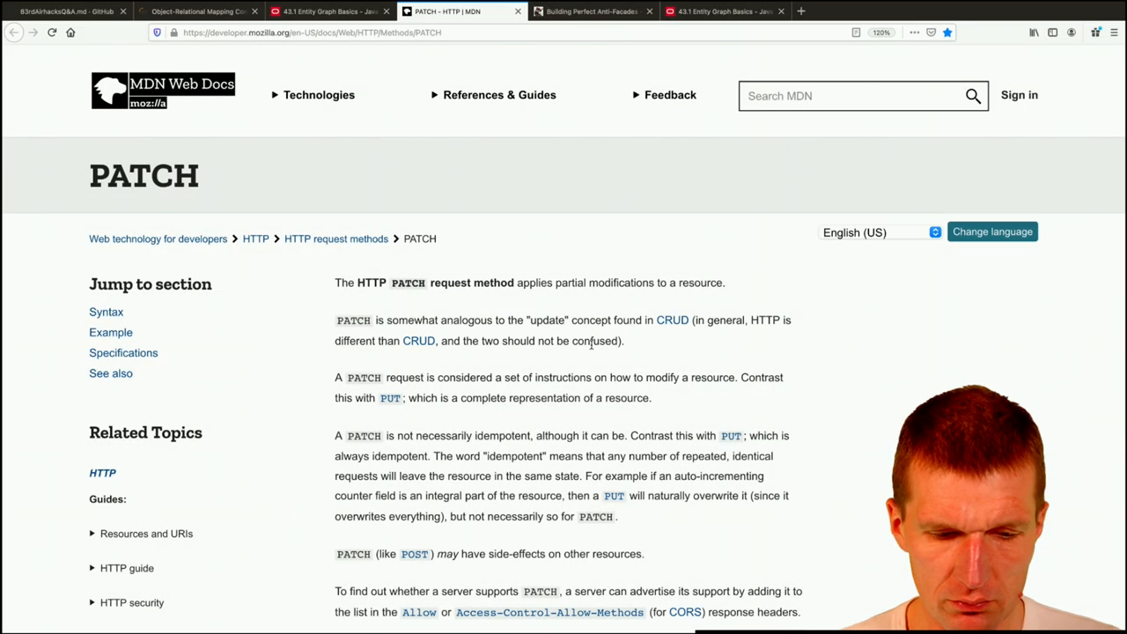
pyautogui.click(458, 11)
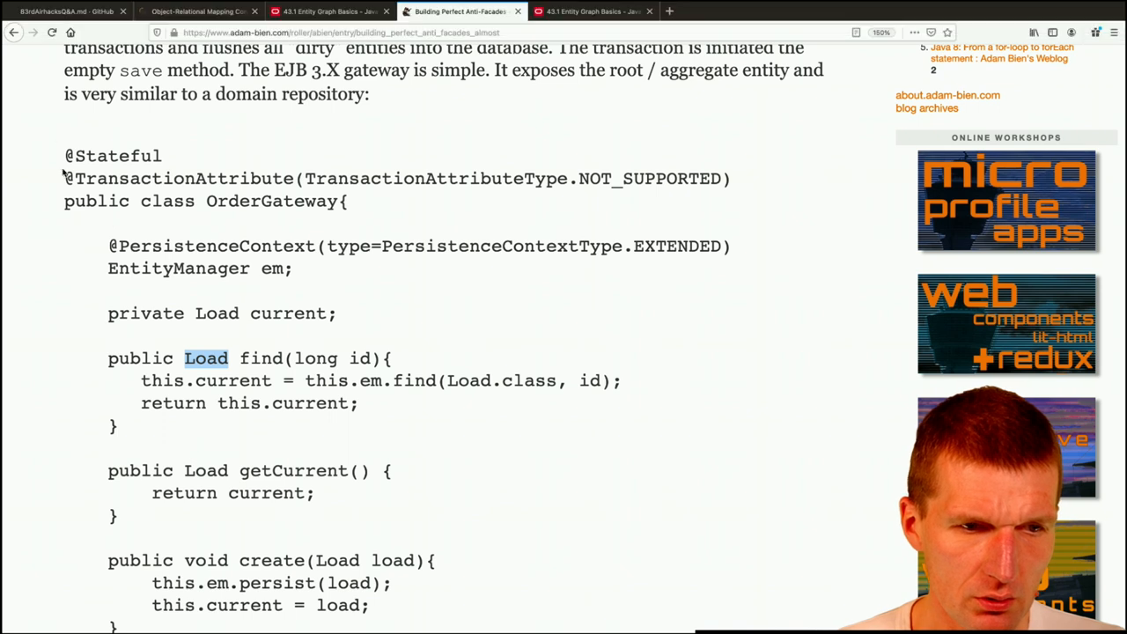
pyautogui.click(67, 10)
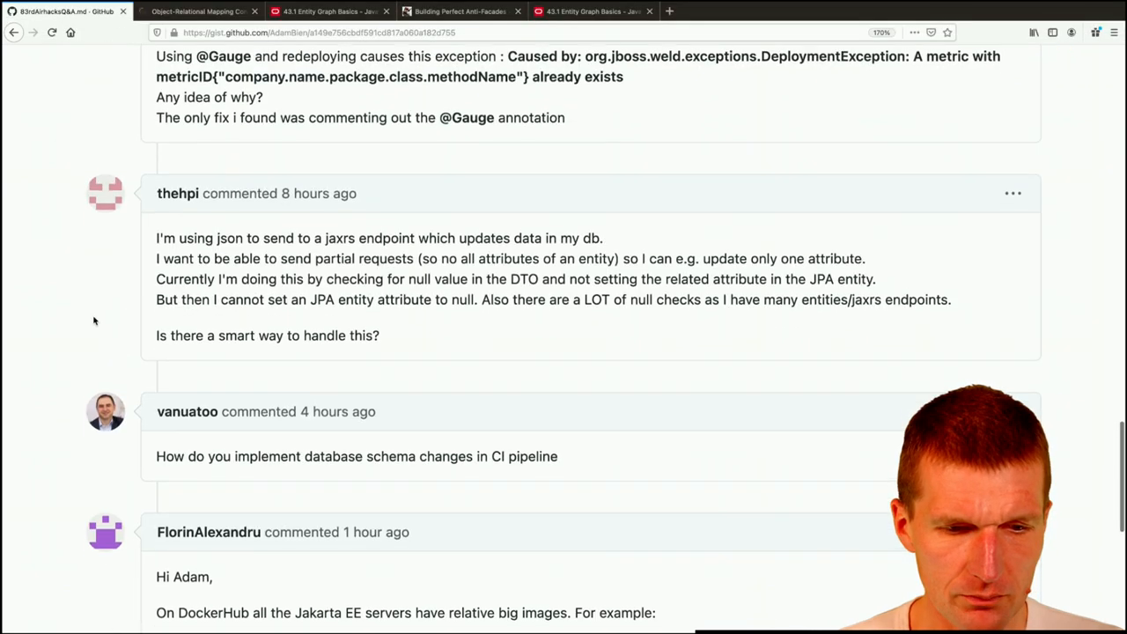
pyautogui.scroll(-3)
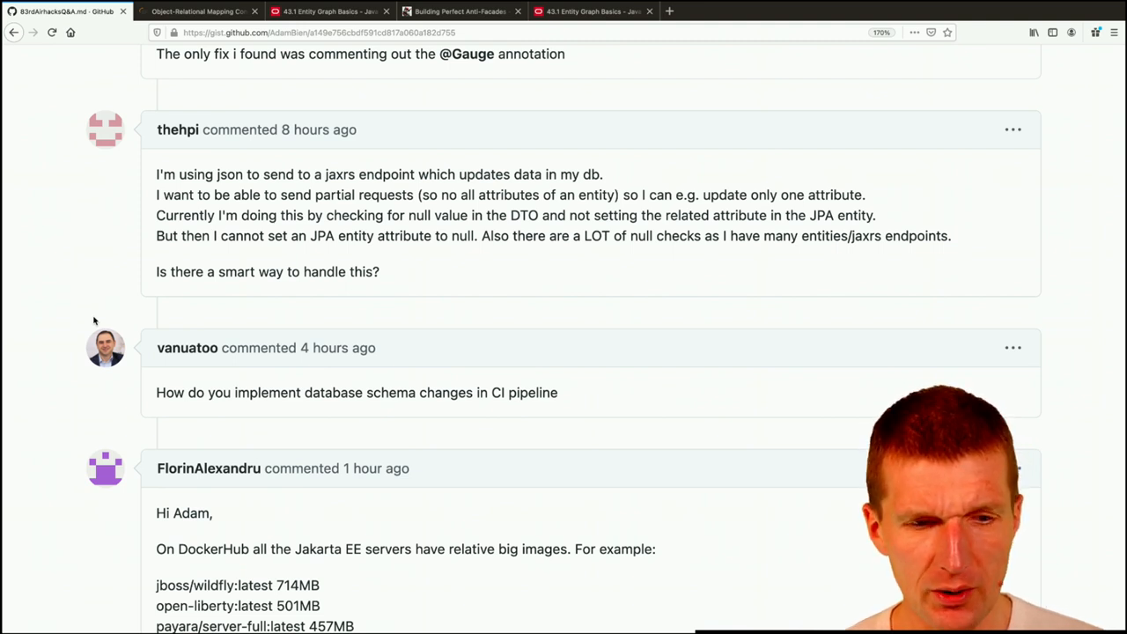
pyautogui.click(800, 10)
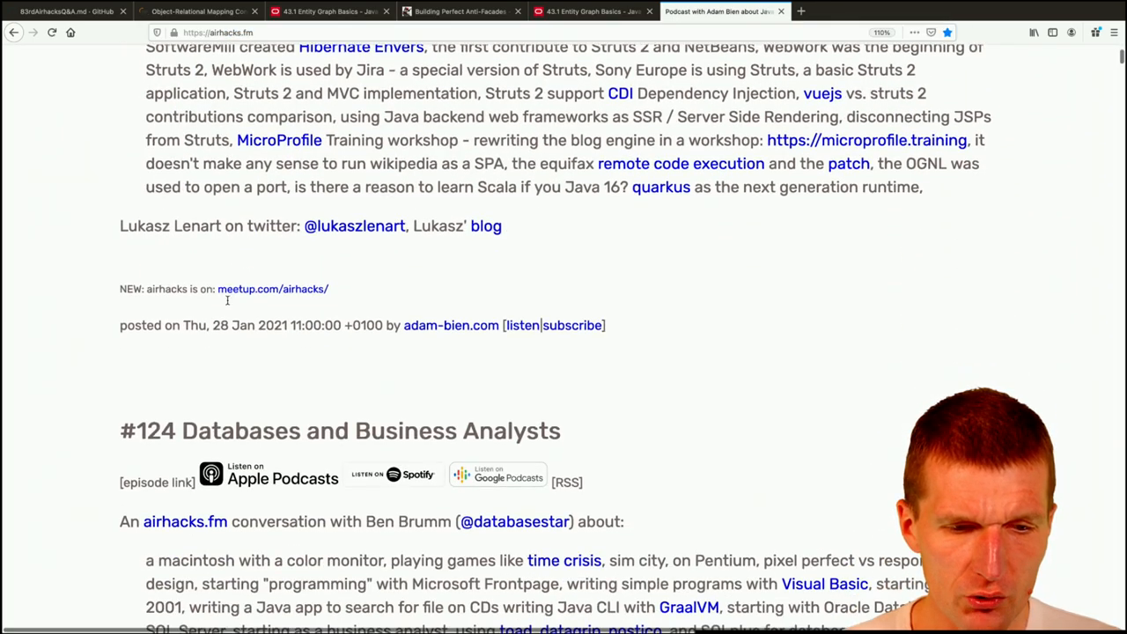
pyautogui.scroll(-3)
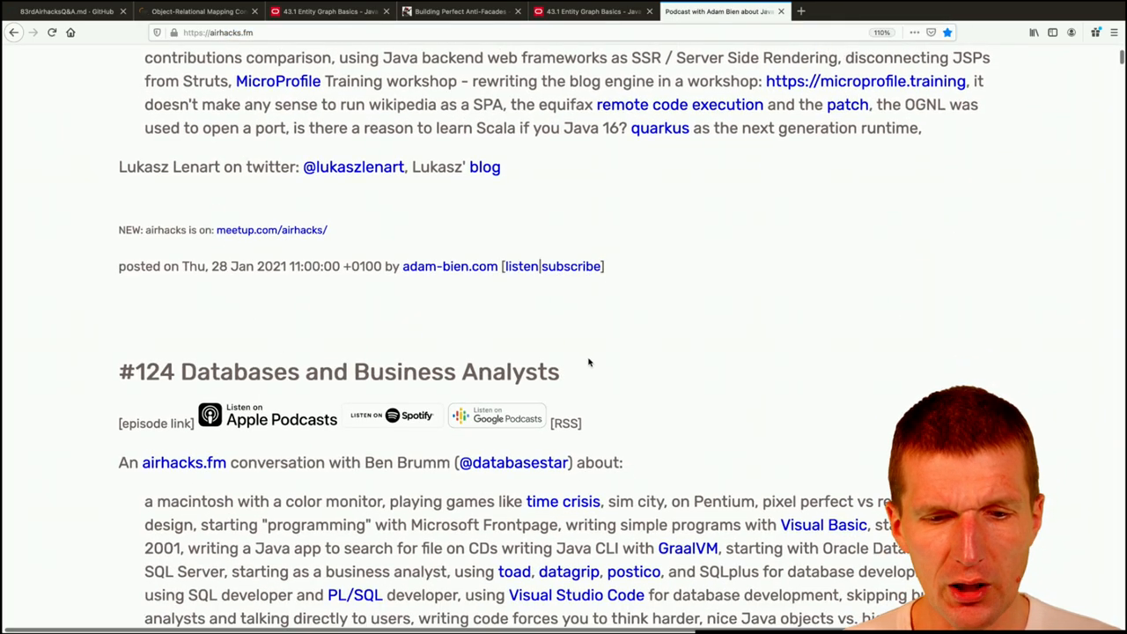
pyautogui.scroll(-3)
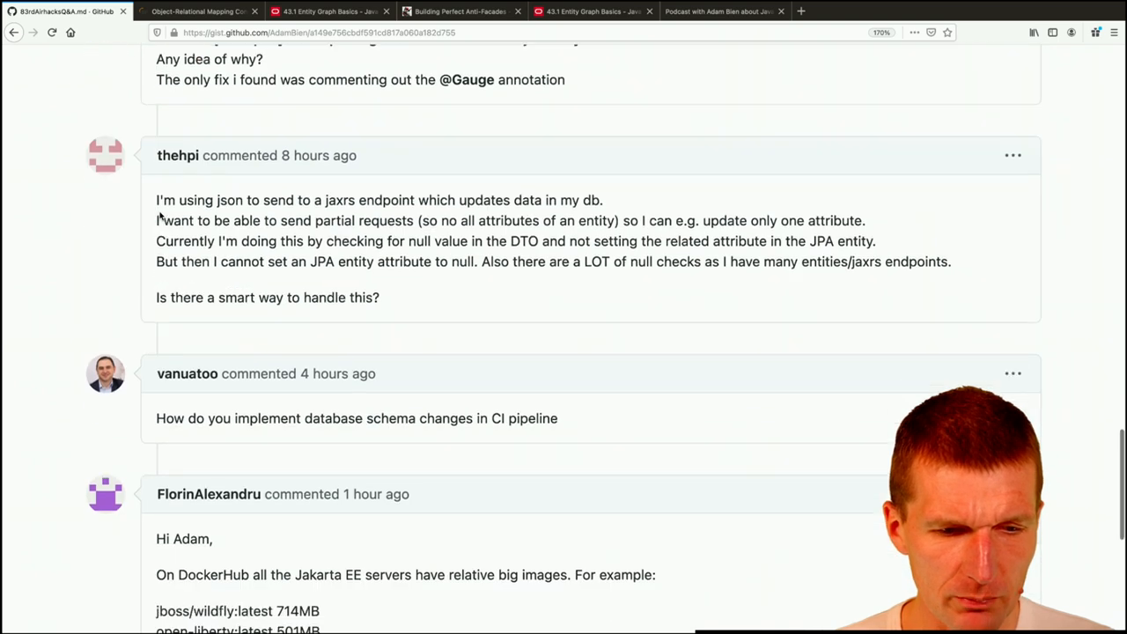
# Step: Change into the docklands folder under workspaces in Terminal
pyautogui.scroll(-3)
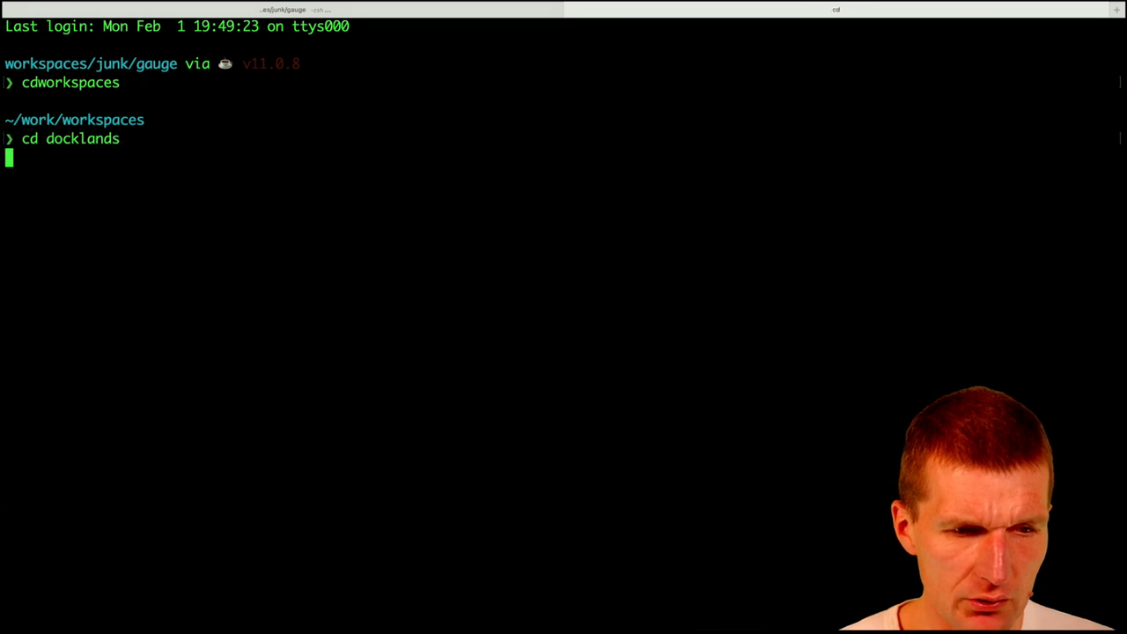
# Step: List docklands, change into wildfly and launch it in a new editor window via code -n
pyautogui.write('ls')
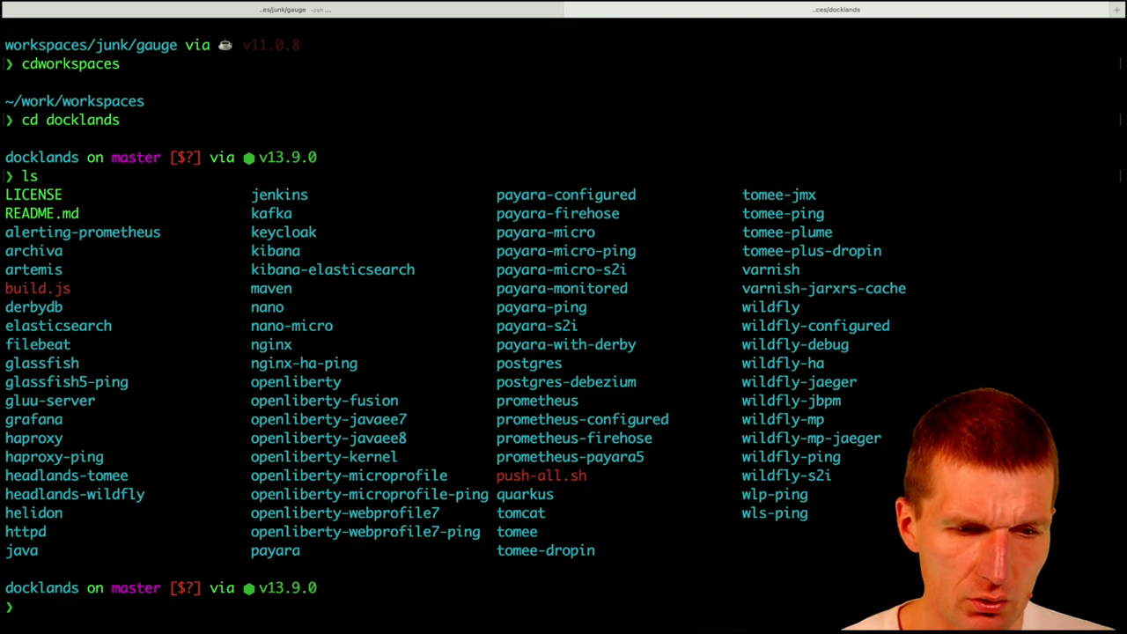
pyautogui.write('cd')
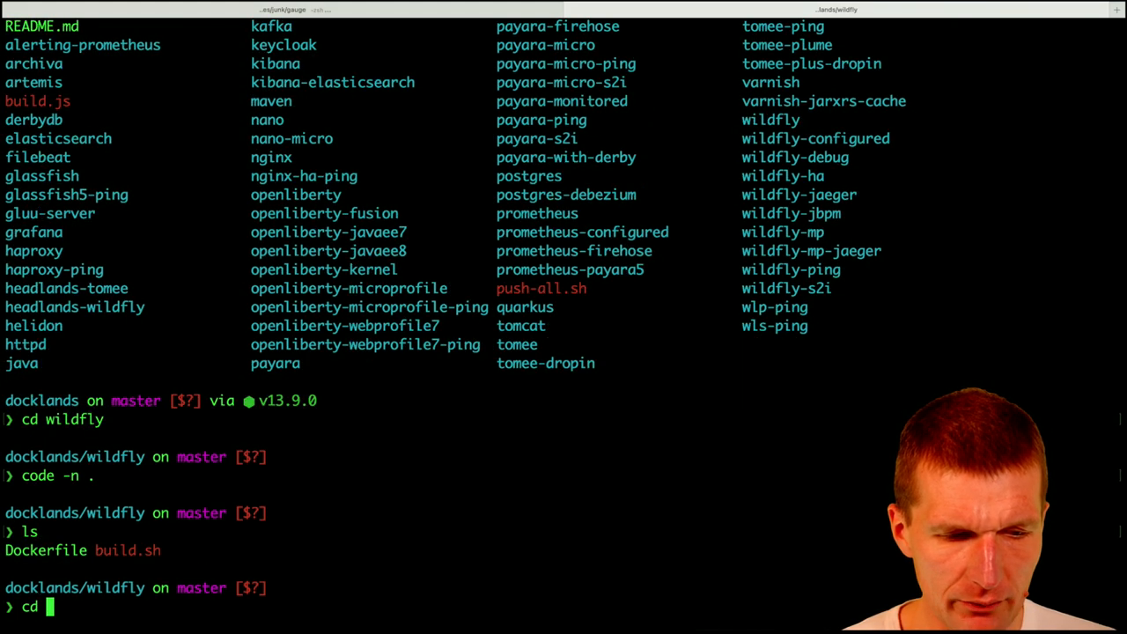
pyautogui.write('.')
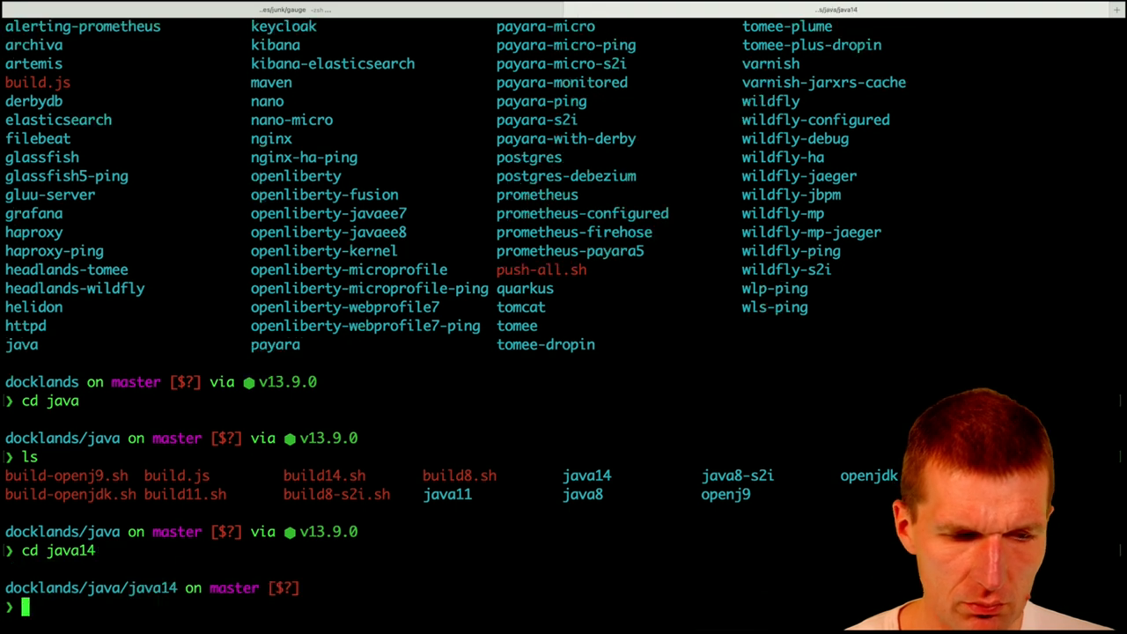
pyautogui.write('code -n .')
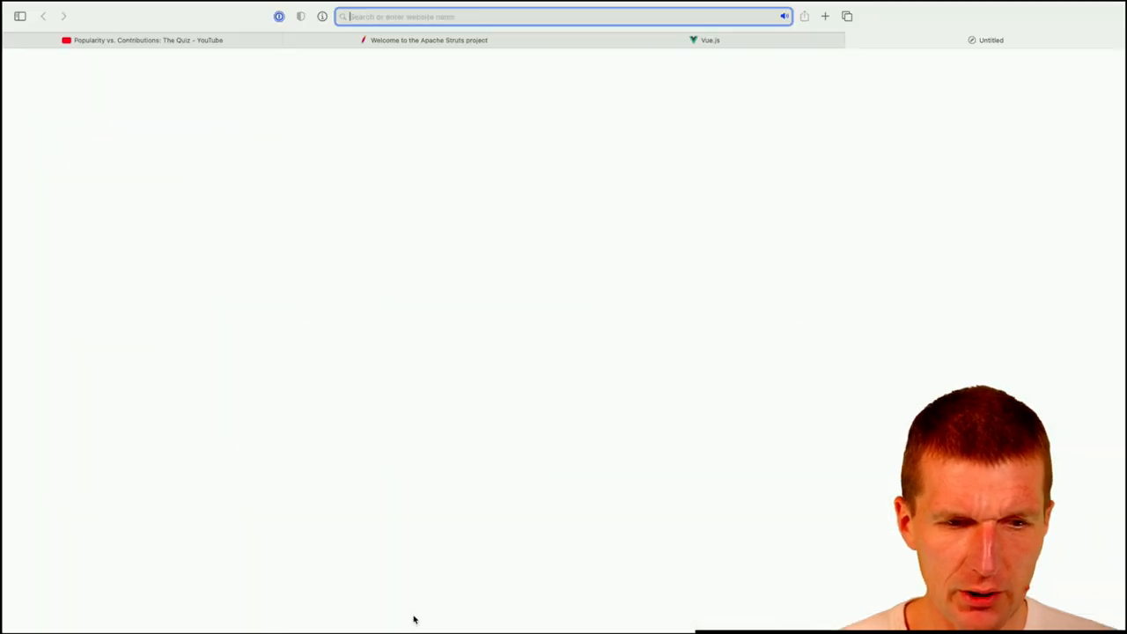
# Step: Navigate Safari to centos.org to load the CentOS Project homepage
pyautogui.write('centos.org')
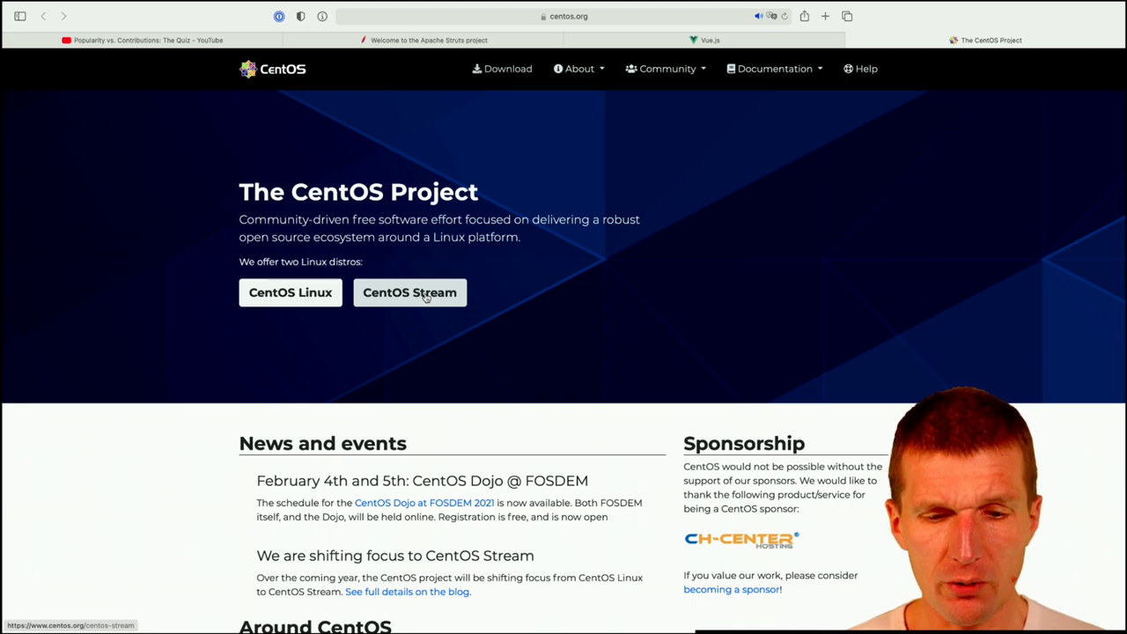
pyautogui.moveTo(168, 60)
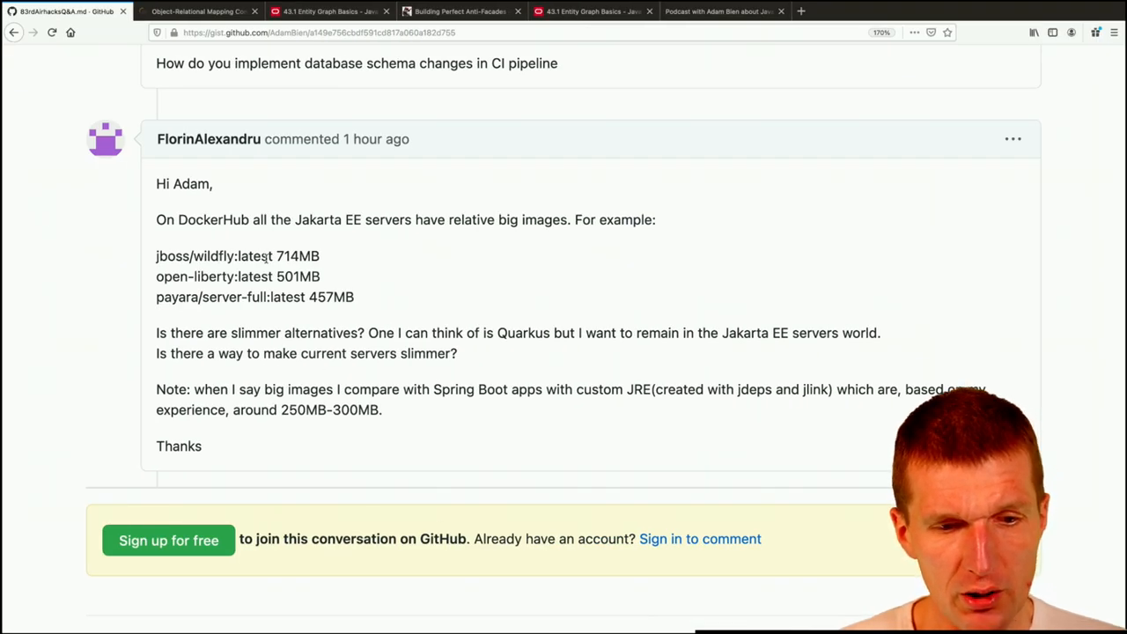
# Step: Read the gist comment on Docker image sizes, highlighting the 714MB WildFly figure
pyautogui.doubleClick(289, 257)
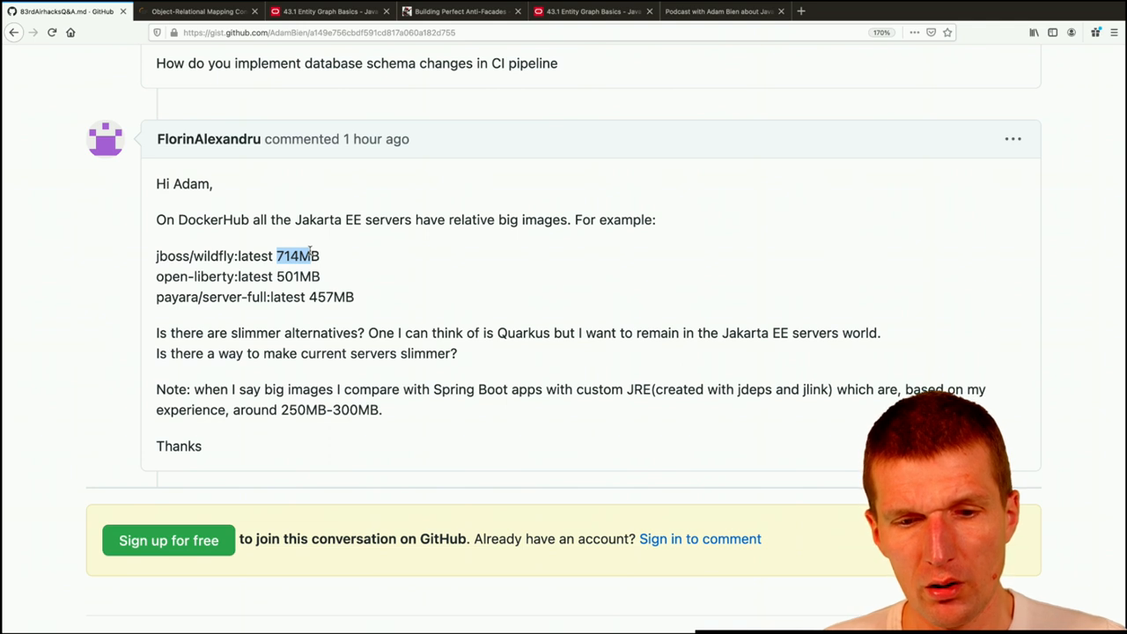
pyautogui.moveTo(500, 402)
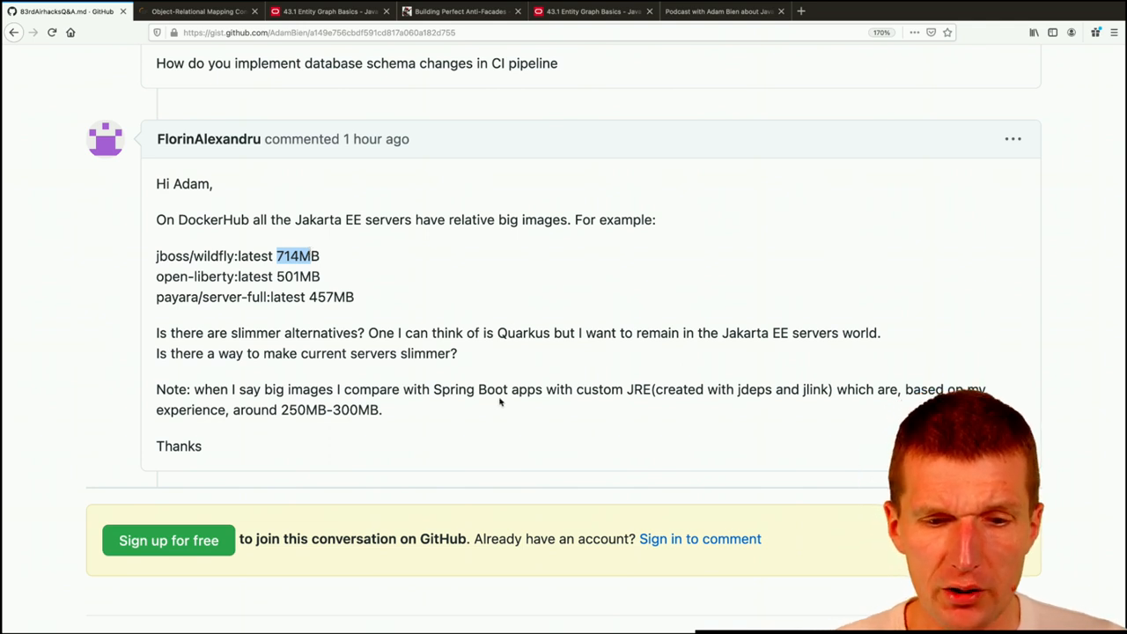
pyautogui.moveTo(433, 389); pyautogui.dragTo(667, 389)
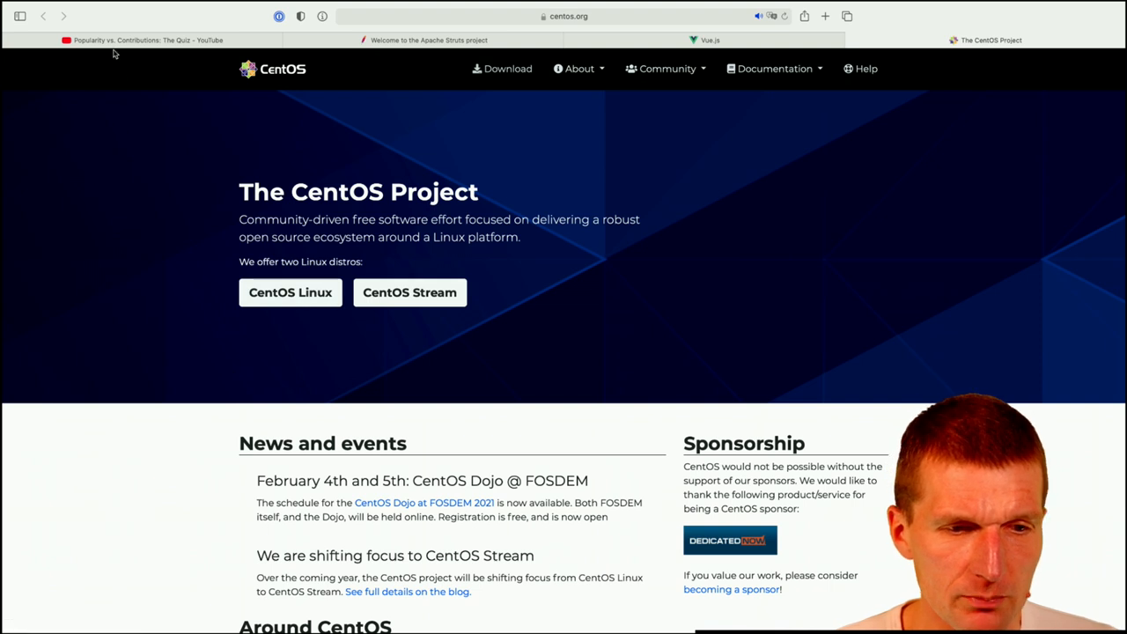
# Step: Switch to the 'Popularity vs. Contributions: The Quiz' video and scroll to its description
pyautogui.click(147, 39)
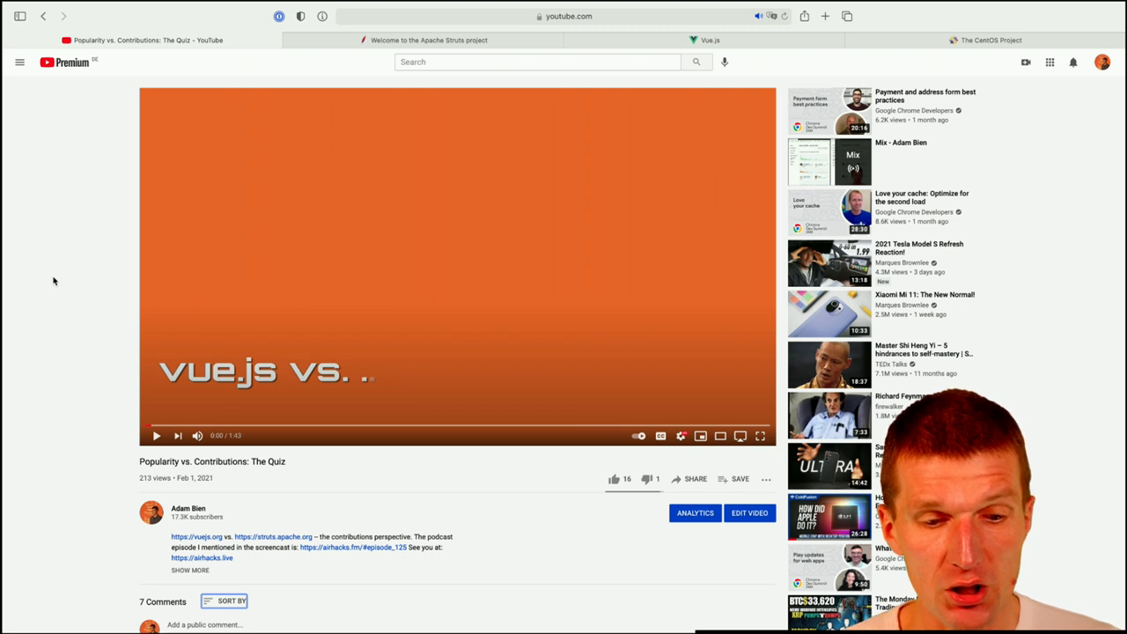
pyautogui.scroll(-3)
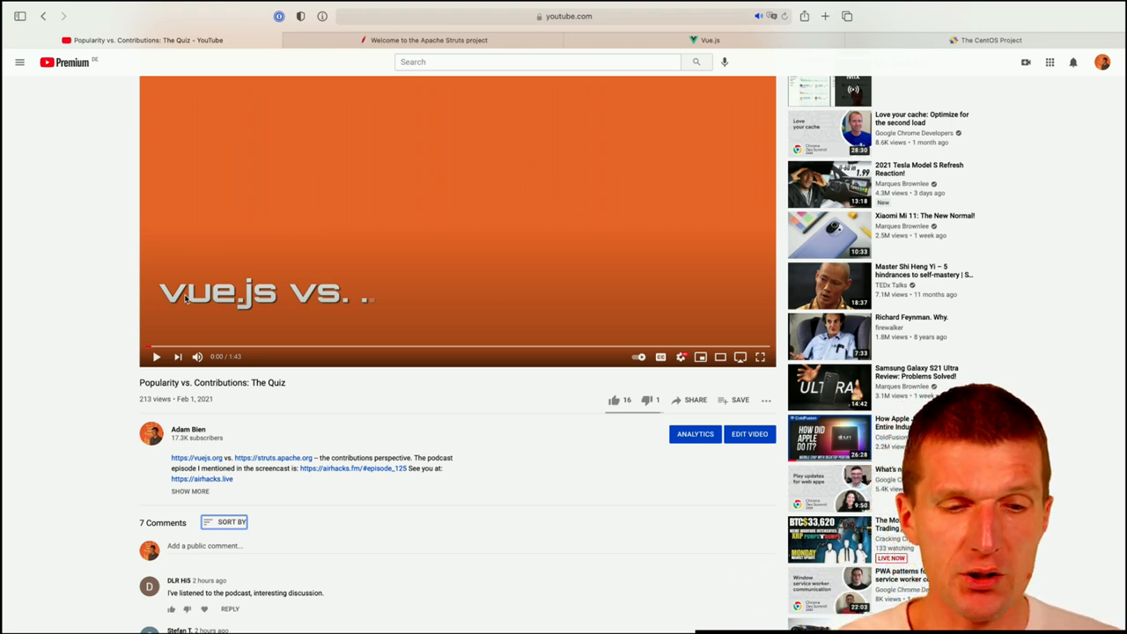
# Step: Read the quiz video's comments, then switch to the Apache Struts project tab
pyautogui.scroll(-3)
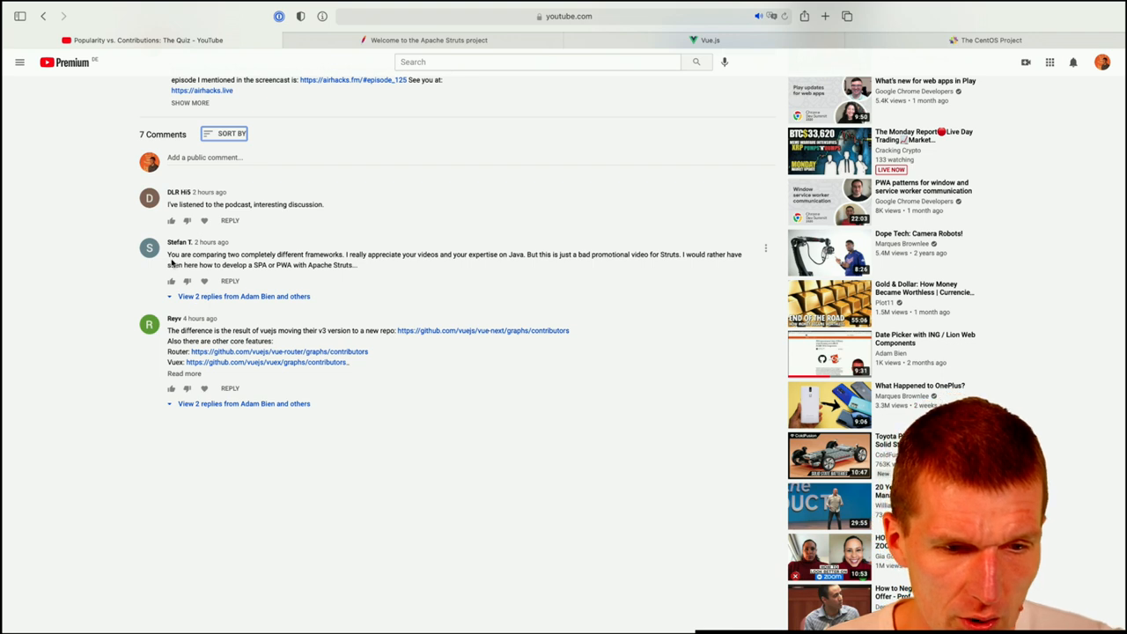
pyautogui.moveTo(339, 264)
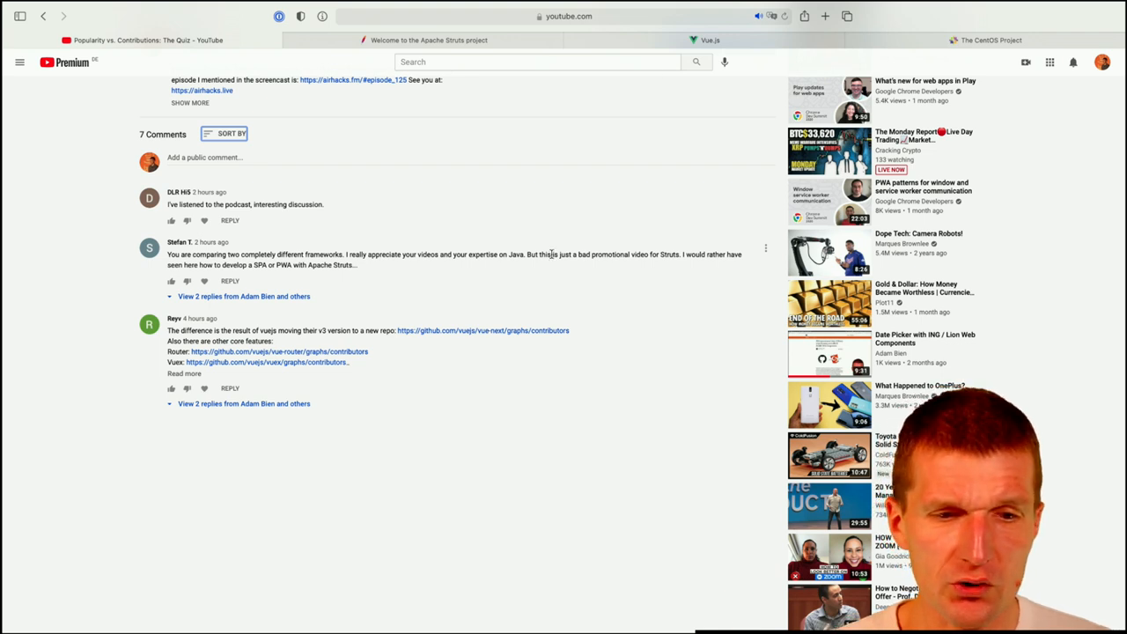
pyautogui.click(430, 39)
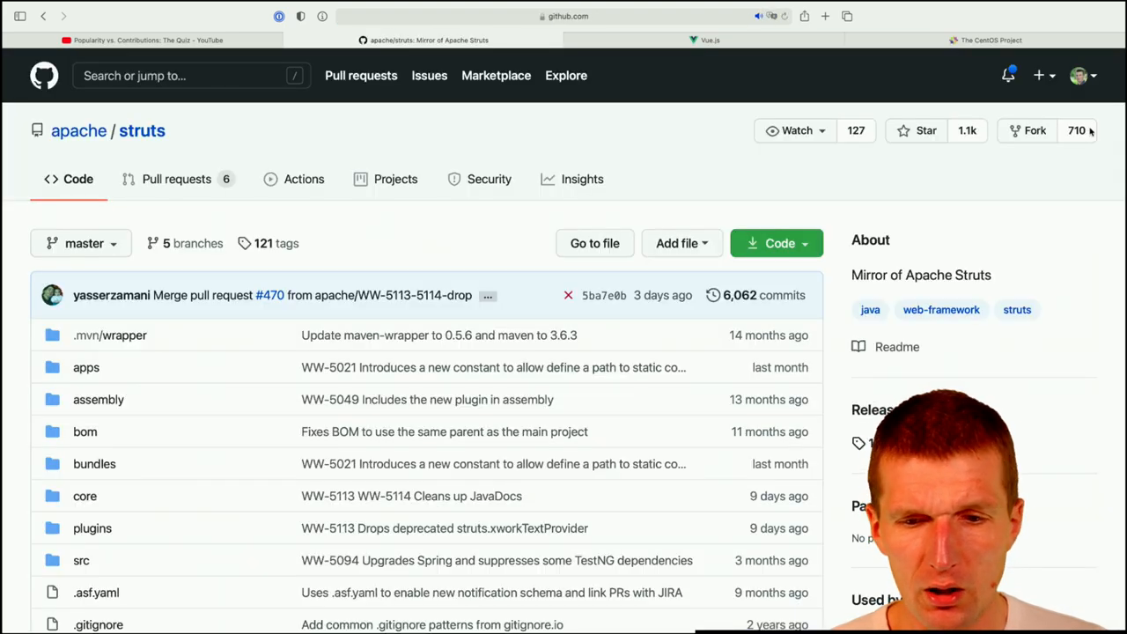
pyautogui.moveTo(743, 296)
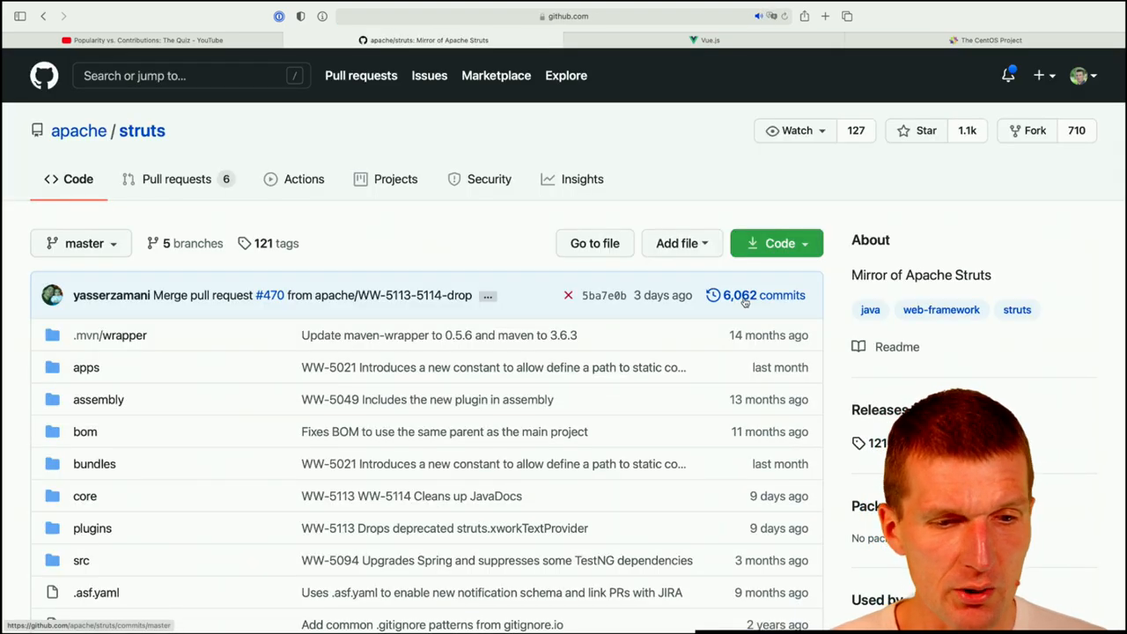
# Step: View the apache/struts contributors graph from 2006 to 2021, then start a blank tab
pyautogui.scroll(-3)
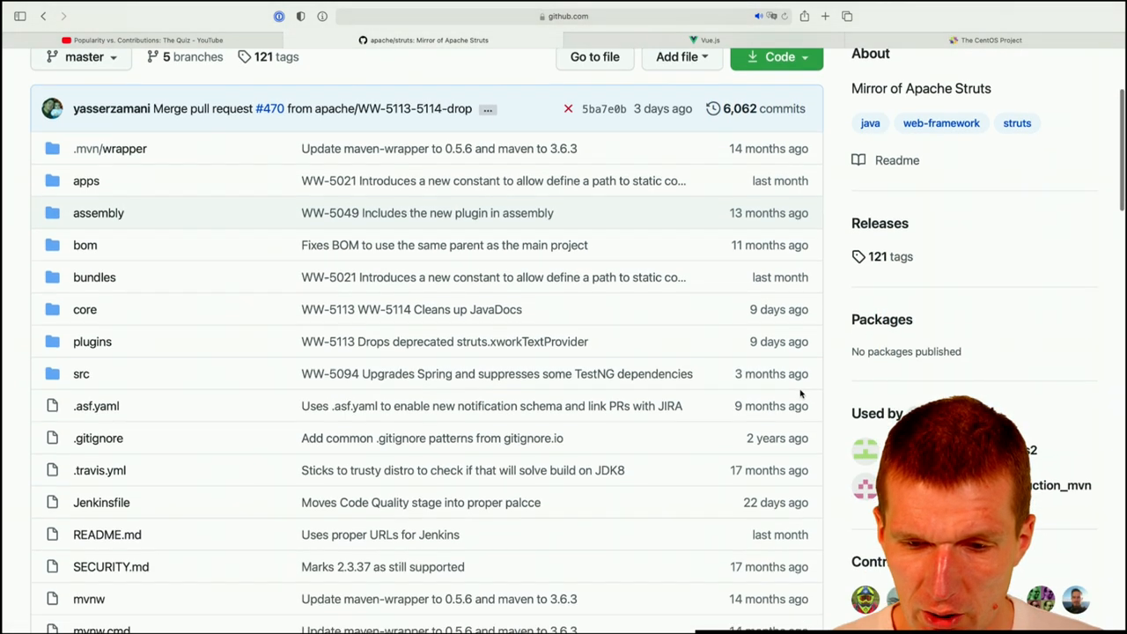
pyautogui.click(581, 180)
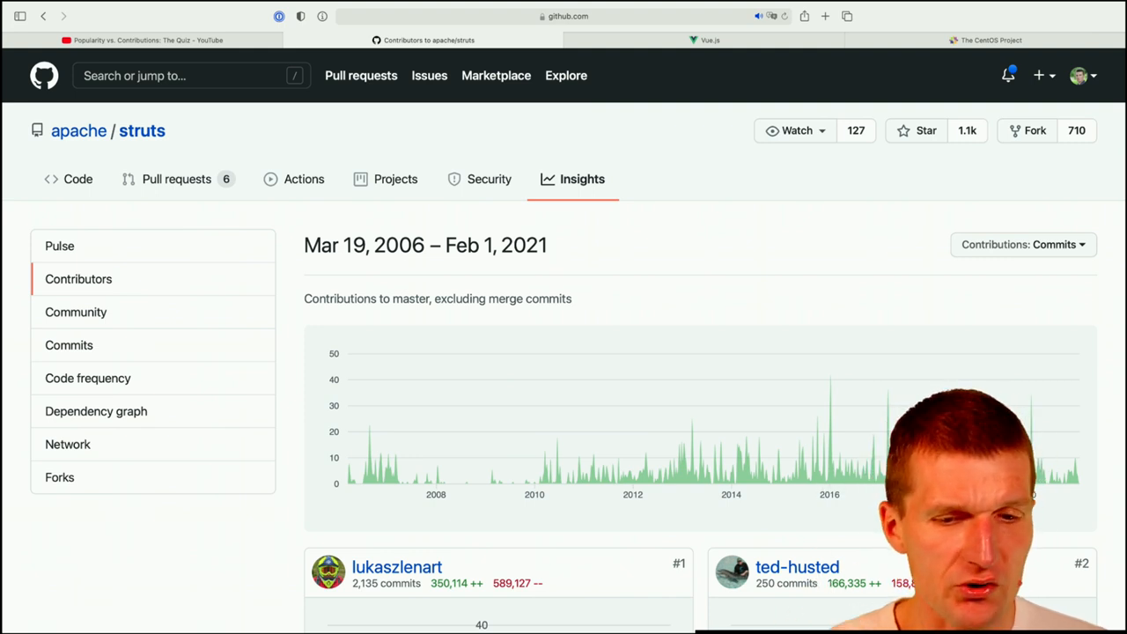
pyautogui.scroll(-3)
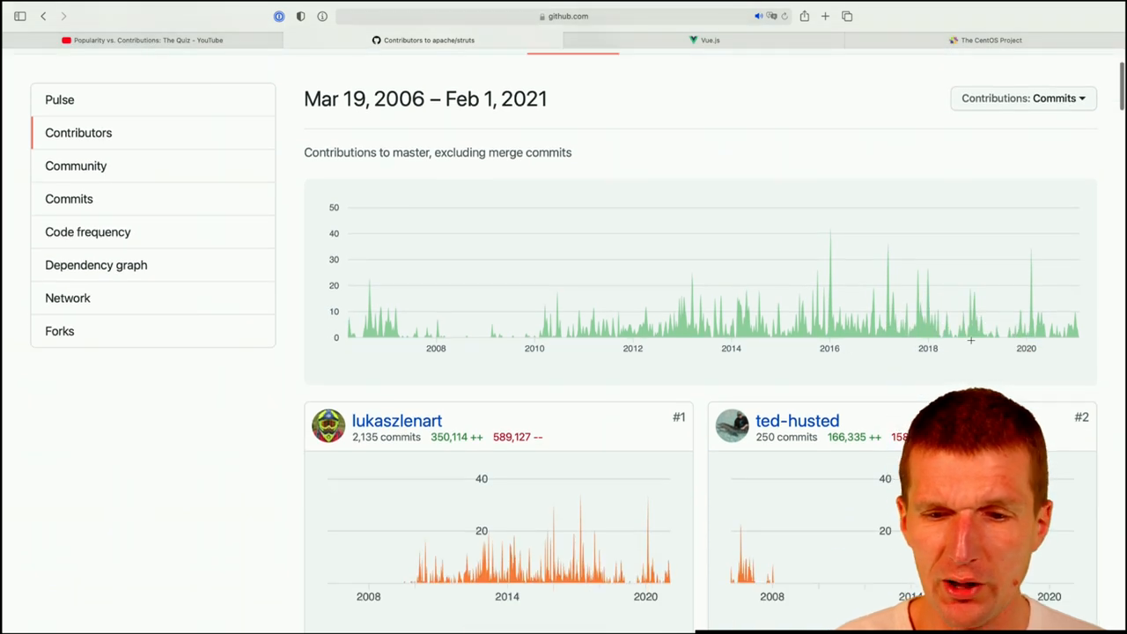
pyautogui.moveTo(950, 341)
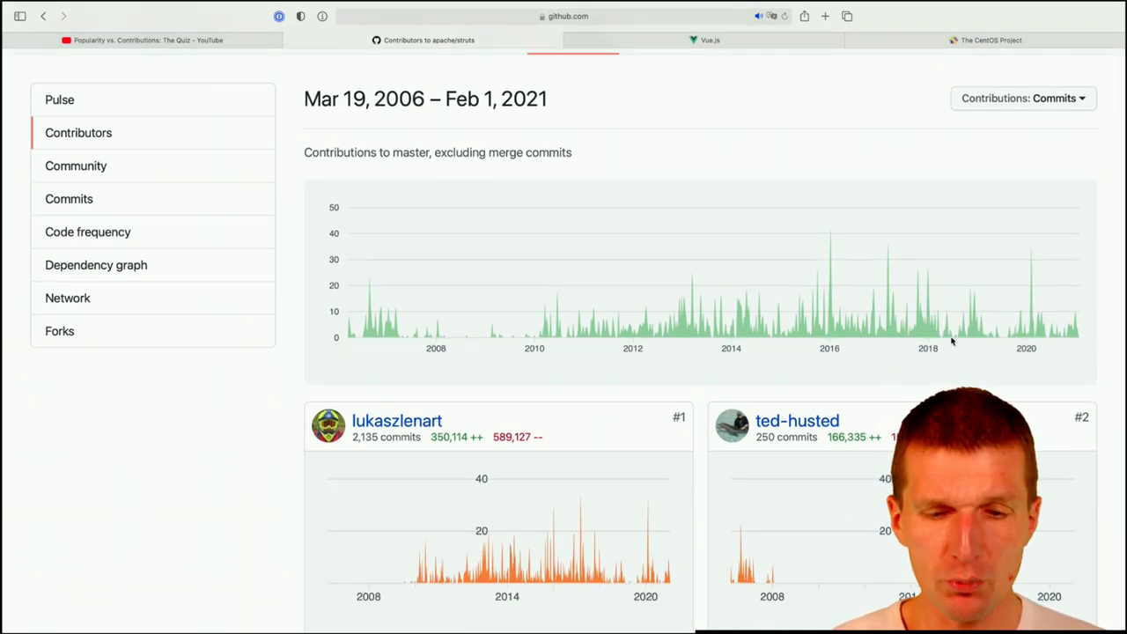
pyautogui.click(824, 16)
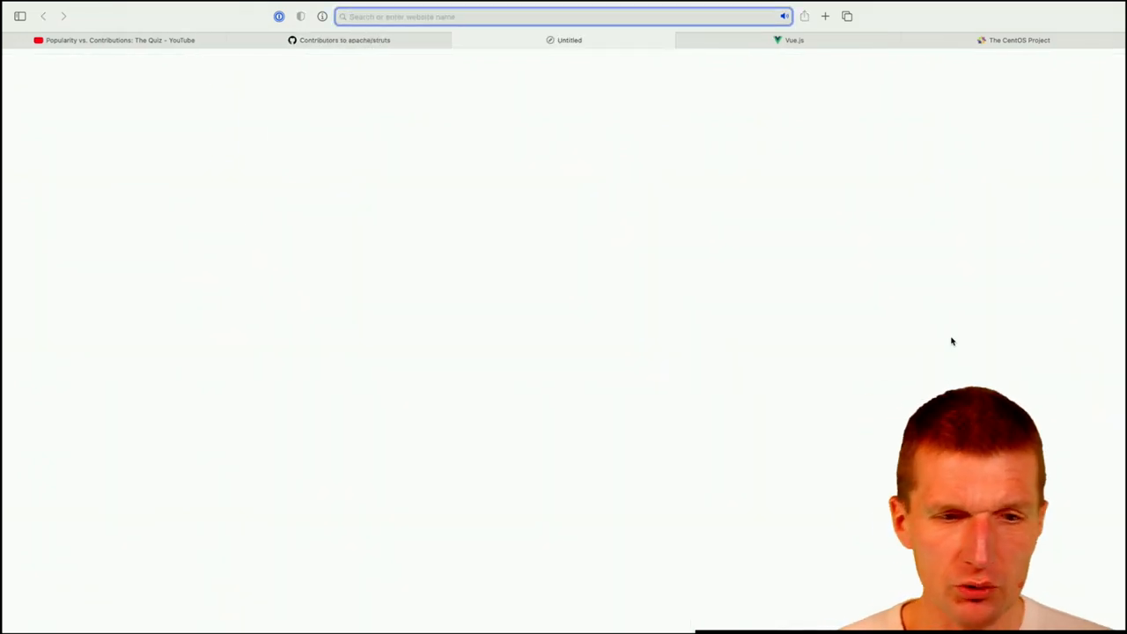
# Step: Navigate to the vuejs/vue repository and scroll through its page
pyautogui.write('viue')
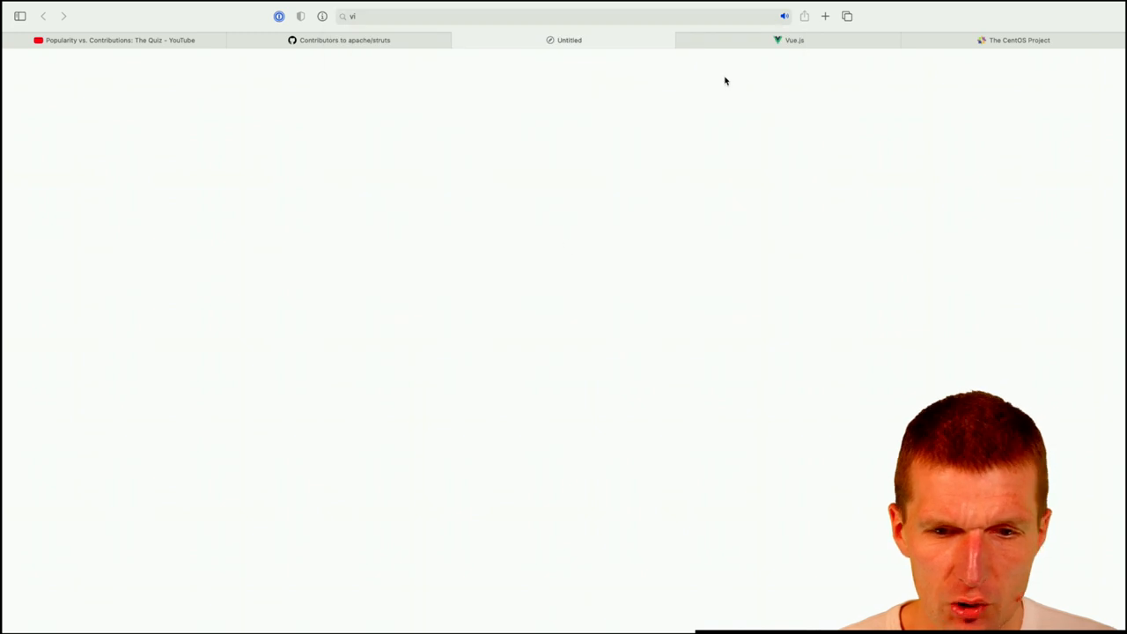
pyautogui.click(789, 39)
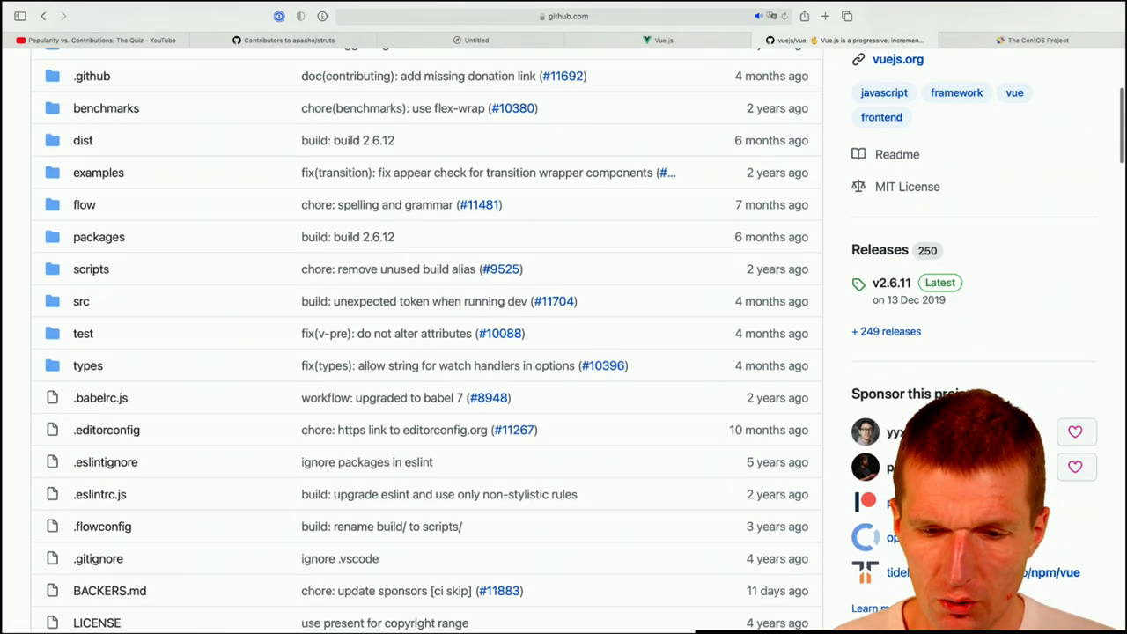
pyautogui.scroll(-3)
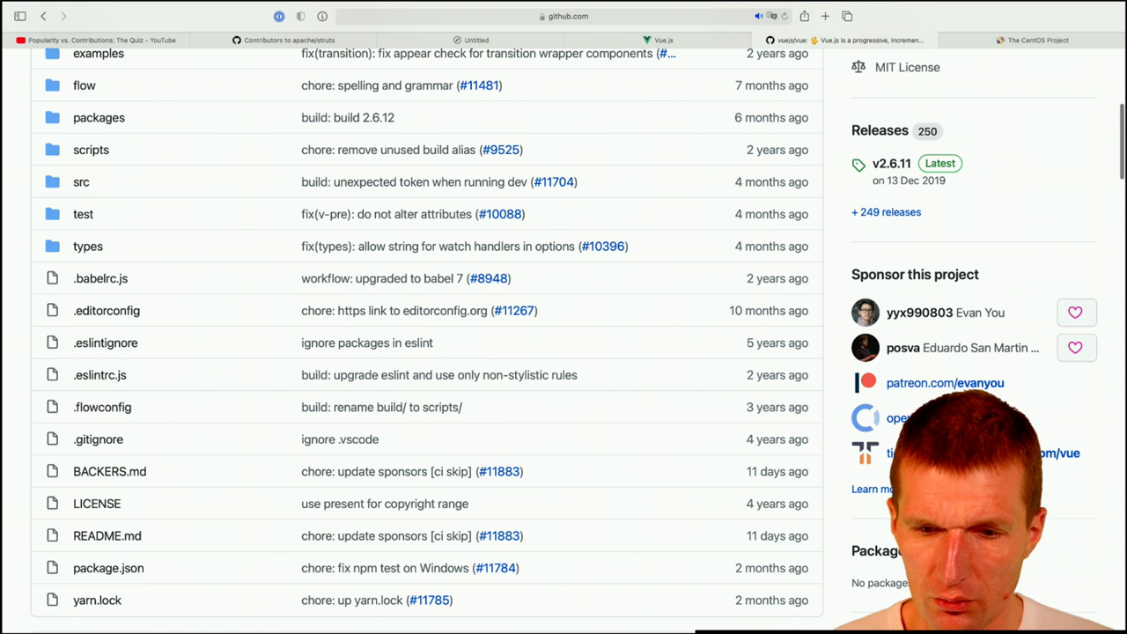
pyautogui.scroll(-3)
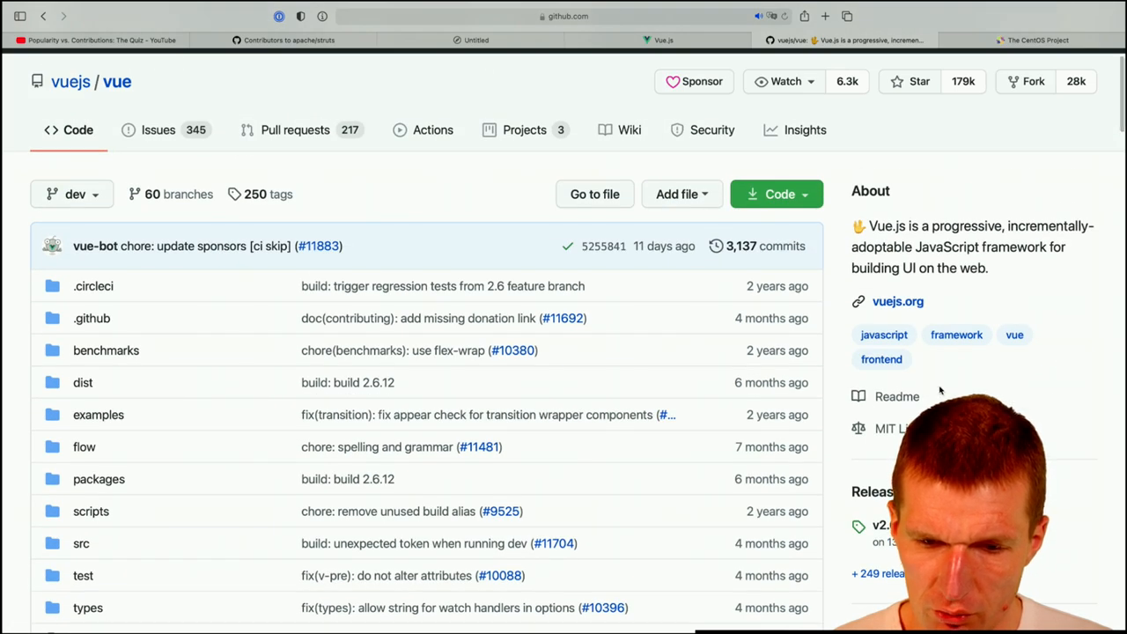
pyautogui.scroll(-3)
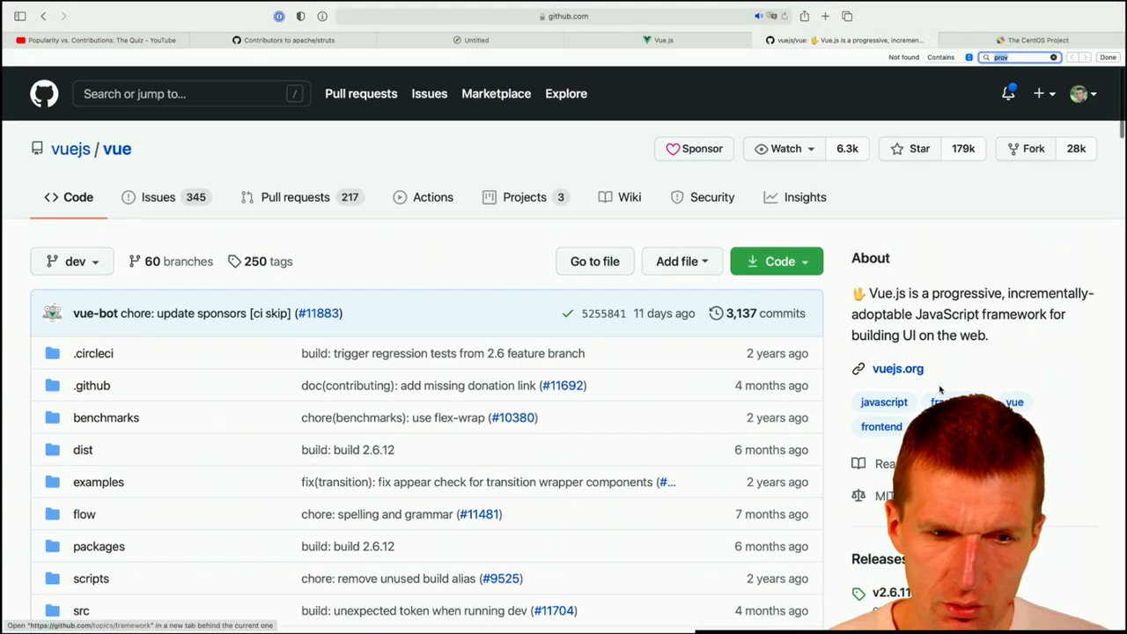
# Step: Find 'contrib', show the vuejs/vue contributors graph 2016–2021, then return to the YouTube comments
pyautogui.write('contrib')
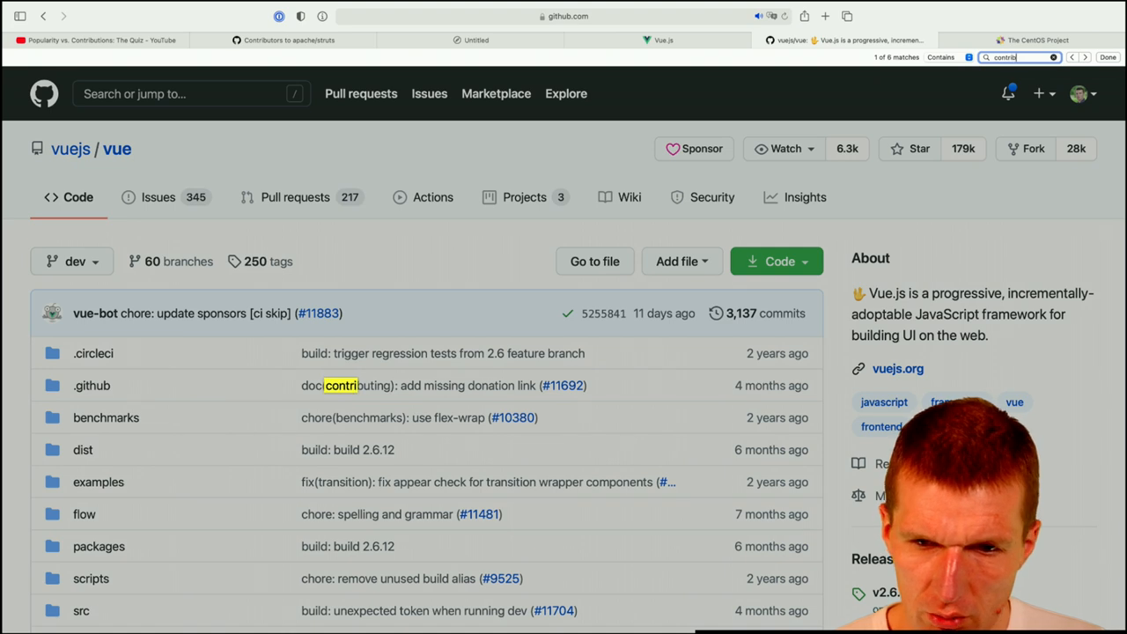
pyautogui.click(1085, 56)
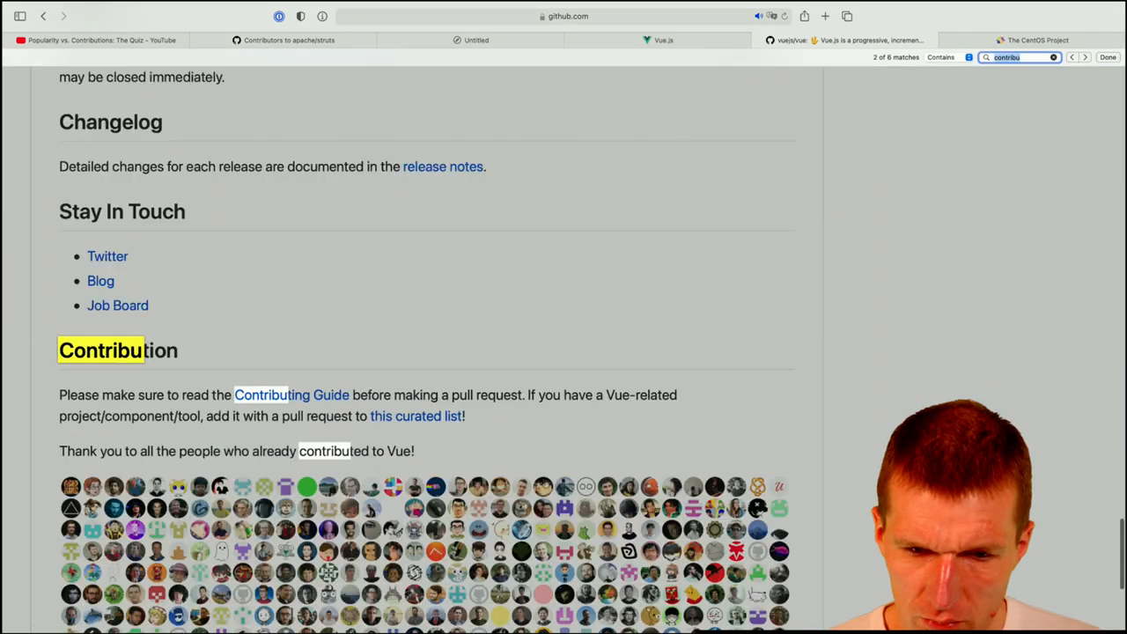
pyautogui.click(1085, 56)
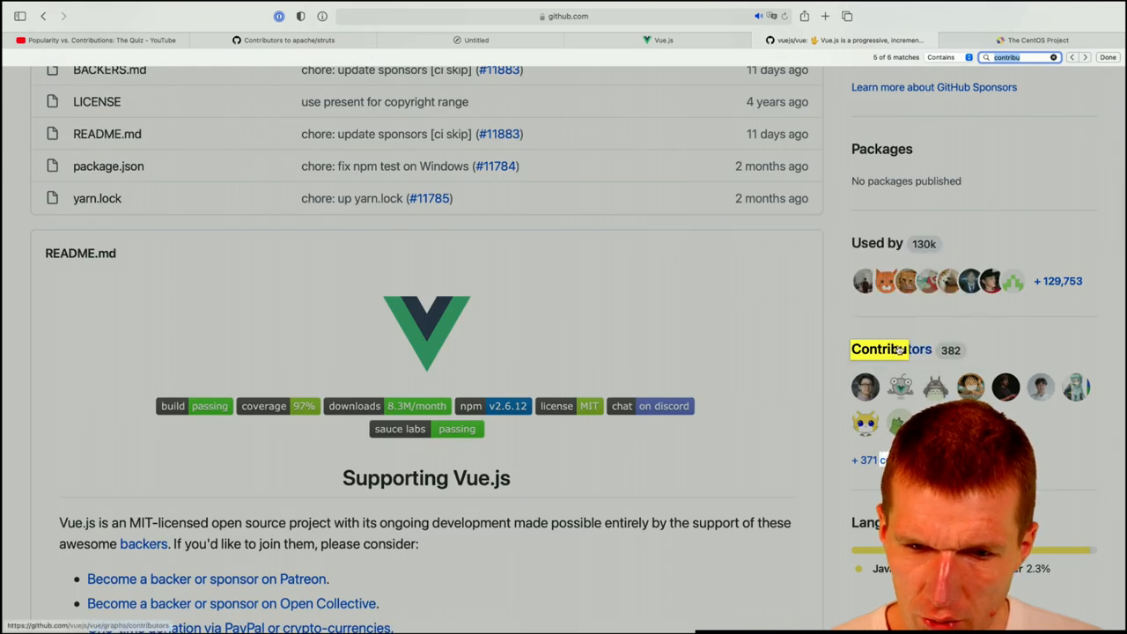
pyautogui.click(891, 348)
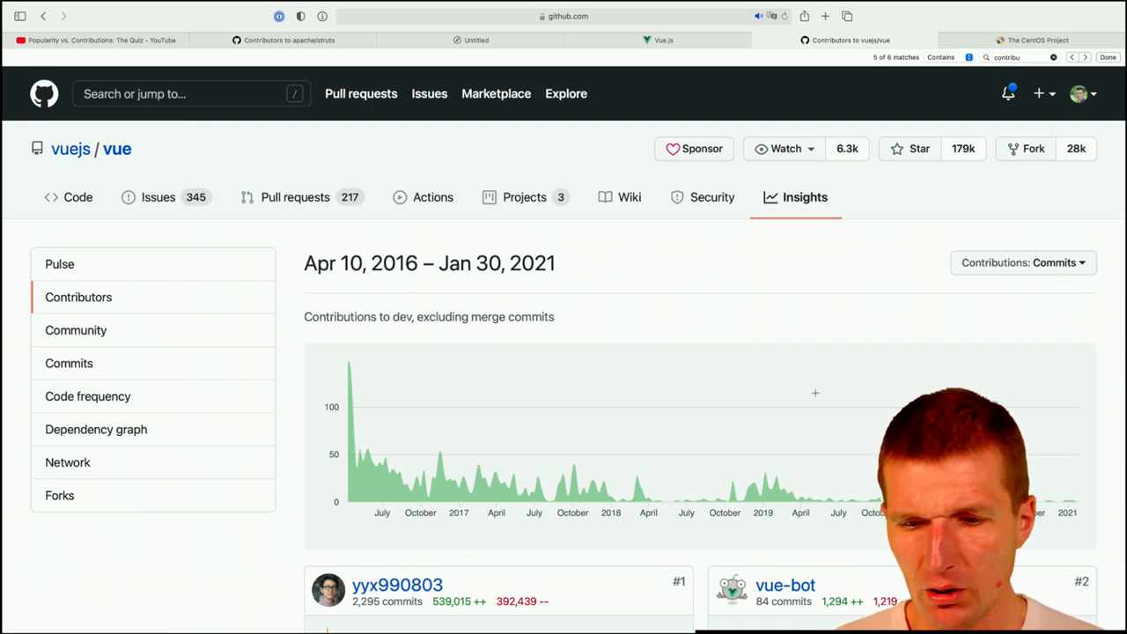
pyautogui.moveTo(297, 81)
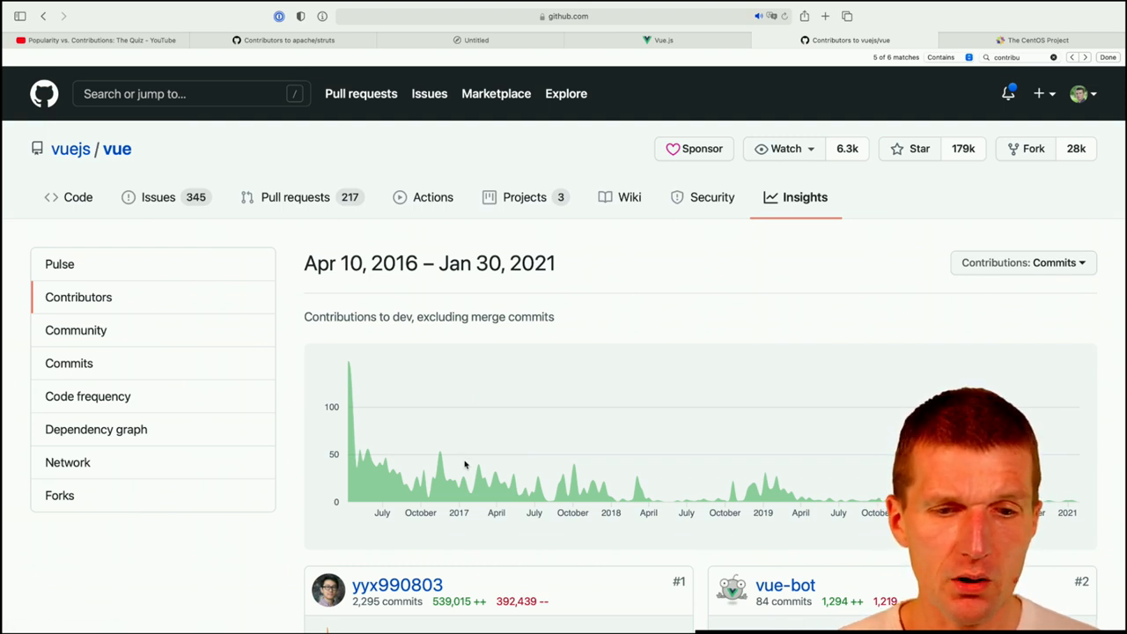
pyautogui.click(88, 38)
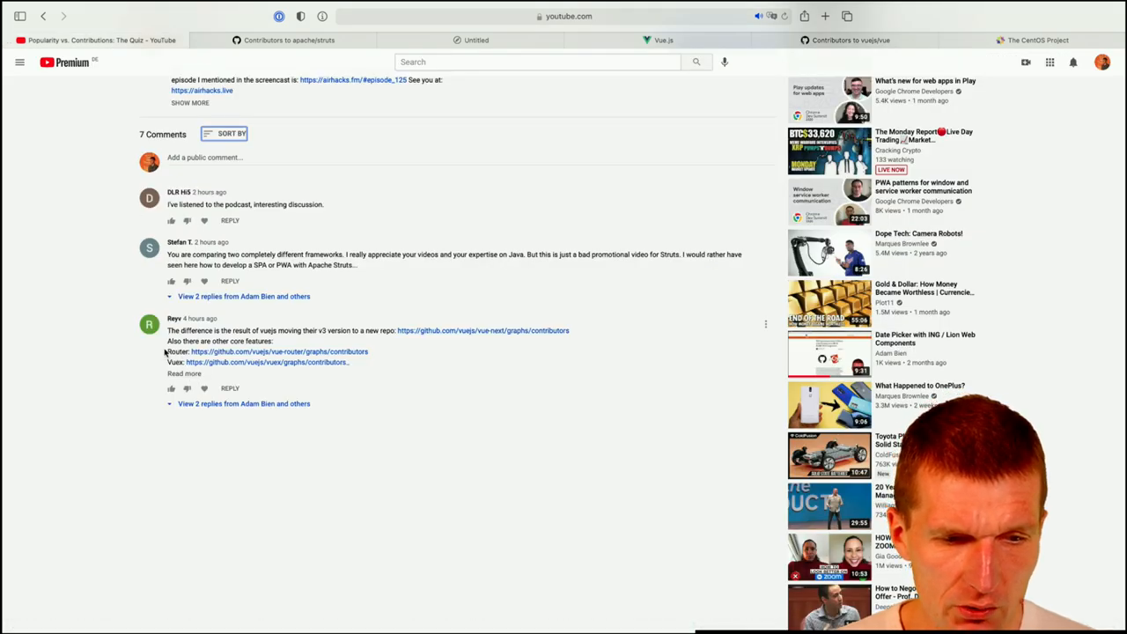
pyautogui.moveTo(447, 331)
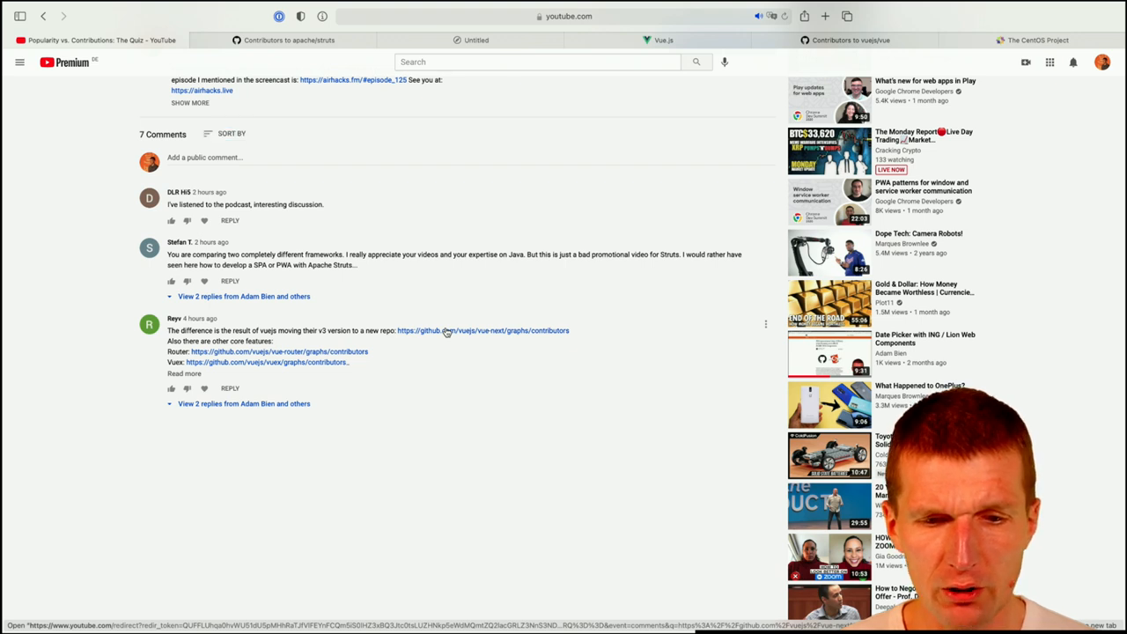
# Step: Follow the comment's vue-next link and scroll its contributors graph from 2018 to 2021
pyautogui.click(483, 331)
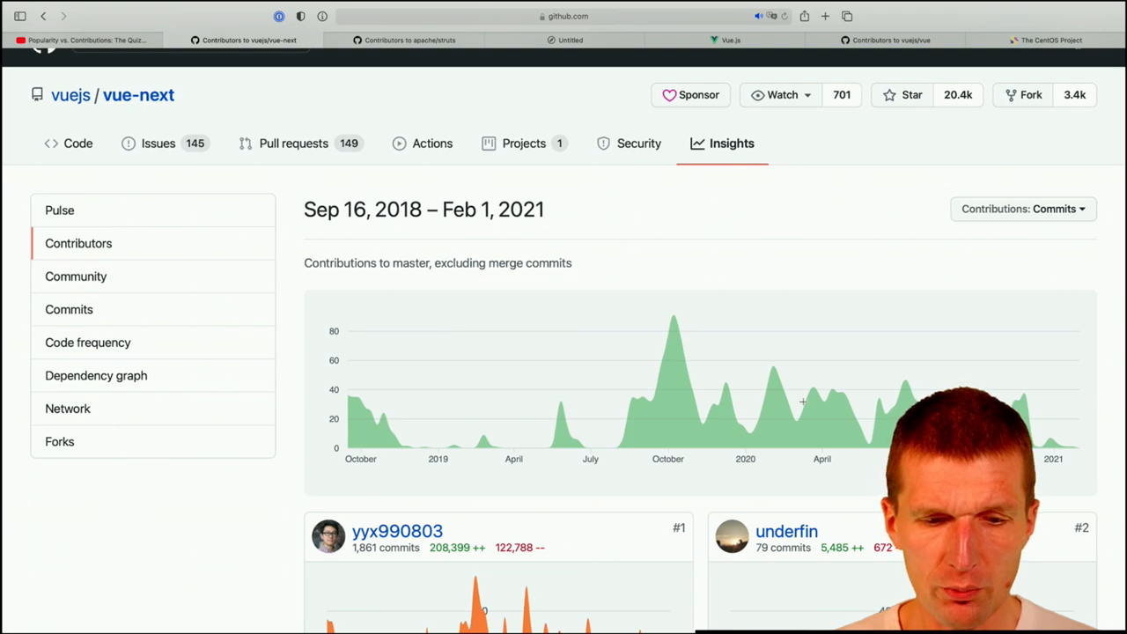
pyautogui.scroll(-3)
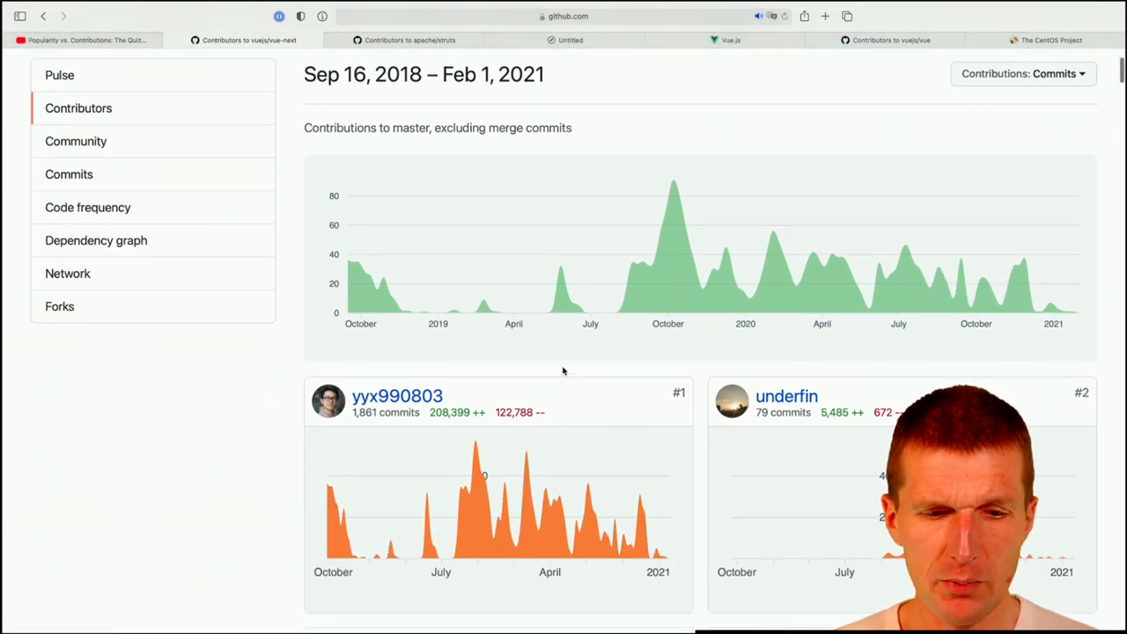
pyautogui.moveTo(398, 394)
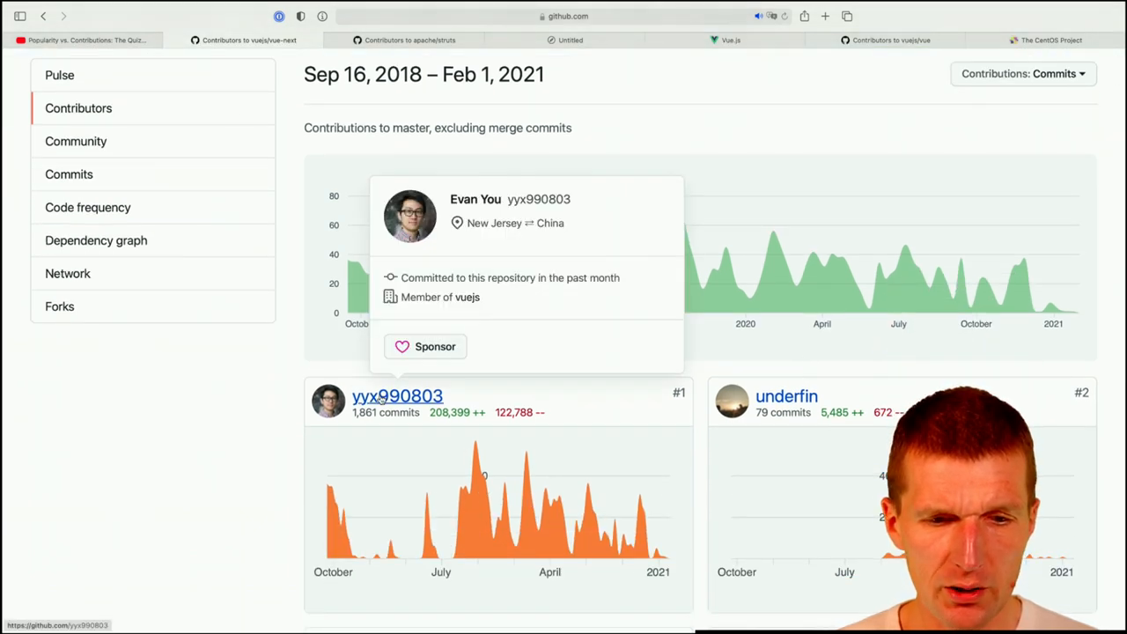
pyautogui.moveTo(516, 443)
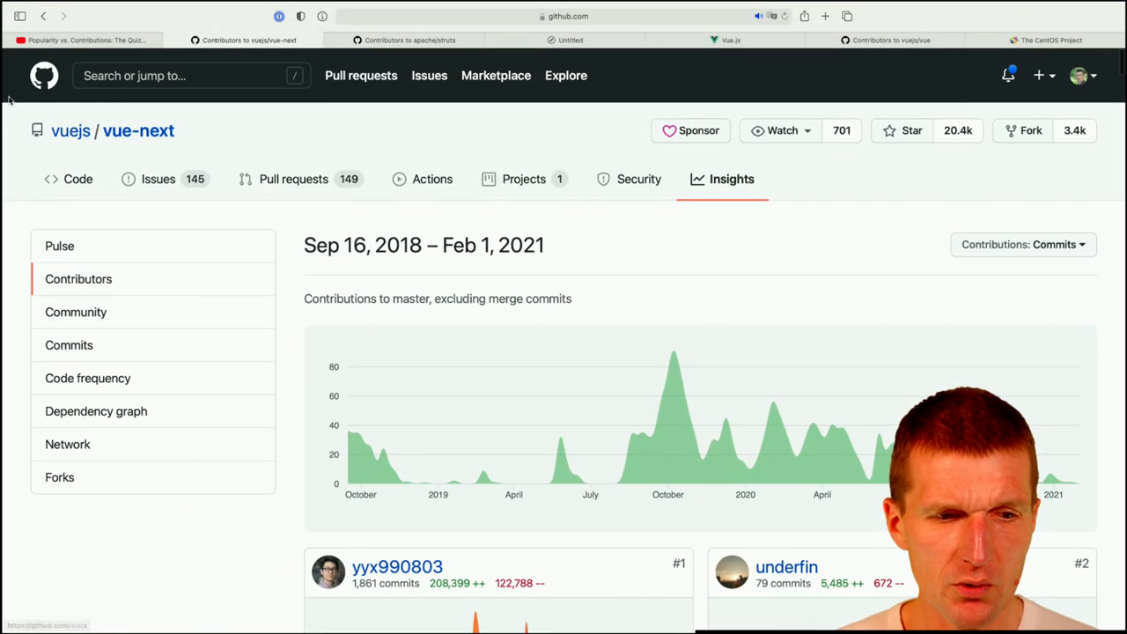
pyautogui.moveTo(137, 130)
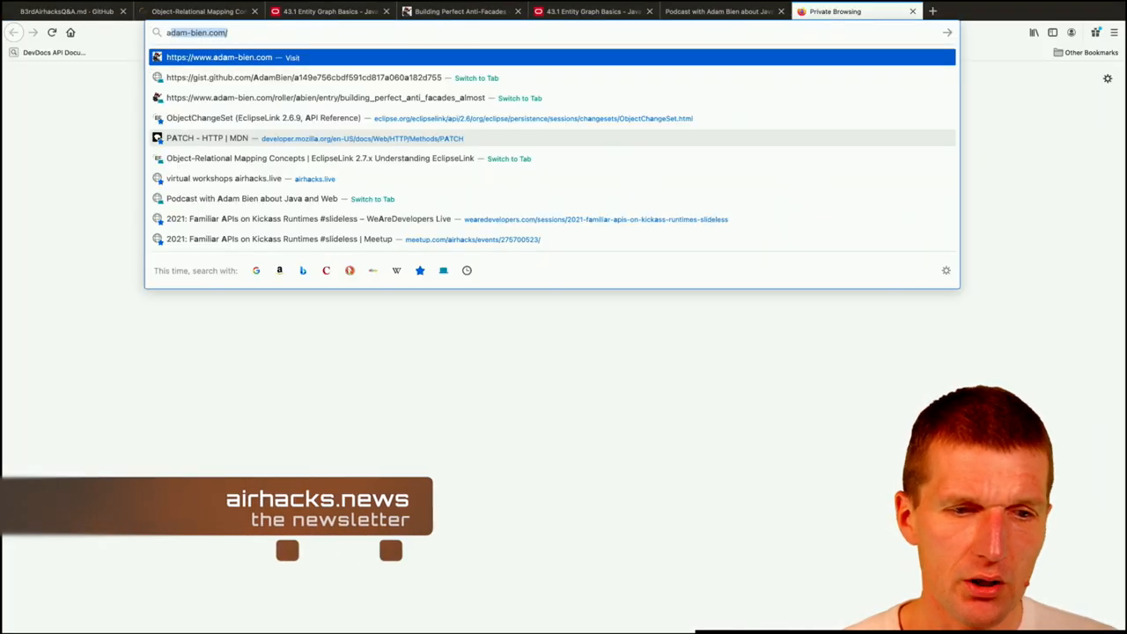
# Step: Enter airhacks.live in the Firefox private window's address bar
pyautogui.write('airhacks.live/')
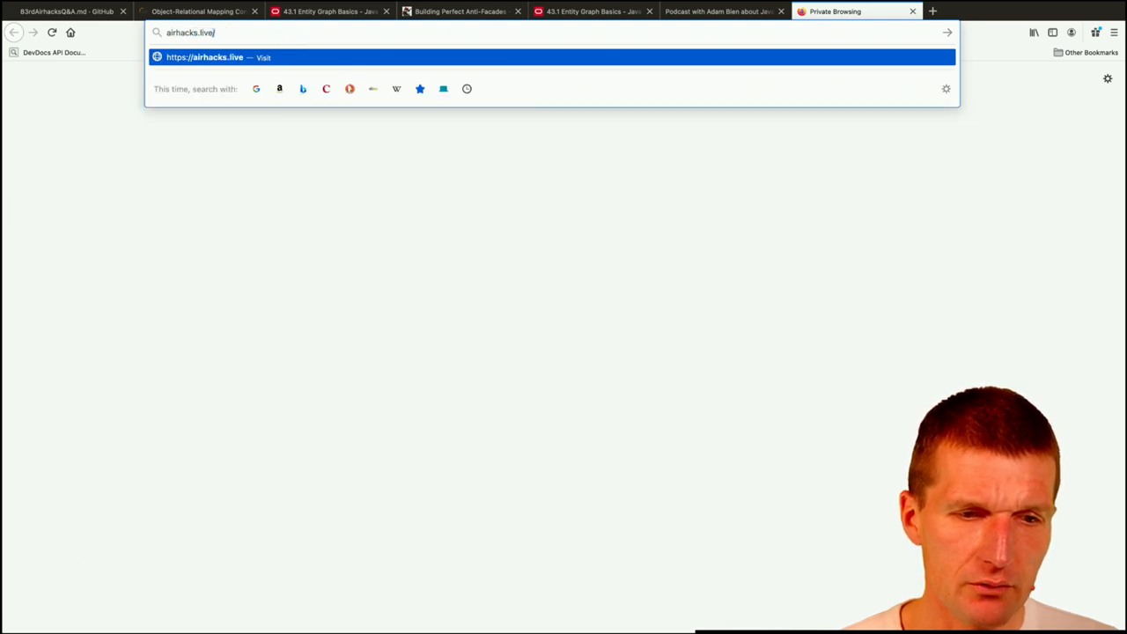